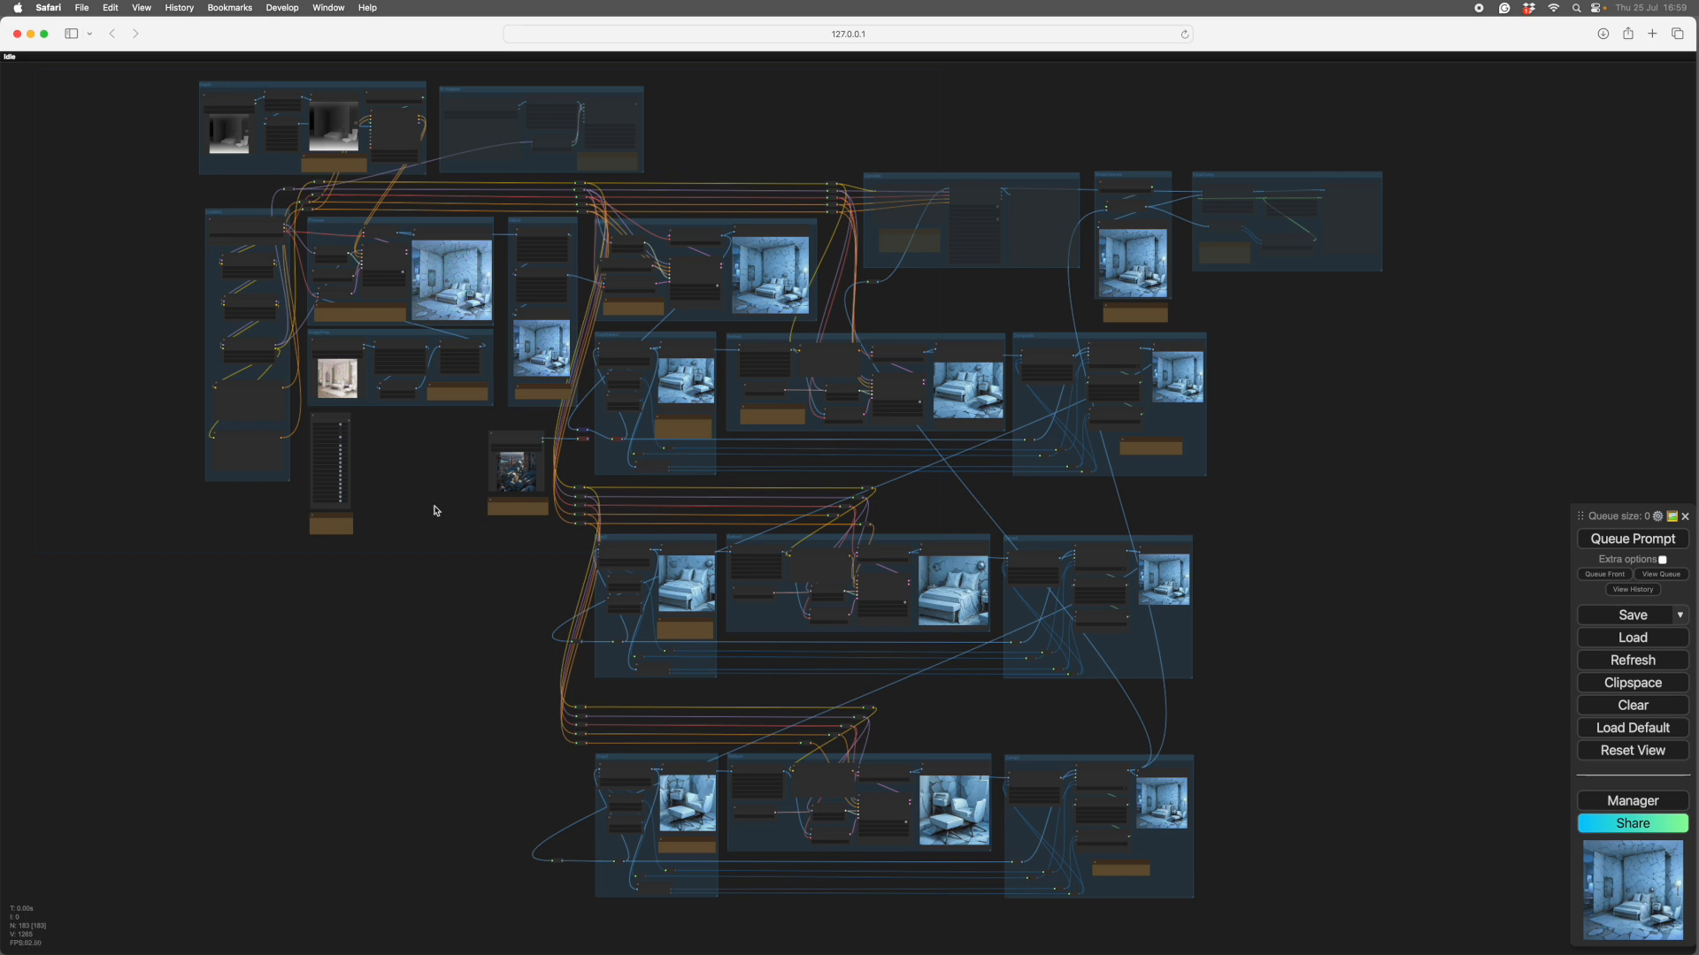
Pan and zoom across the workflow to centre the Depth group's Load Image, Levels and Resize nodes
{"action": "left_click_drag", "start_coordinate": [433, 509], "coordinate": [527, 773]}
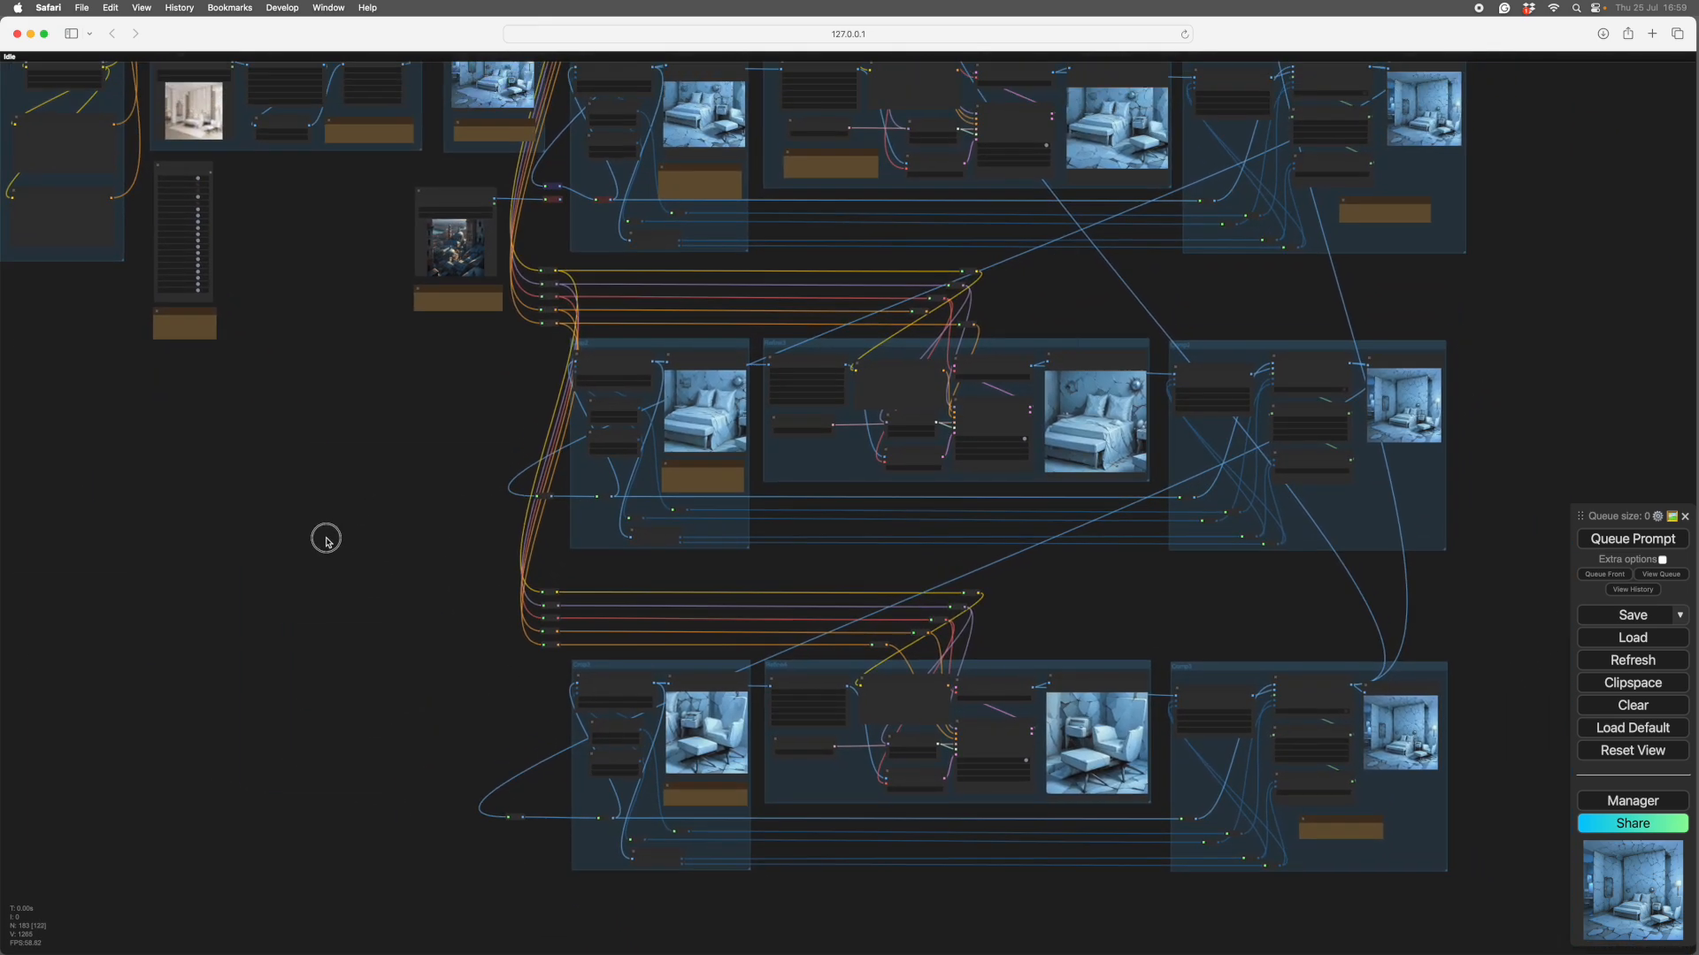
{"action": "left_click_drag", "start_coordinate": [326, 539], "coordinate": [504, 789]}
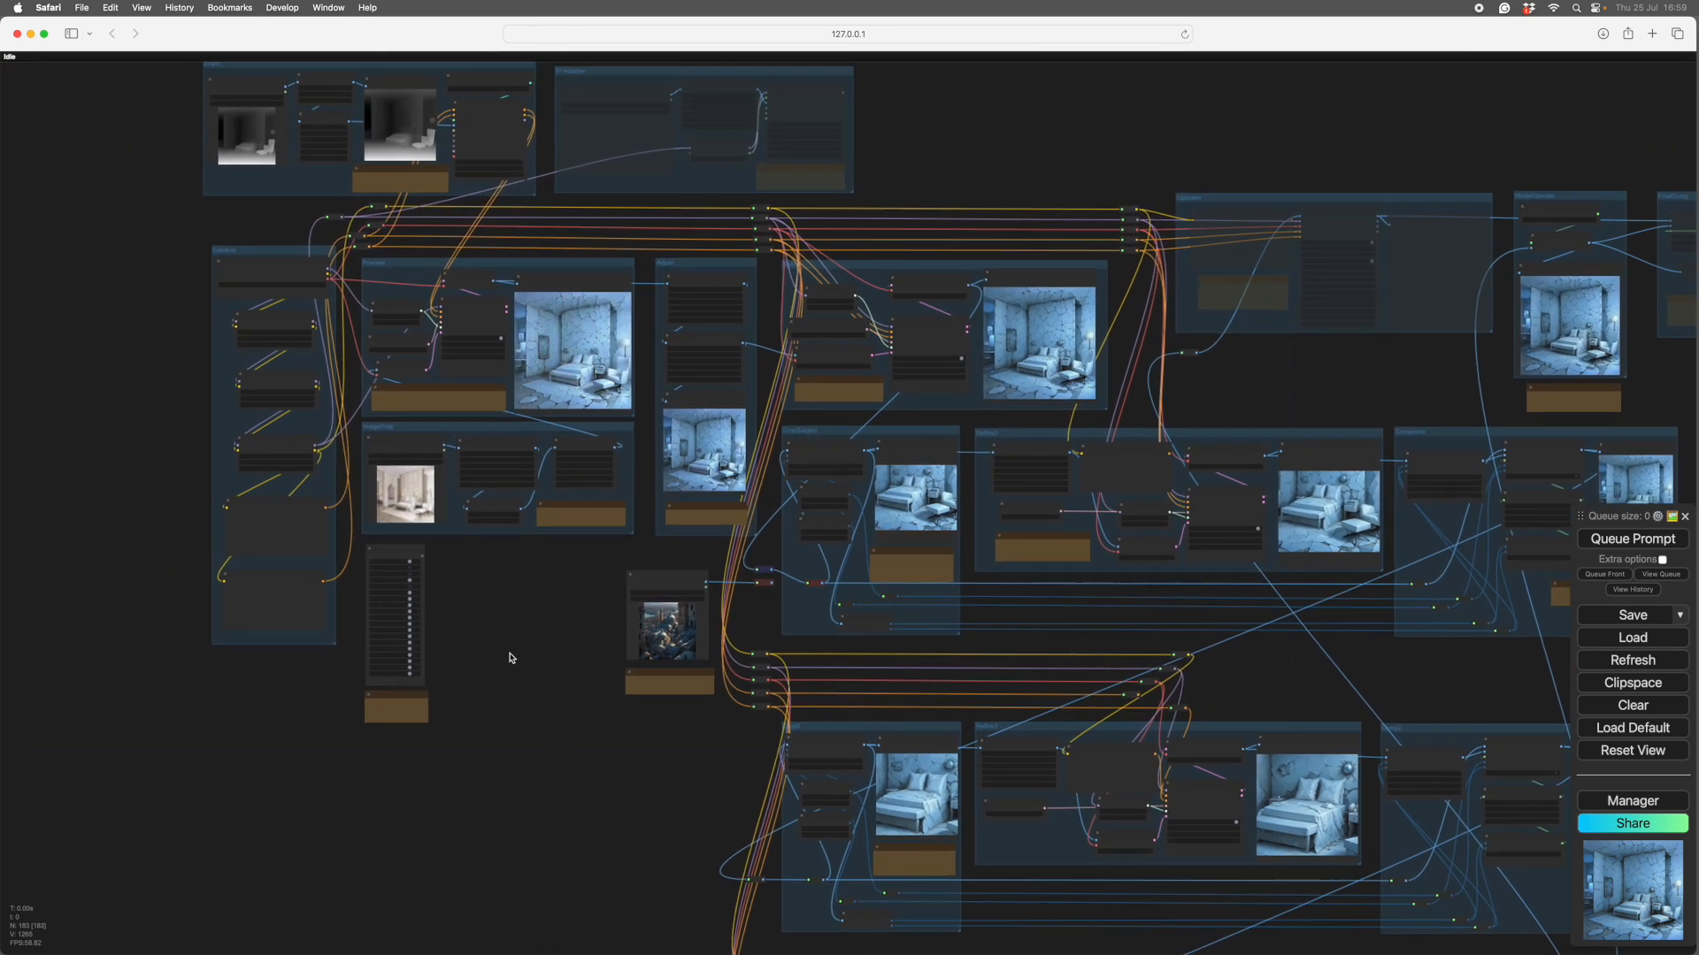
{"action": "left_click_drag", "start_coordinate": [509, 658], "coordinate": [348, 581]}
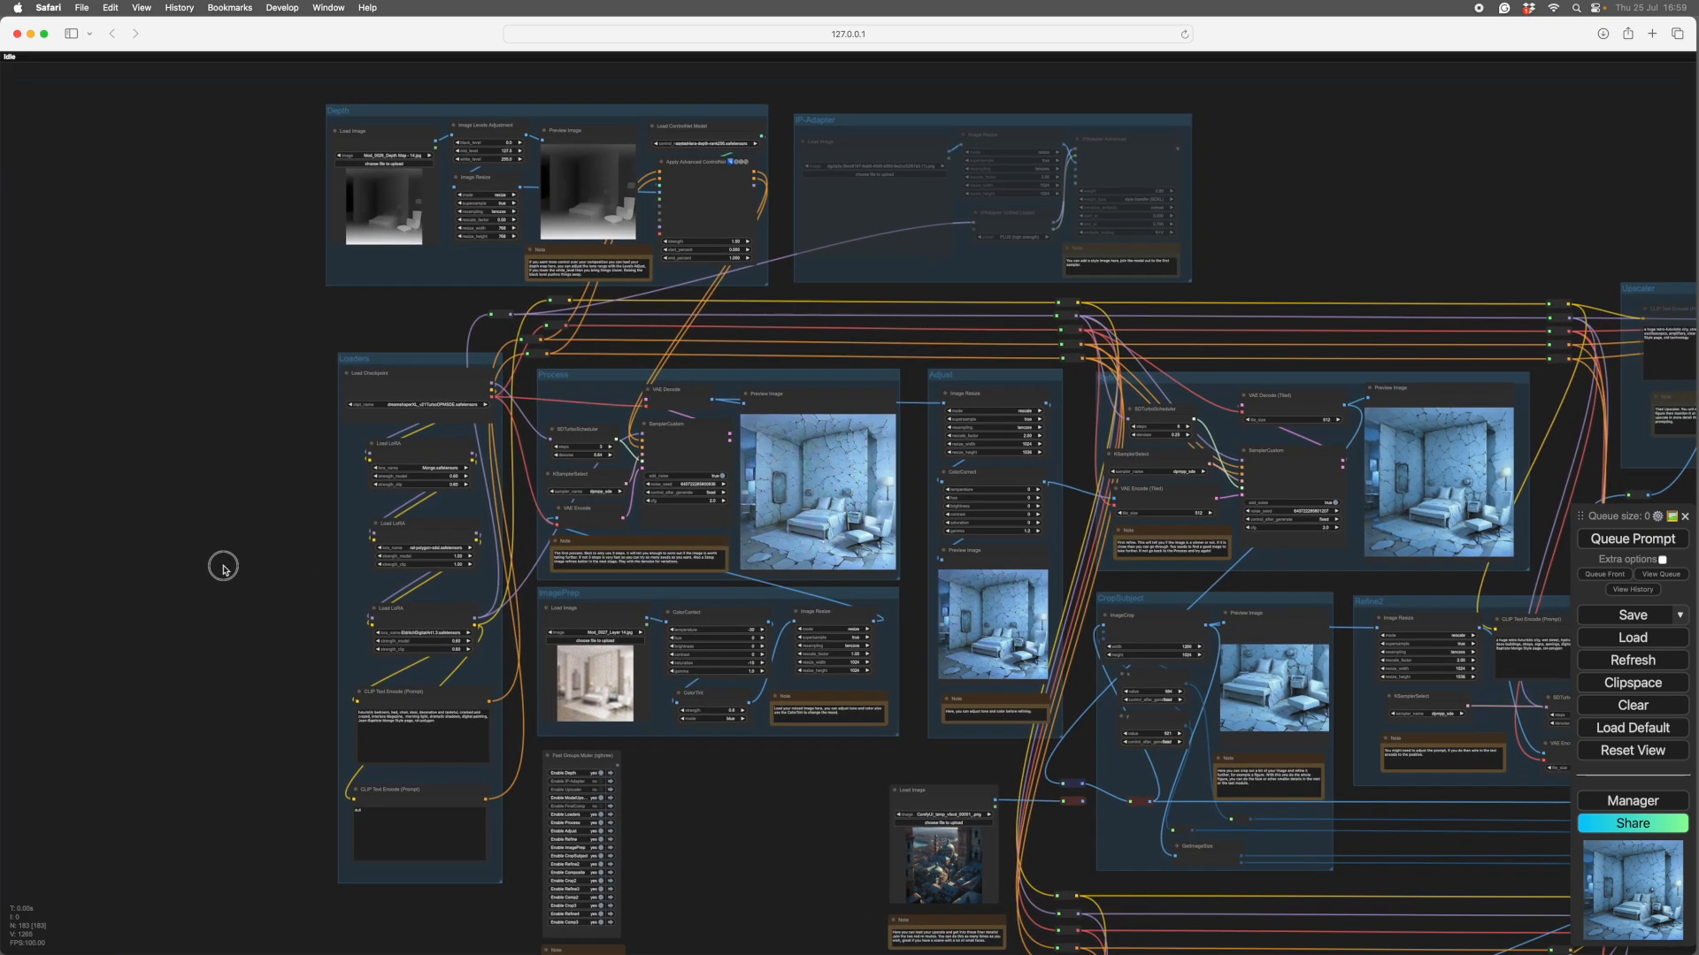
{"action": "left_click_drag", "start_coordinate": [223, 568], "coordinate": [230, 626]}
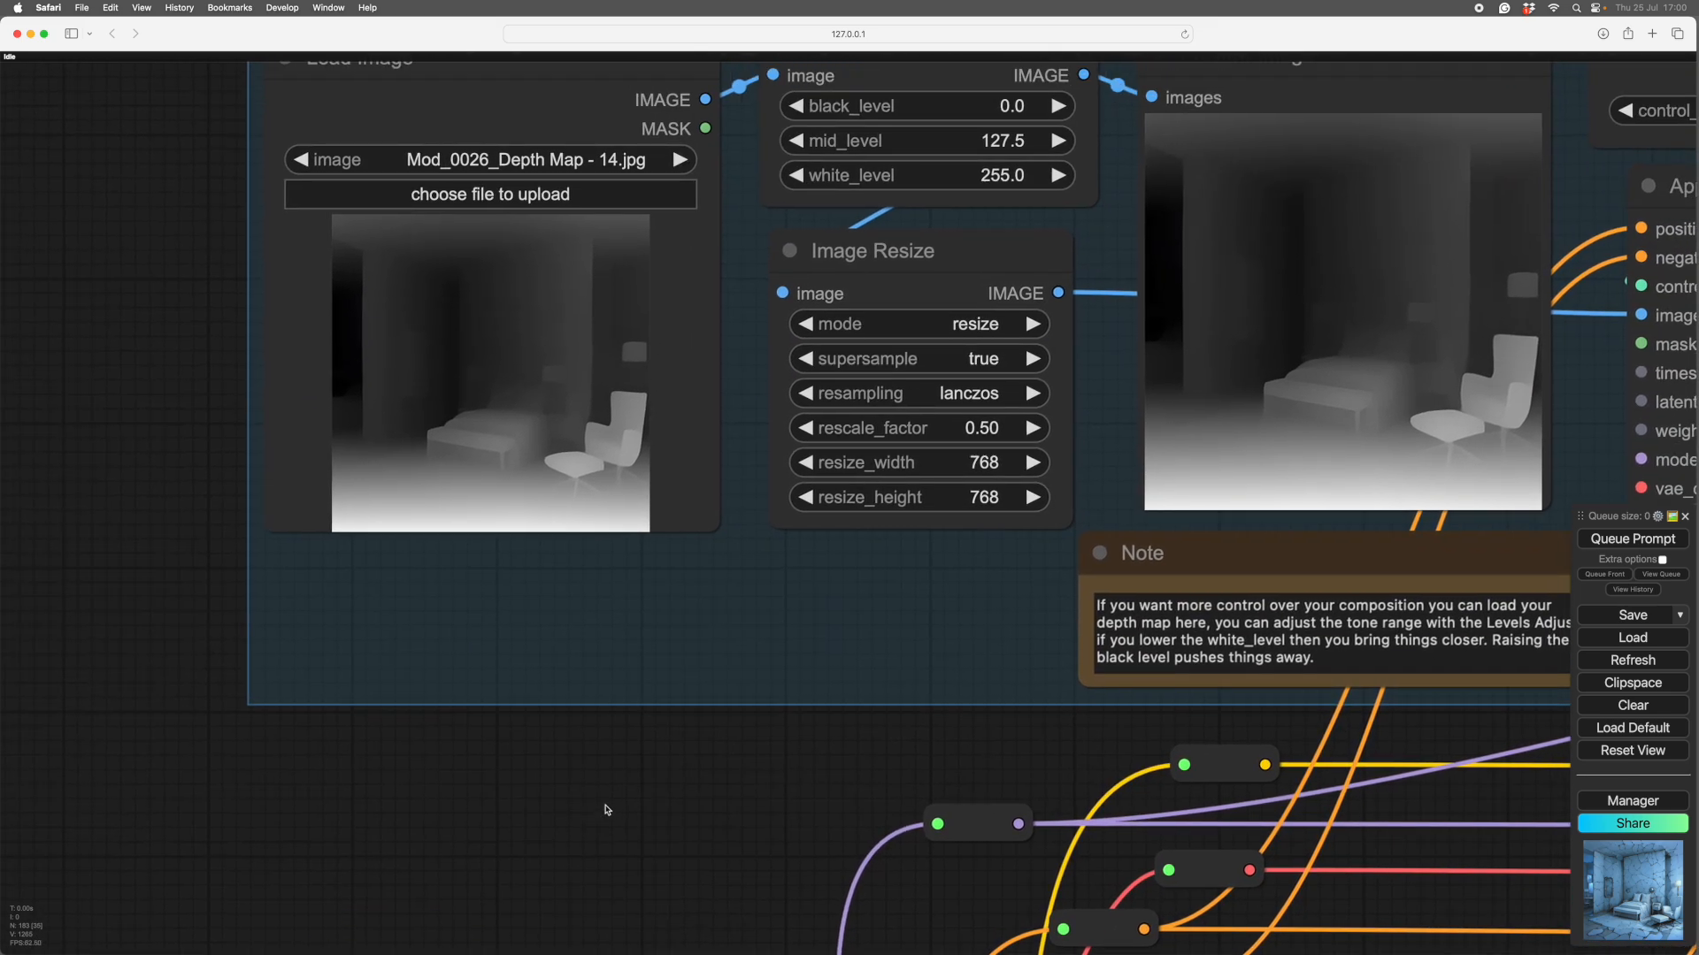
{"action": "left_click_drag", "start_coordinate": [605, 808], "coordinate": [678, 847]}
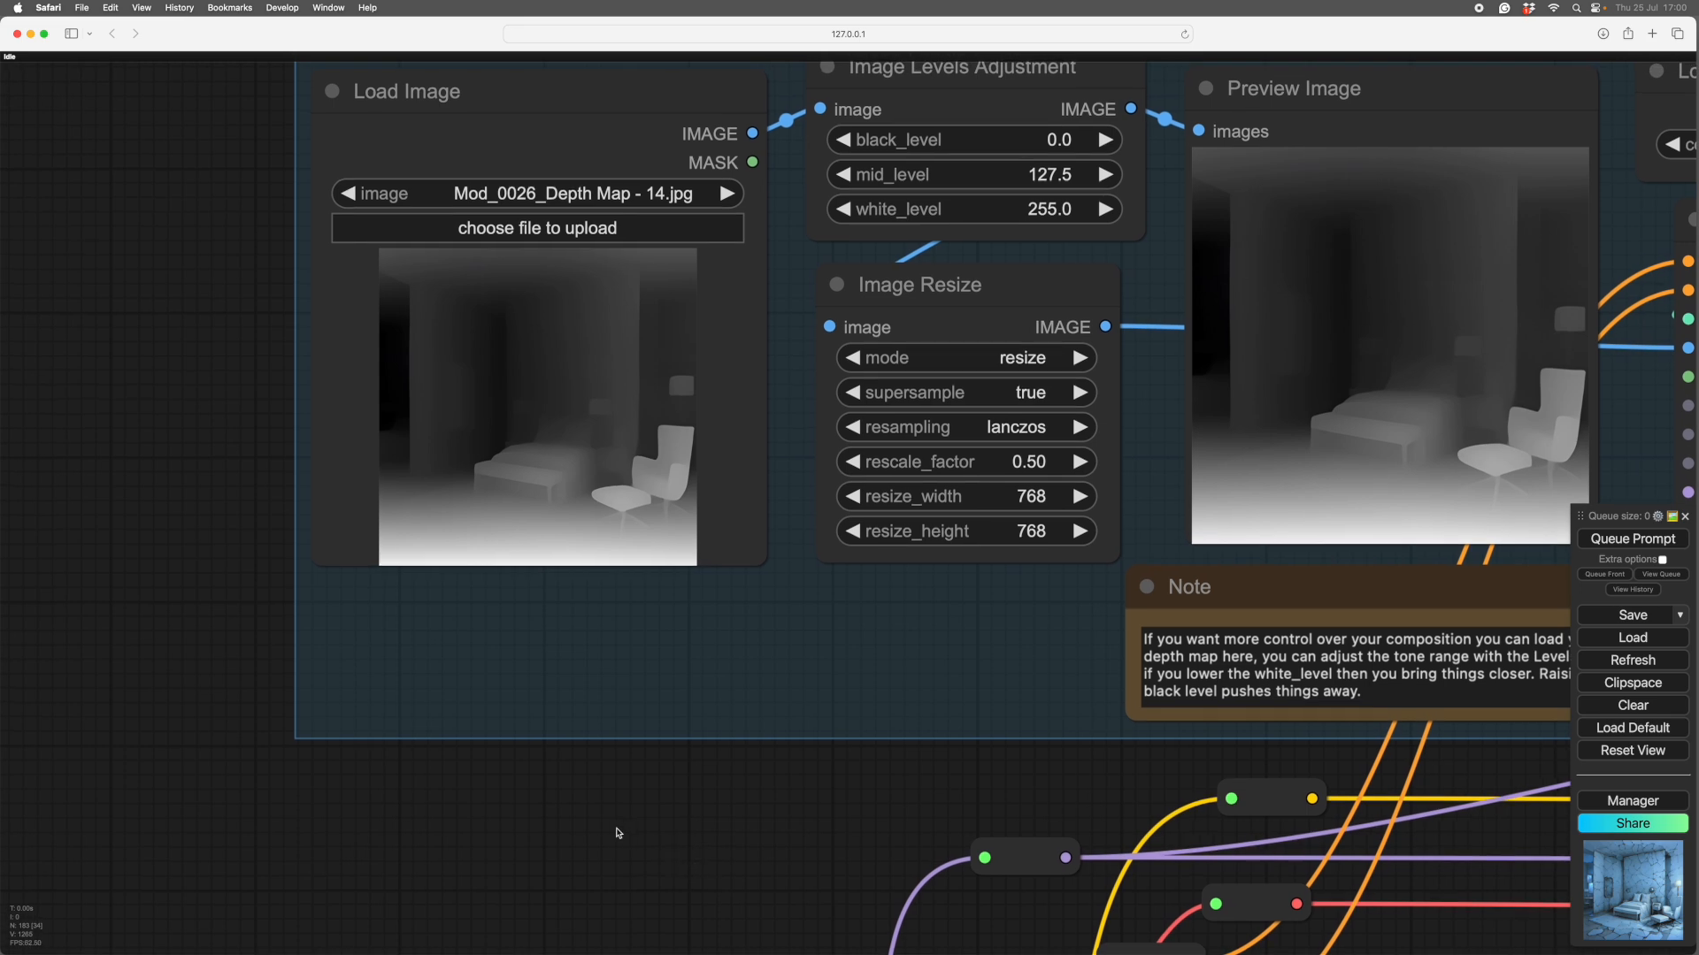
{"action": "mouse_move", "coordinate": [700, 846]}
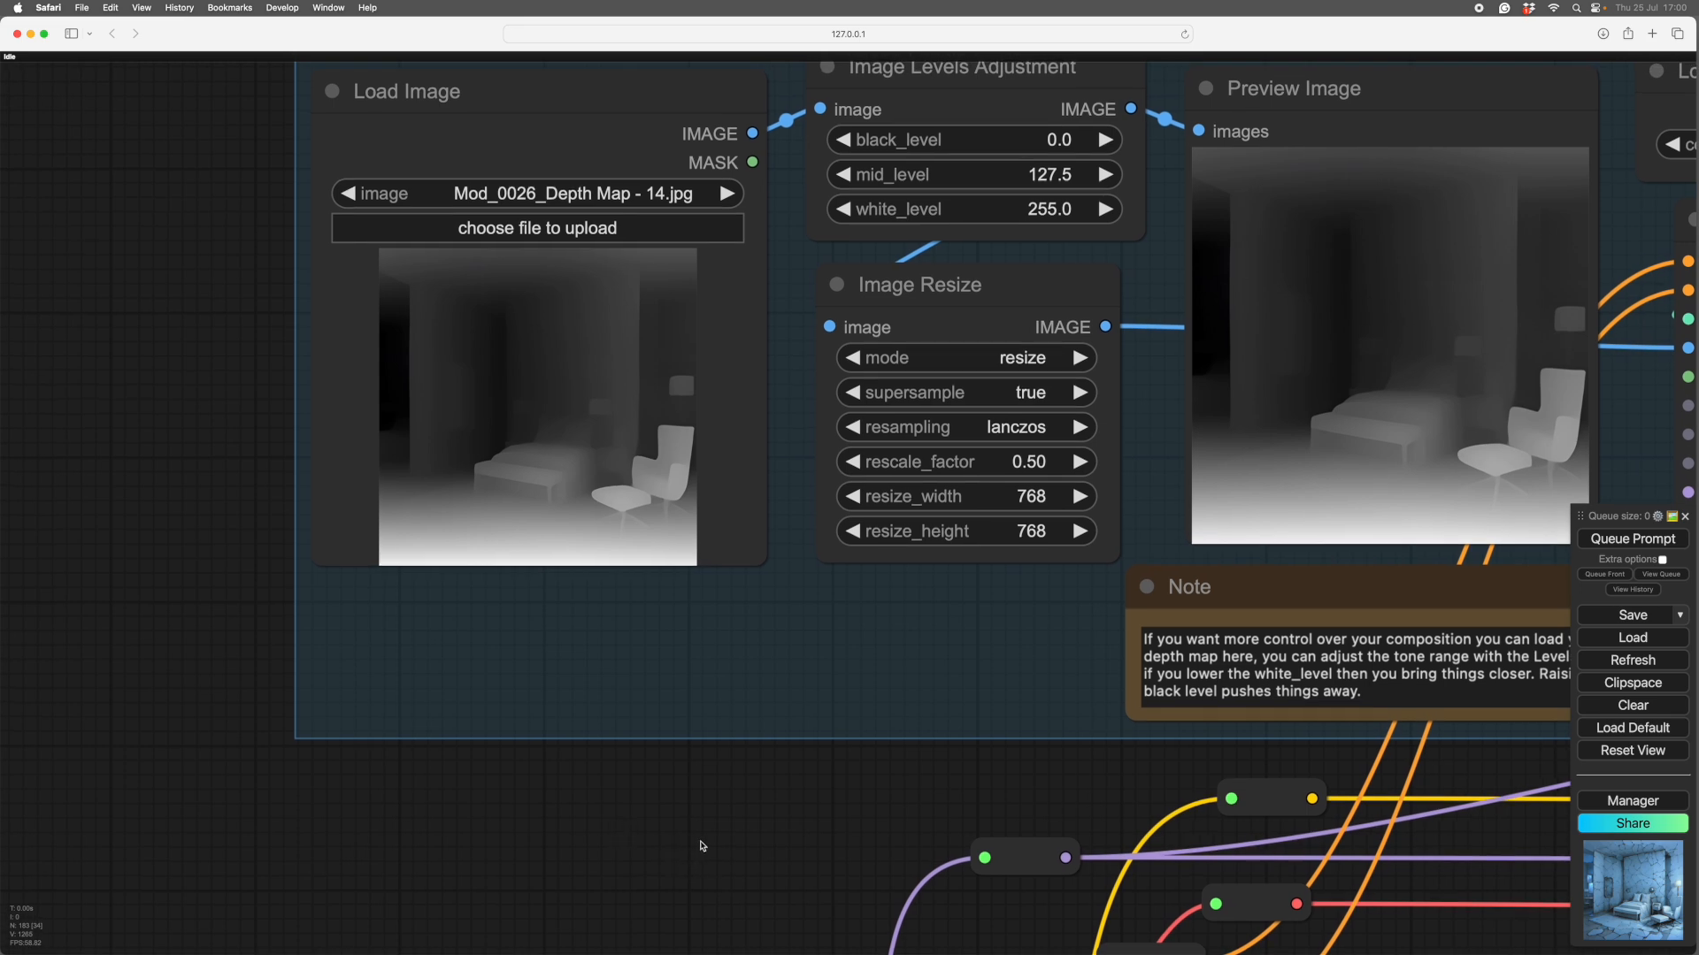
{"action": "mouse_move", "coordinate": [683, 839]}
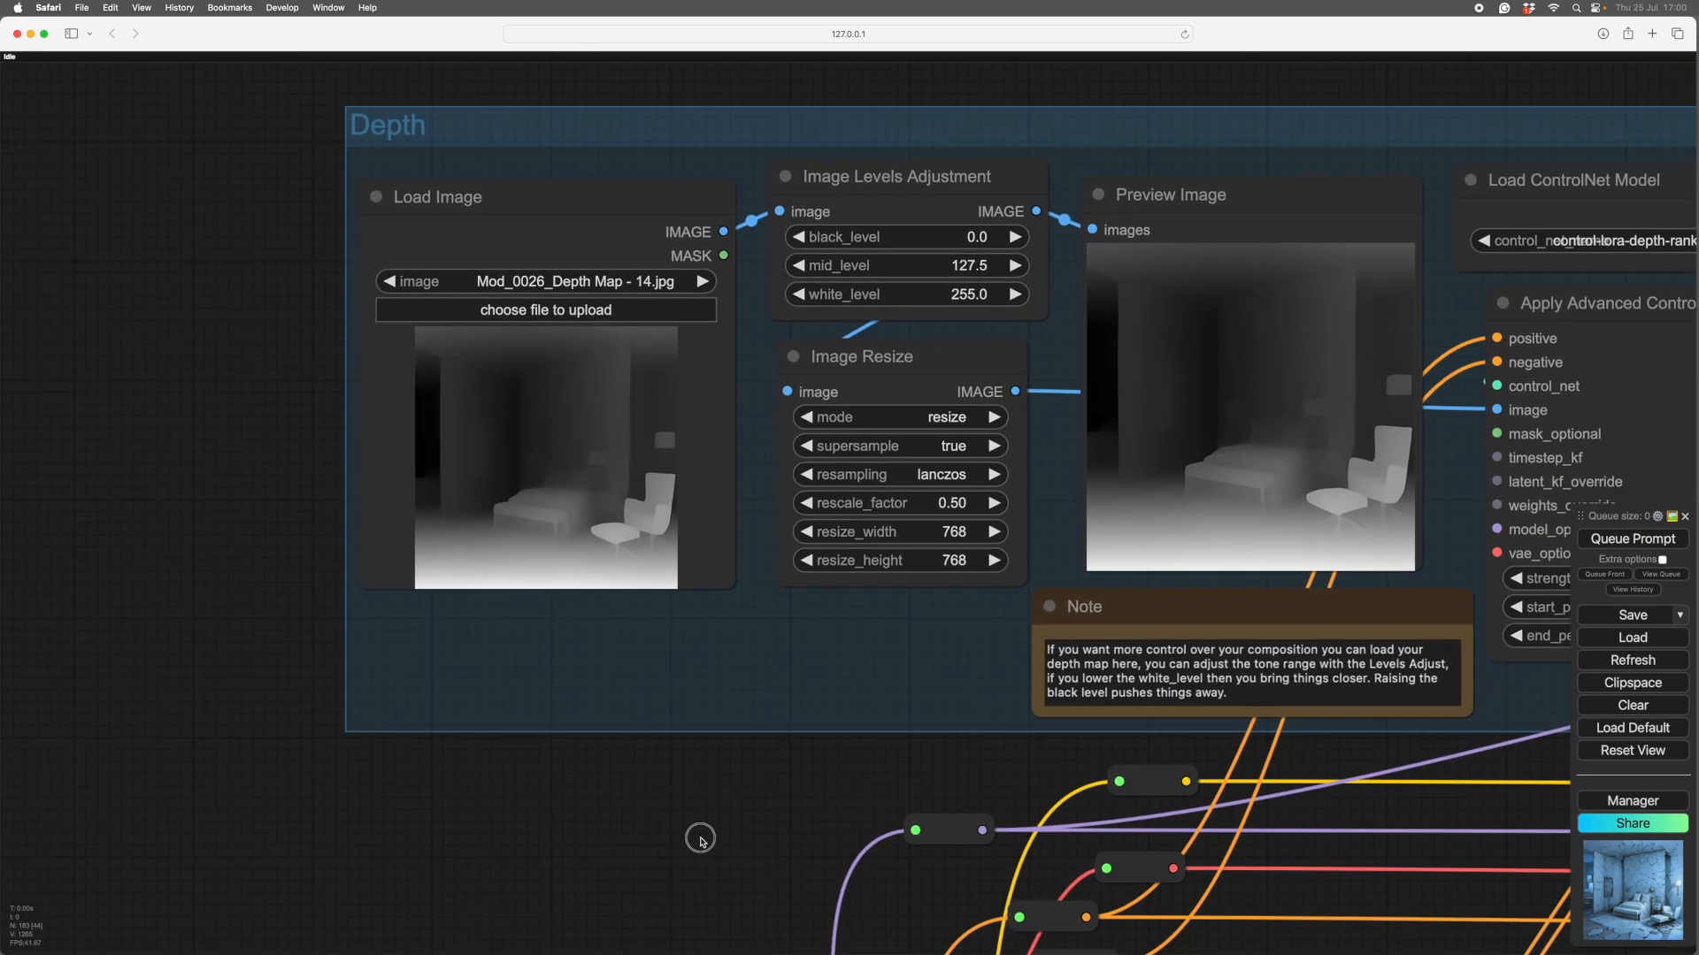
{"action": "left_click_drag", "start_coordinate": [701, 842], "coordinate": [739, 836]}
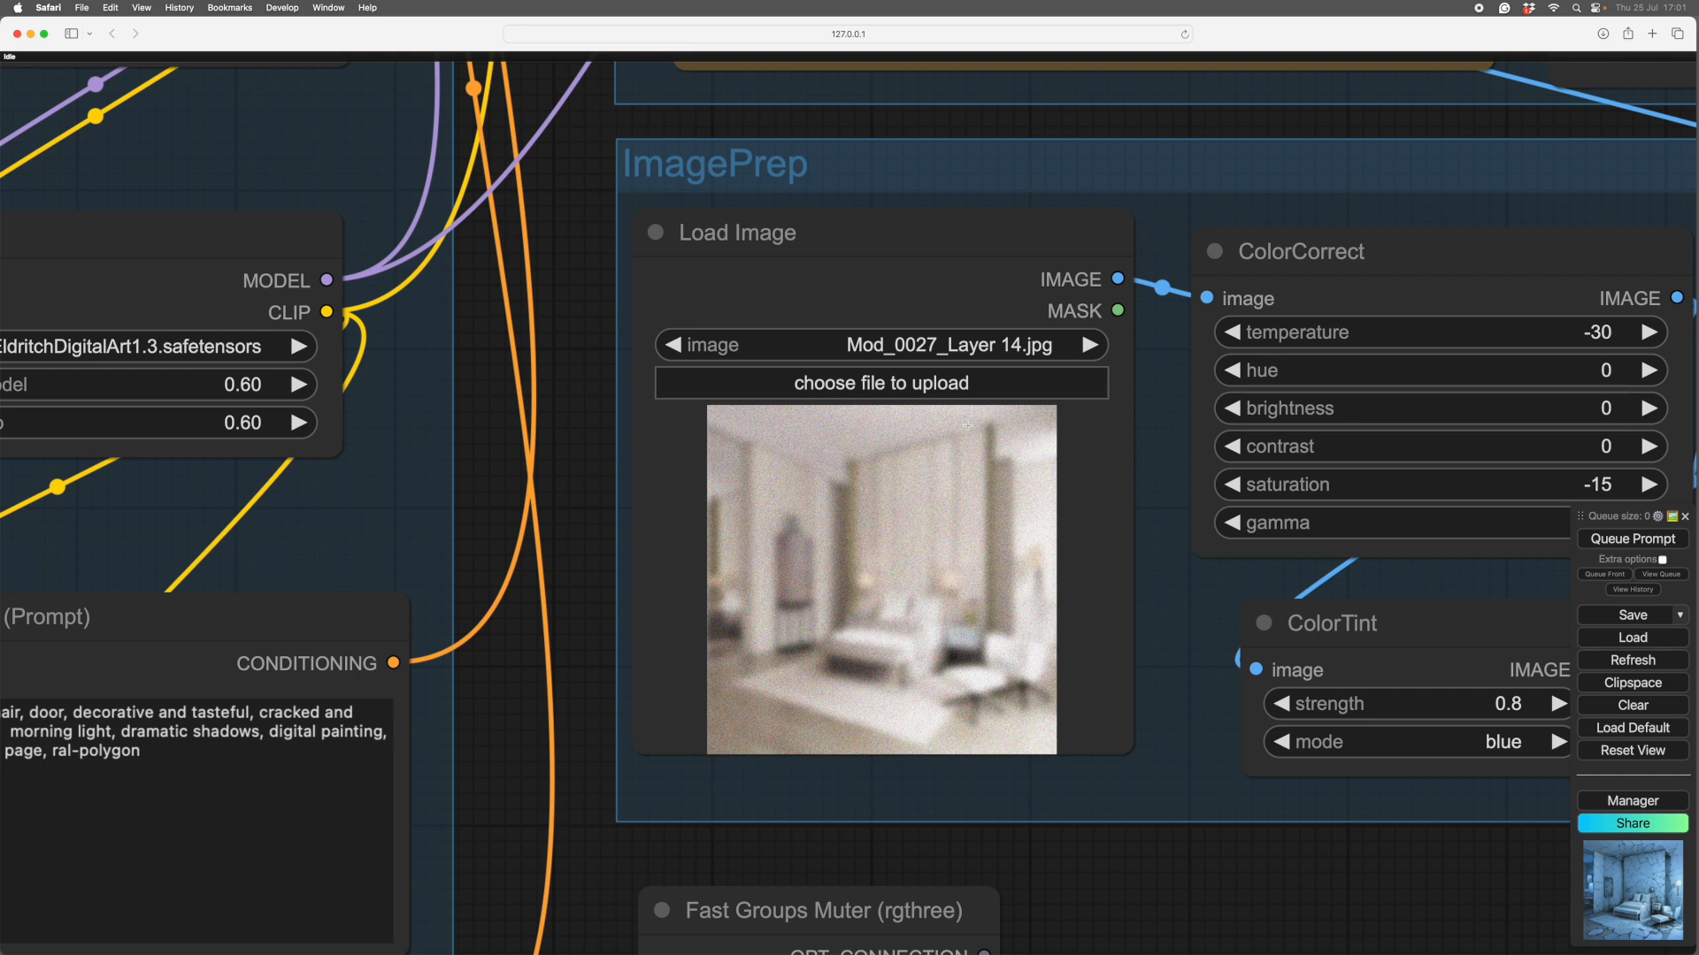
{"action": "mouse_move", "coordinate": [577, 360]}
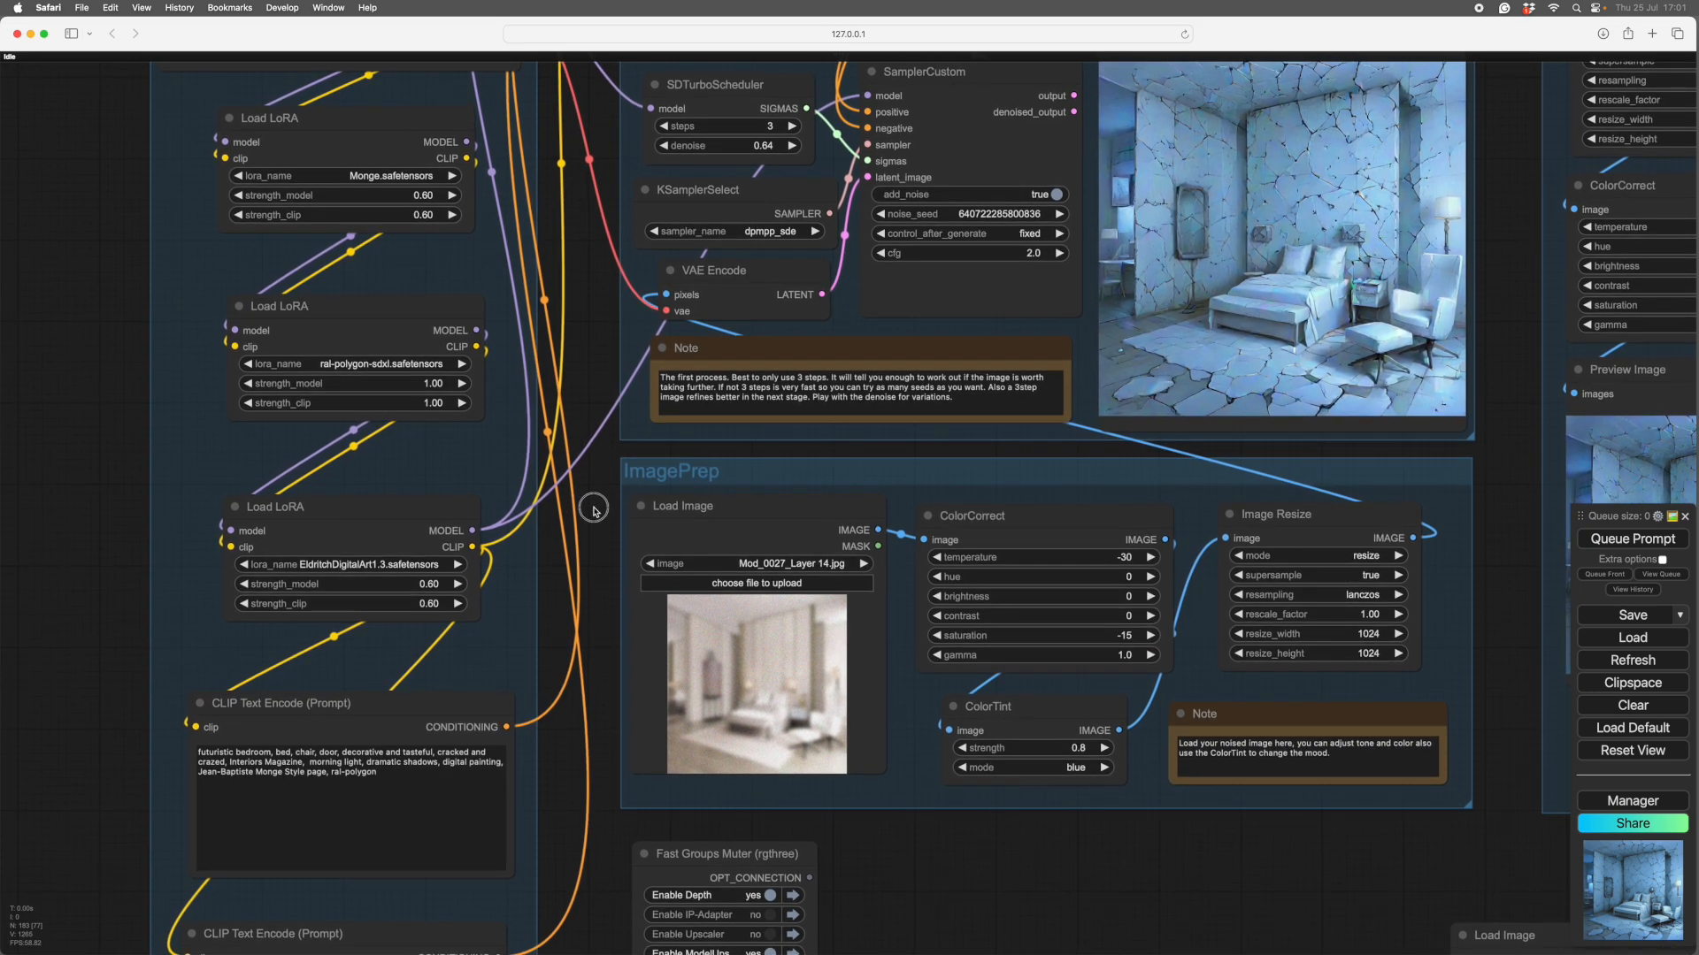
{"action": "mouse_move", "coordinate": [605, 327]}
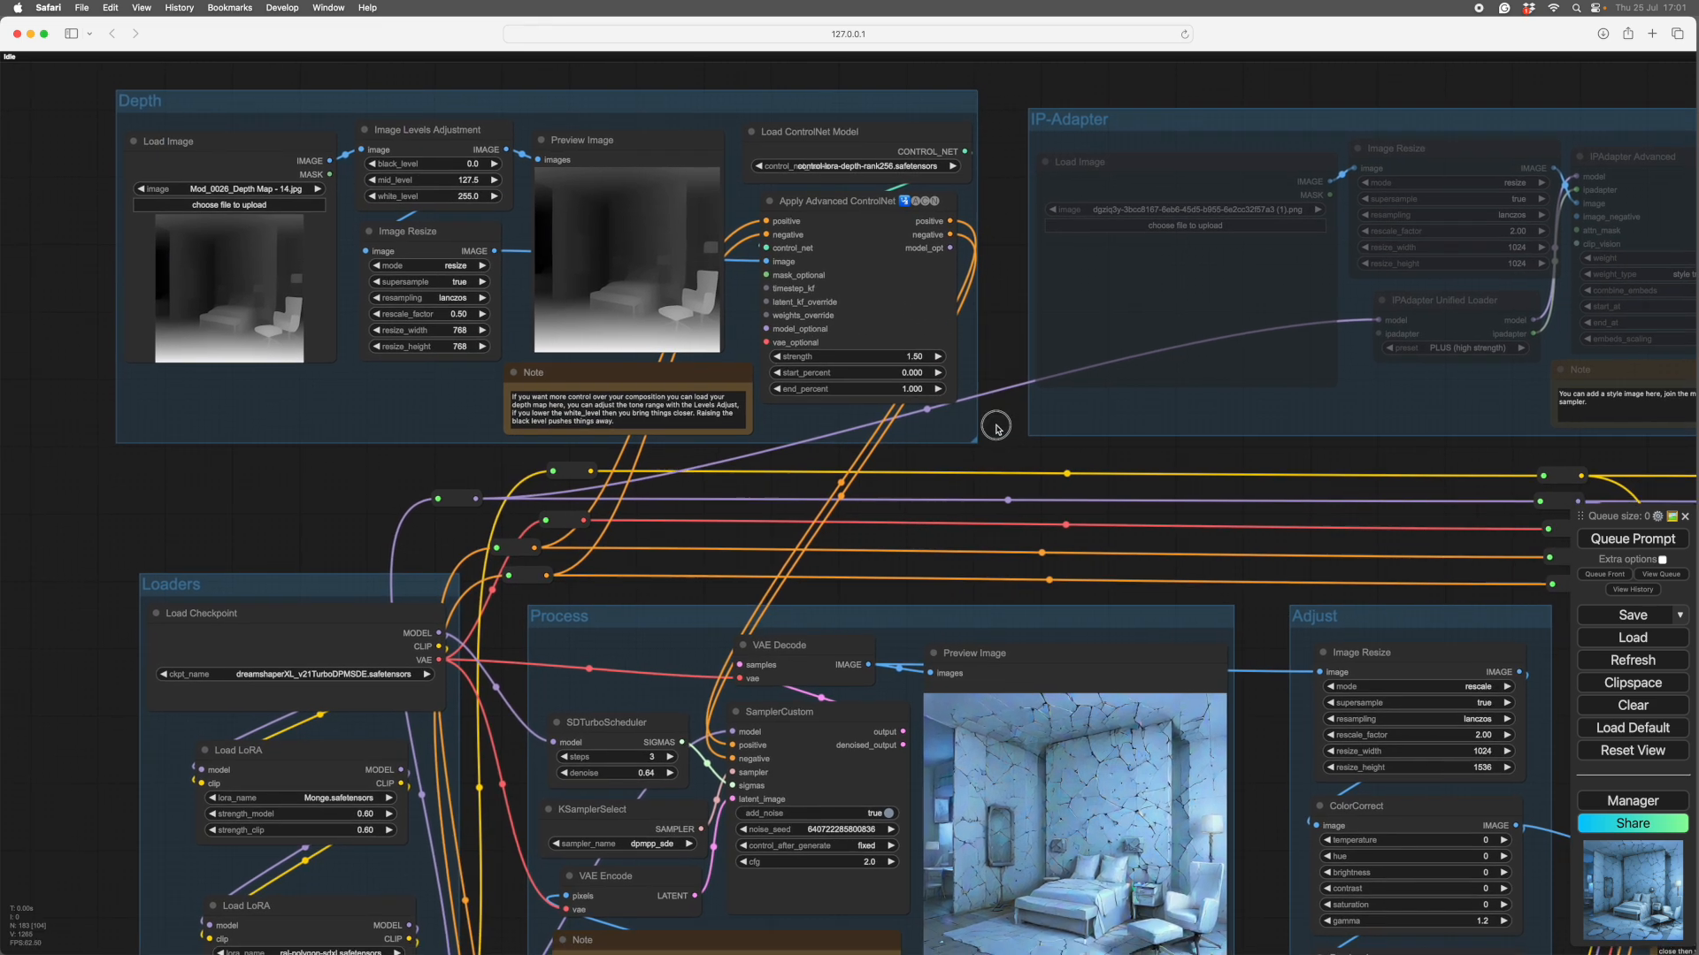
Zoom the canvas so the Process, ImagePrep and Adjust groups show together with their previews
{"action": "scroll", "scroll_direction": "down", "scroll_amount": 3}
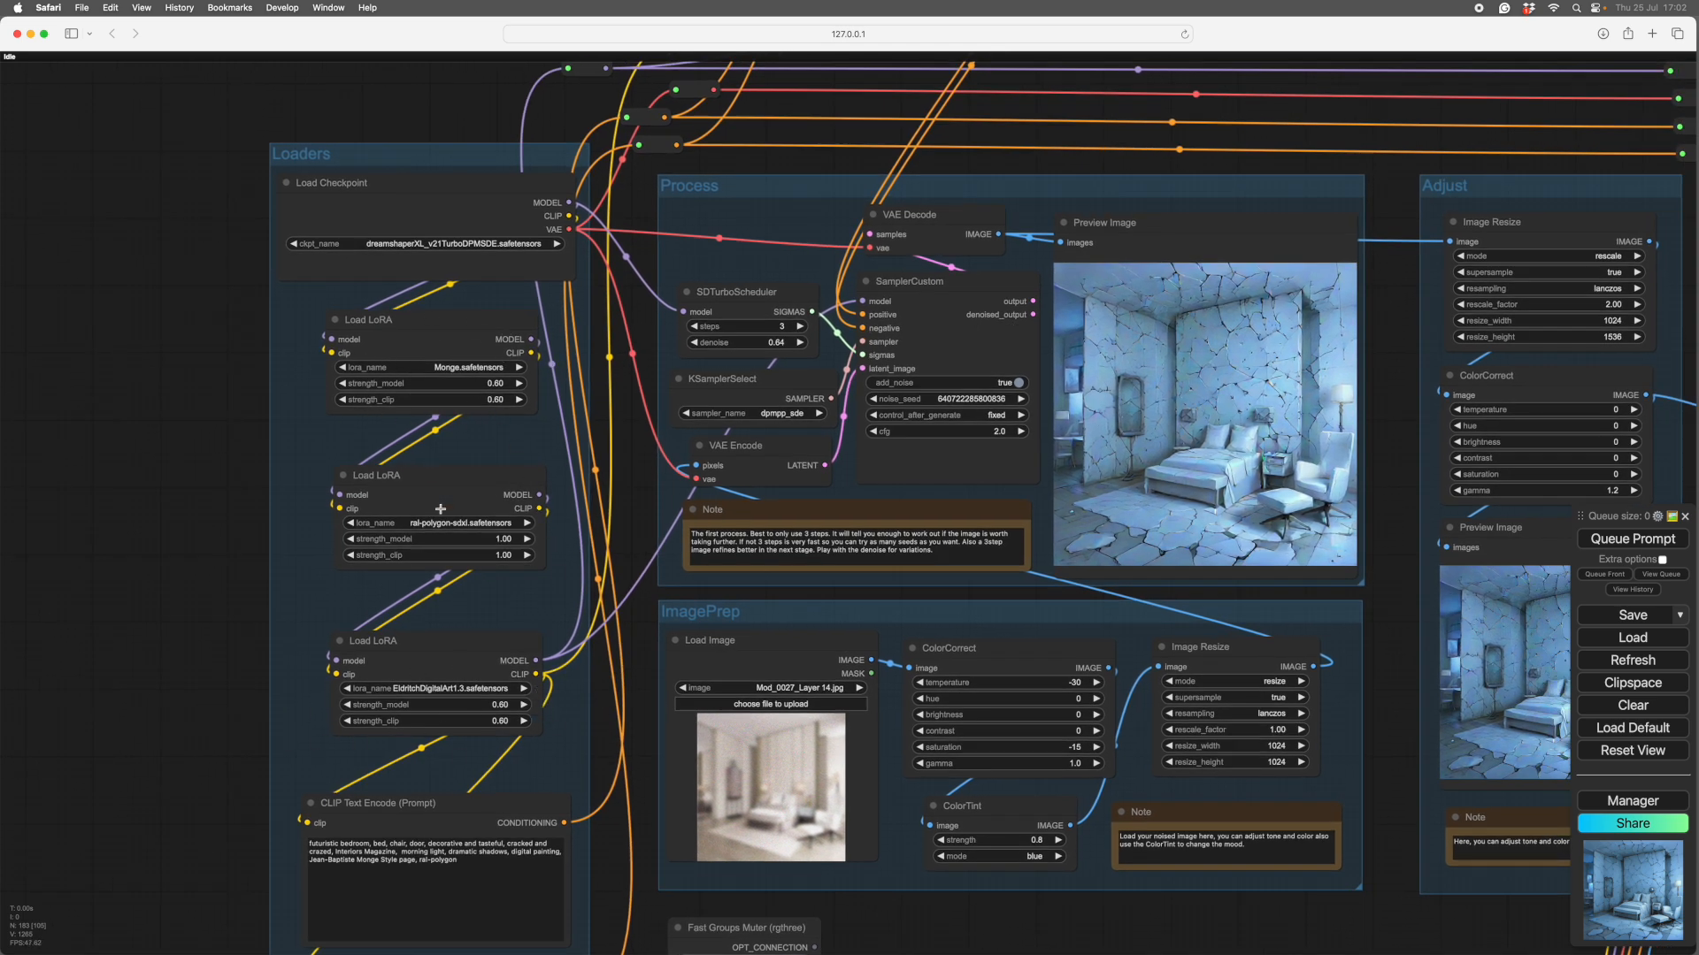
{"action": "mouse_move", "coordinate": [479, 563]}
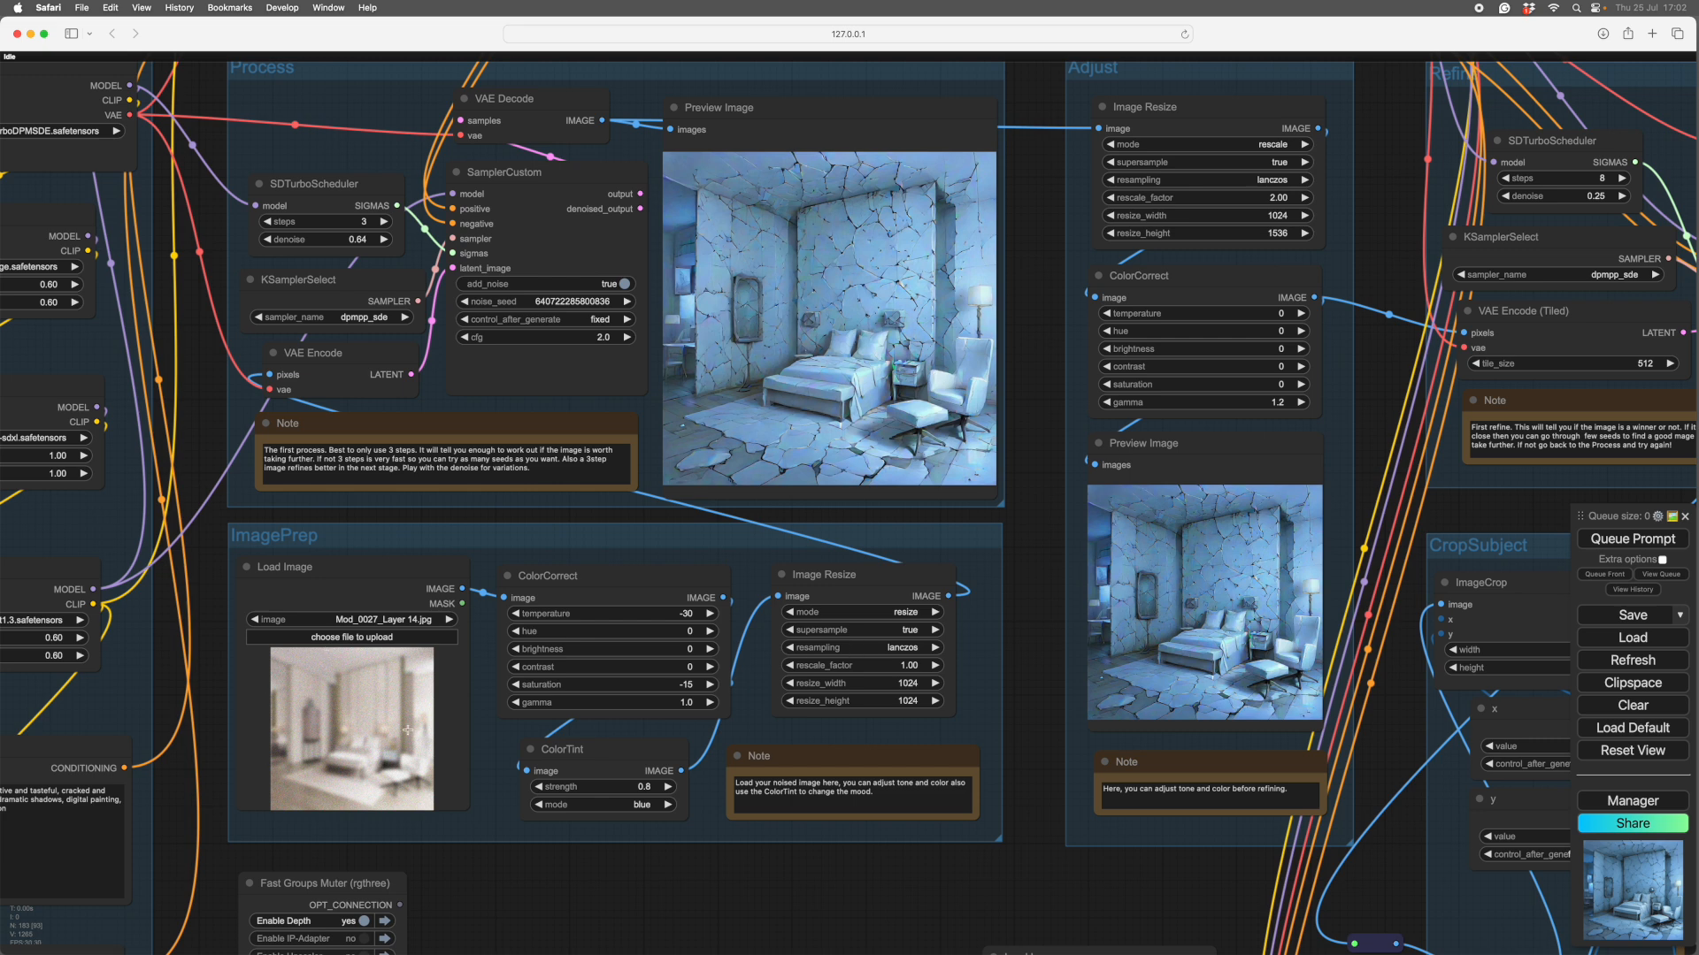
{"action": "mouse_move", "coordinate": [1026, 520]}
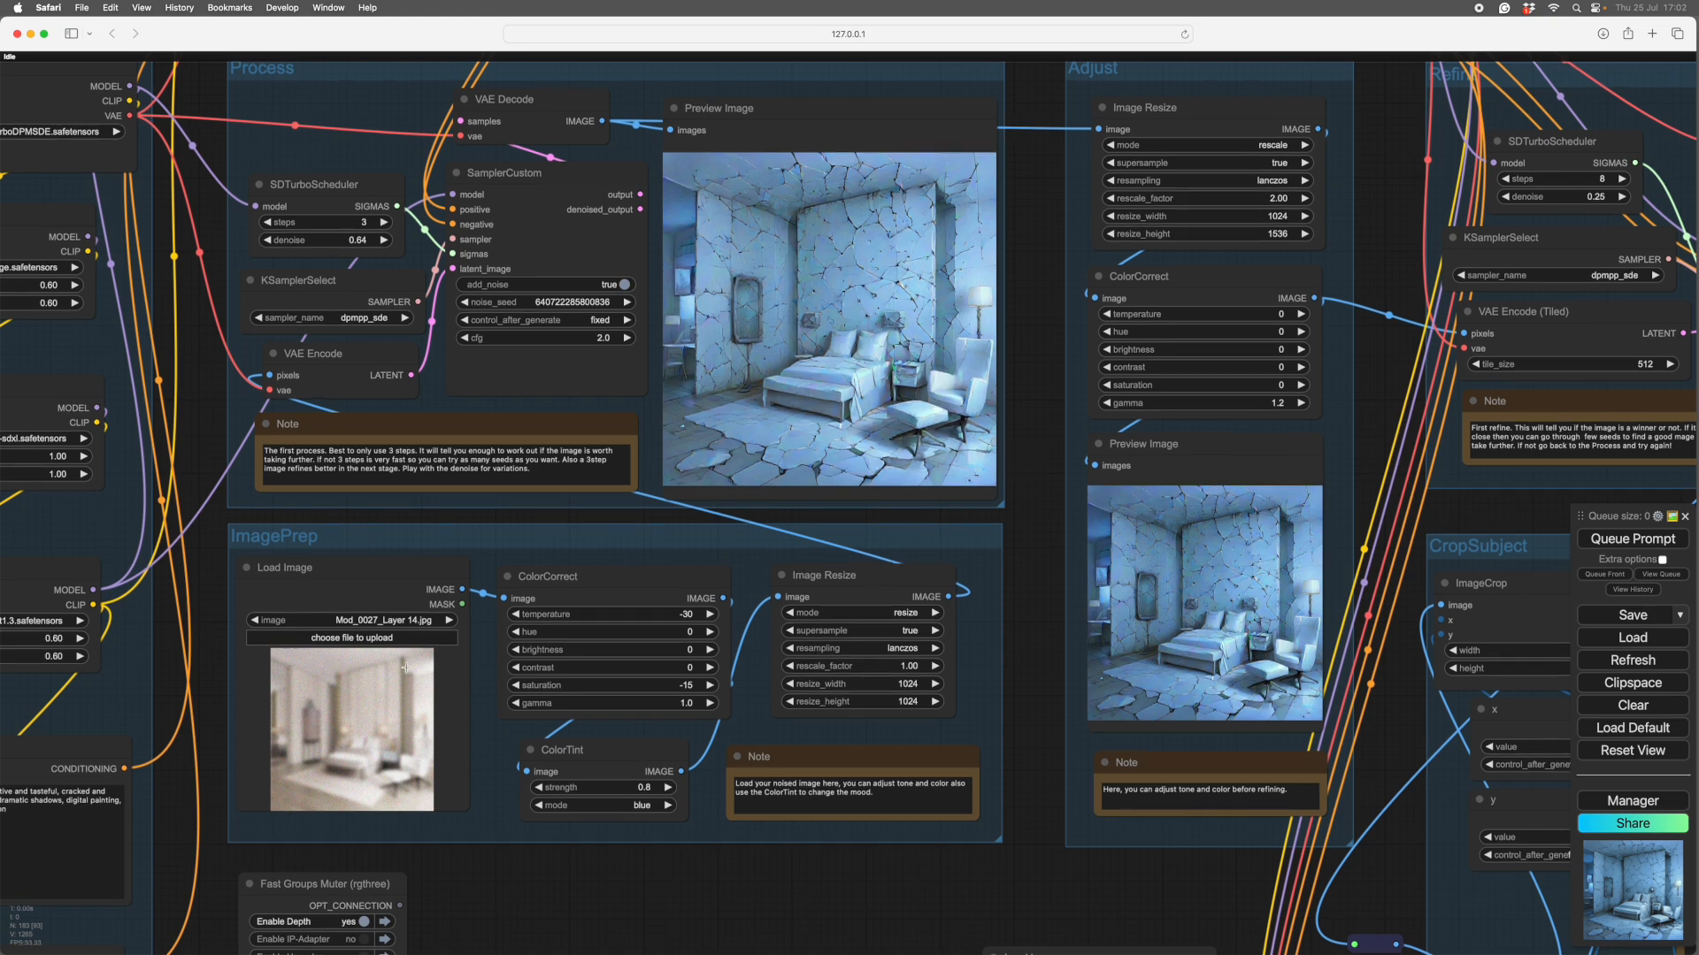
{"action": "mouse_move", "coordinate": [1026, 483]}
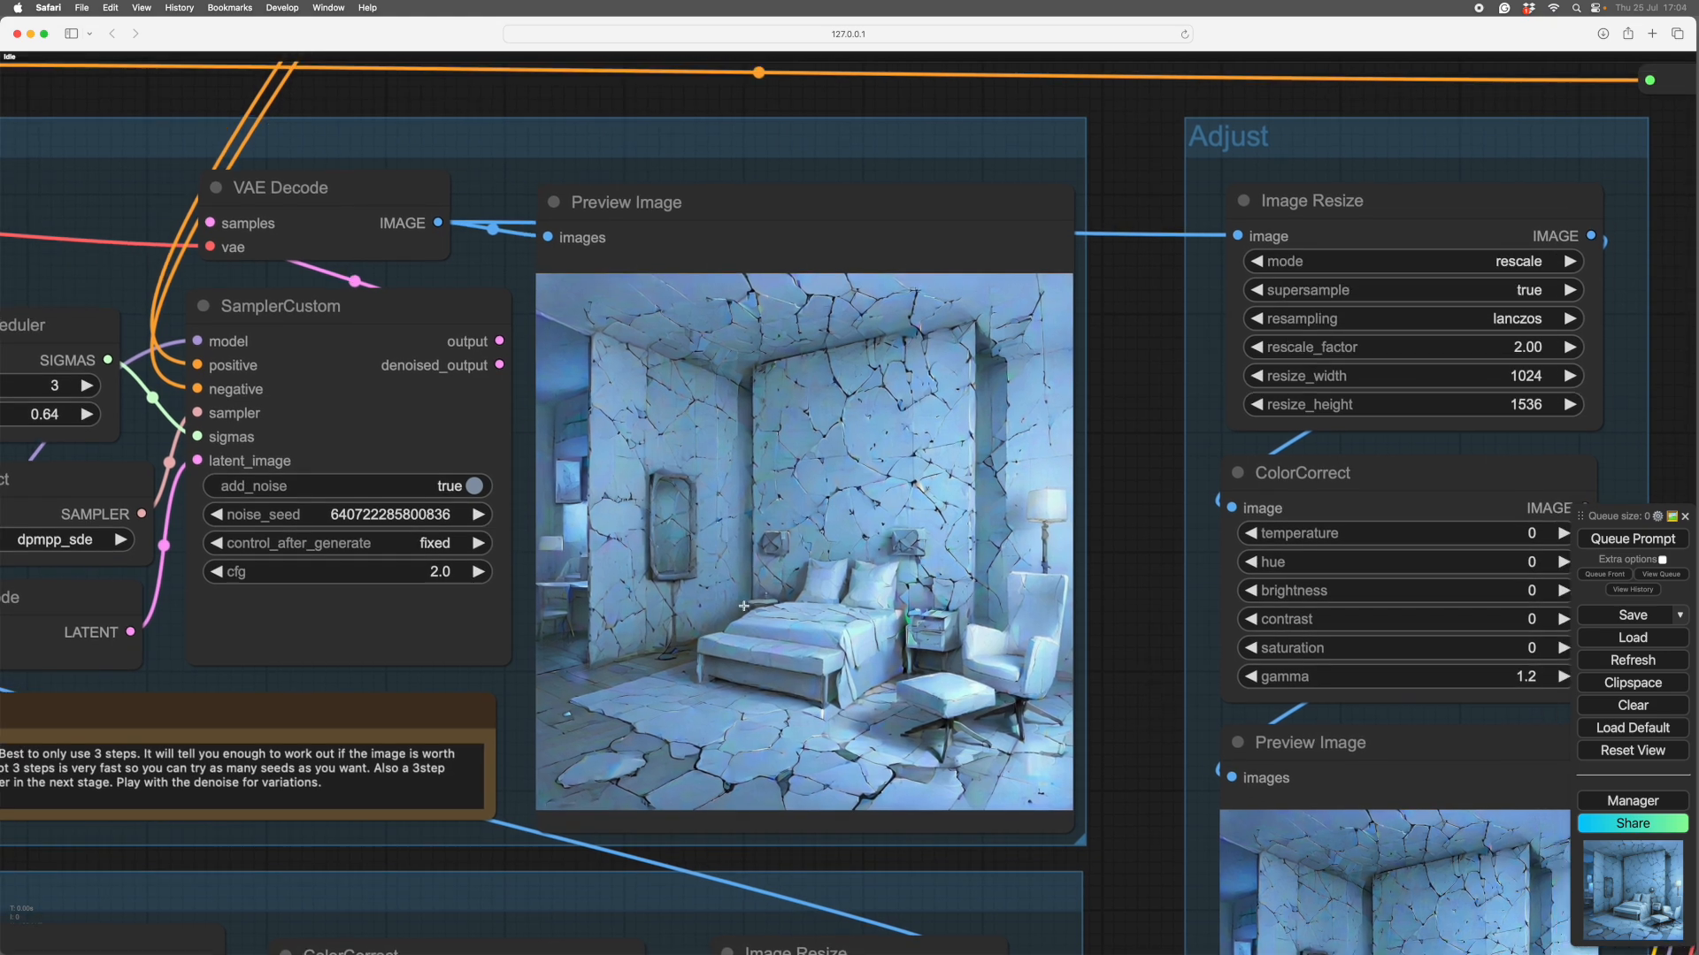
{"action": "mouse_move", "coordinate": [1132, 686]}
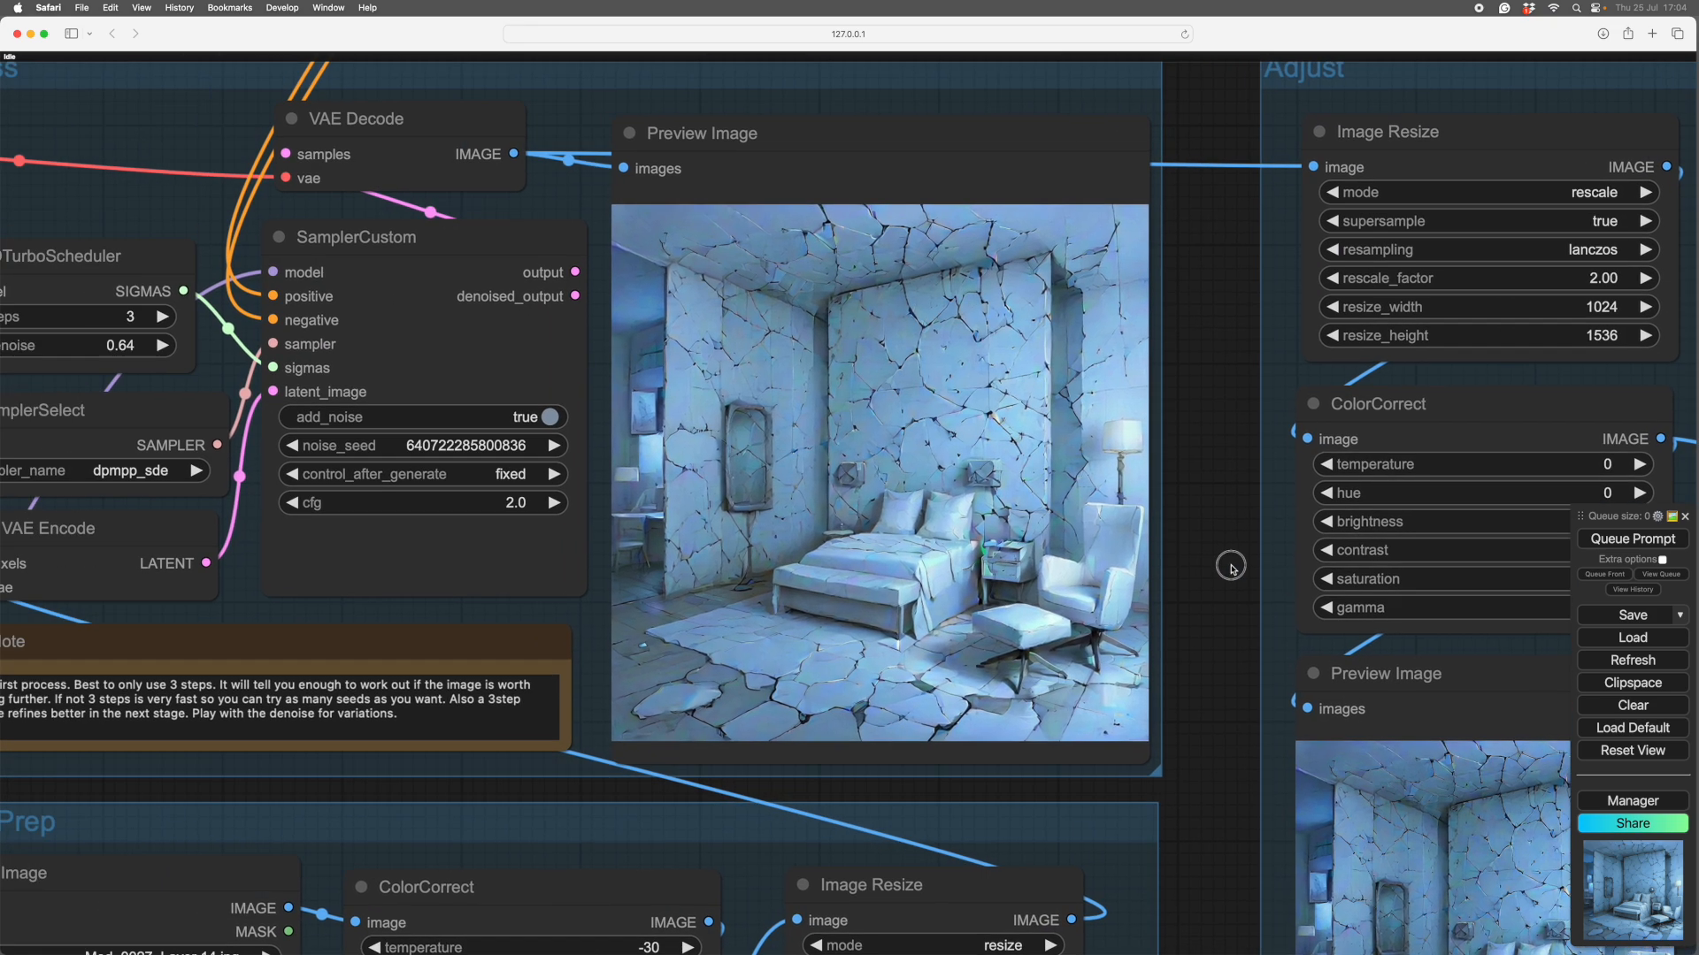
Centre the Process stage showing its three-step scheduler, sampler settings and cracked blue bedroom render
{"action": "left_click_drag", "start_coordinate": [1229, 568], "coordinate": [856, 799]}
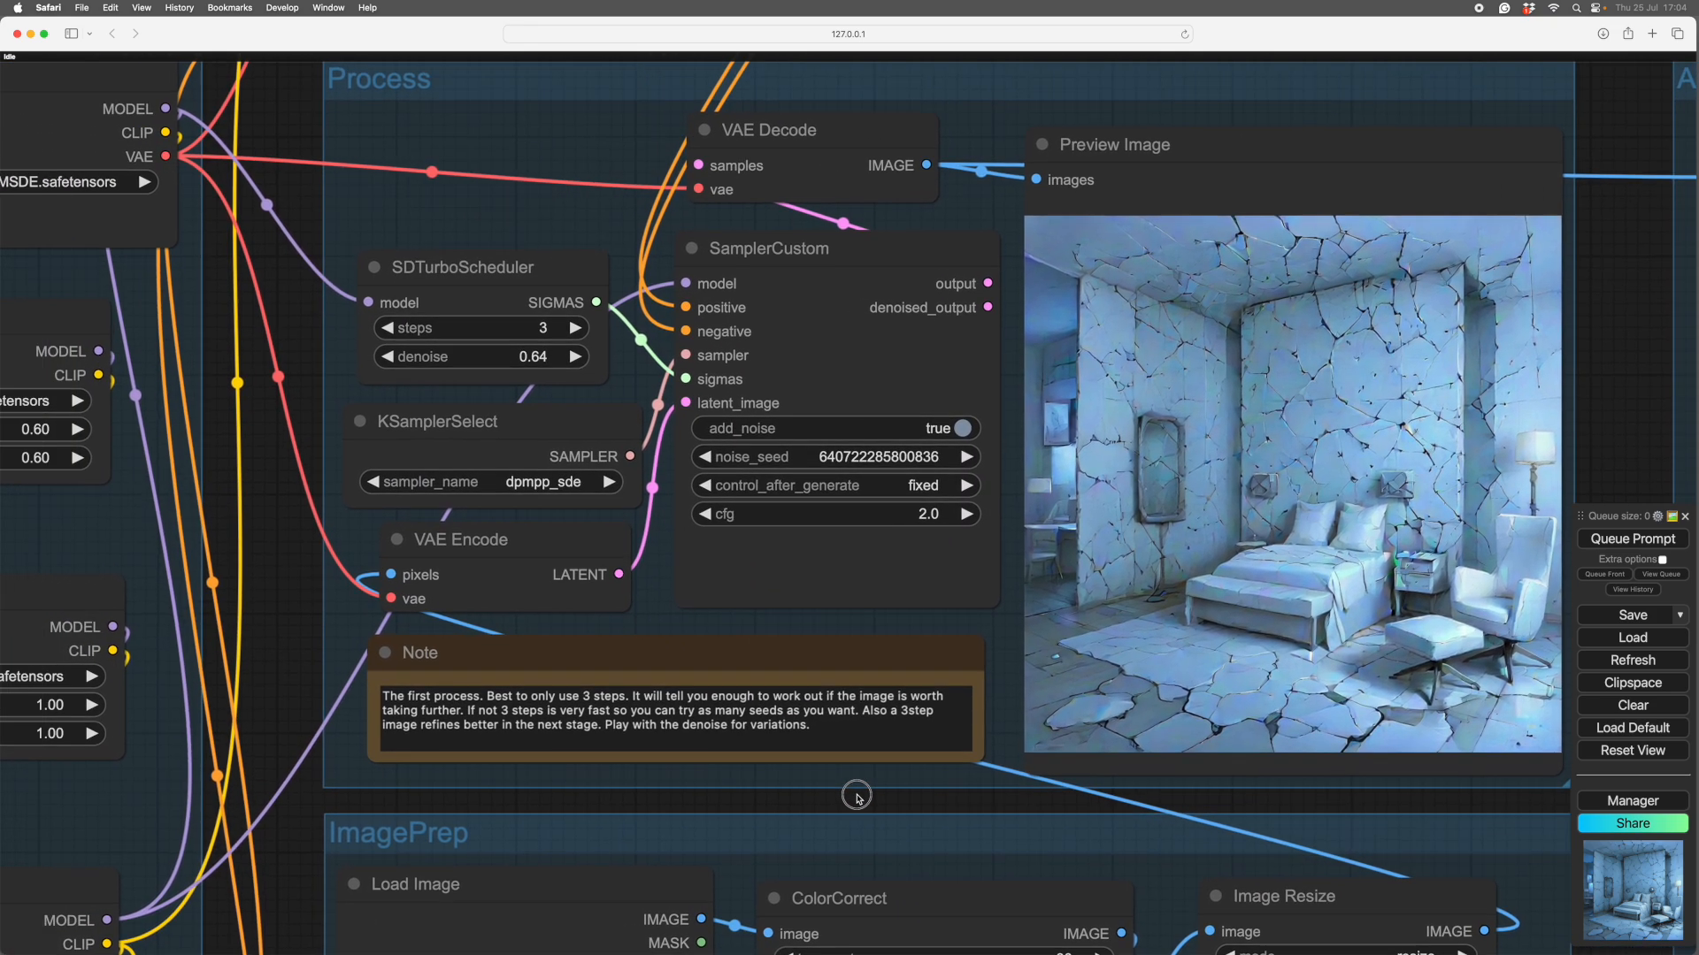
{"action": "left_click_drag", "start_coordinate": [856, 798], "coordinate": [573, 805]}
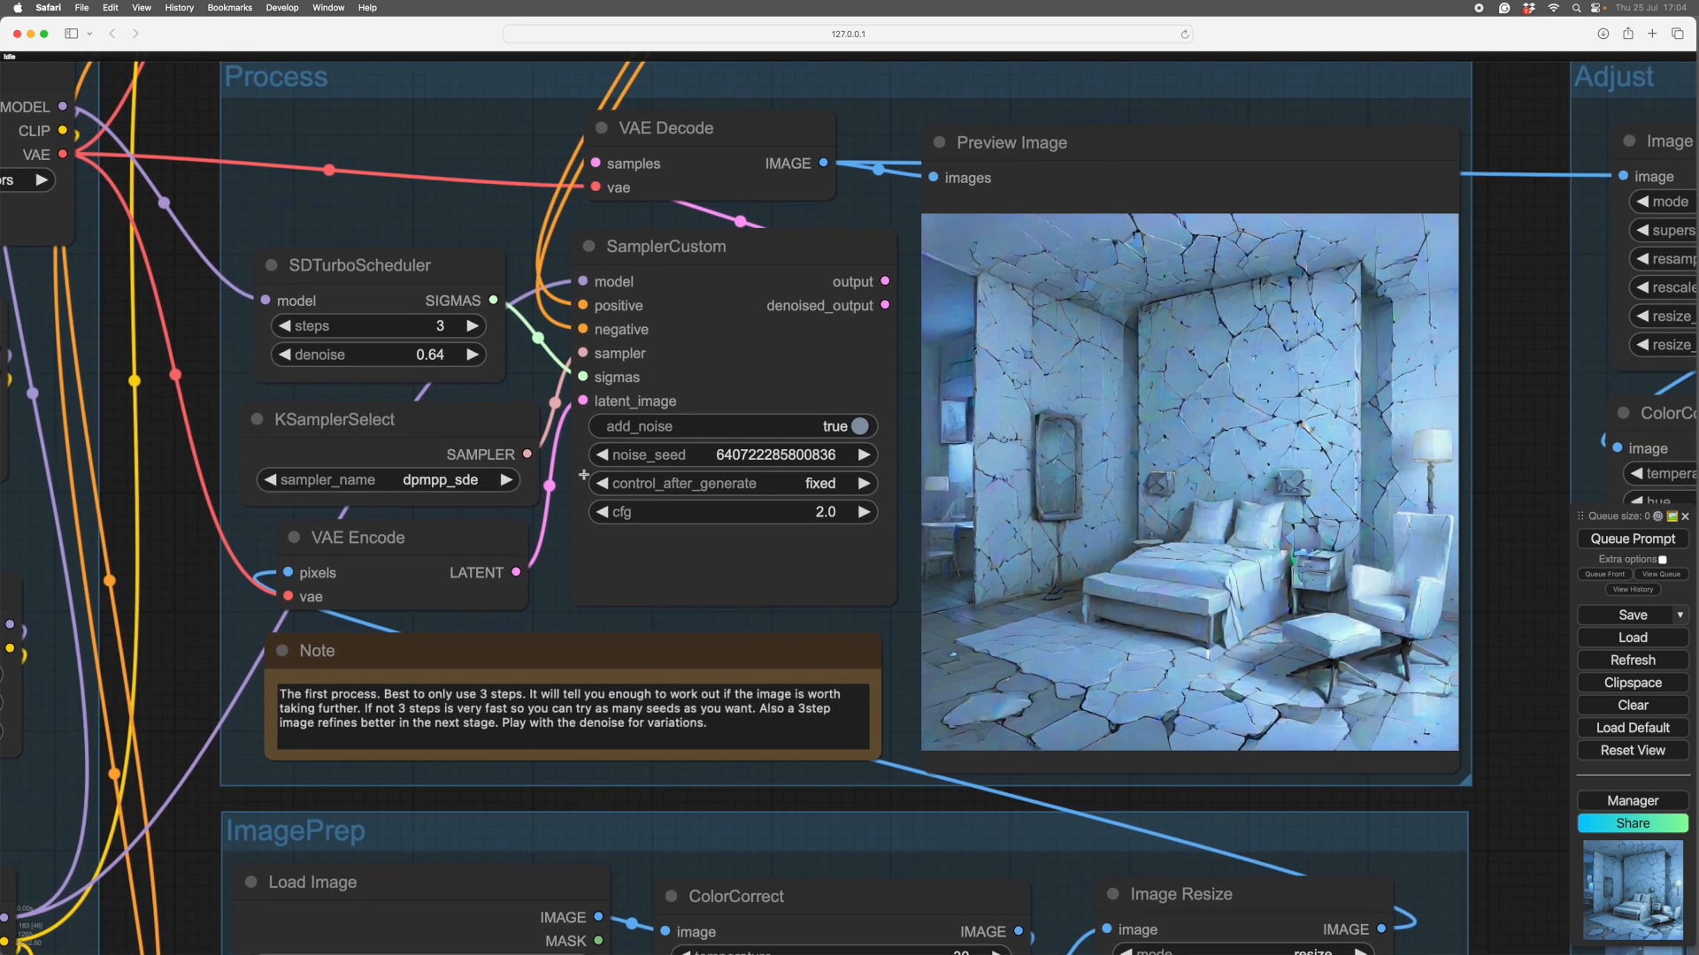
{"action": "mouse_move", "coordinate": [239, 320]}
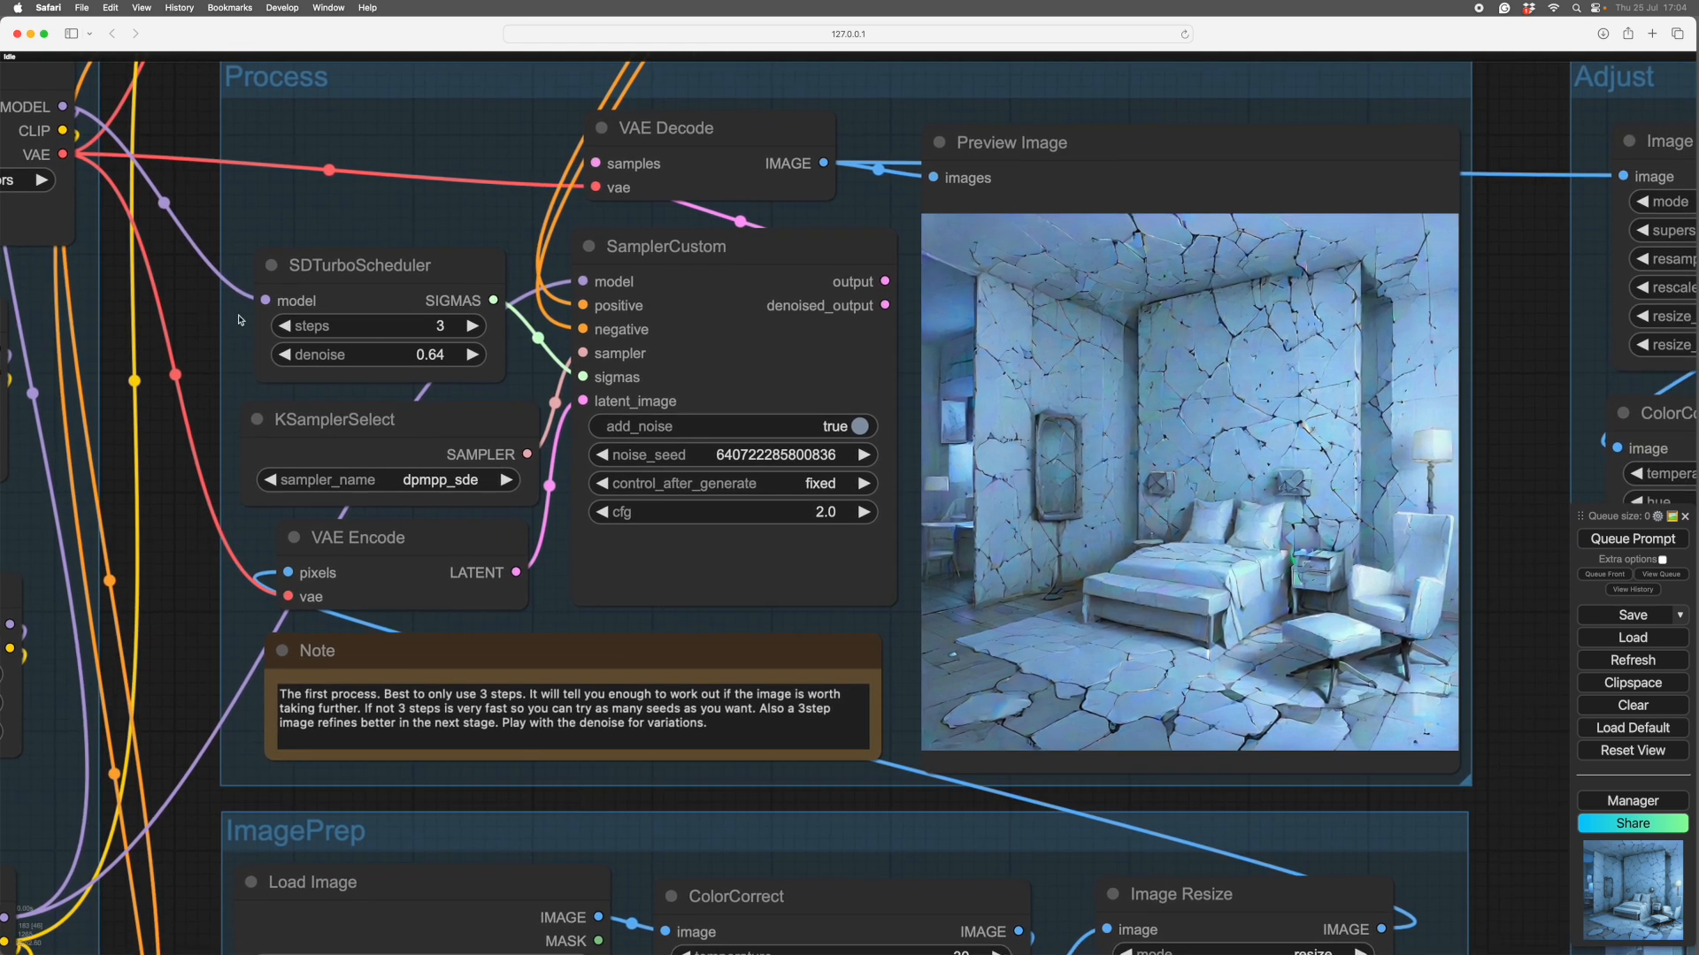
{"action": "mouse_move", "coordinate": [1124, 791]}
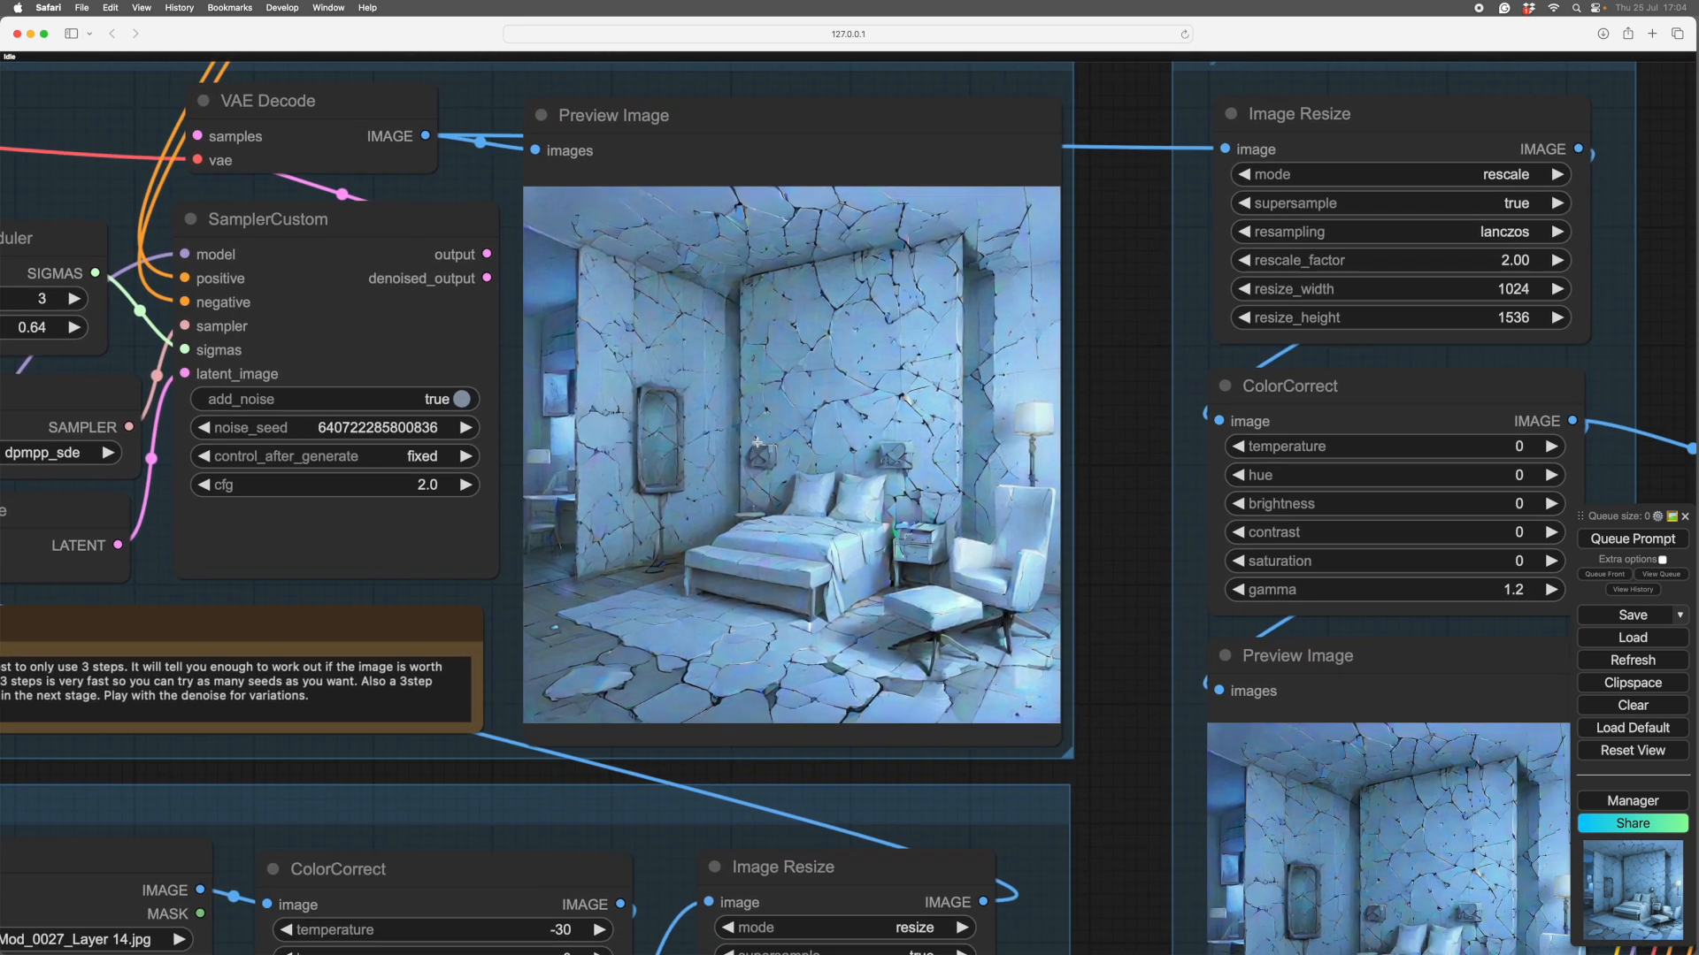
{"action": "mouse_move", "coordinate": [1108, 624]}
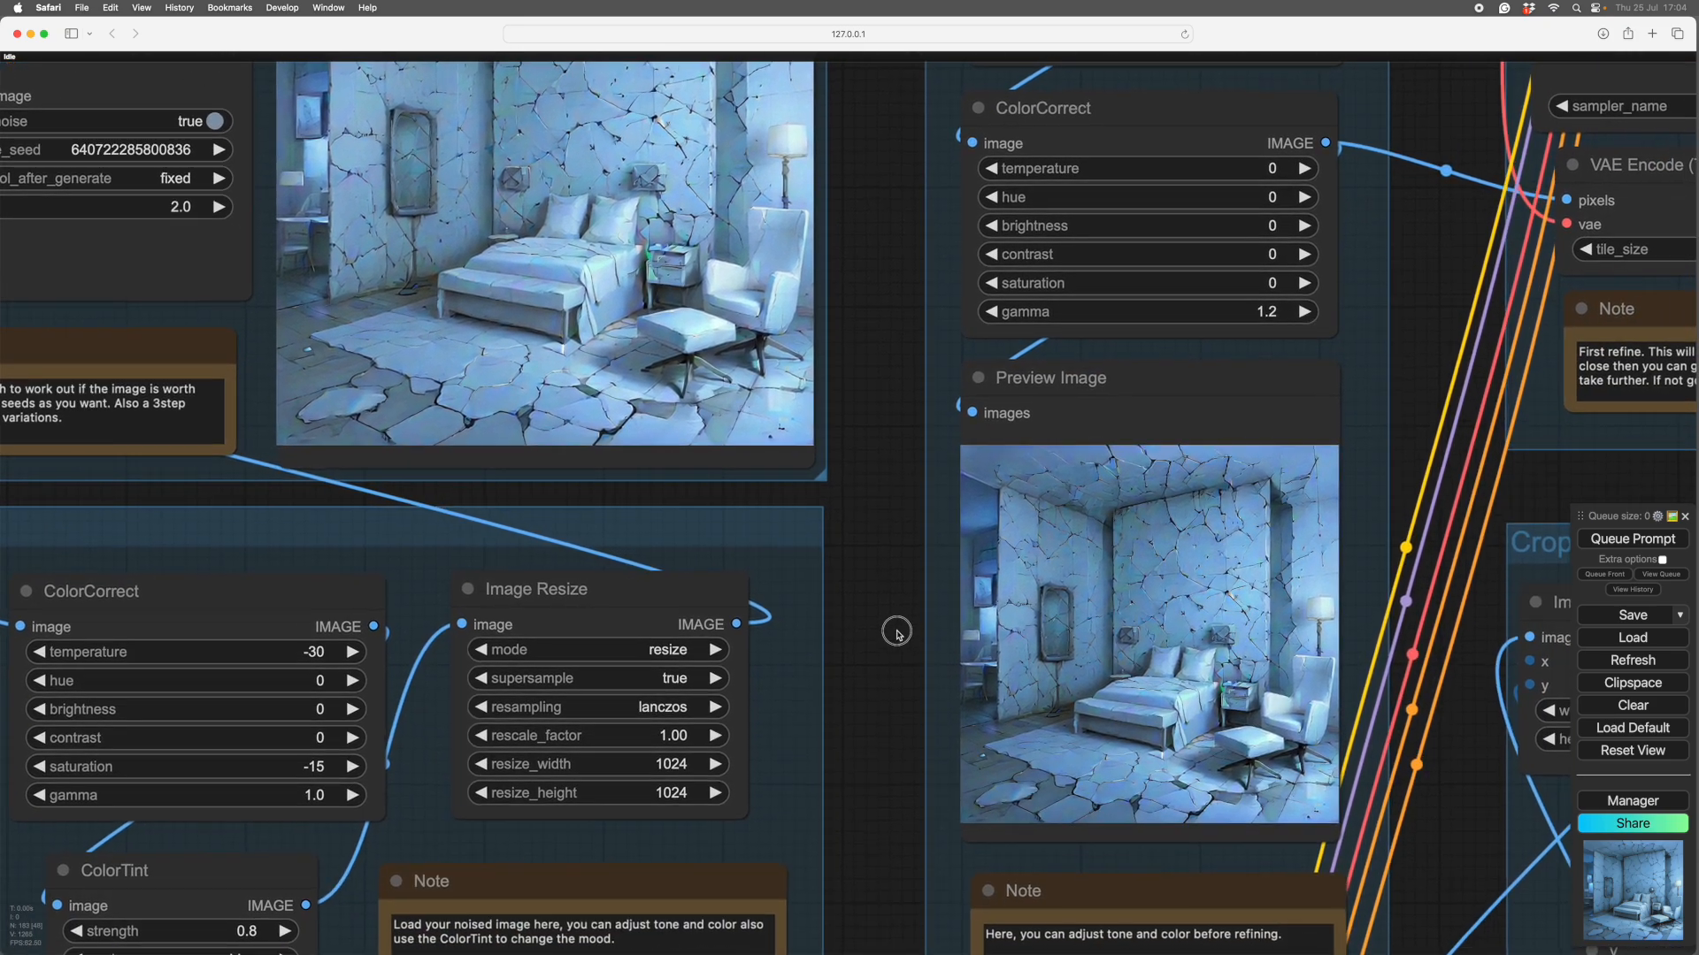
{"action": "left_click_drag", "start_coordinate": [897, 634], "coordinate": [1205, 722]}
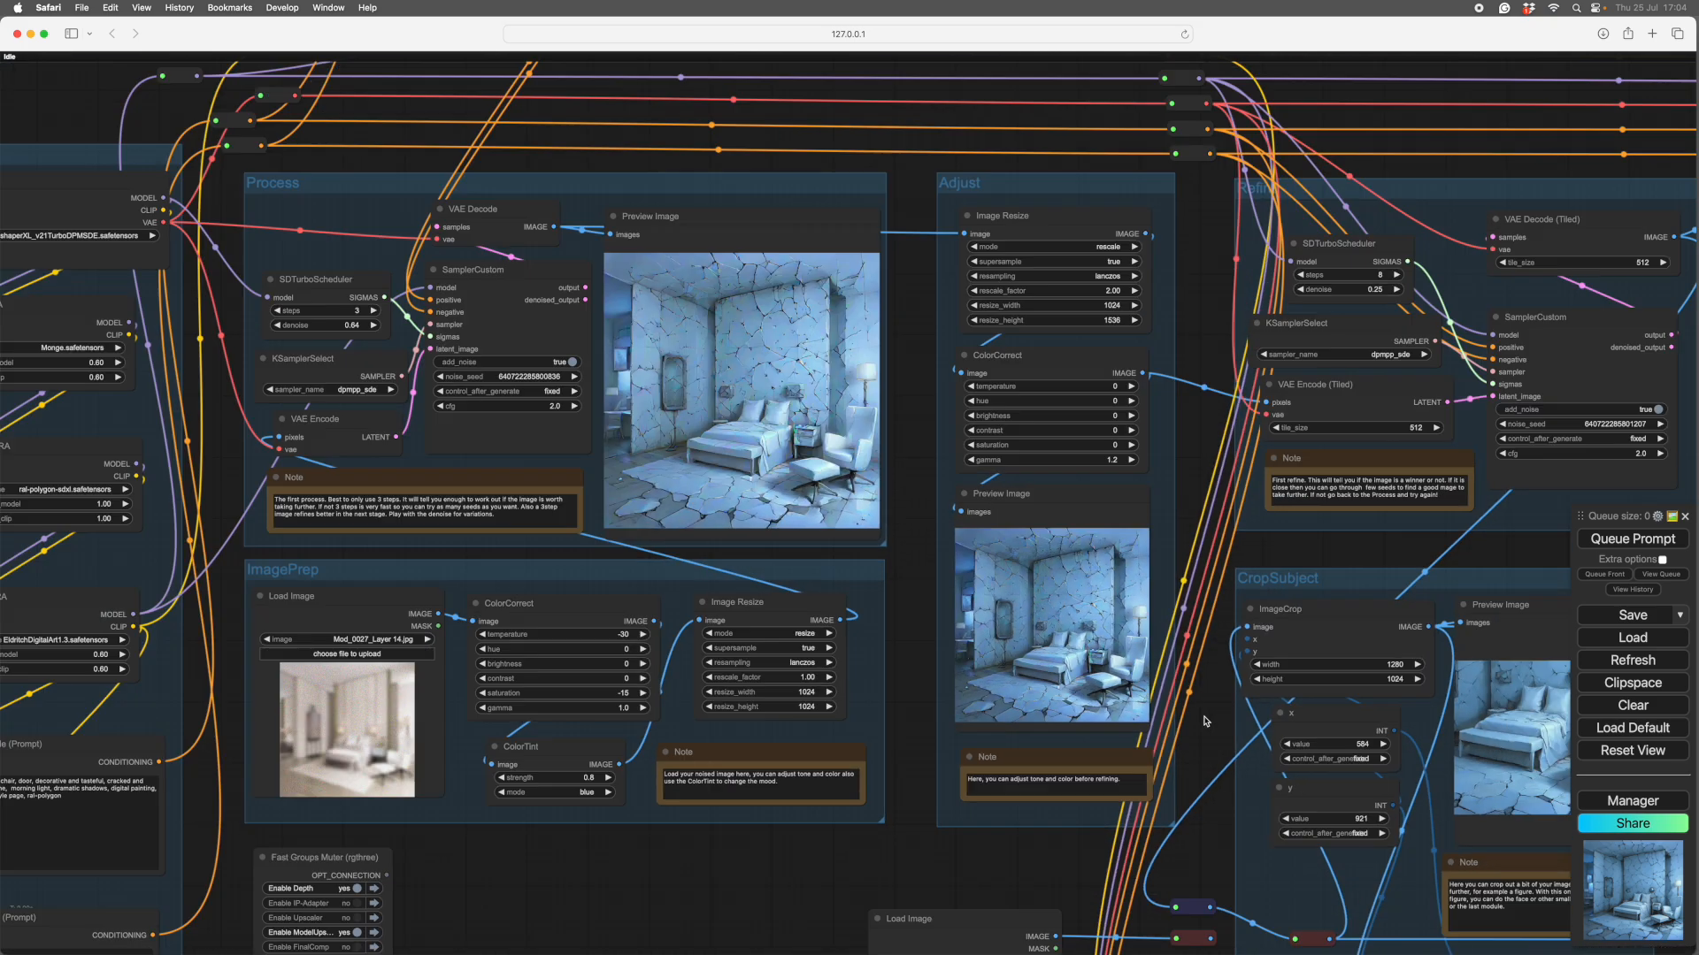
{"action": "left_click_drag", "start_coordinate": [1205, 722], "coordinate": [975, 541]}
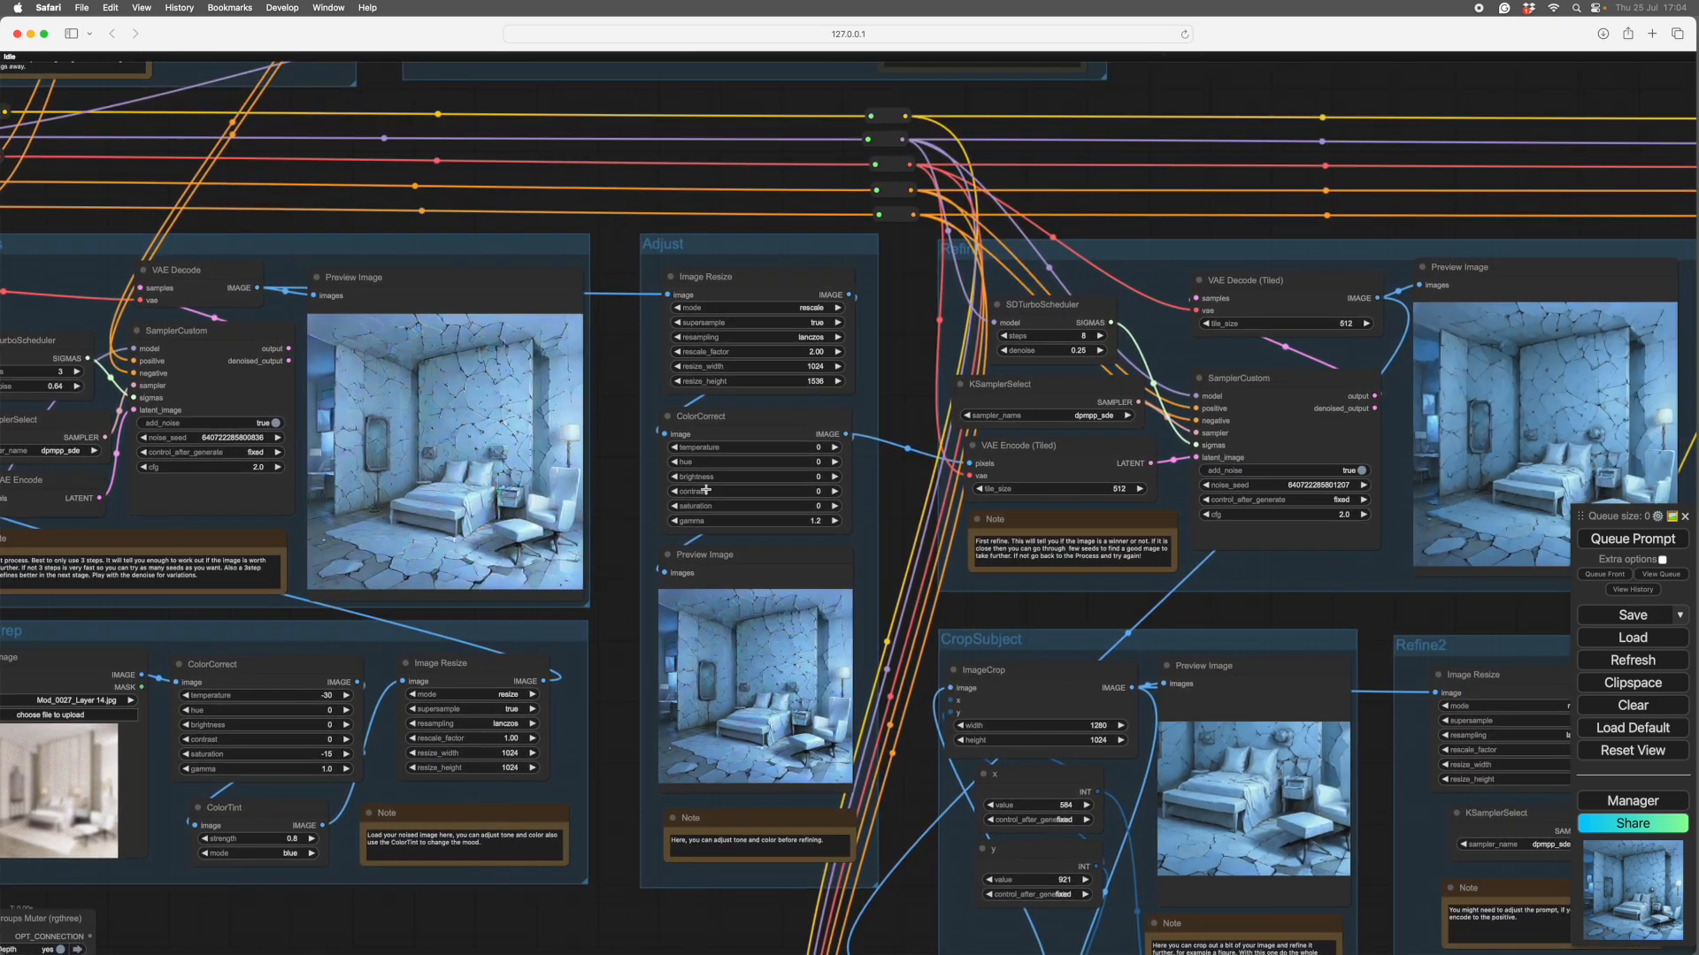
{"action": "mouse_move", "coordinate": [414, 432]}
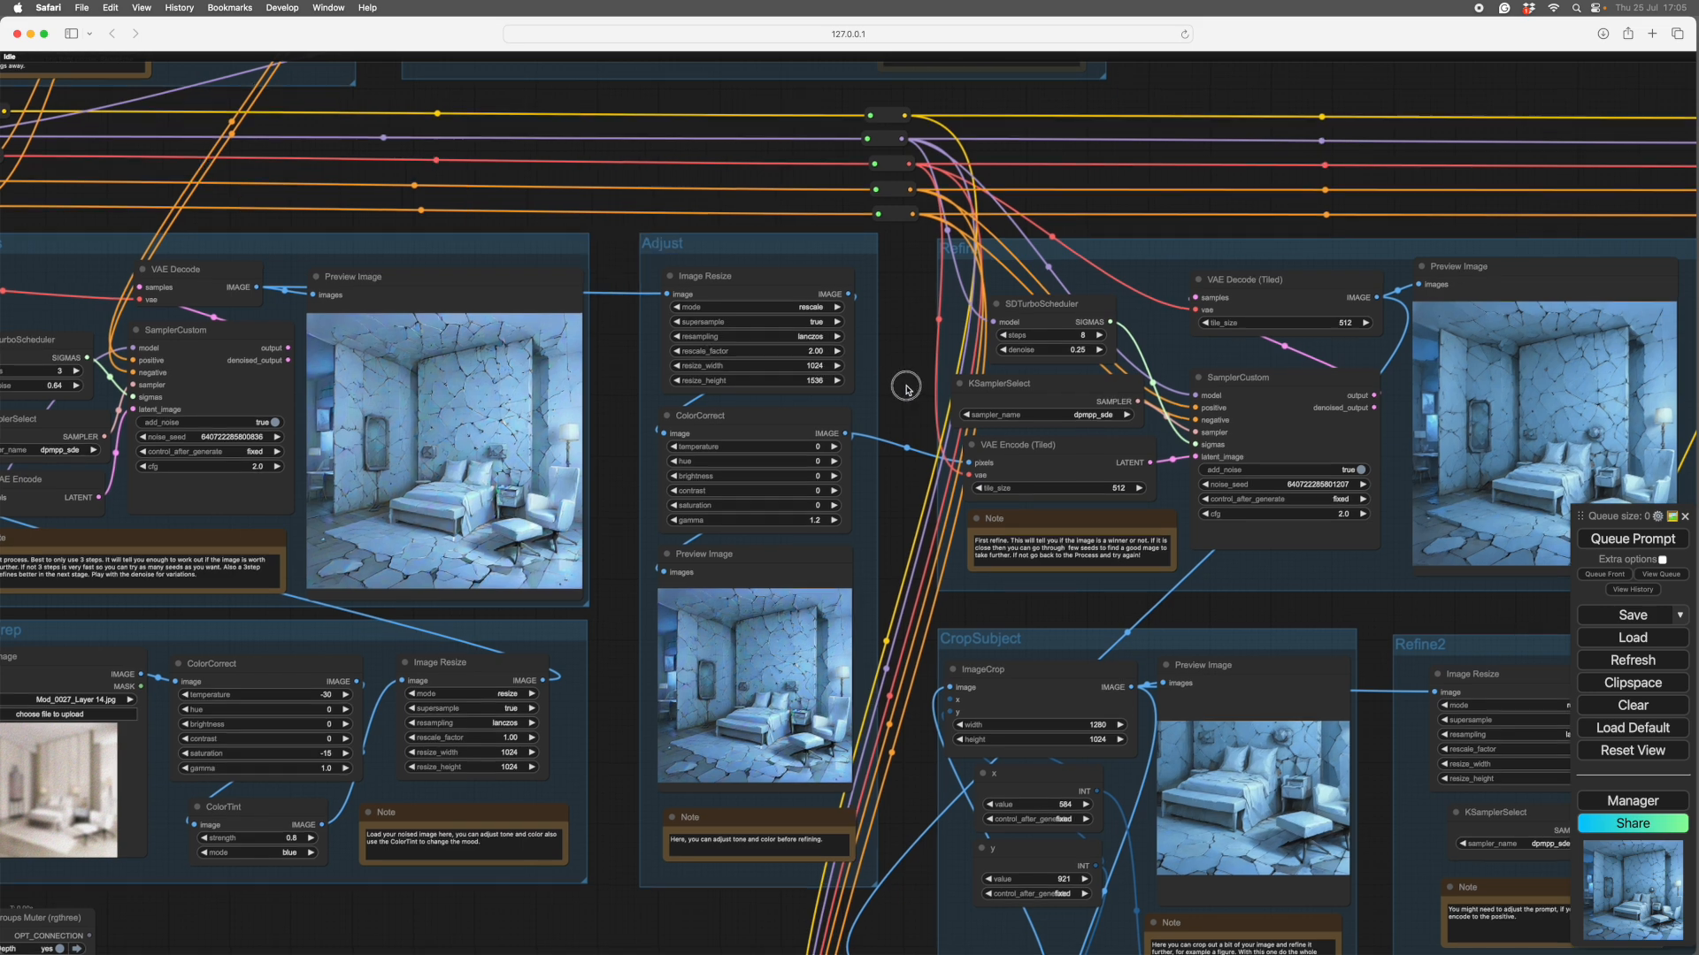
{"action": "left_click_drag", "start_coordinate": [904, 387], "coordinate": [665, 379]}
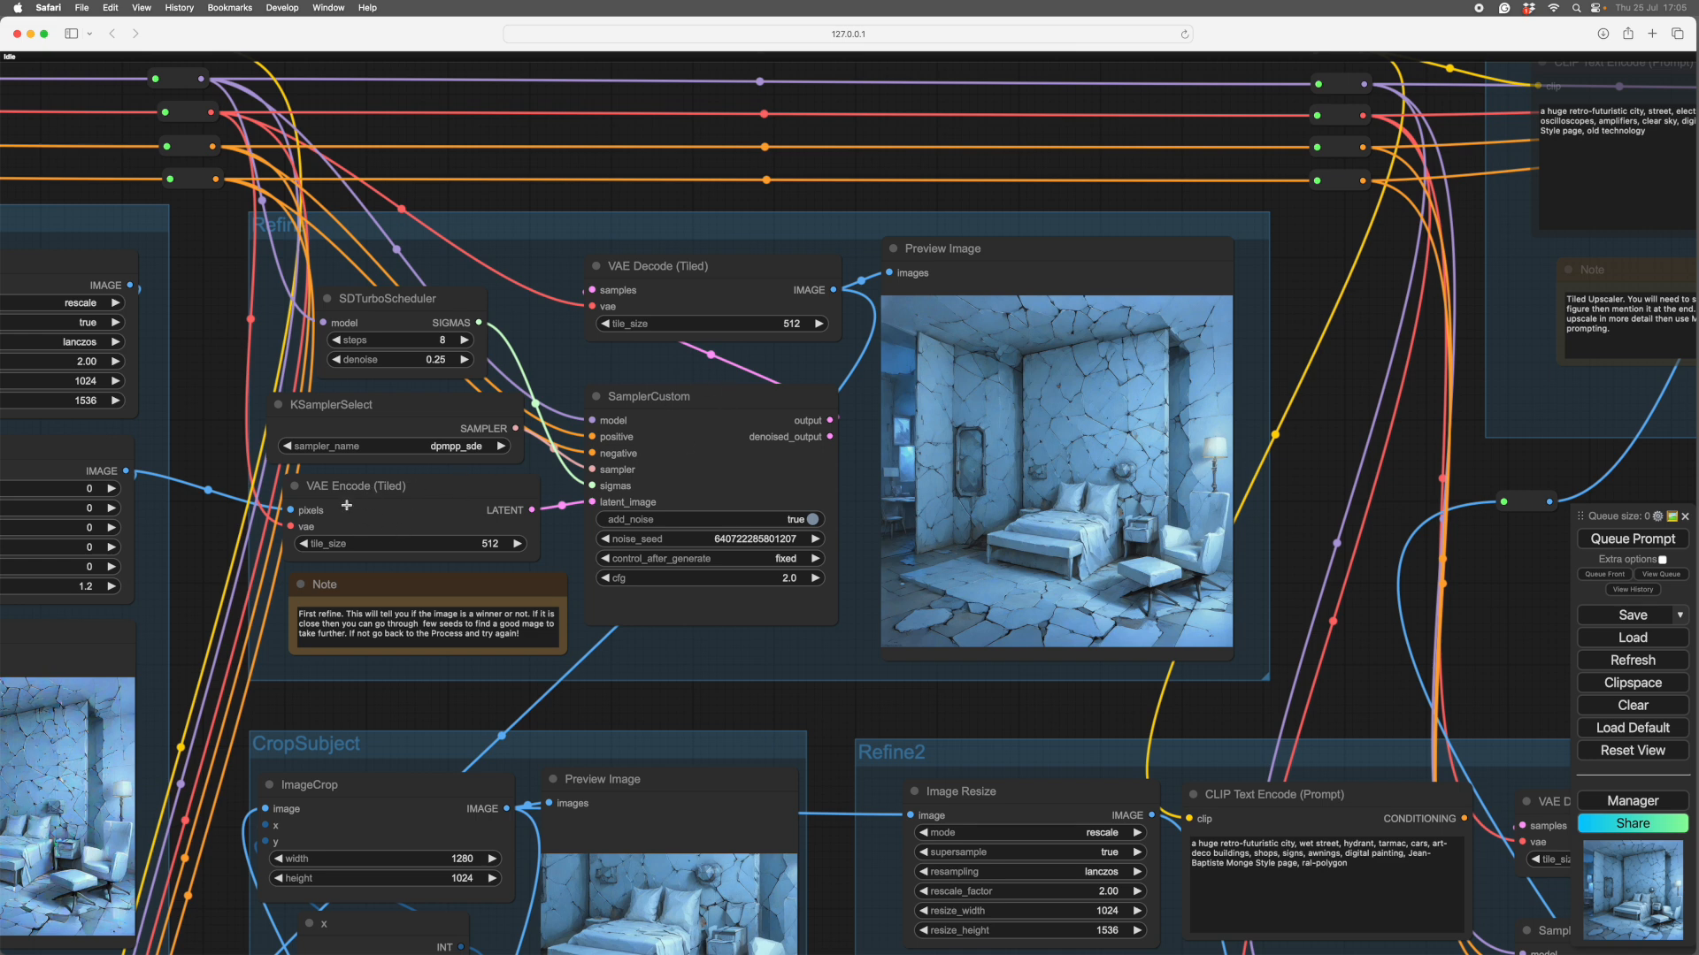
{"action": "mouse_move", "coordinate": [694, 287]}
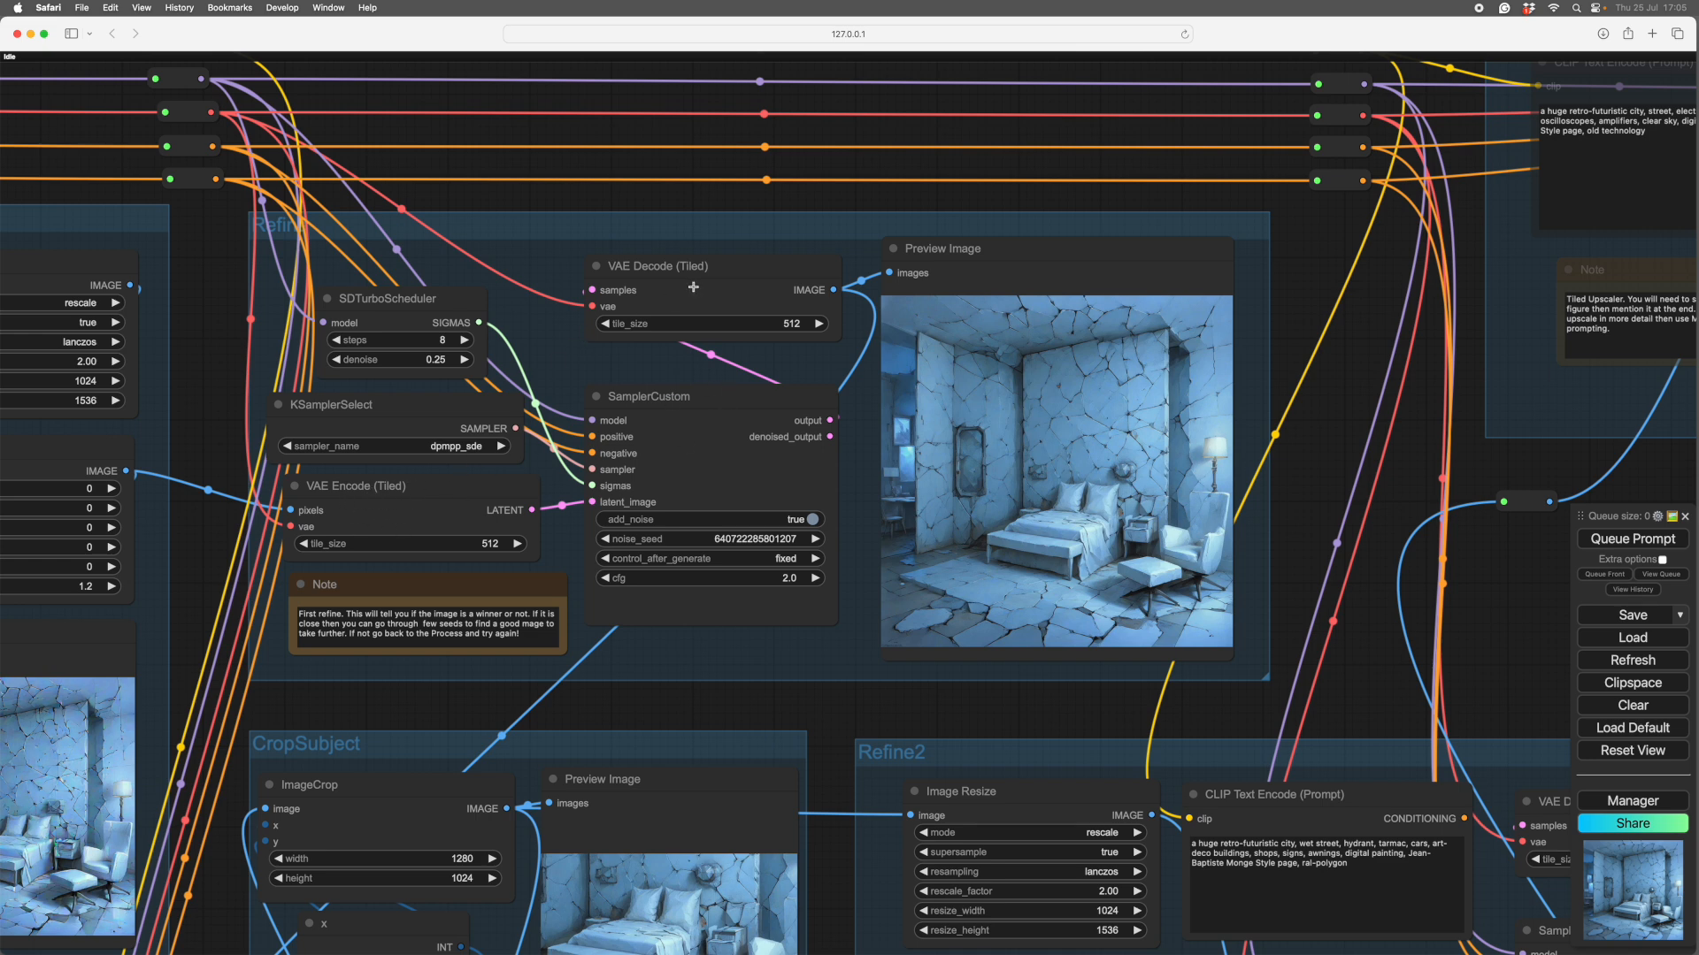
{"action": "mouse_move", "coordinate": [255, 535]}
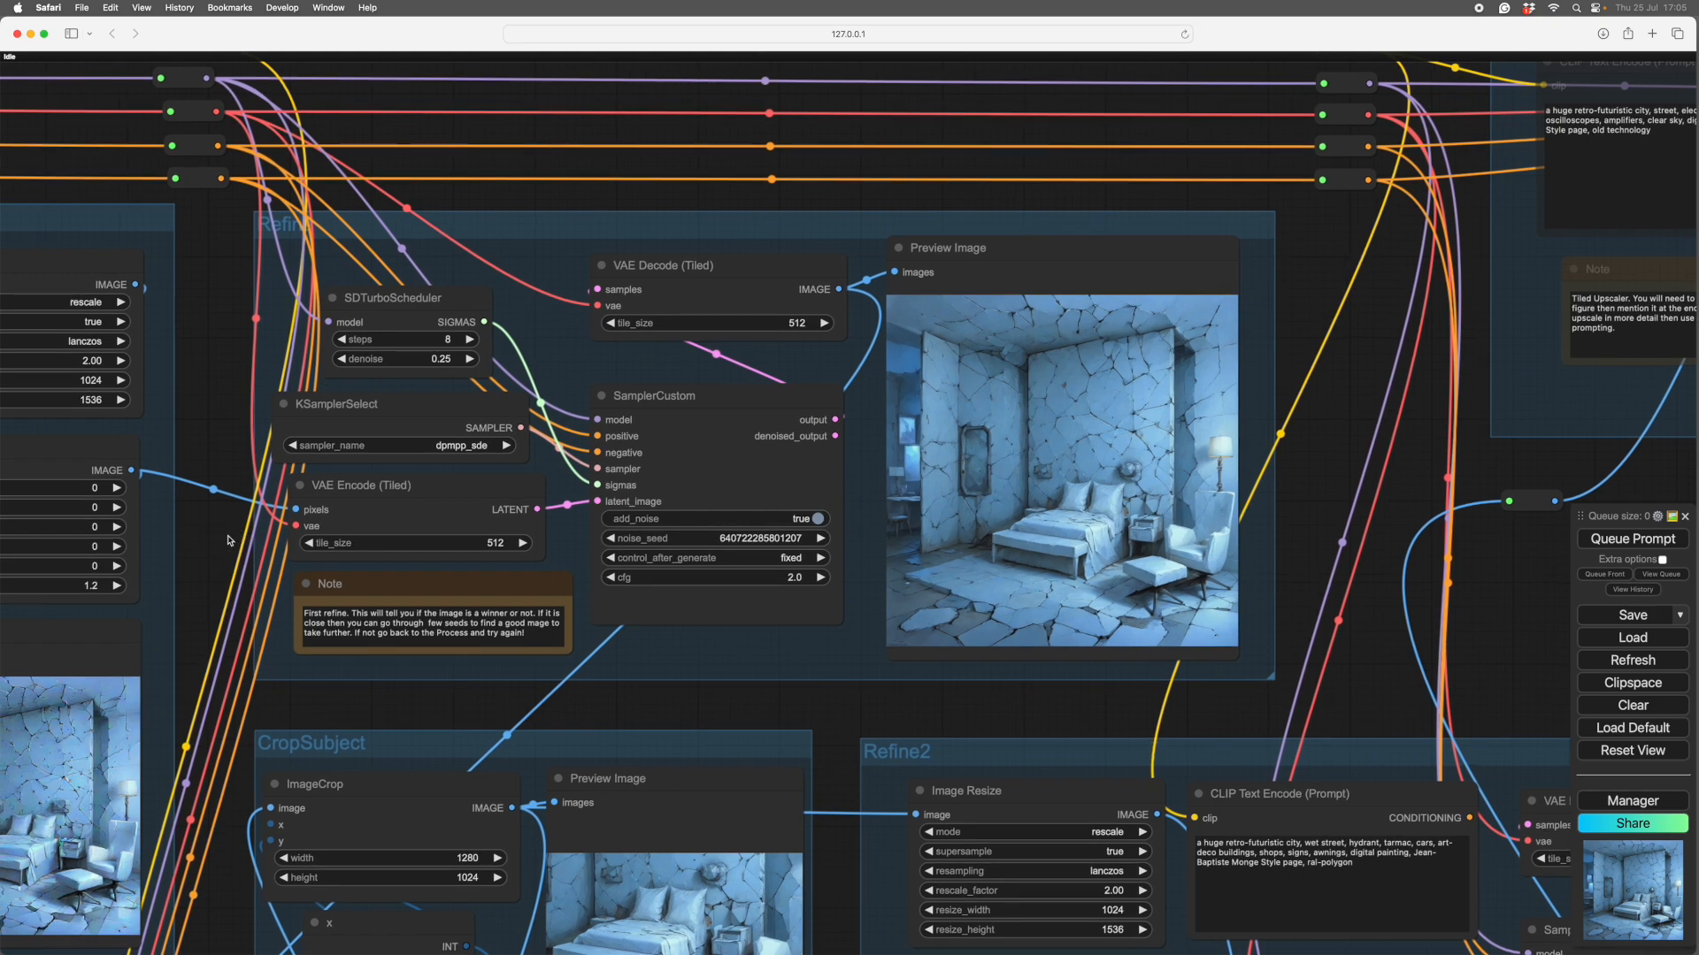
{"action": "left_click_drag", "start_coordinate": [228, 540], "coordinate": [780, 509]}
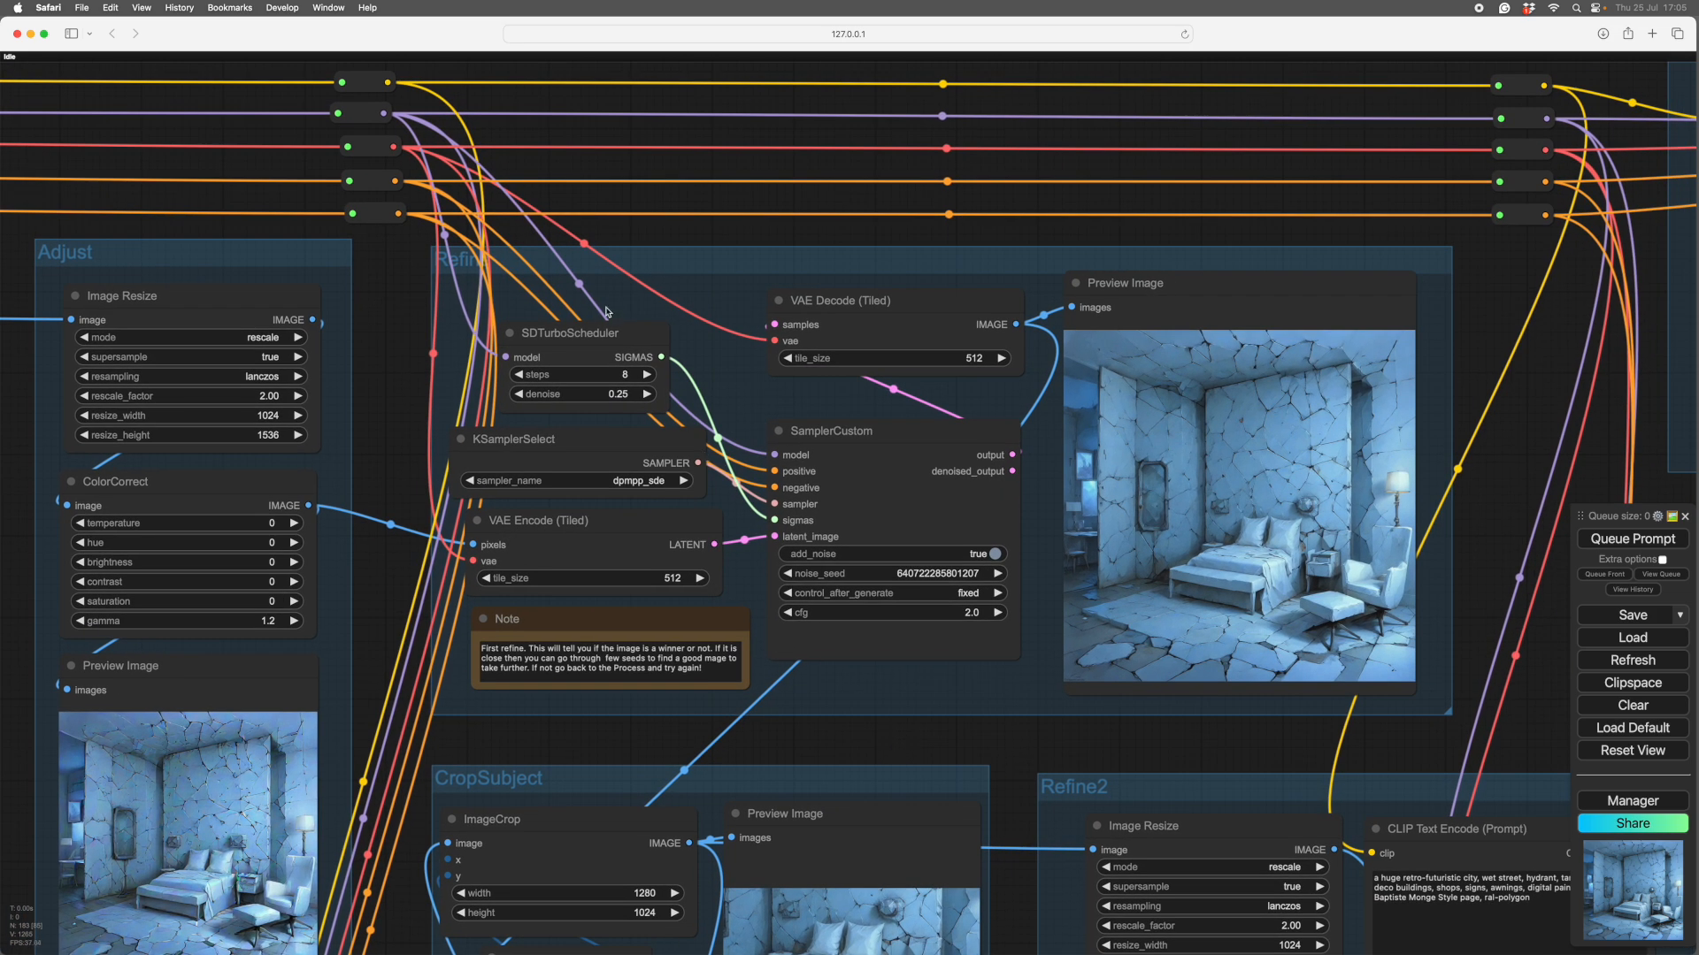
{"action": "mouse_move", "coordinate": [945, 770]}
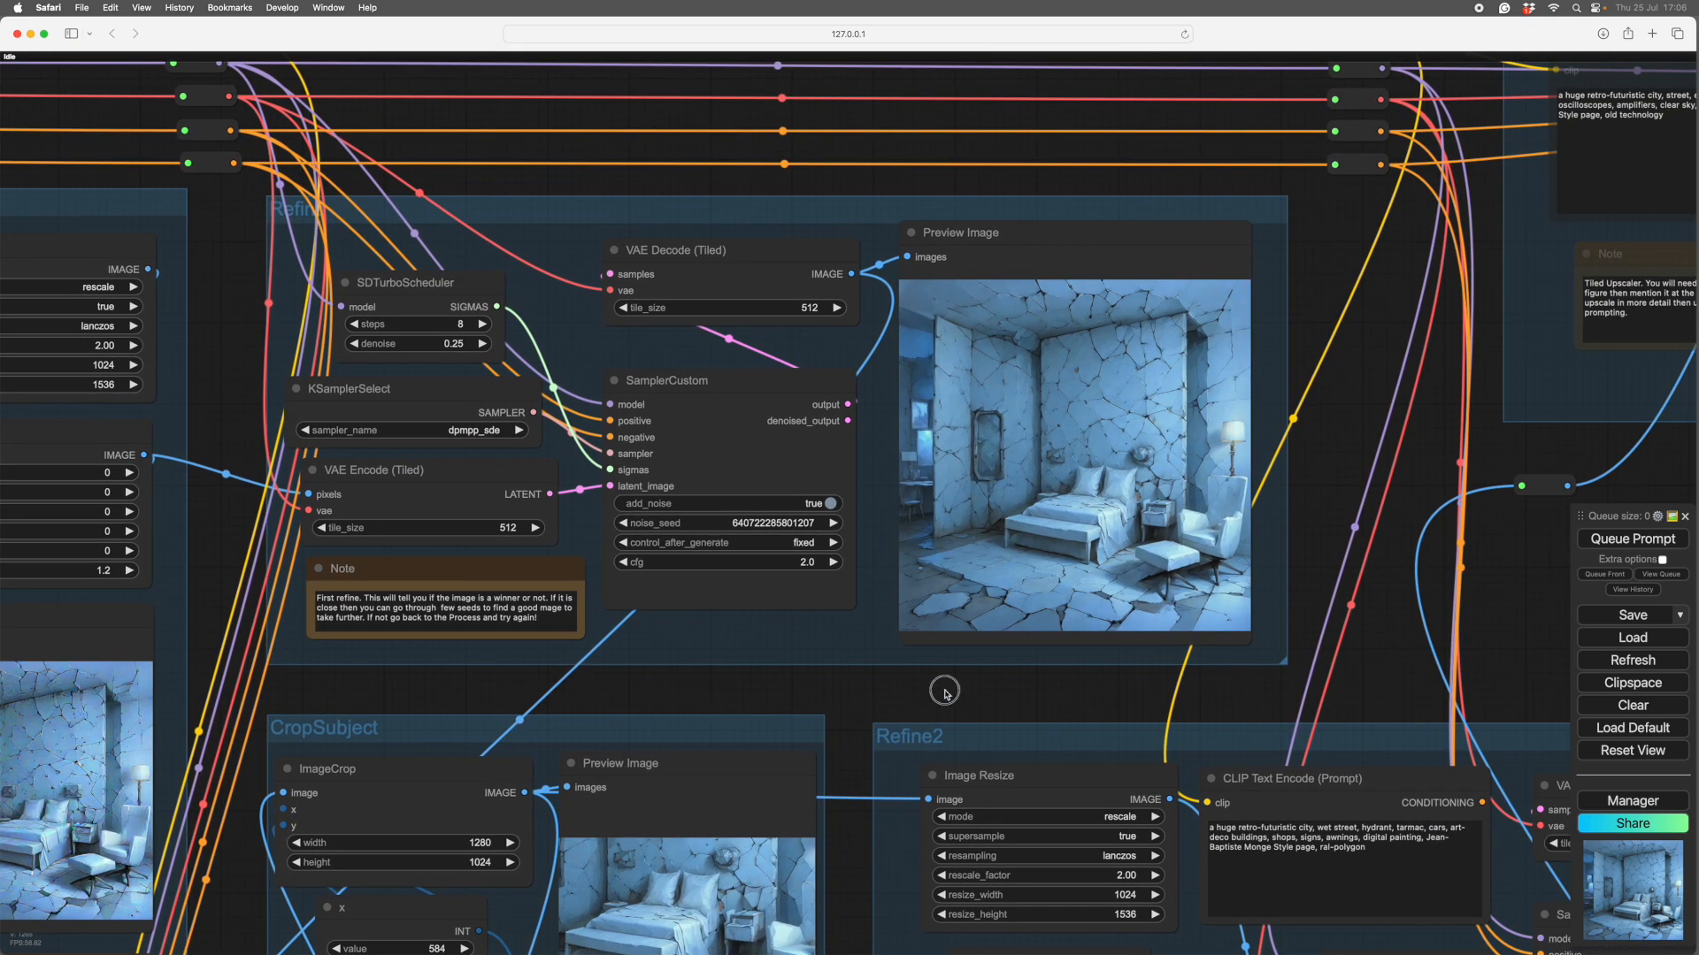
{"action": "left_click_drag", "start_coordinate": [945, 693], "coordinate": [855, 719]}
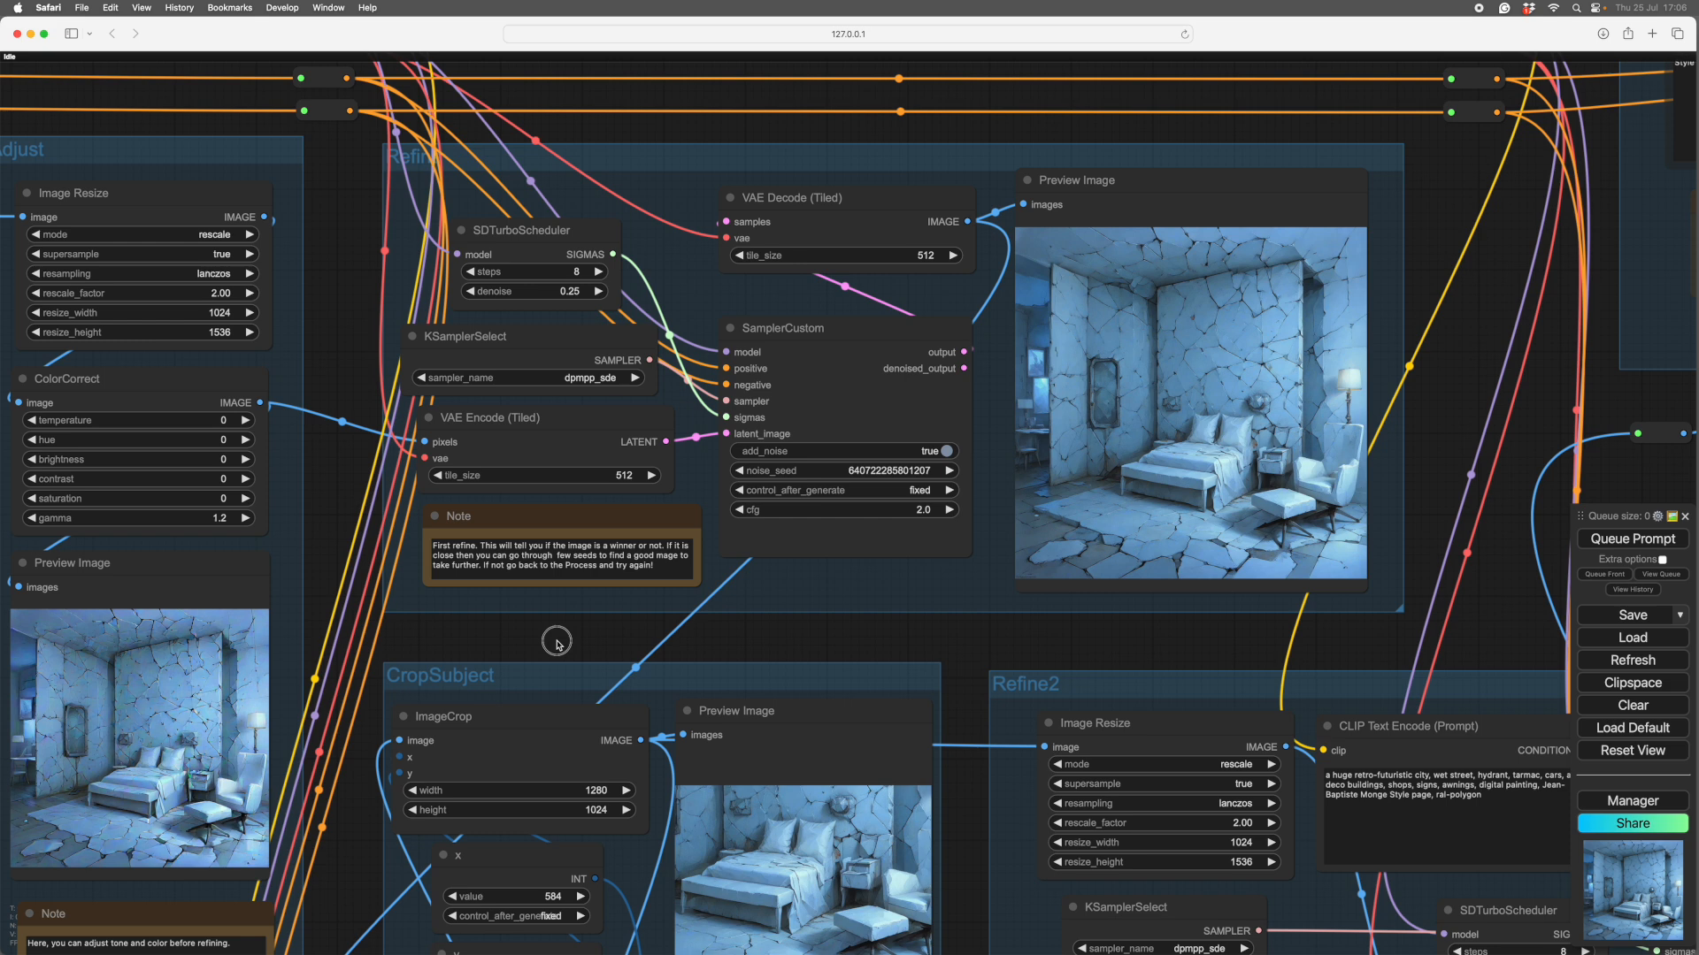
{"action": "mouse_move", "coordinate": [177, 736]}
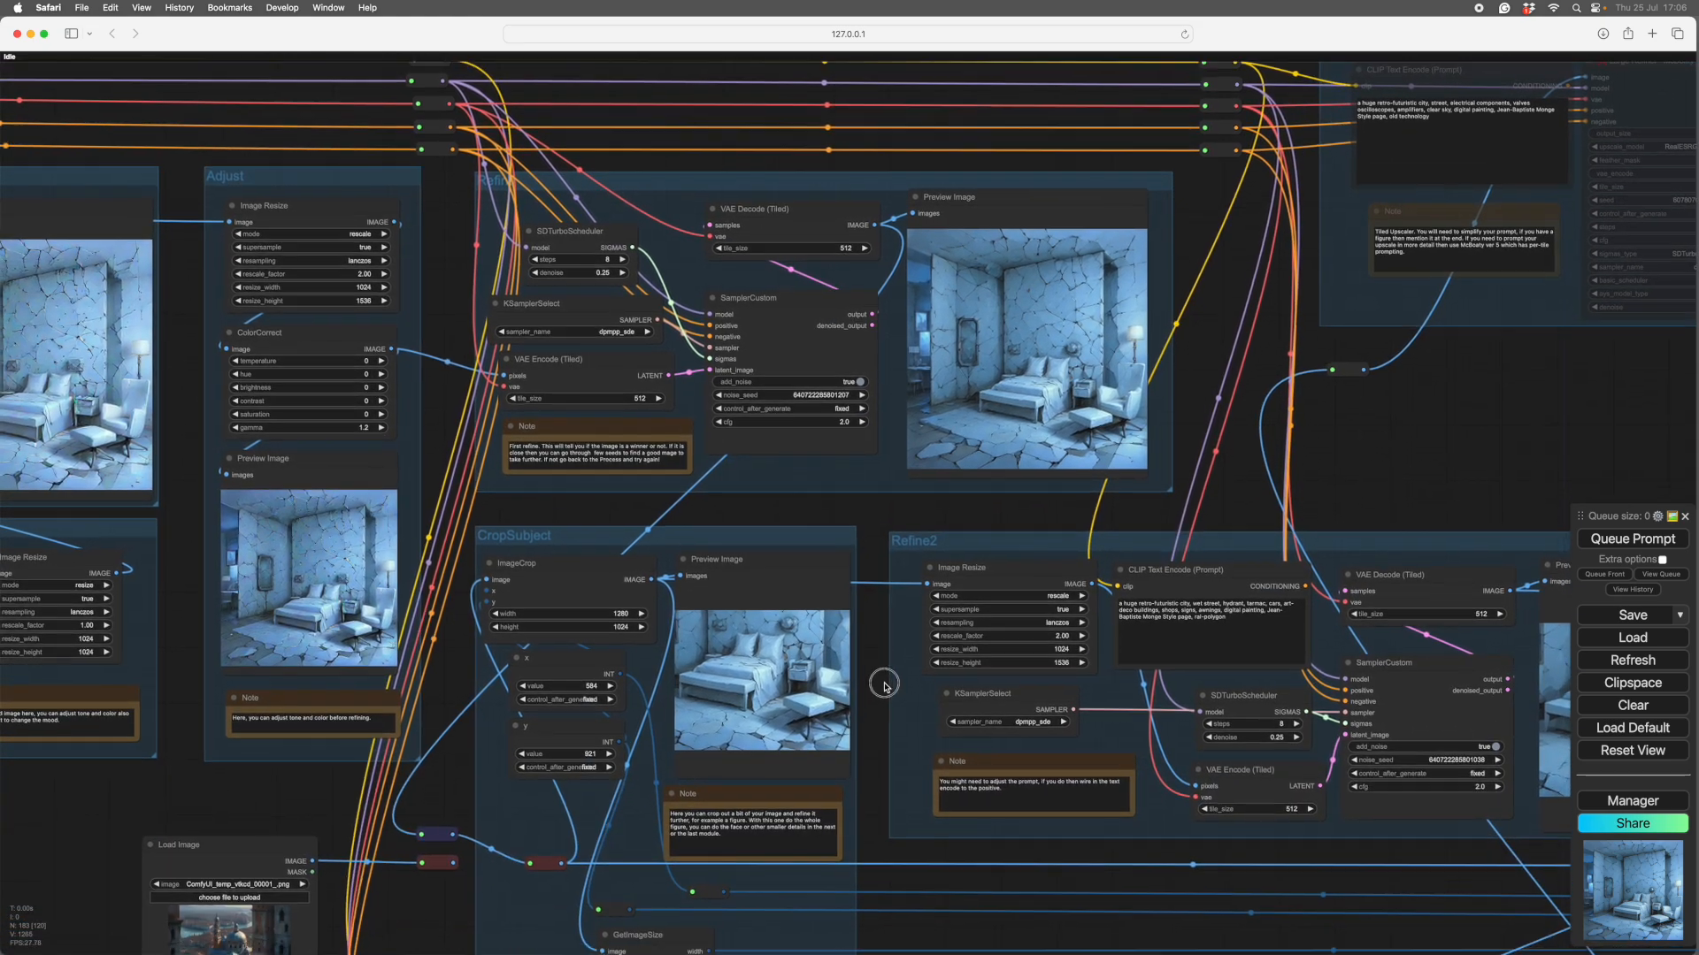
{"action": "left_click_drag", "start_coordinate": [885, 687], "coordinate": [922, 778]}
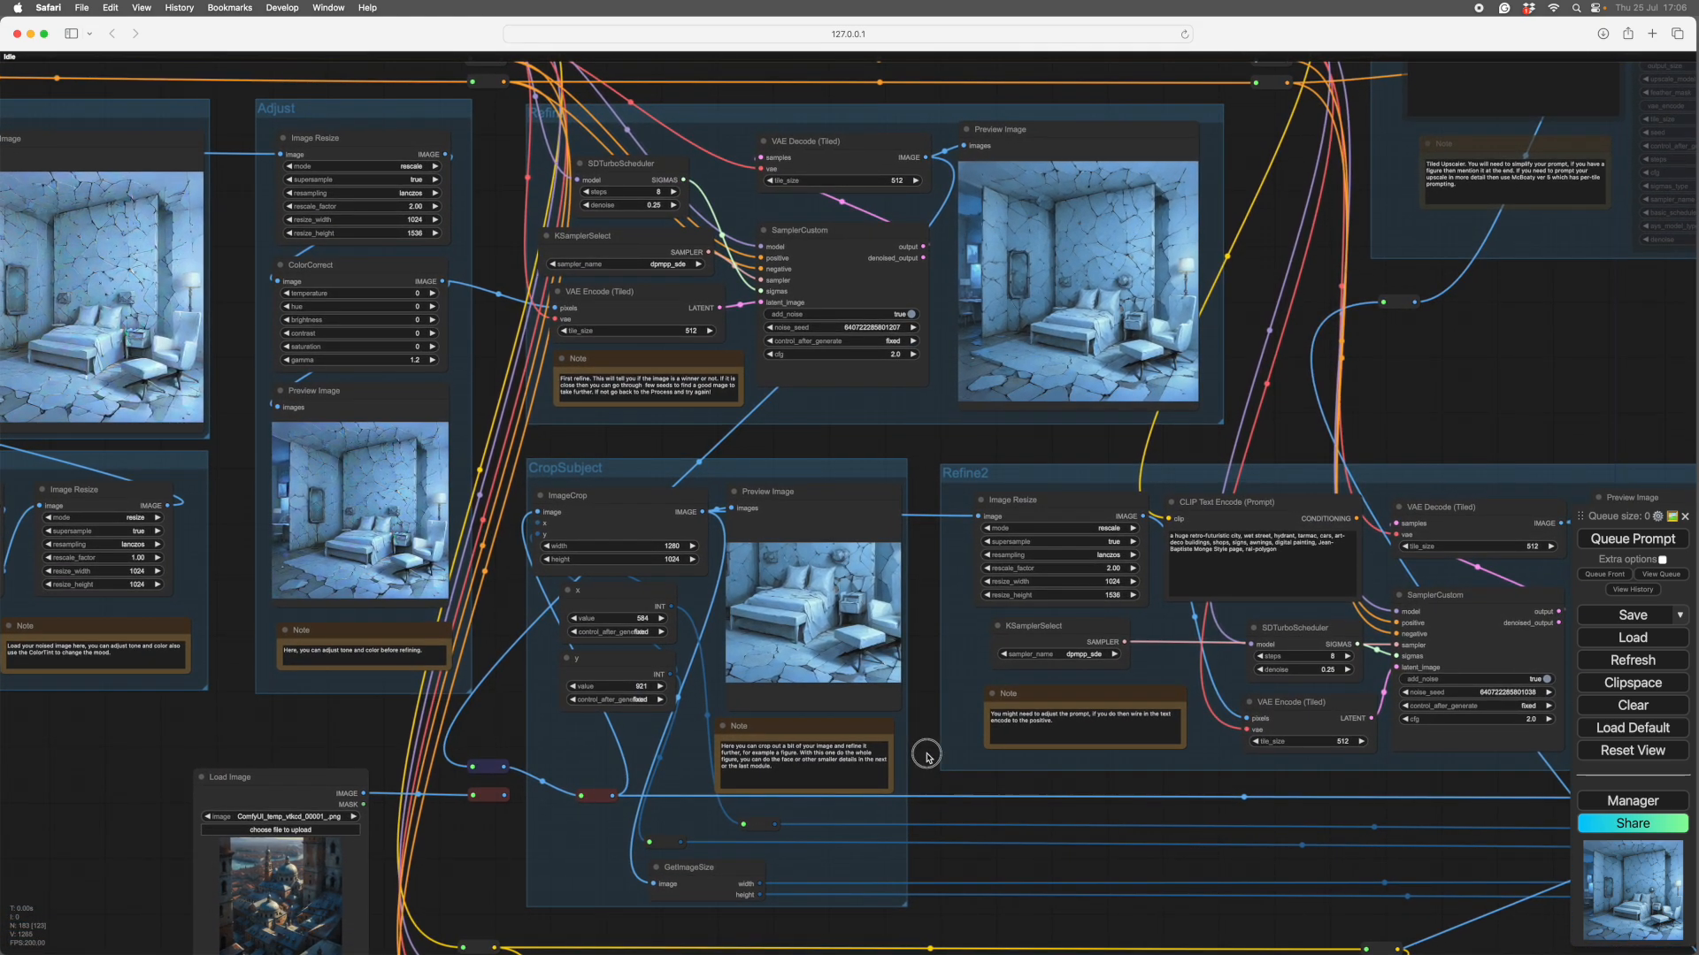
{"action": "mouse_move", "coordinate": [941, 770]}
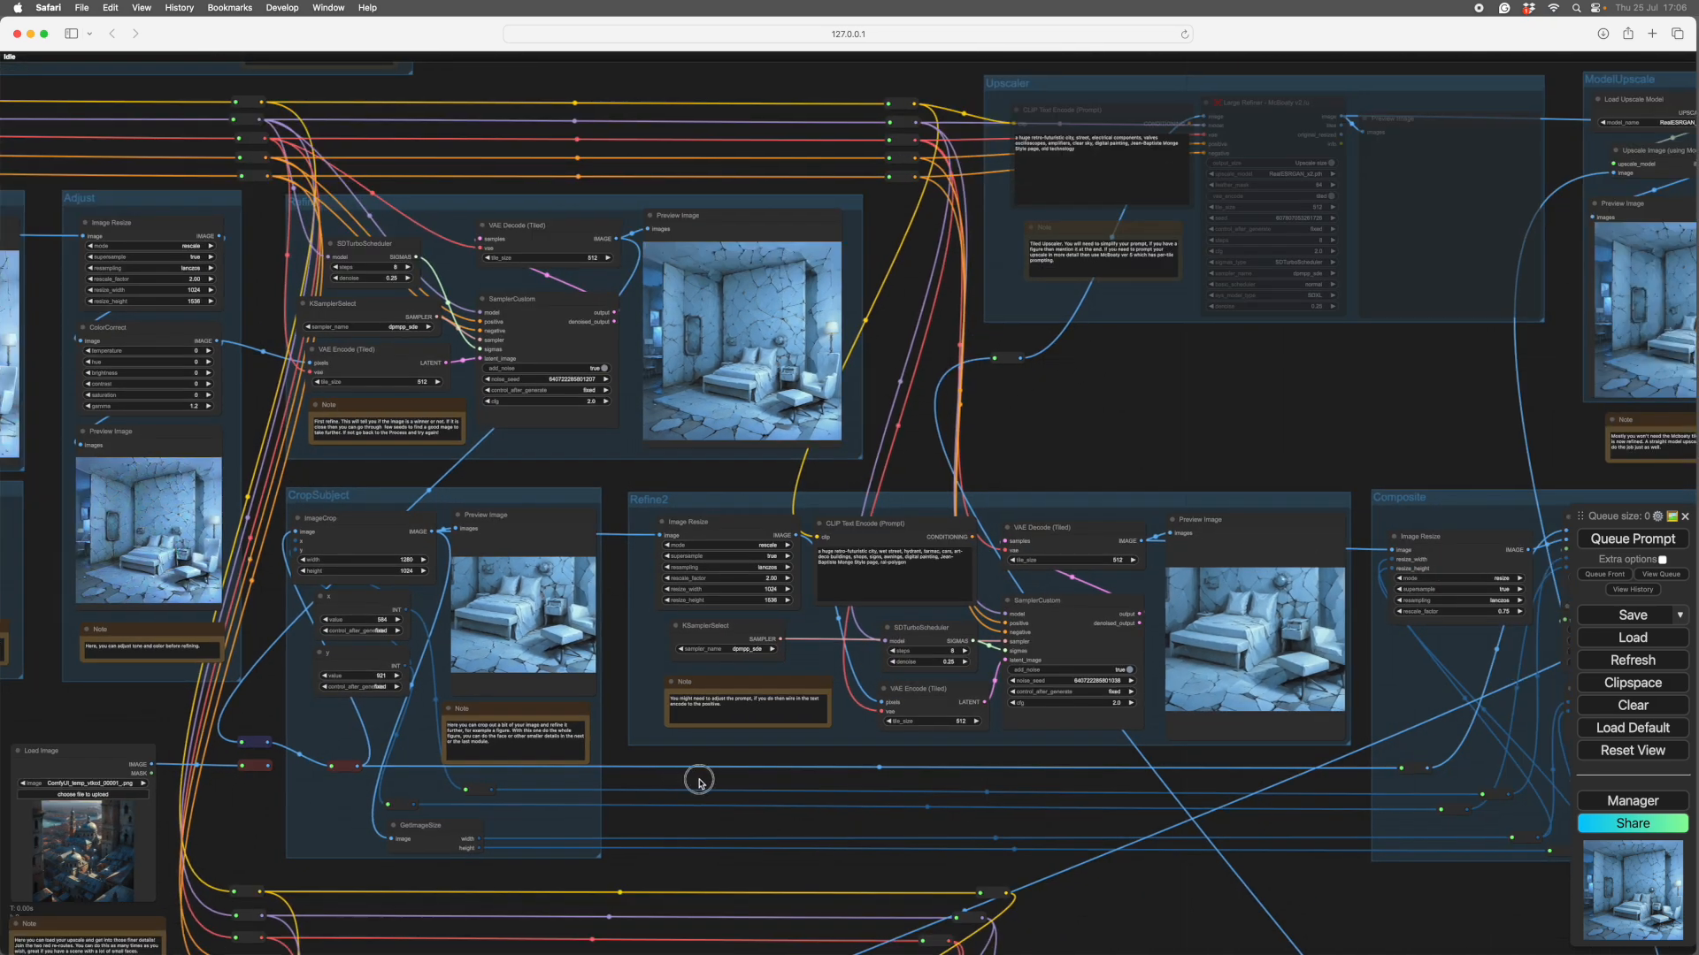
{"action": "left_click_drag", "start_coordinate": [699, 782], "coordinate": [566, 761]}
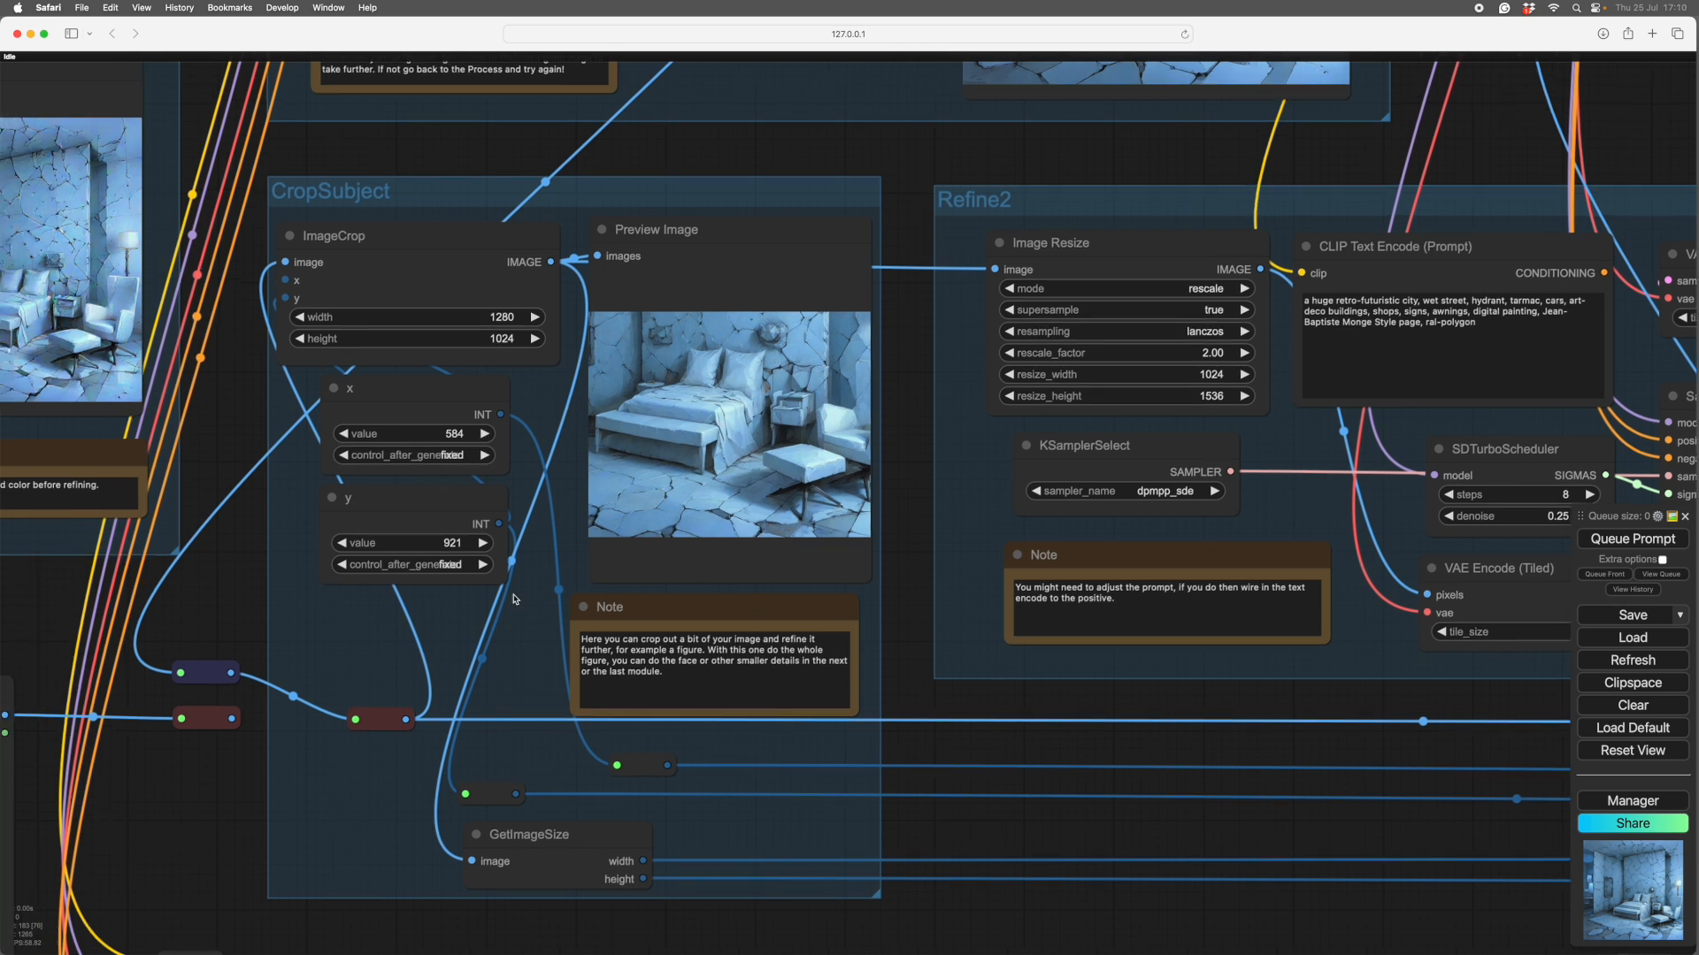
{"action": "mouse_move", "coordinate": [407, 390]}
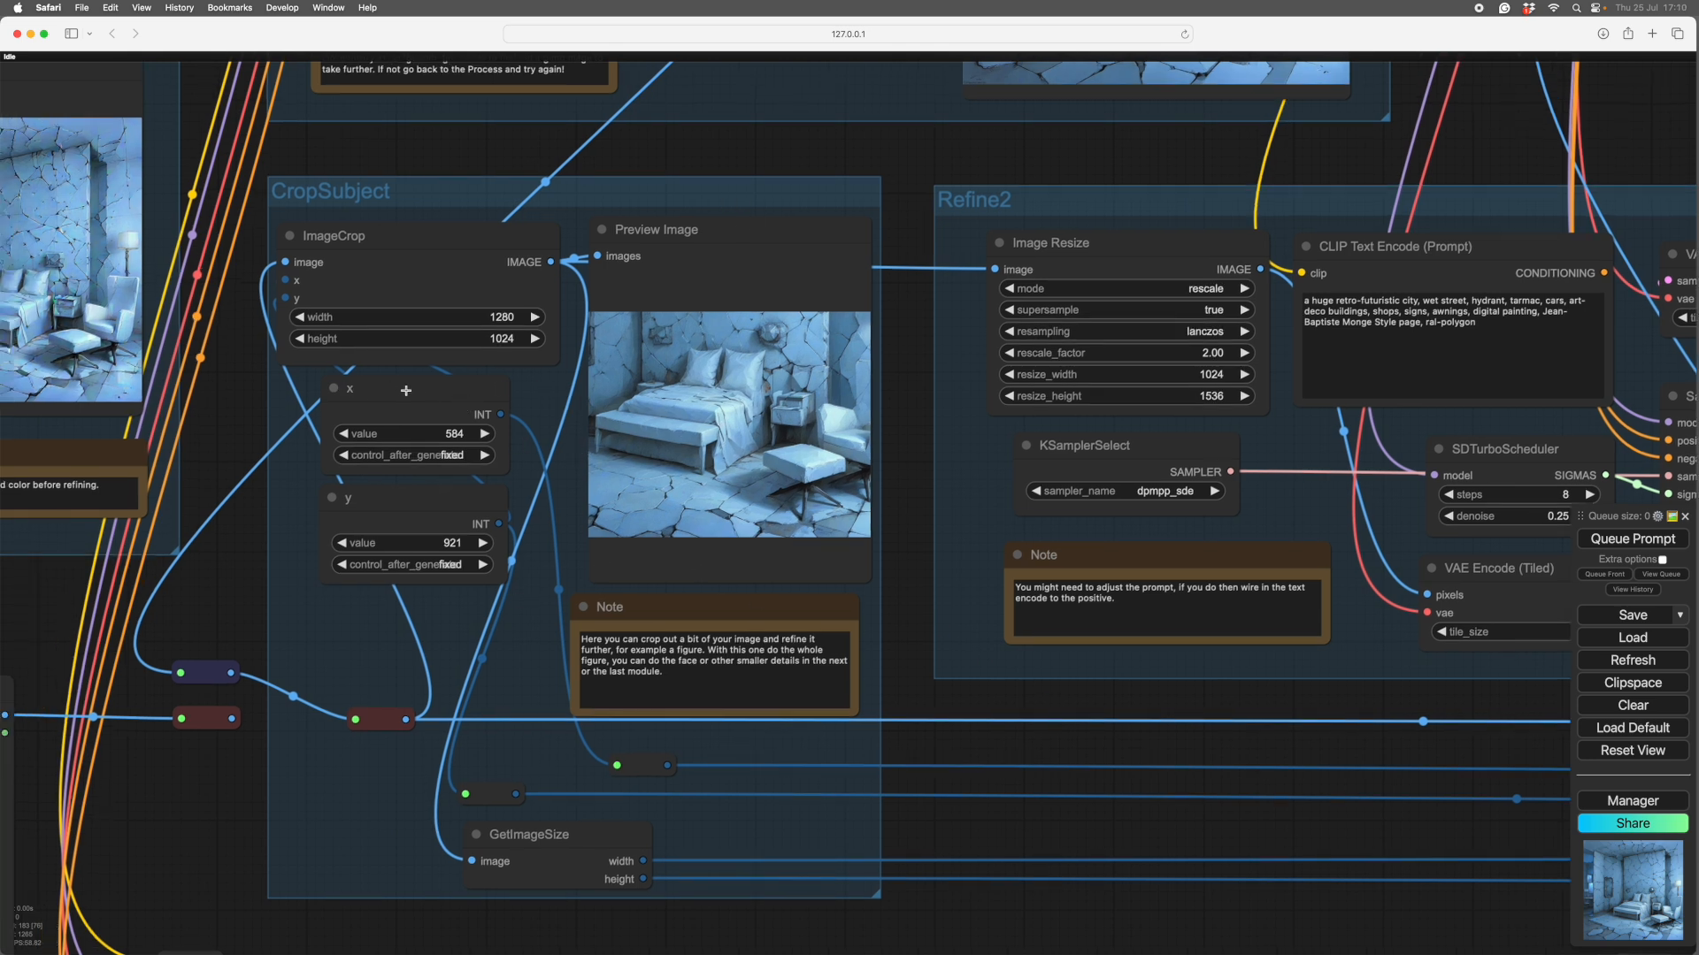
{"action": "mouse_move", "coordinate": [658, 401]}
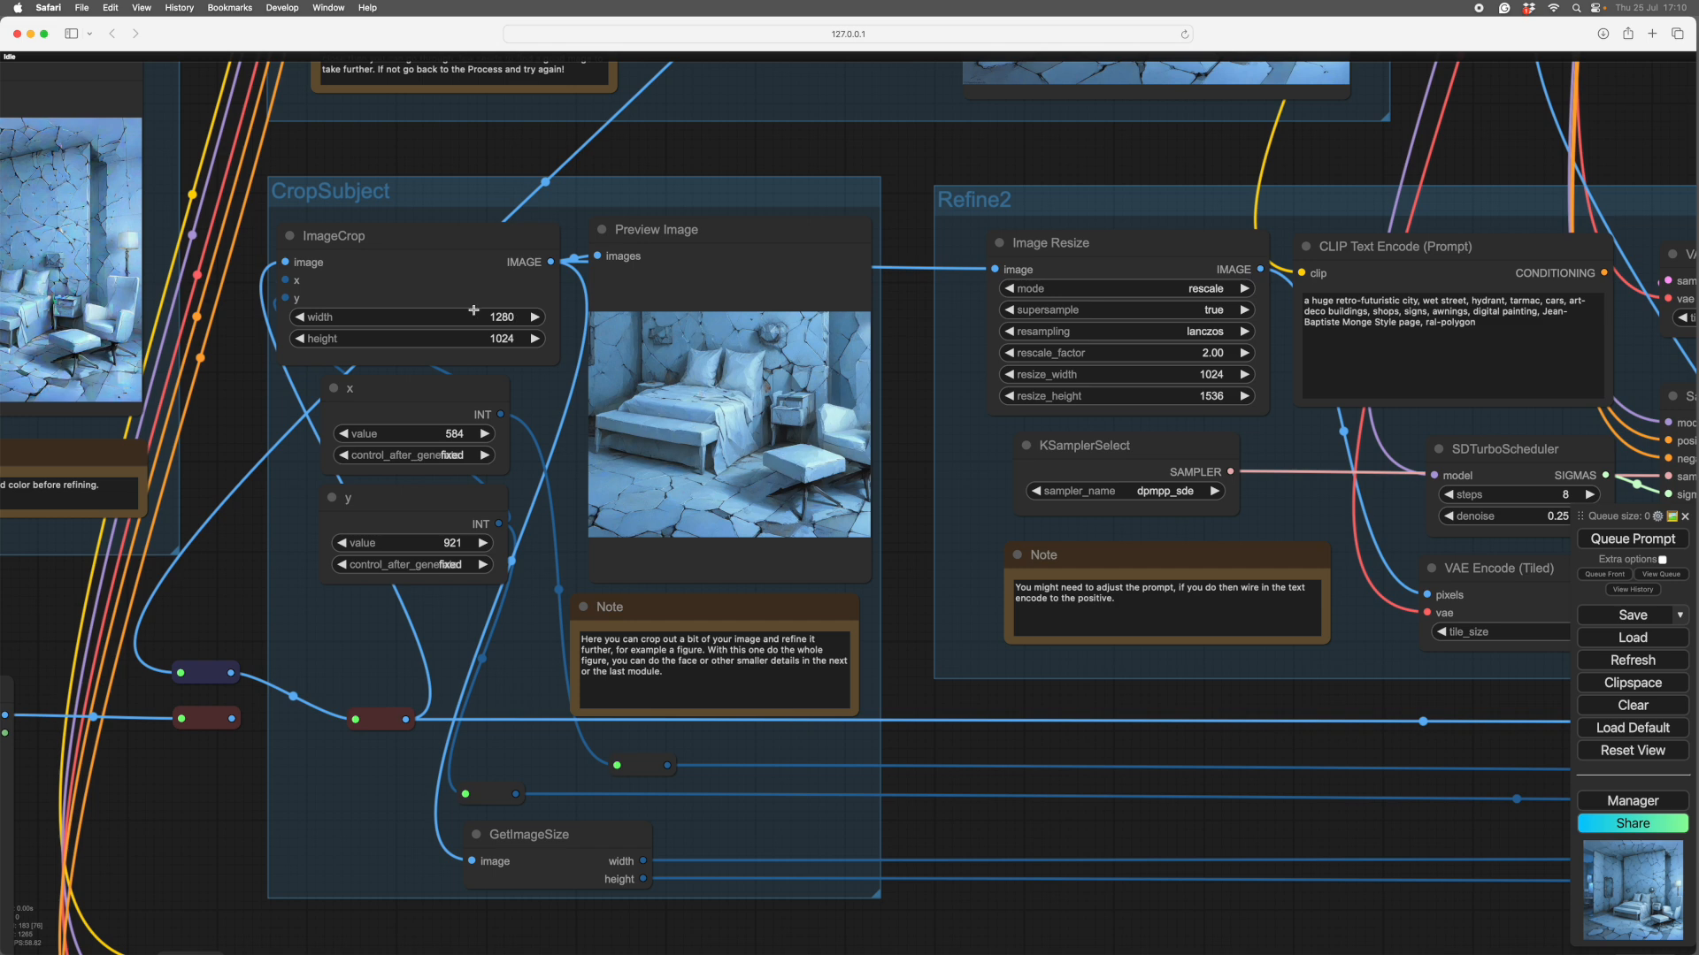
{"action": "mouse_move", "coordinate": [977, 658]}
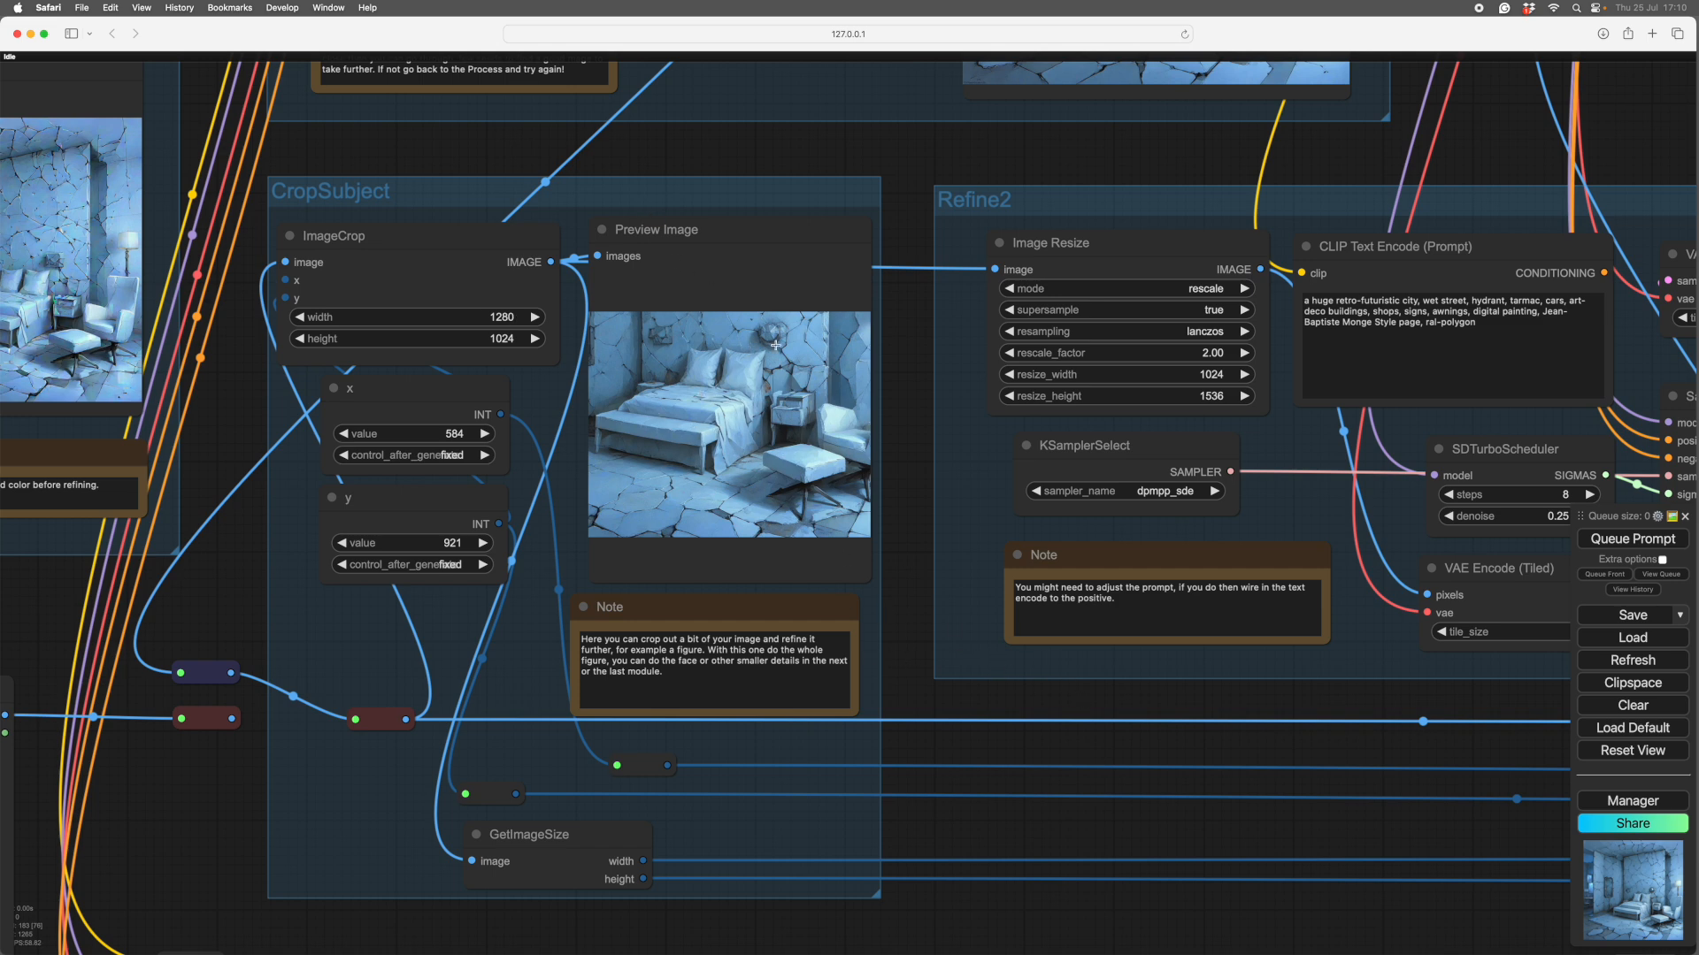
{"action": "mouse_move", "coordinate": [806, 327]}
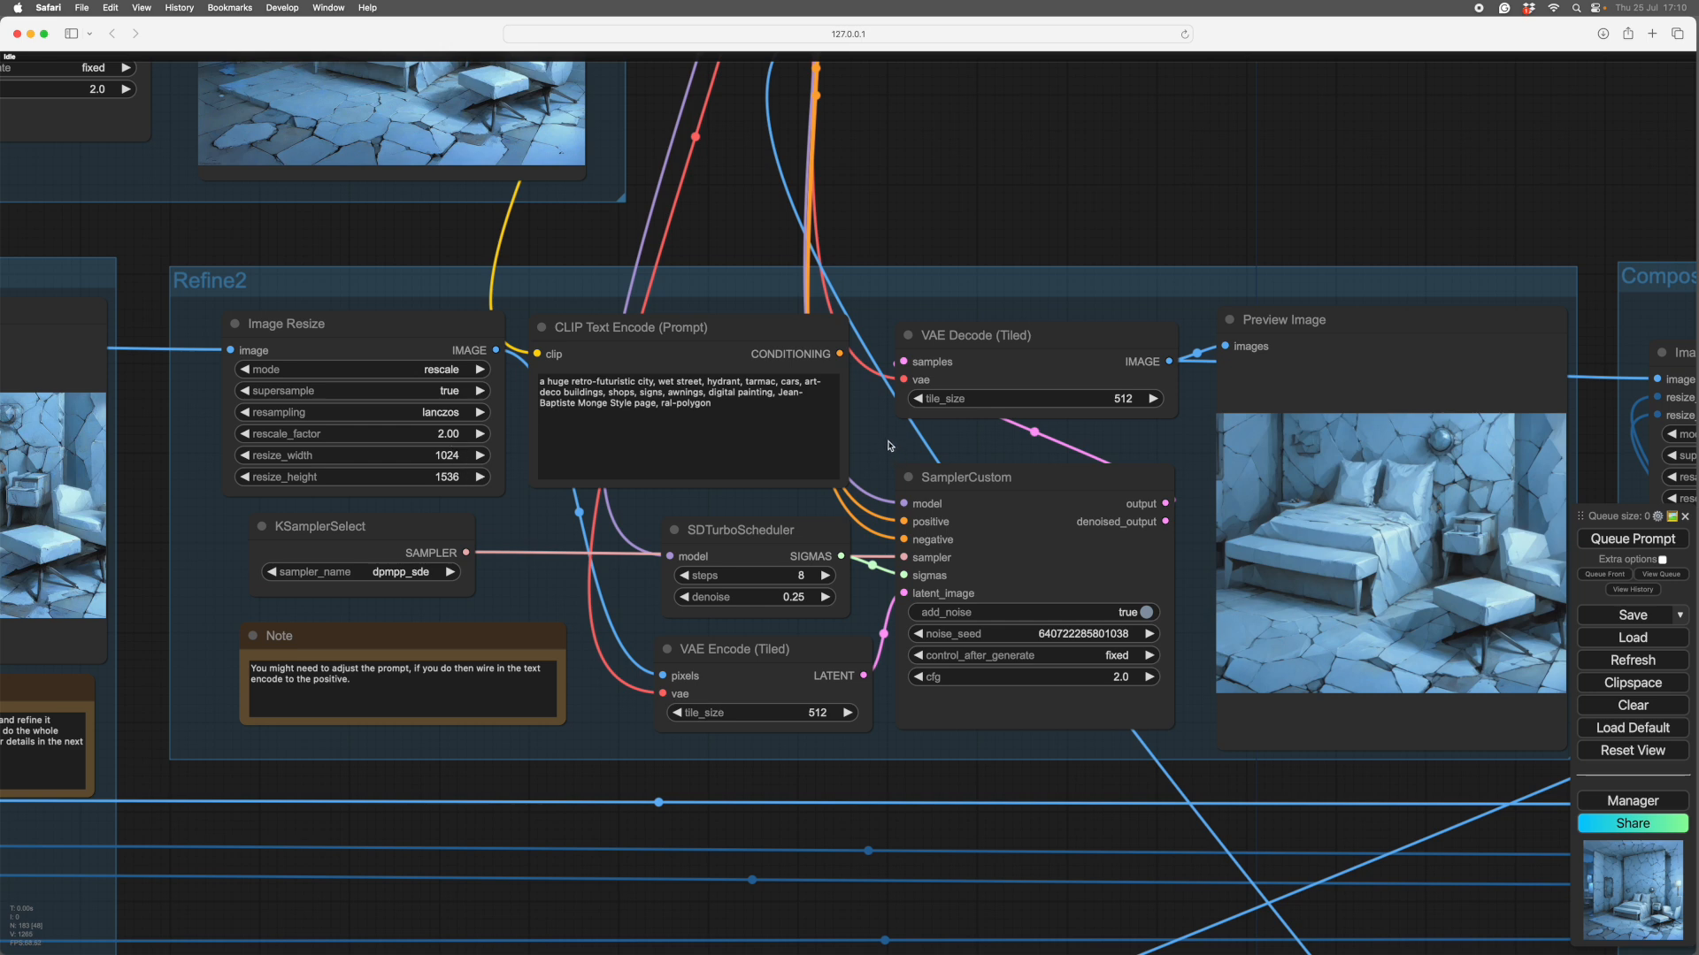
{"action": "mouse_move", "coordinate": [741, 400]}
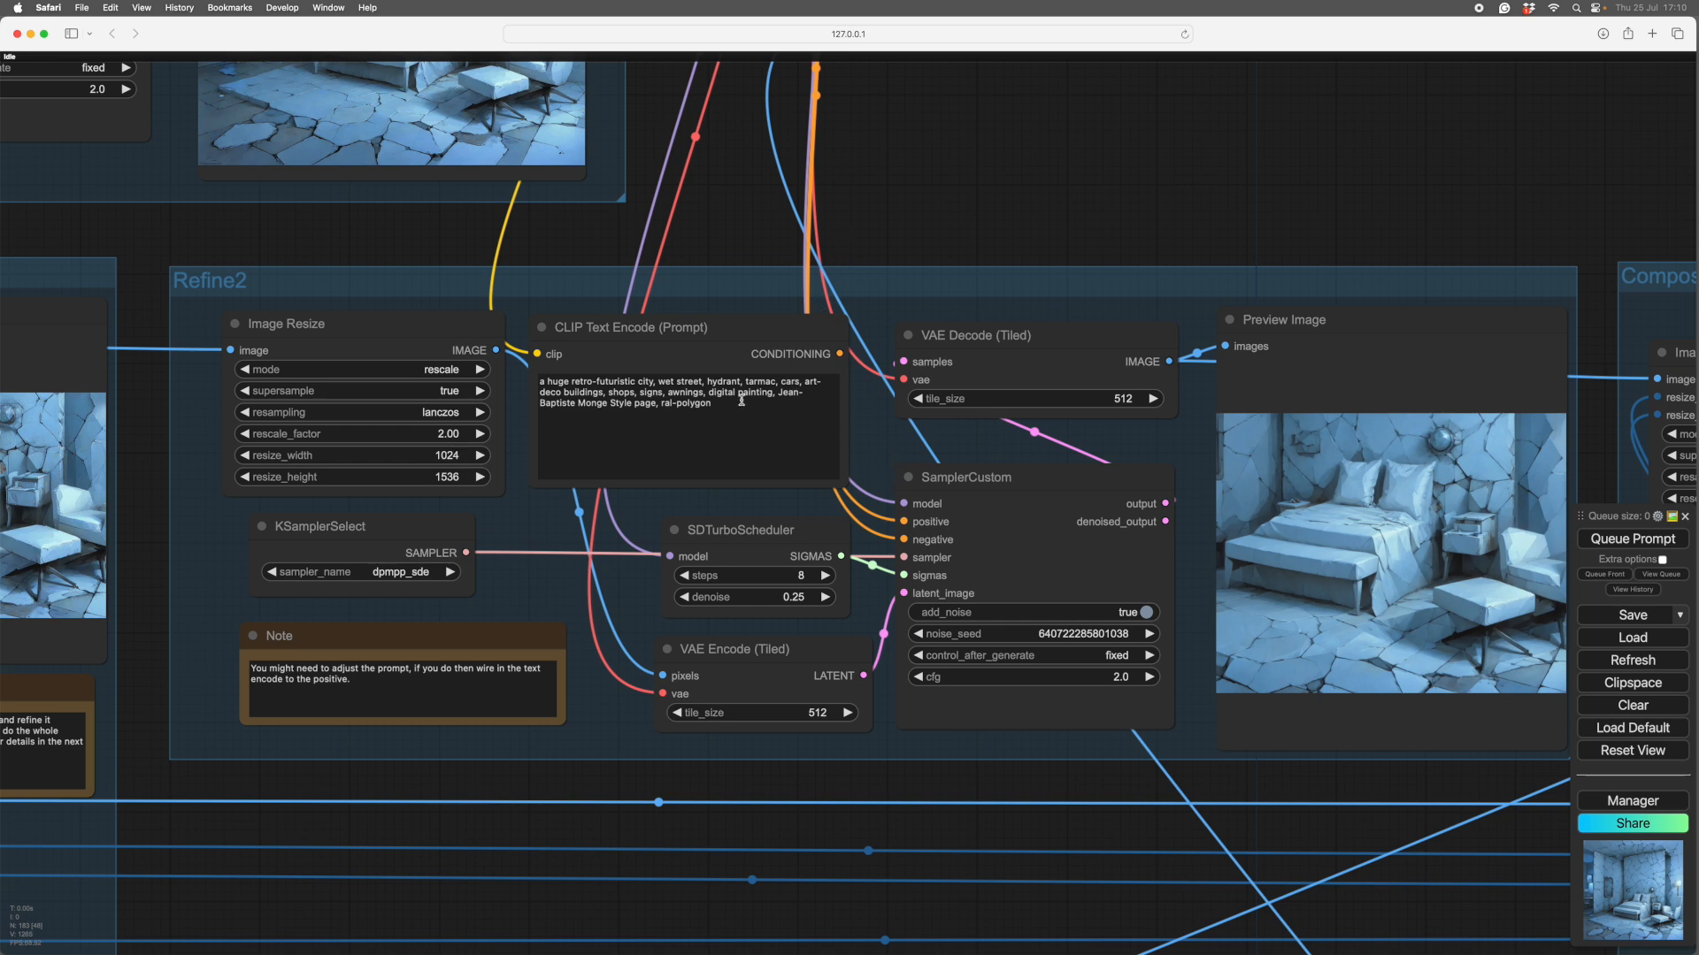
{"action": "mouse_move", "coordinate": [770, 354]}
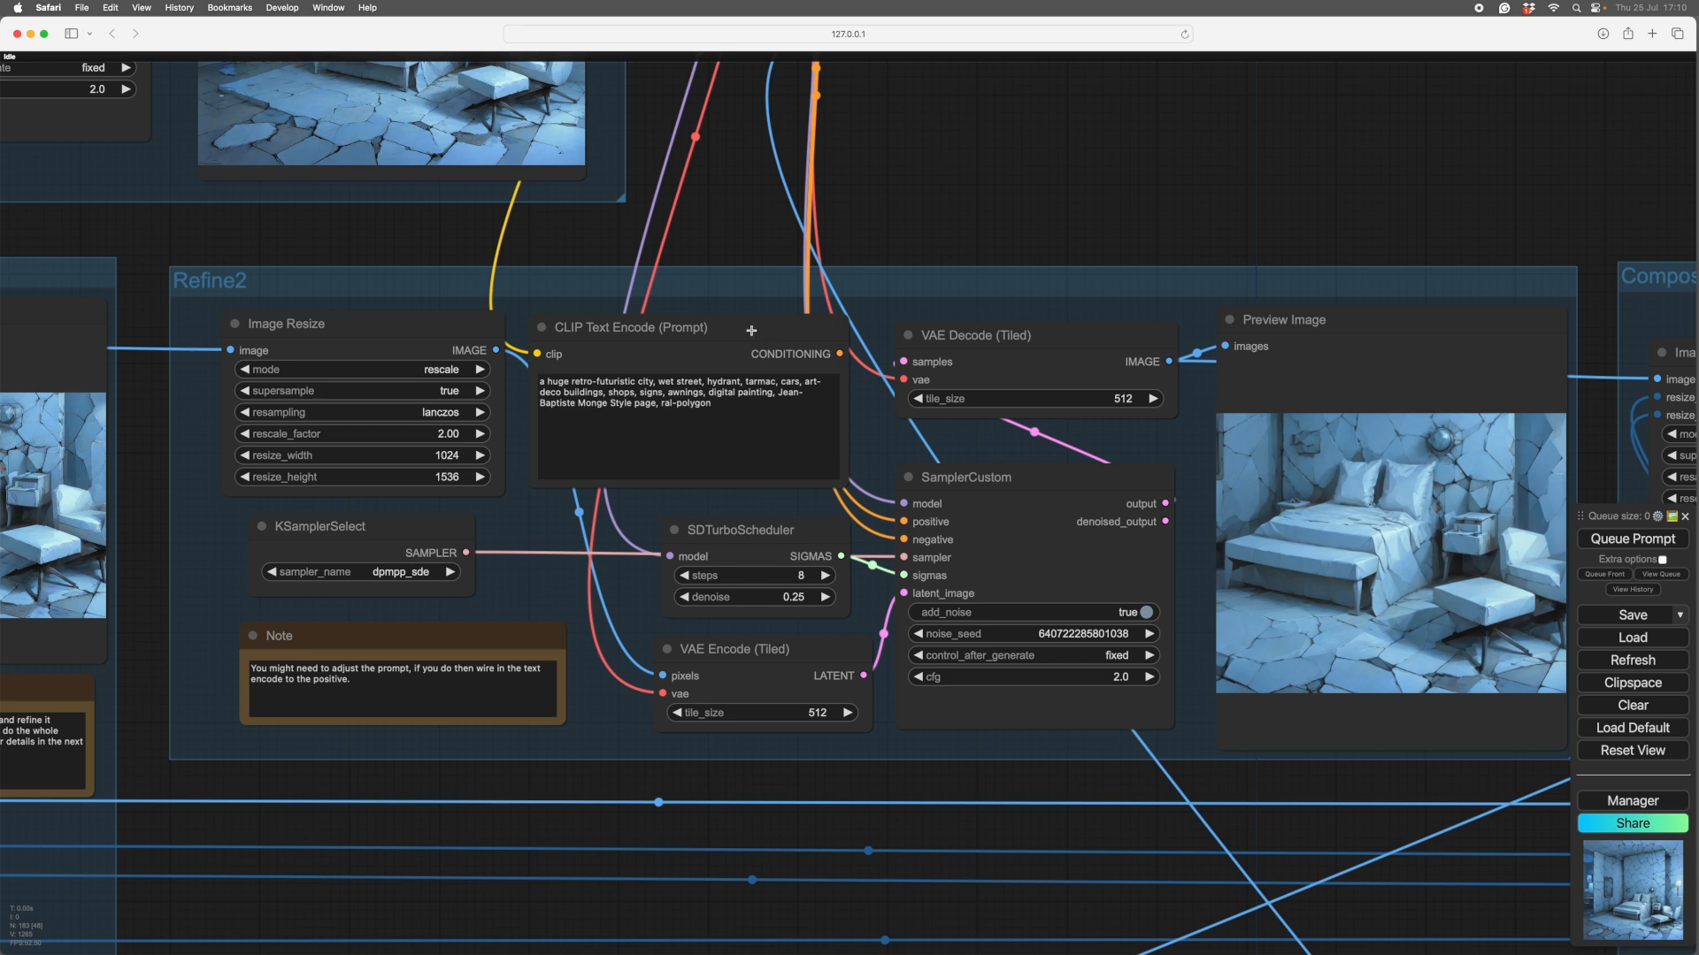
{"action": "mouse_move", "coordinate": [750, 331]}
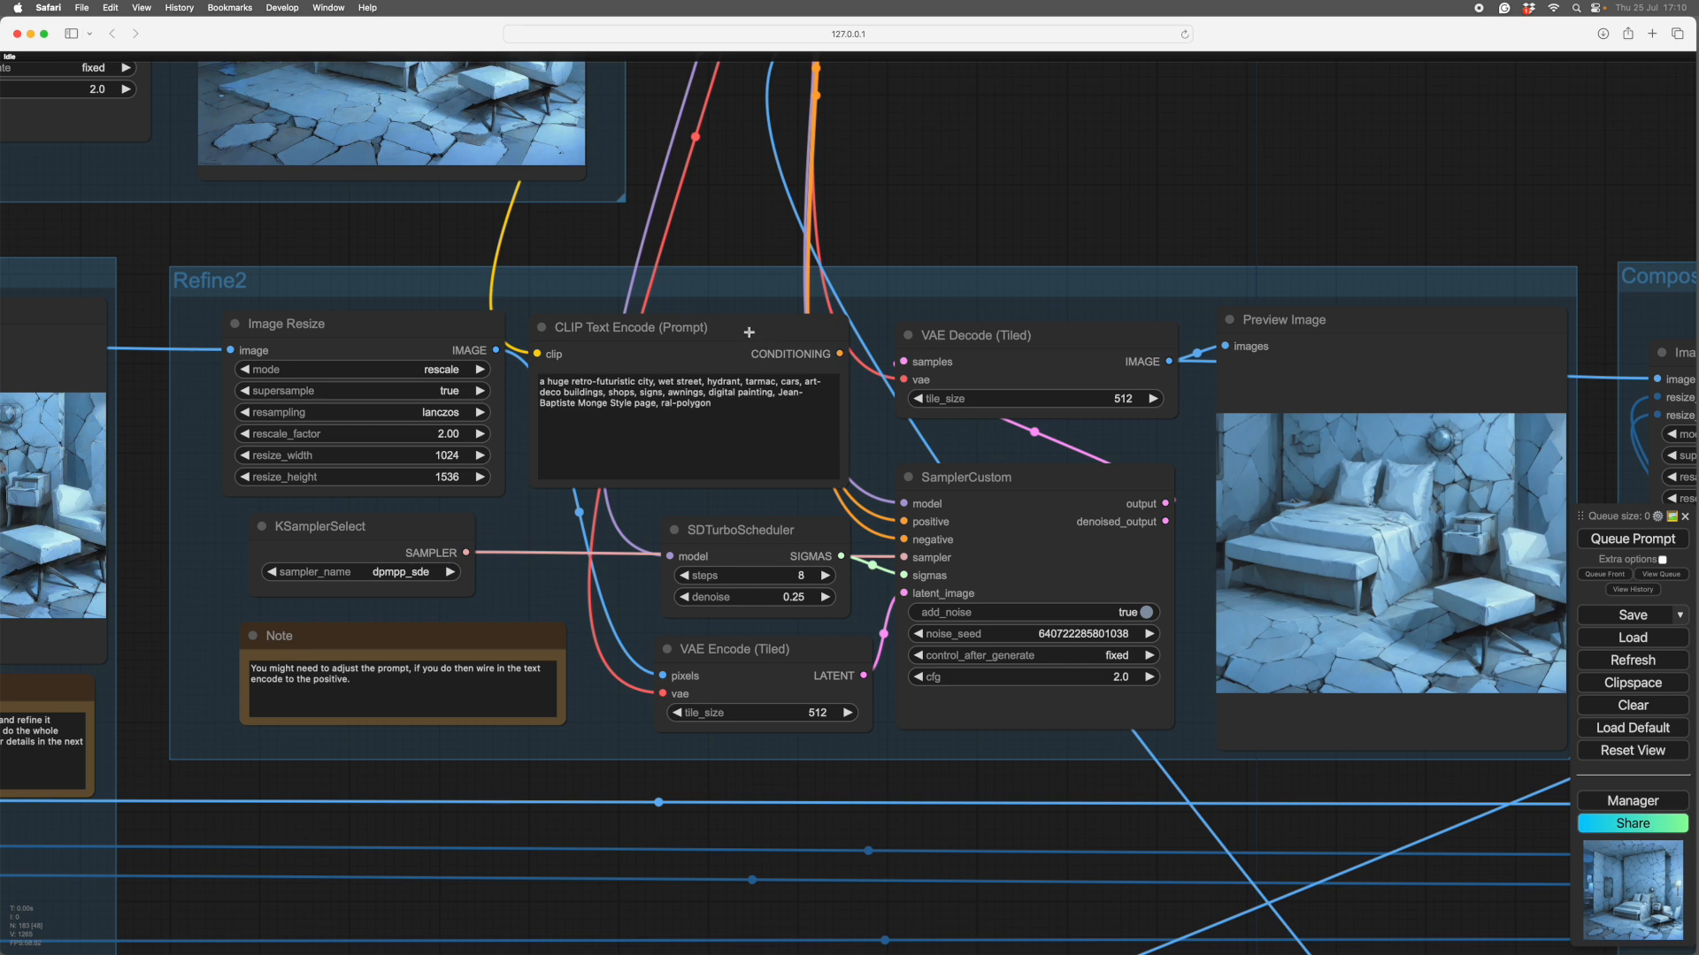
{"action": "mouse_move", "coordinate": [746, 456]}
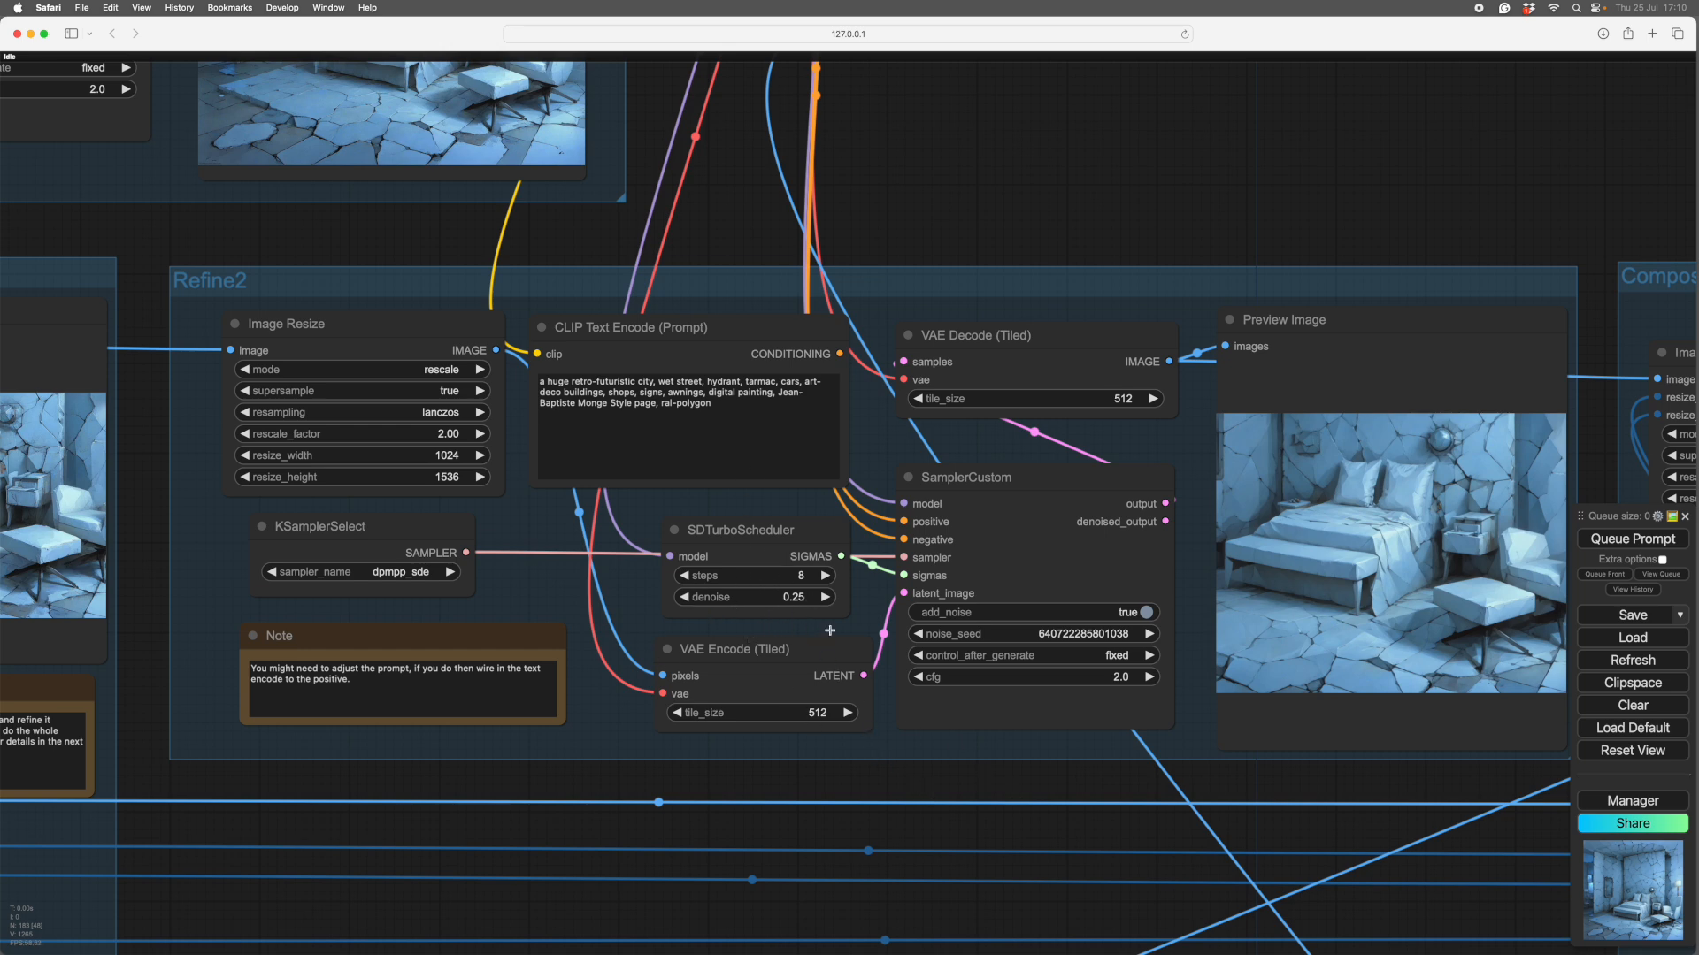
{"action": "mouse_move", "coordinate": [962, 795]}
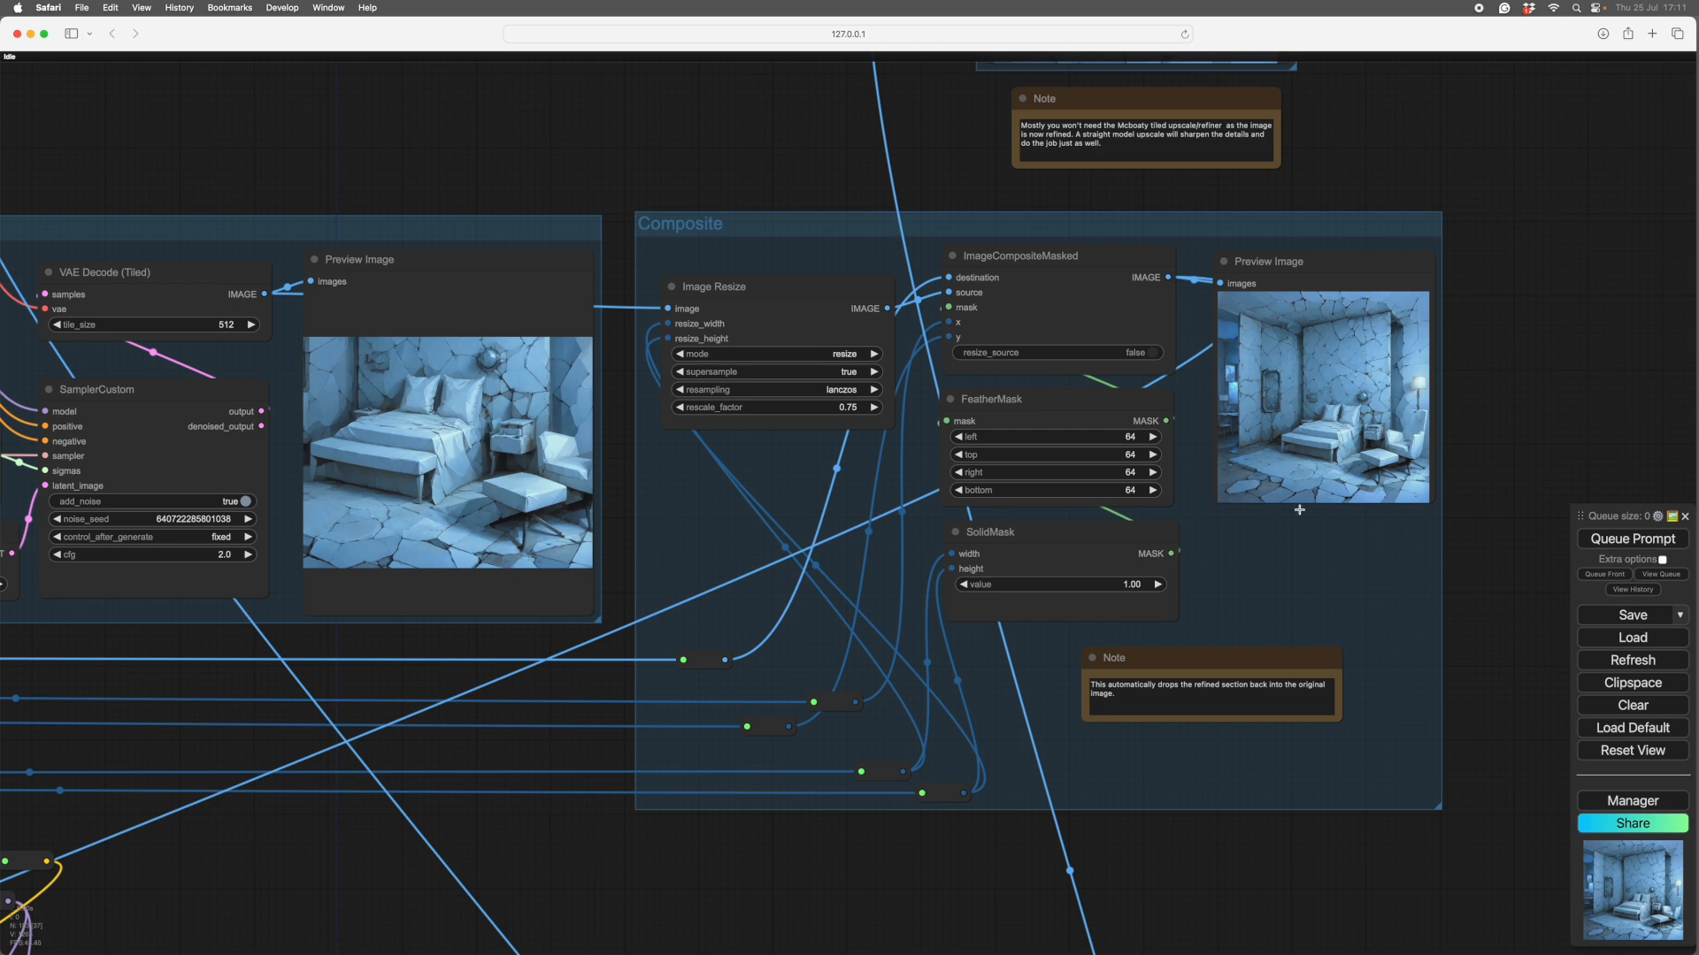
{"action": "mouse_move", "coordinate": [1323, 591]}
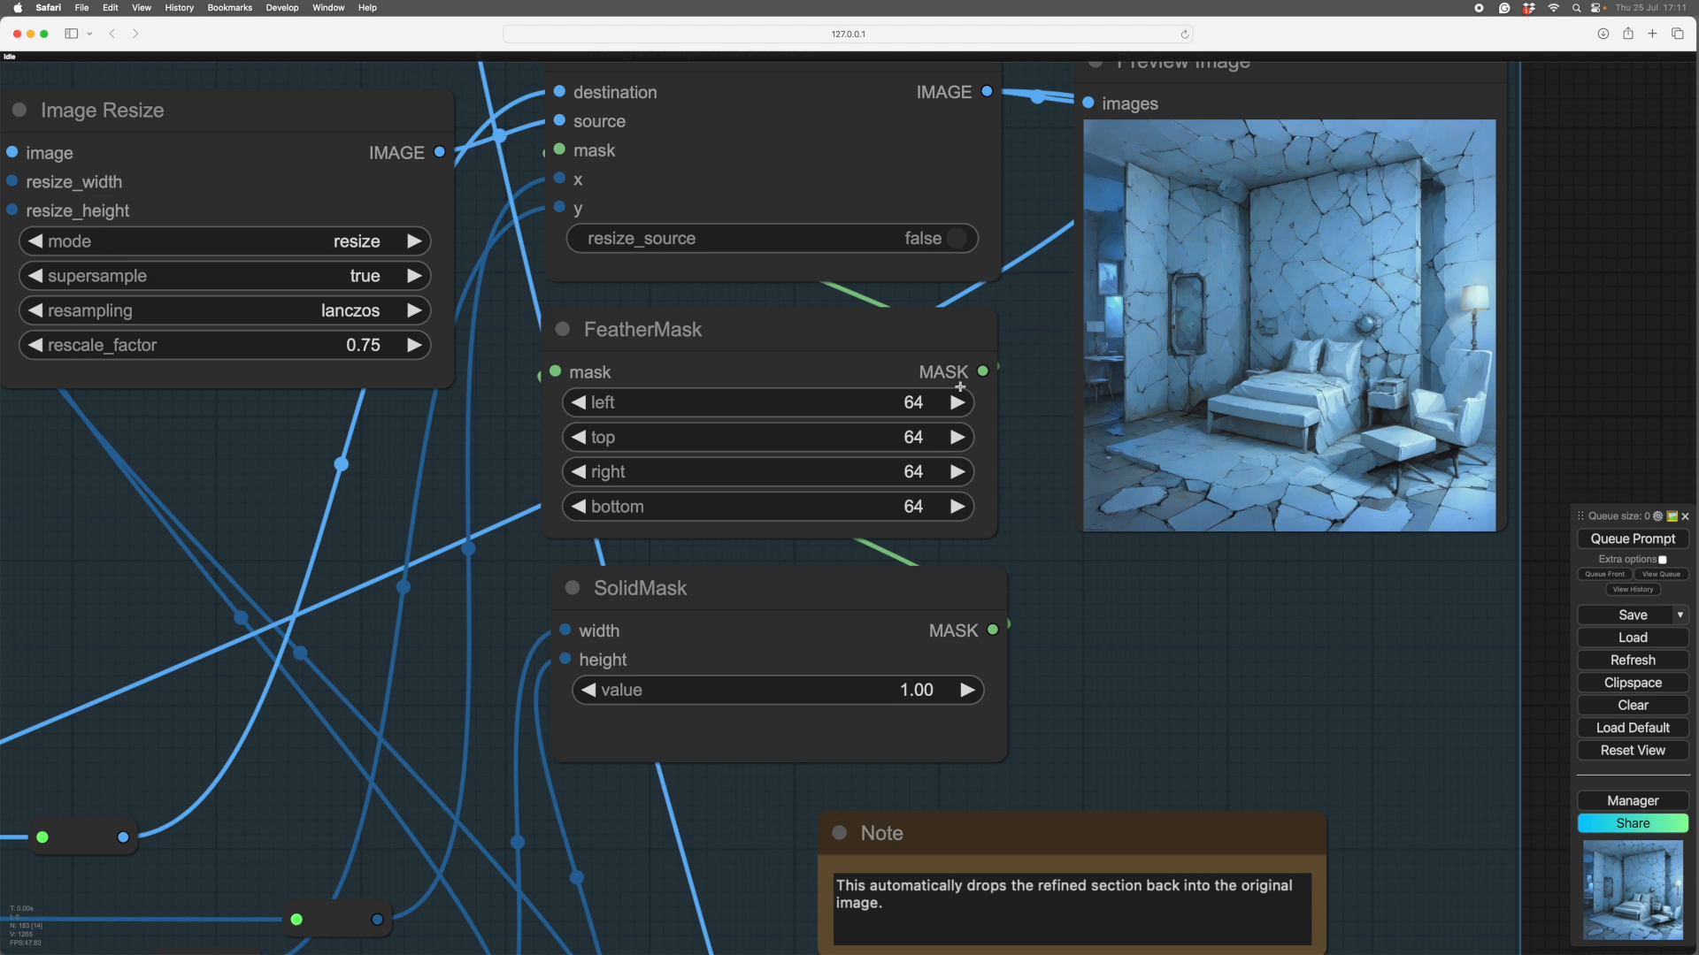
{"action": "mouse_move", "coordinate": [1311, 322]}
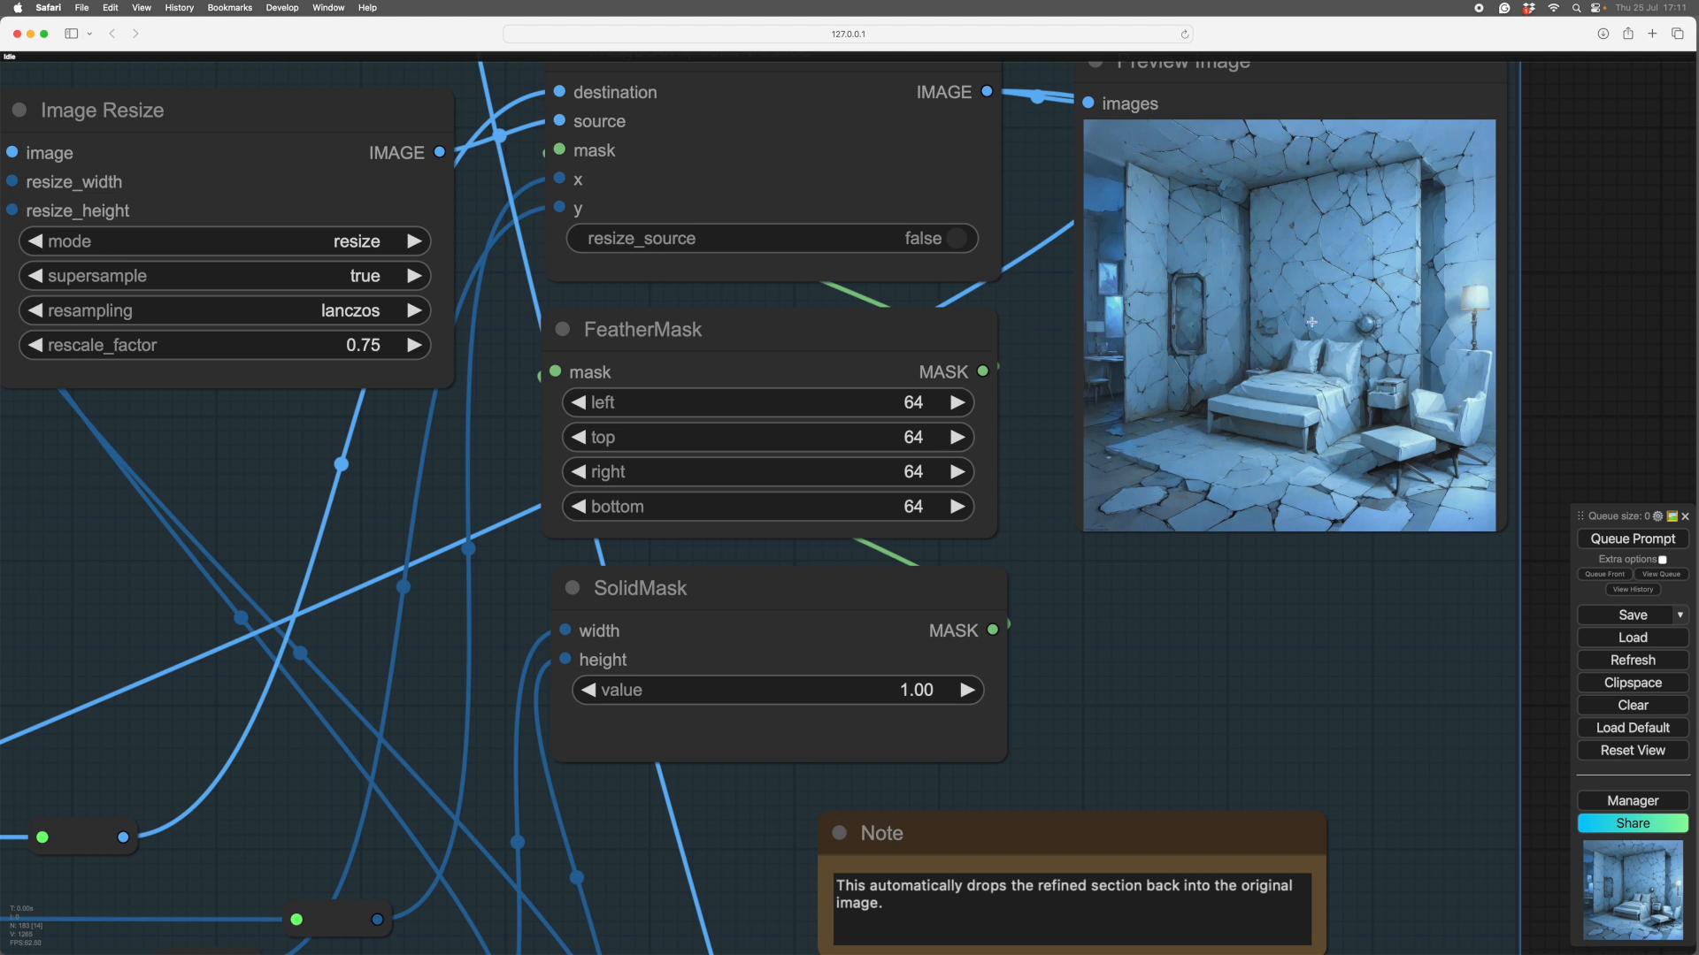
{"action": "mouse_move", "coordinate": [943, 416]}
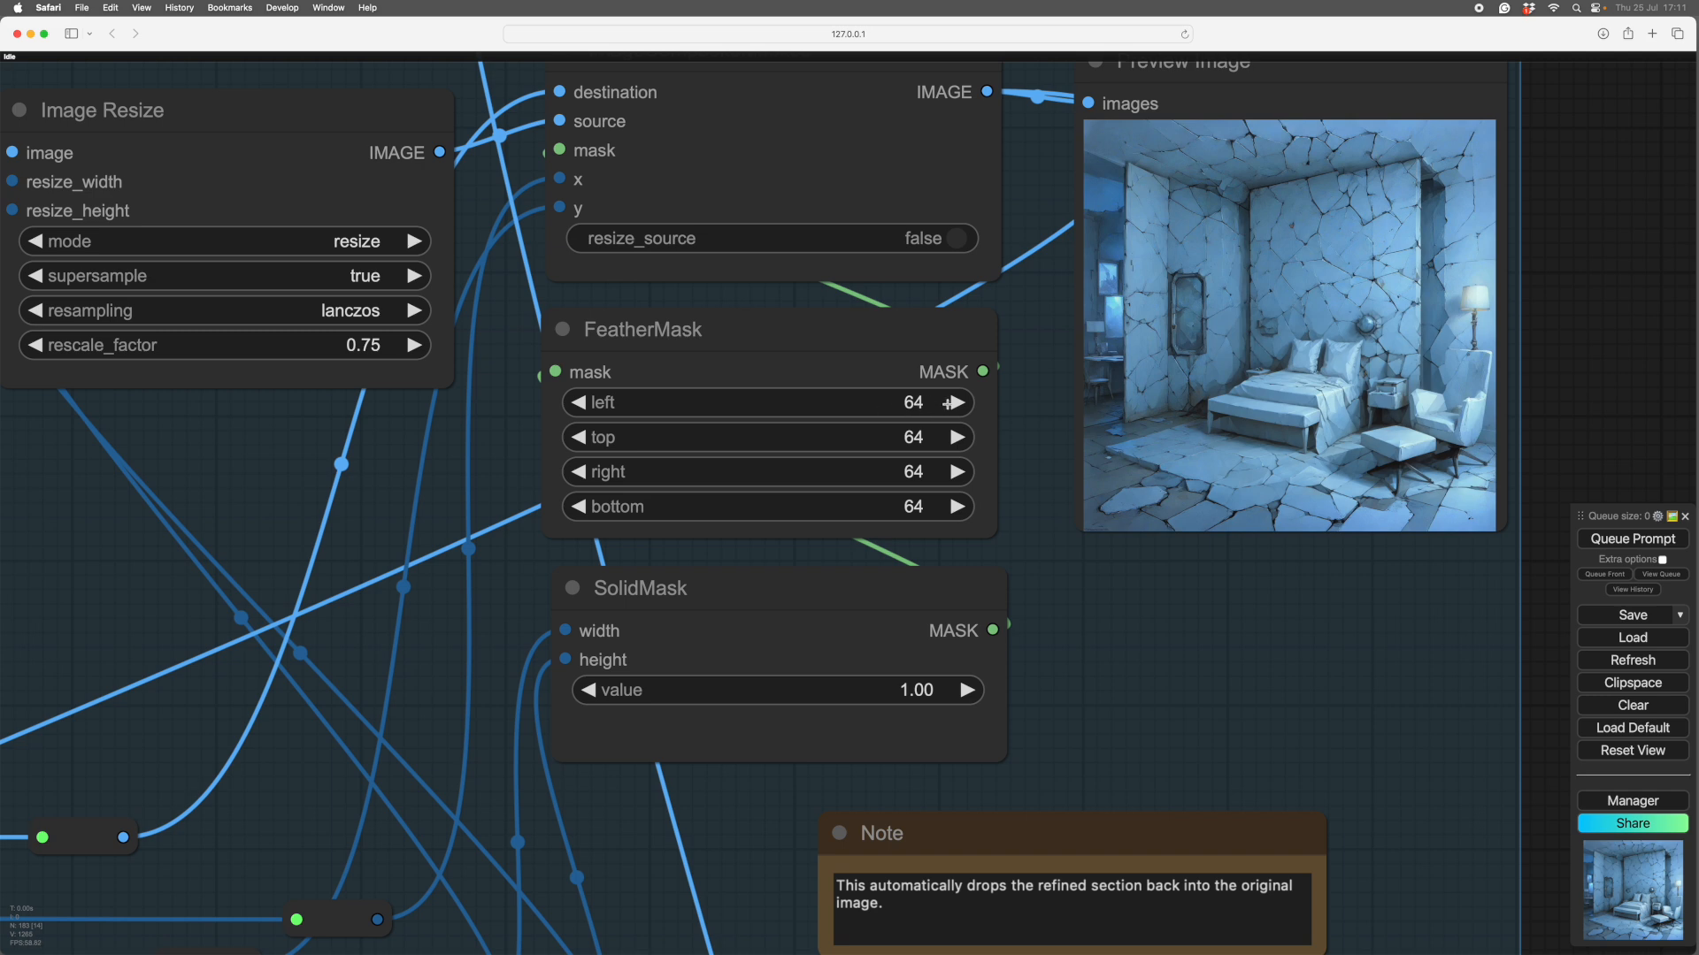
{"action": "mouse_move", "coordinate": [1037, 402]}
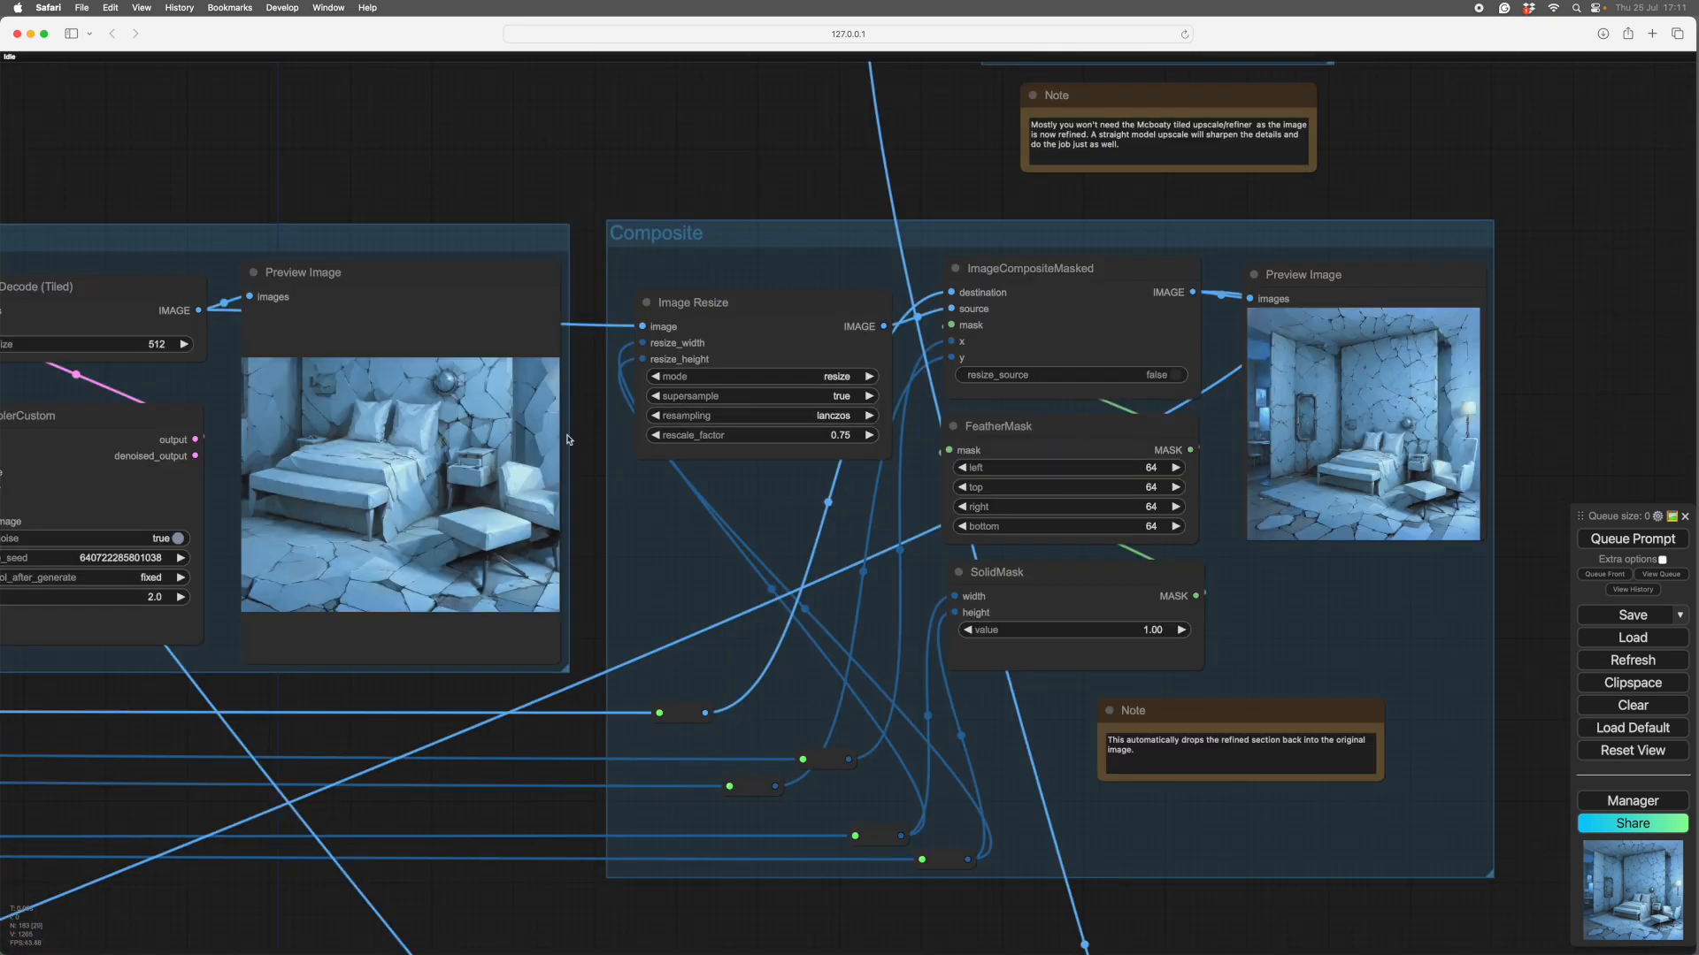
{"action": "mouse_move", "coordinate": [949, 598]}
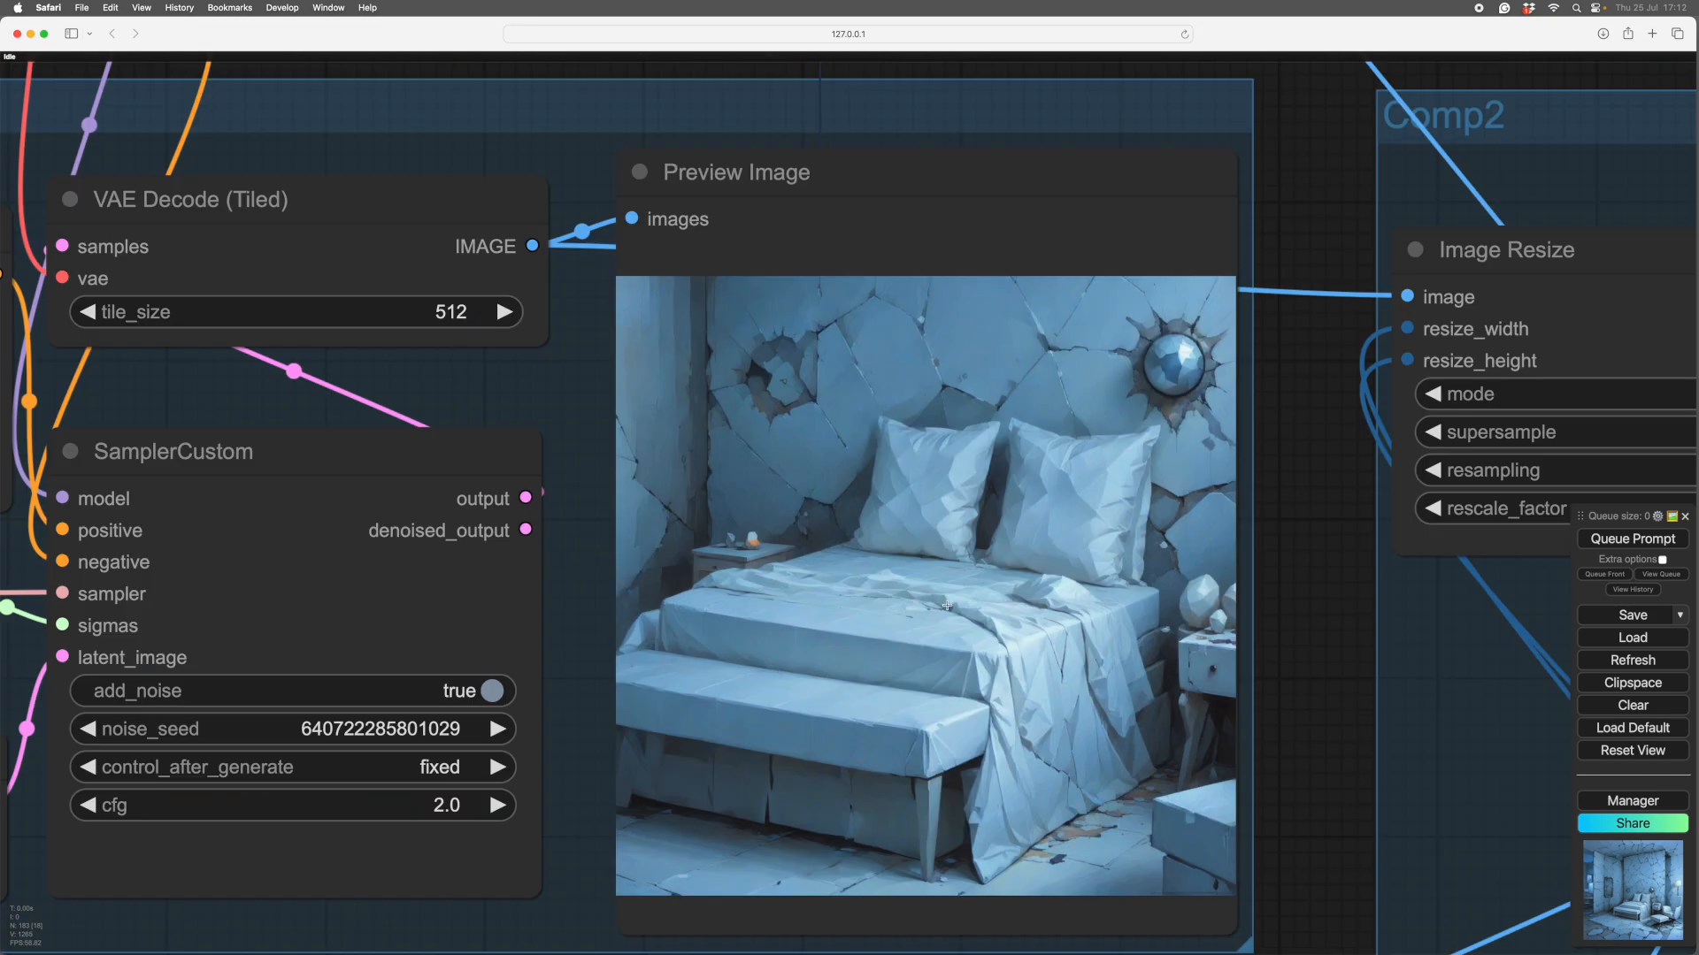
{"action": "mouse_move", "coordinate": [1011, 648]}
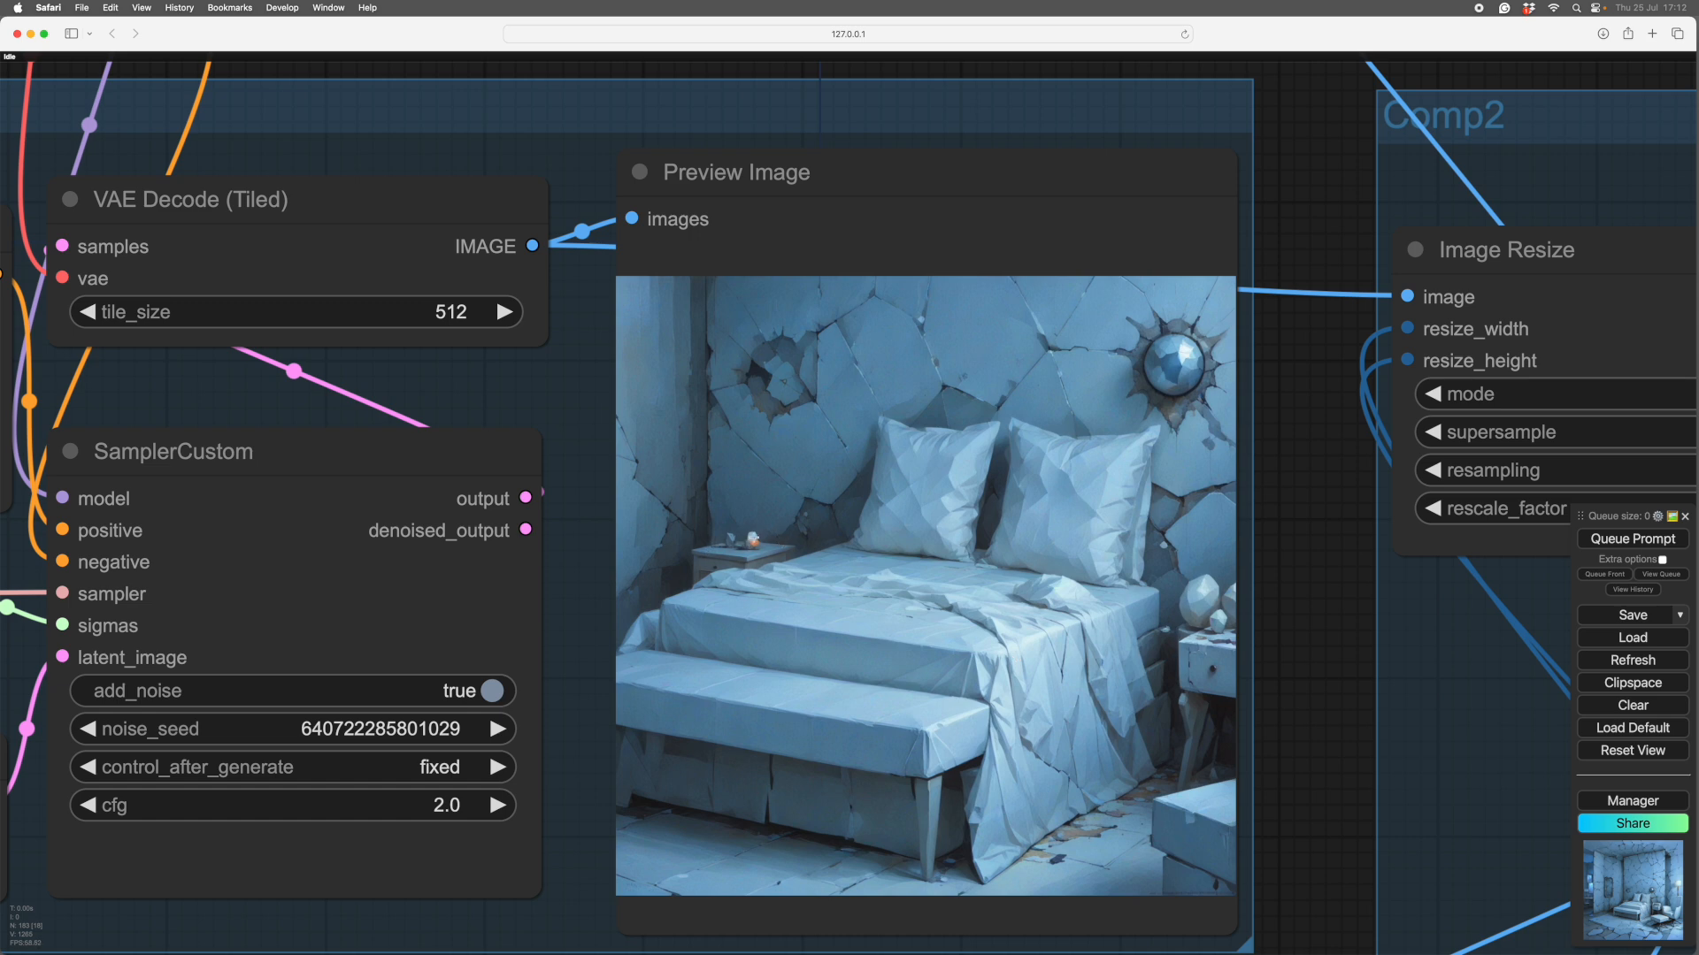
{"action": "mouse_move", "coordinate": [774, 403]}
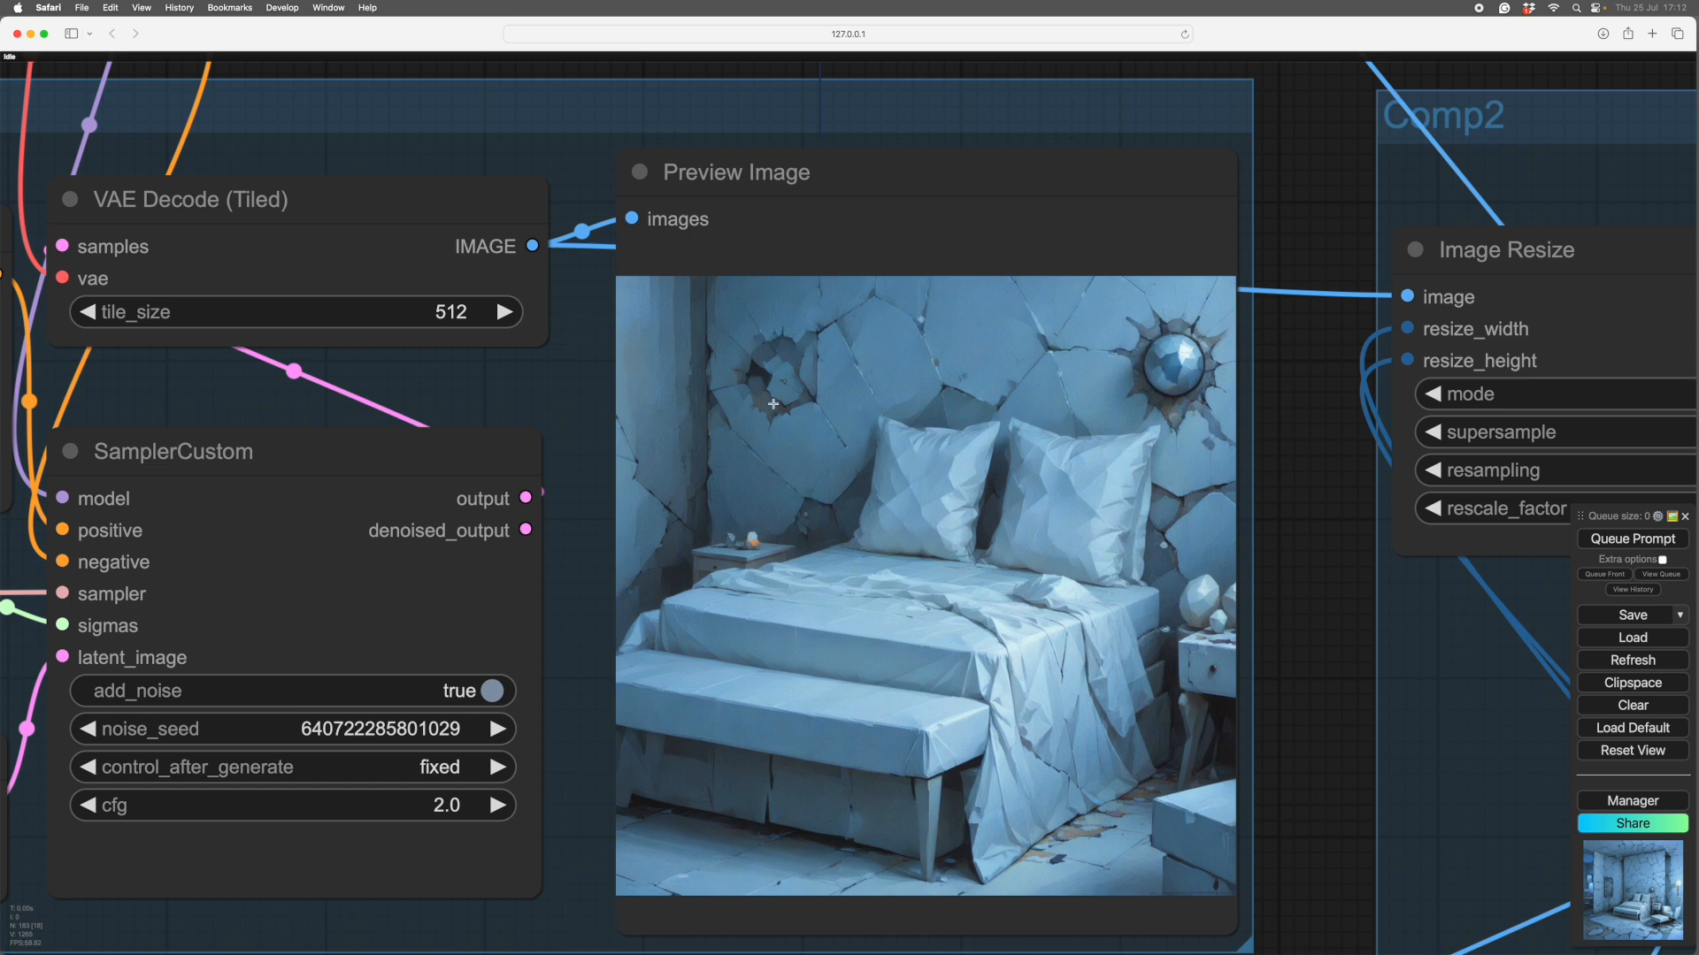
{"action": "mouse_move", "coordinate": [783, 860]}
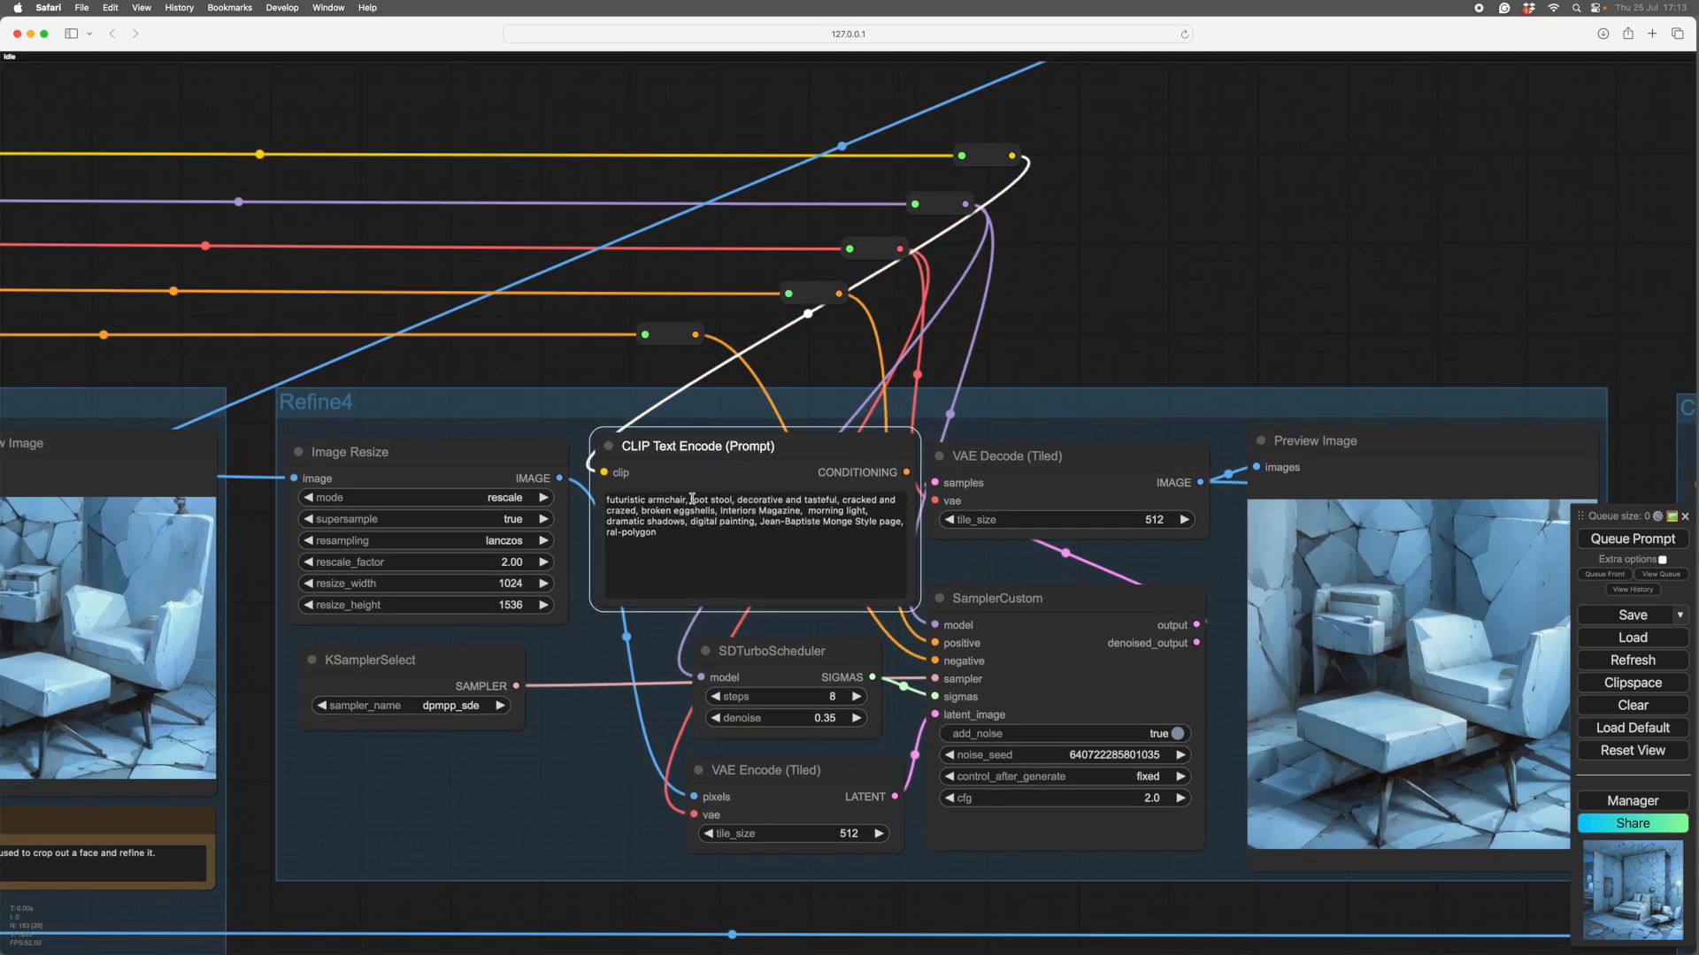
{"action": "left_click_drag", "start_coordinate": [697, 446], "coordinate": [667, 470]}
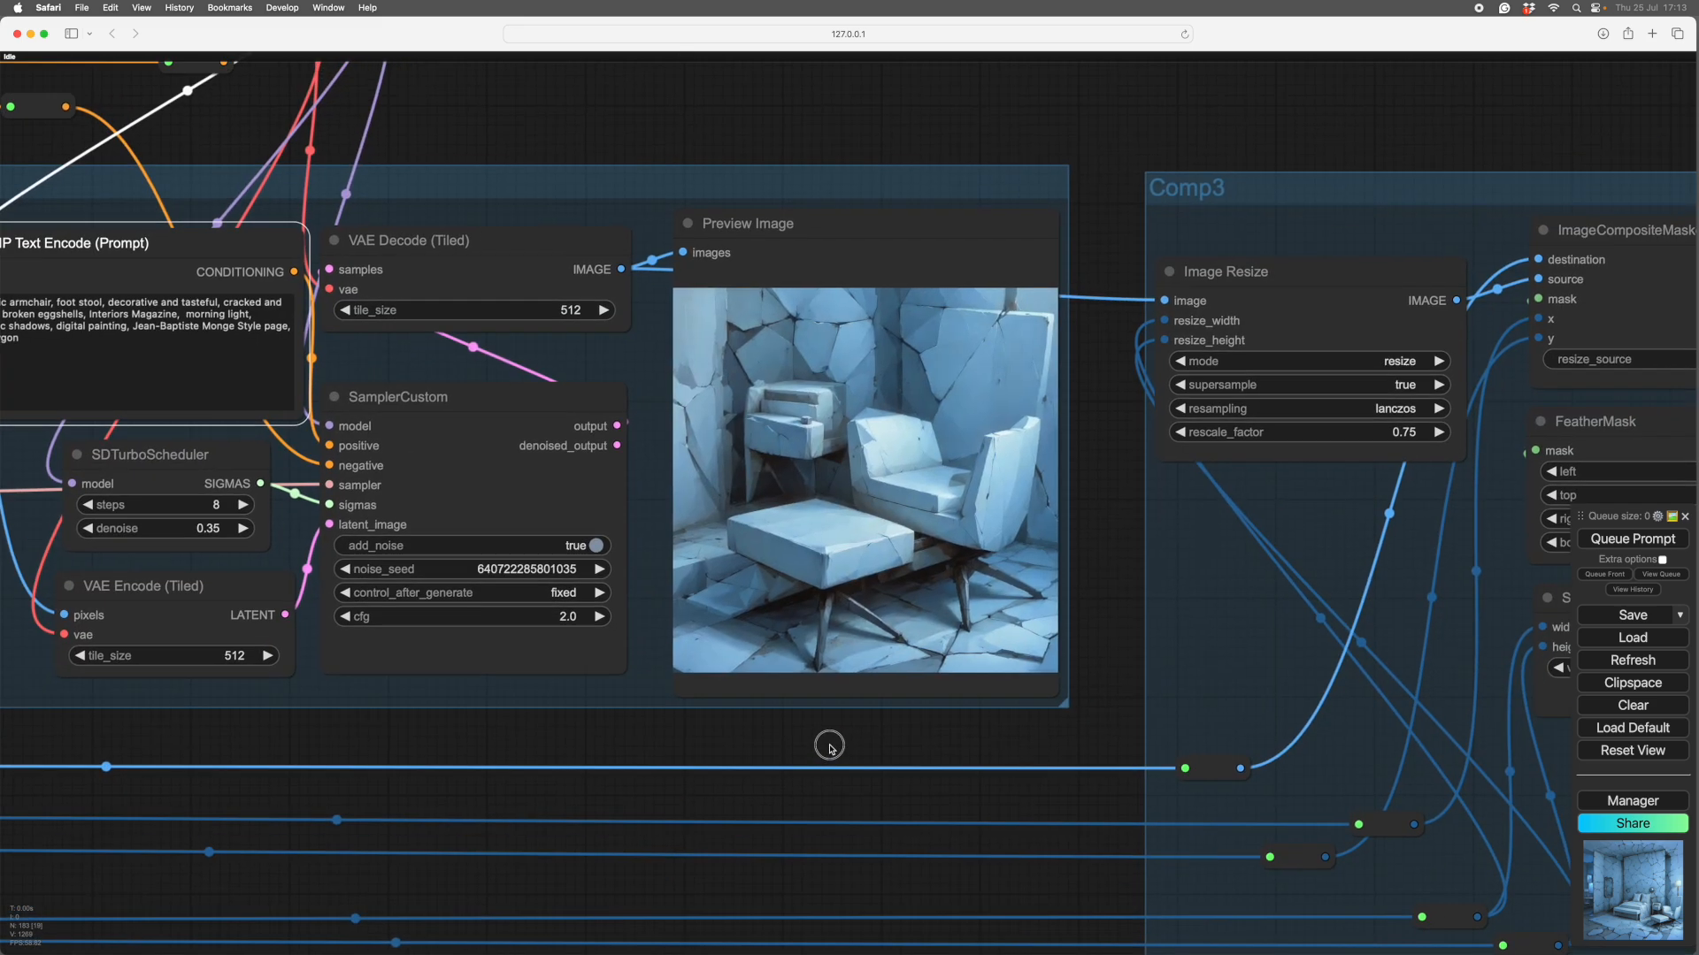
{"action": "left_click_drag", "start_coordinate": [828, 746], "coordinate": [383, 736]}
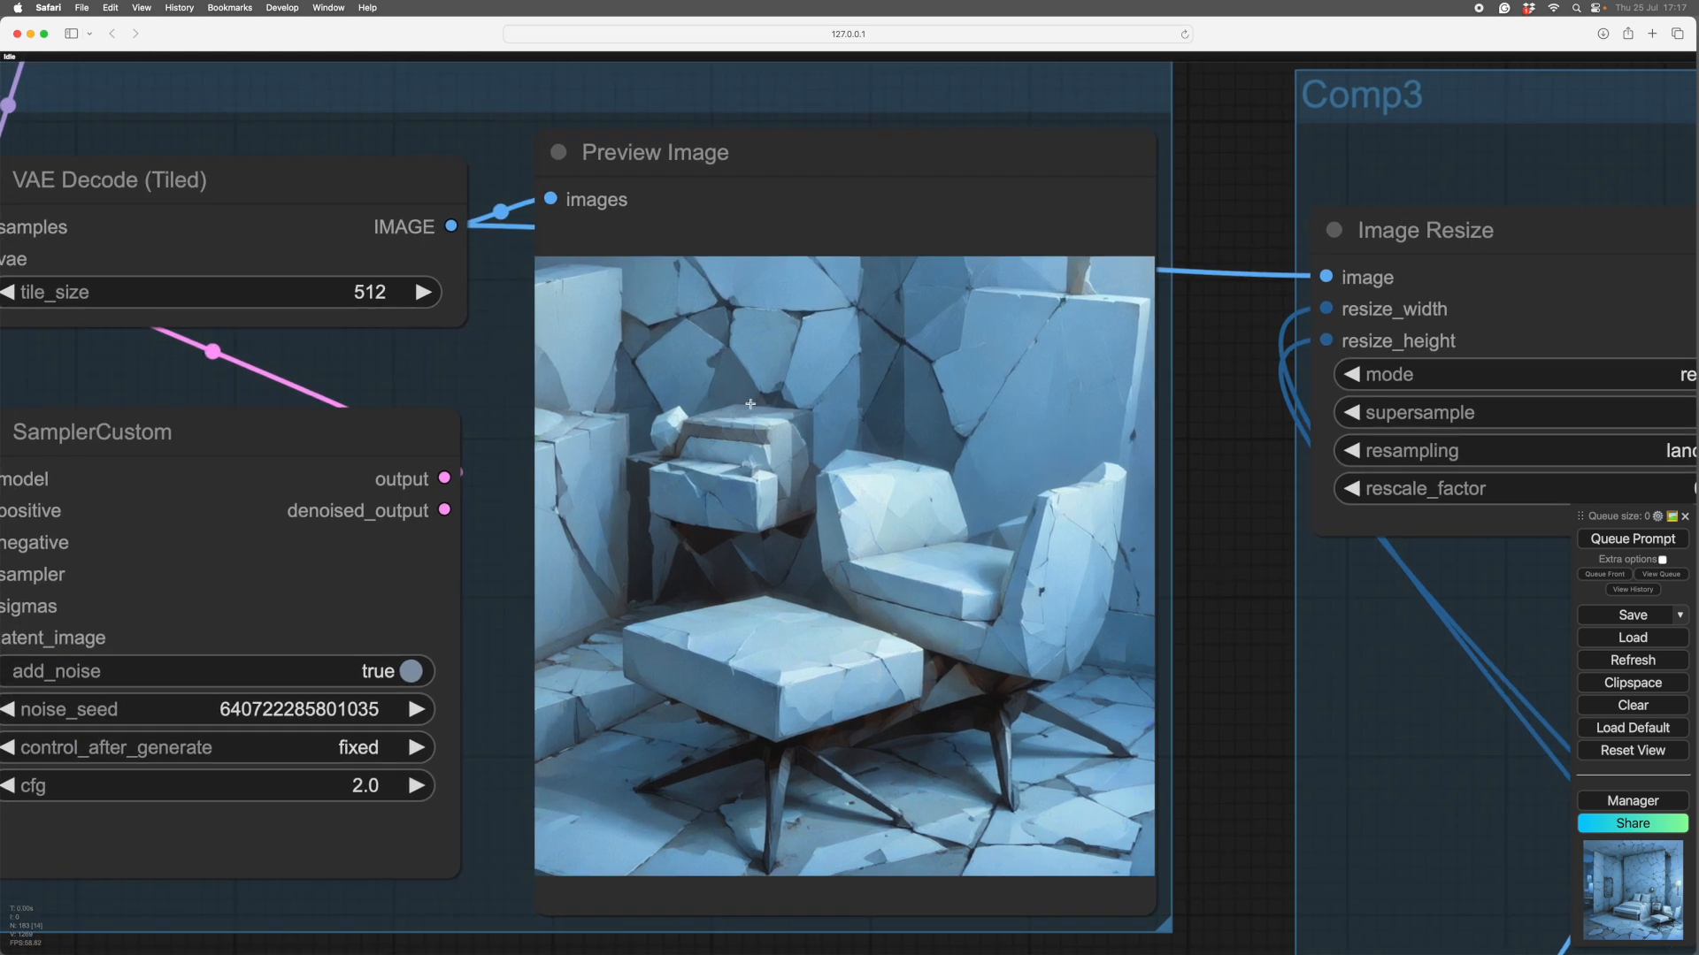
{"action": "mouse_move", "coordinate": [1108, 641]}
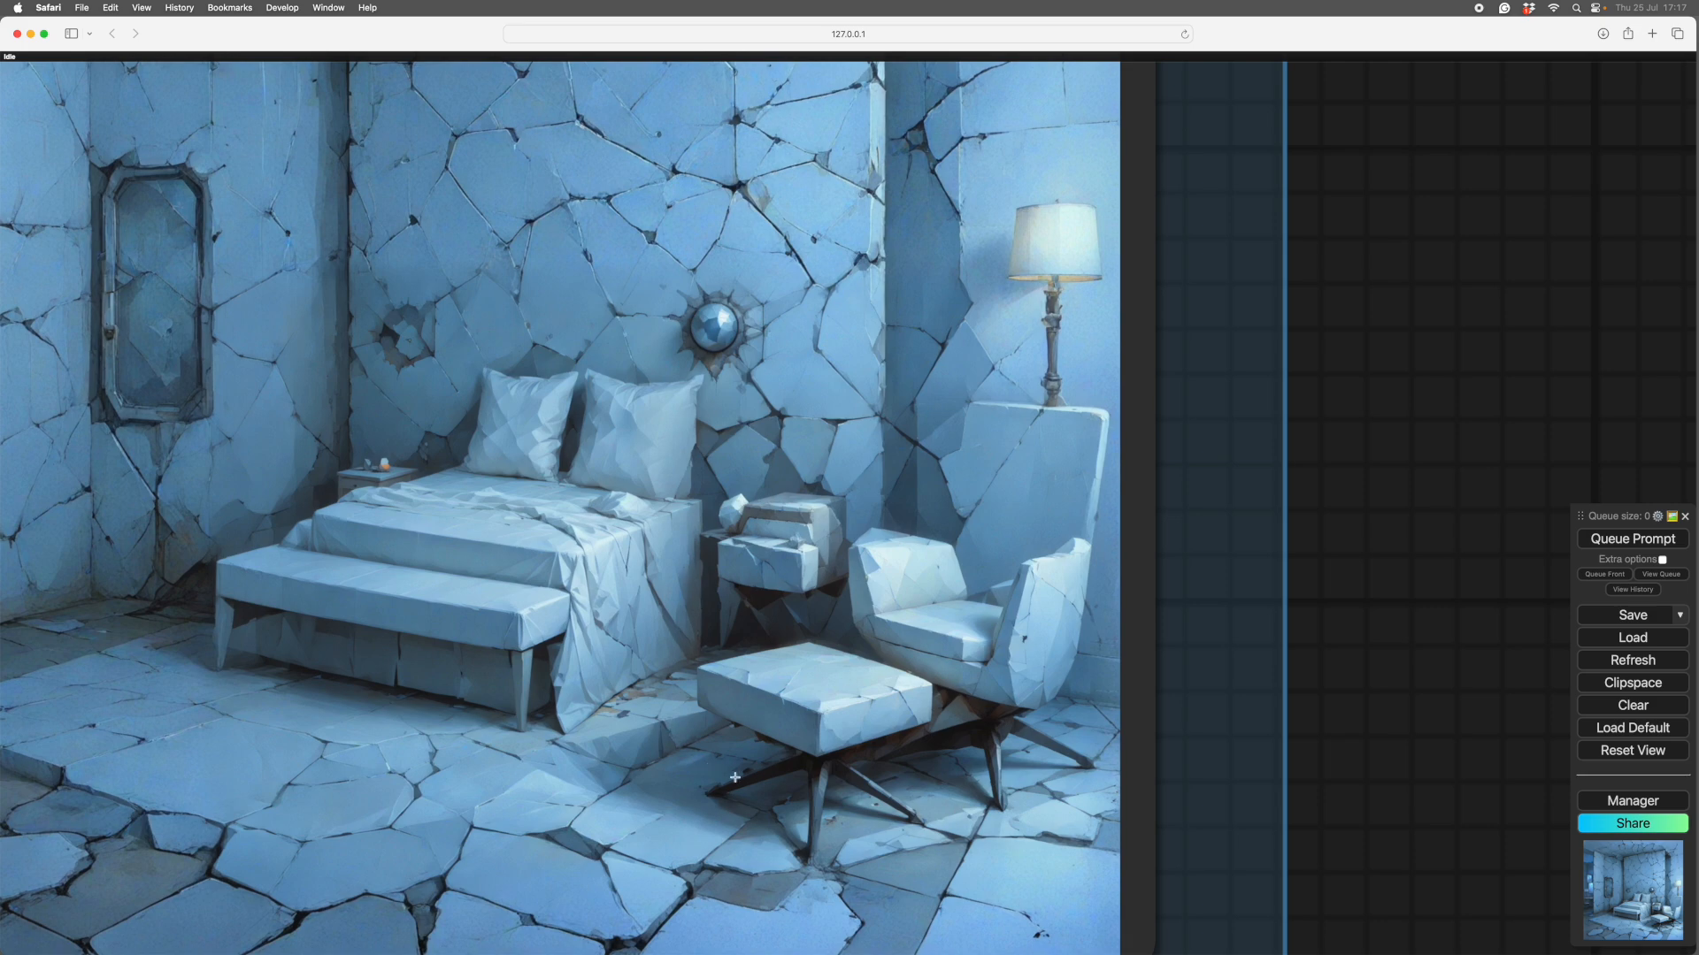
{"action": "mouse_move", "coordinate": [982, 636]}
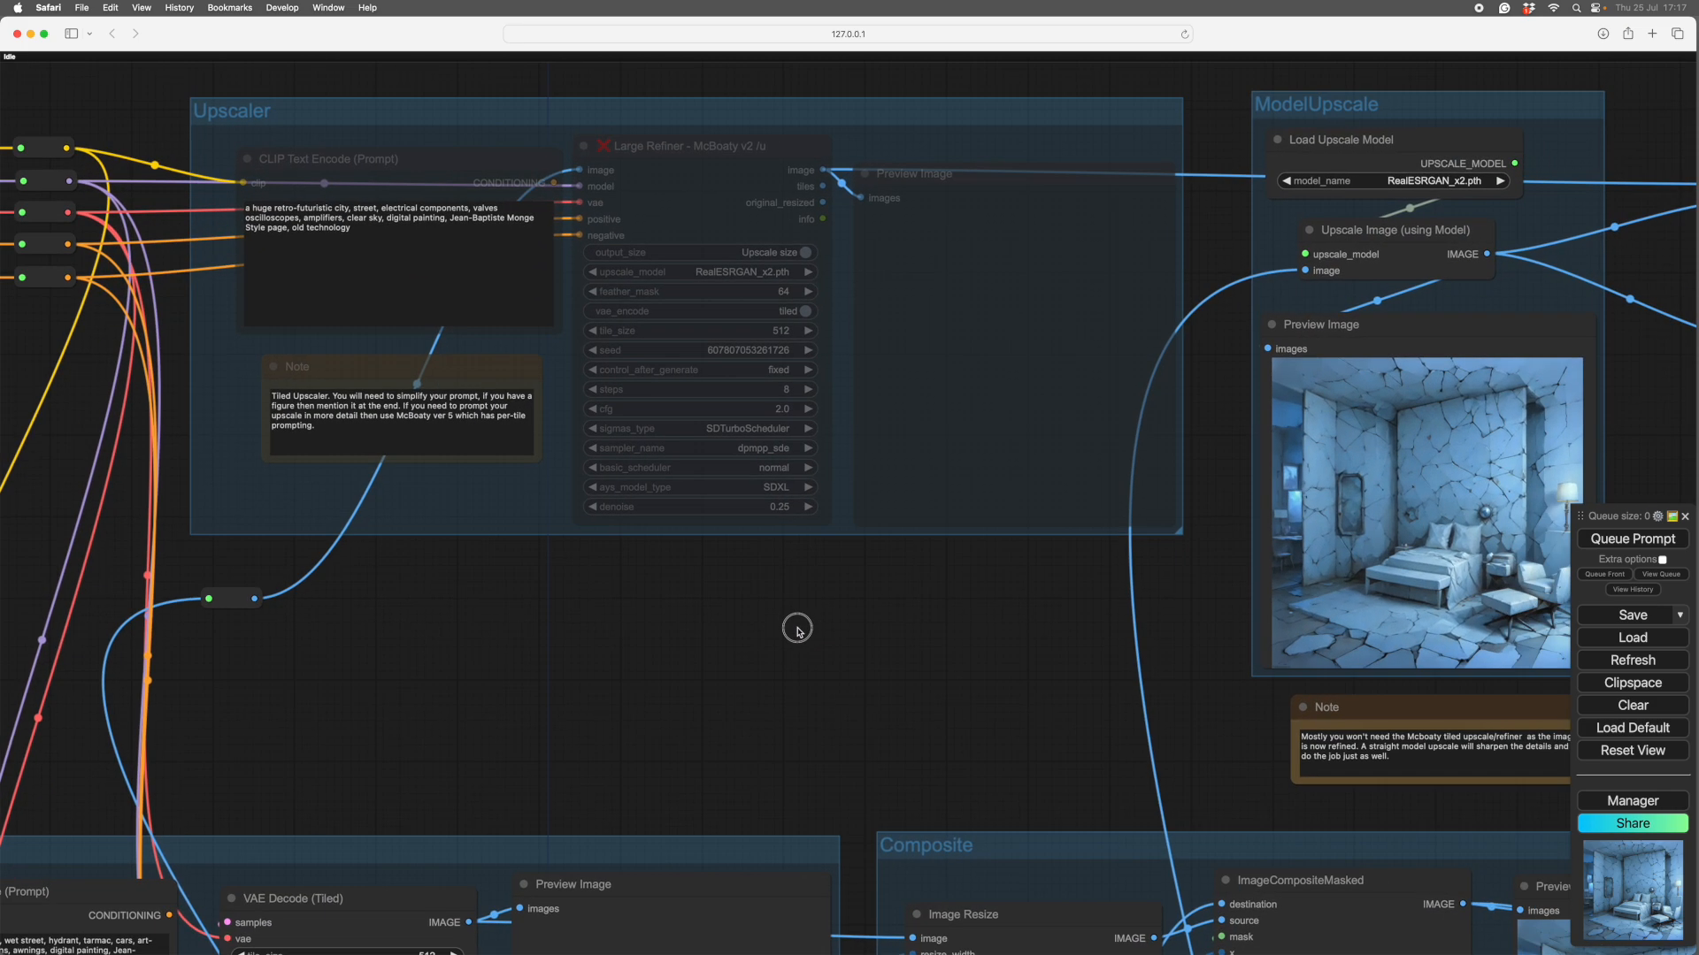
{"action": "left_click_drag", "start_coordinate": [796, 629], "coordinate": [710, 632]}
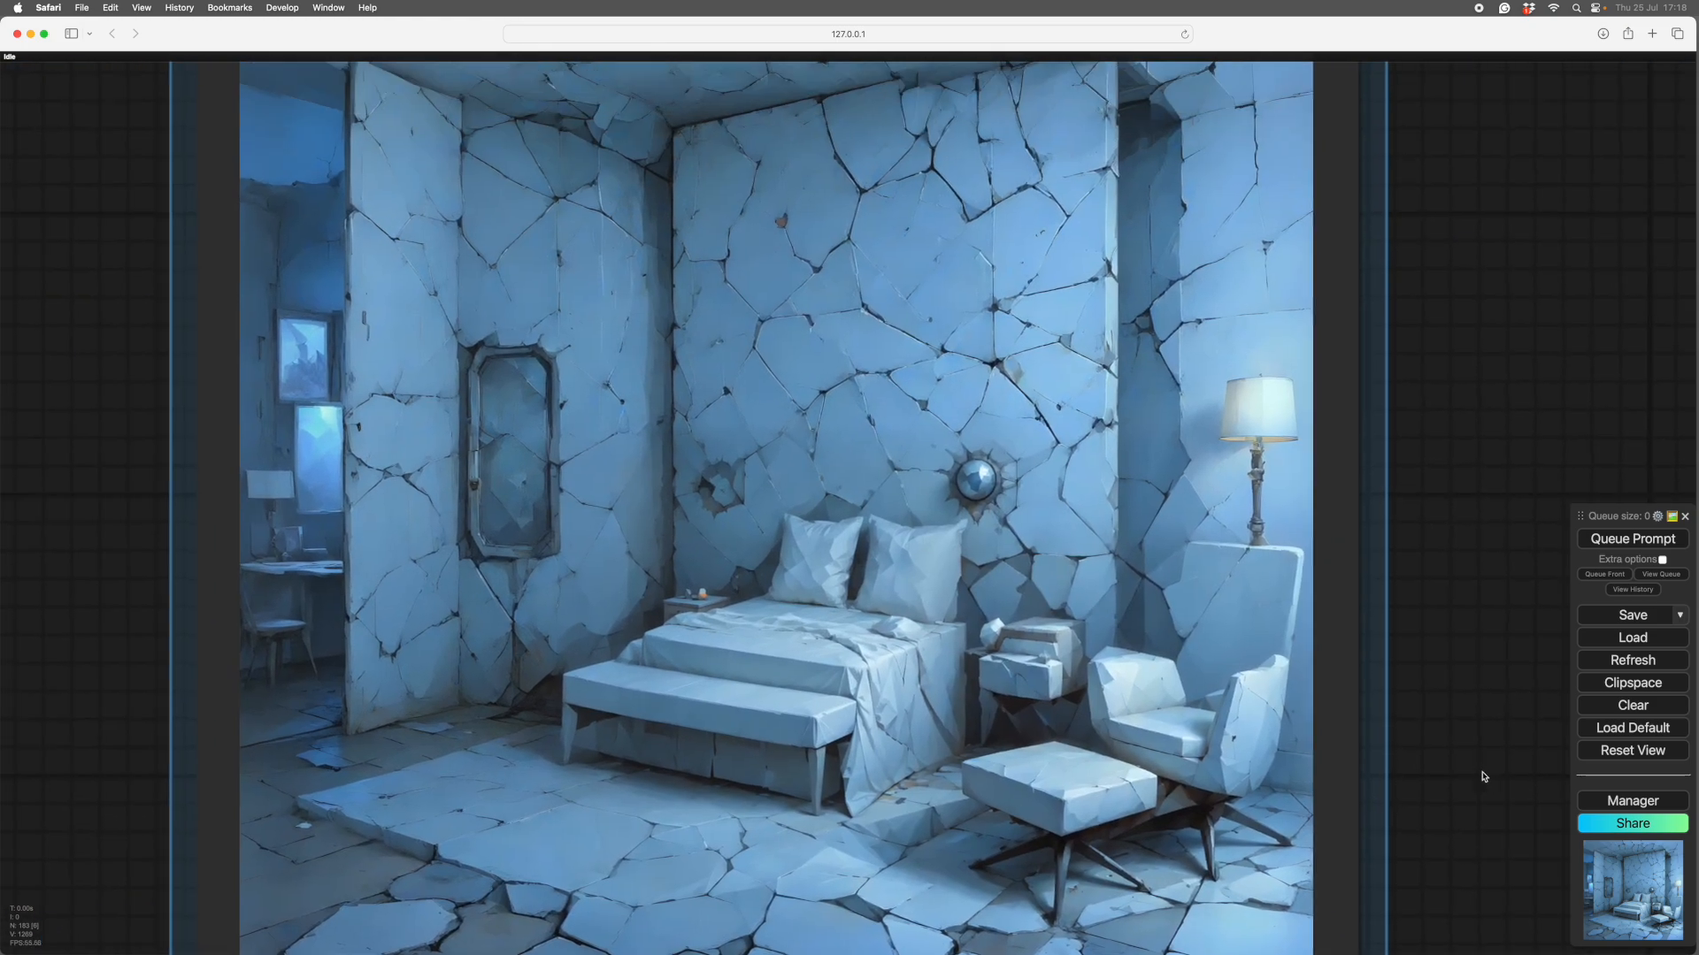
{"action": "mouse_move", "coordinate": [1072, 704]}
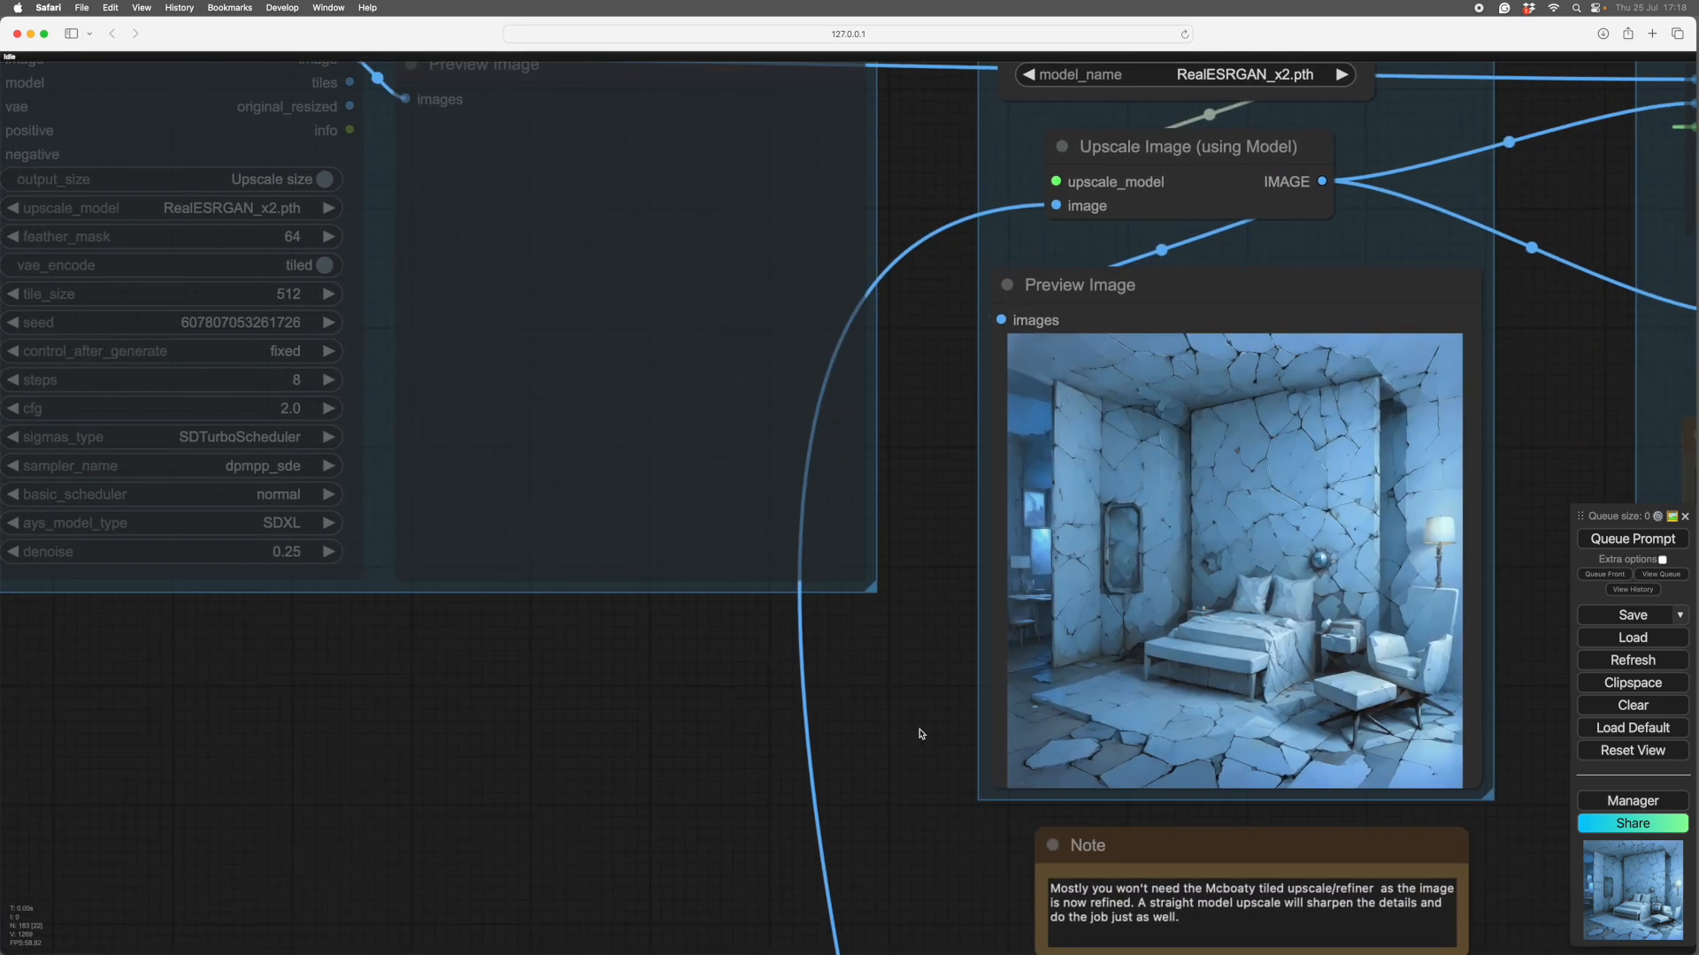
In Fast Groups Muter set the Refine group and other non-crop stages to no for the next run
{"action": "left_click_drag", "start_coordinate": [920, 734], "coordinate": [572, 778]}
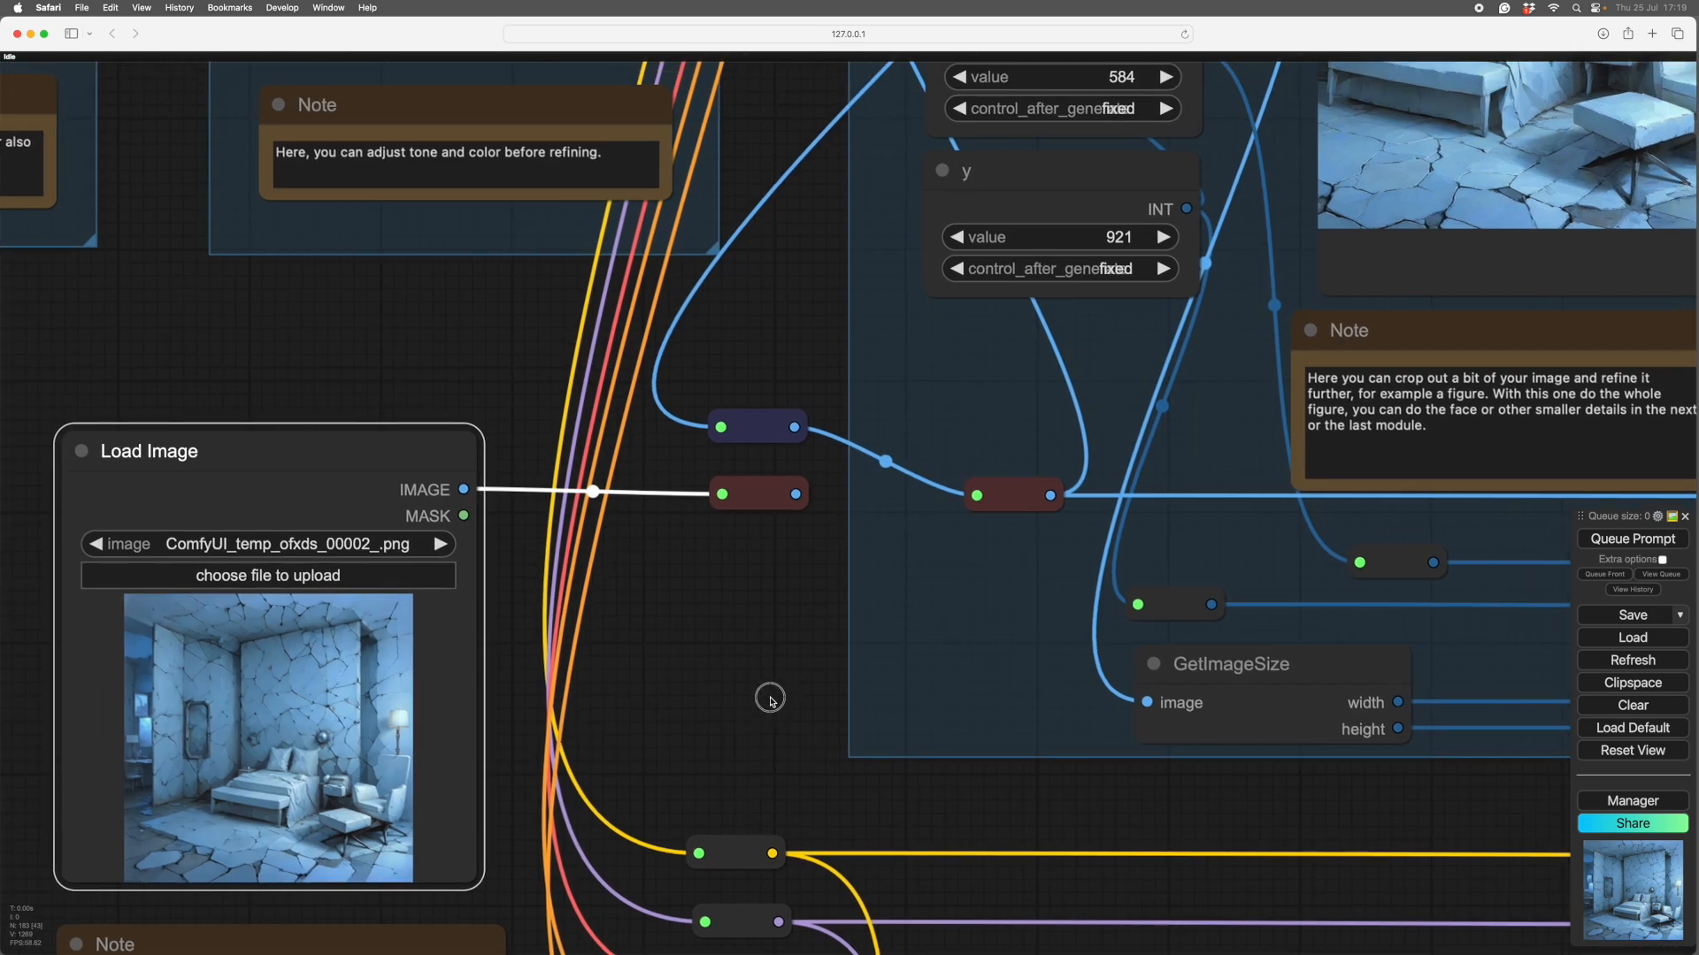
{"action": "scroll", "scroll_direction": "down", "scroll_amount": 3}
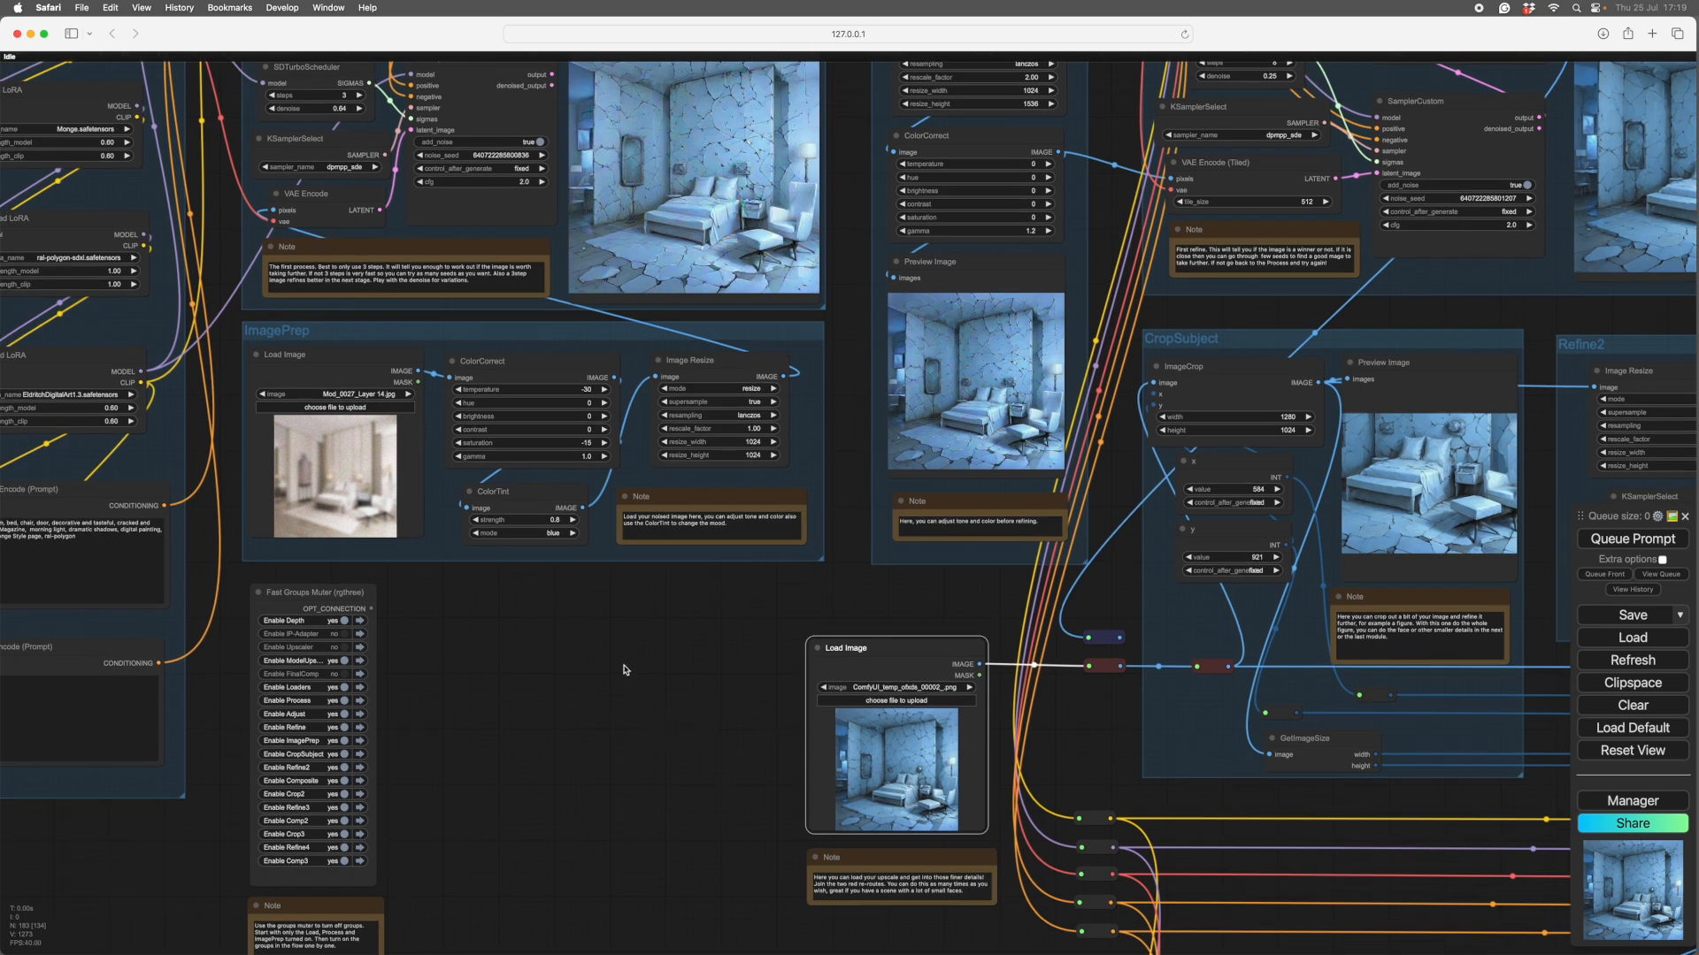
{"action": "mouse_move", "coordinate": [987, 809]}
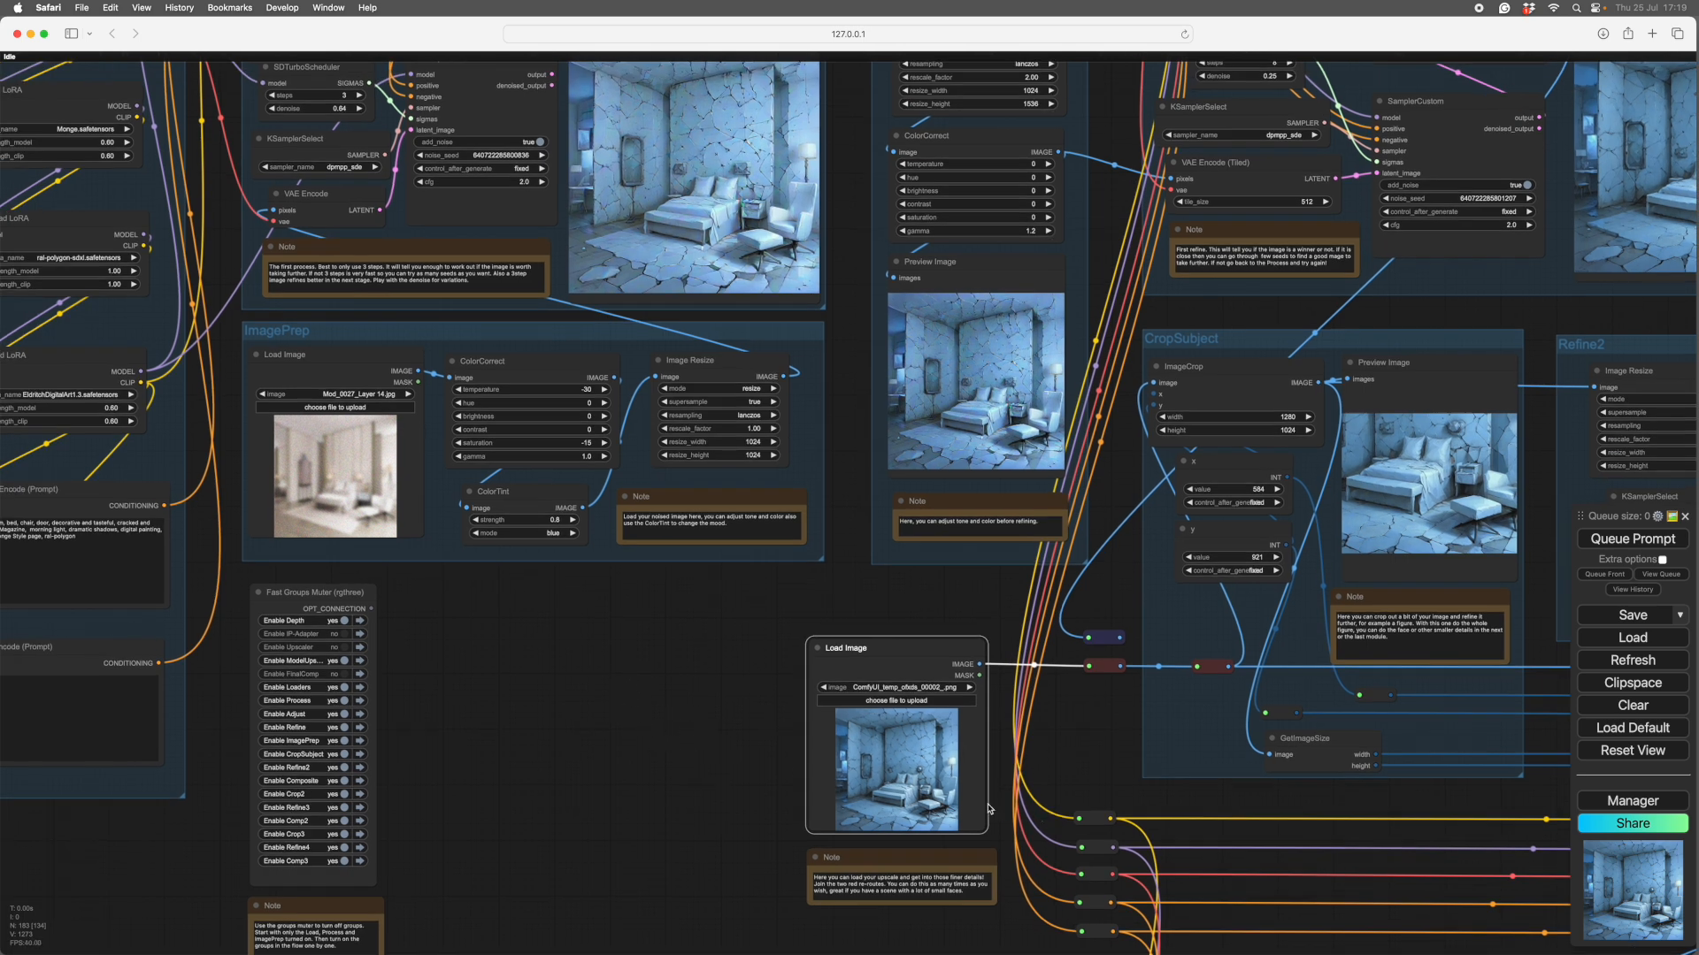
{"action": "mouse_move", "coordinate": [699, 796]}
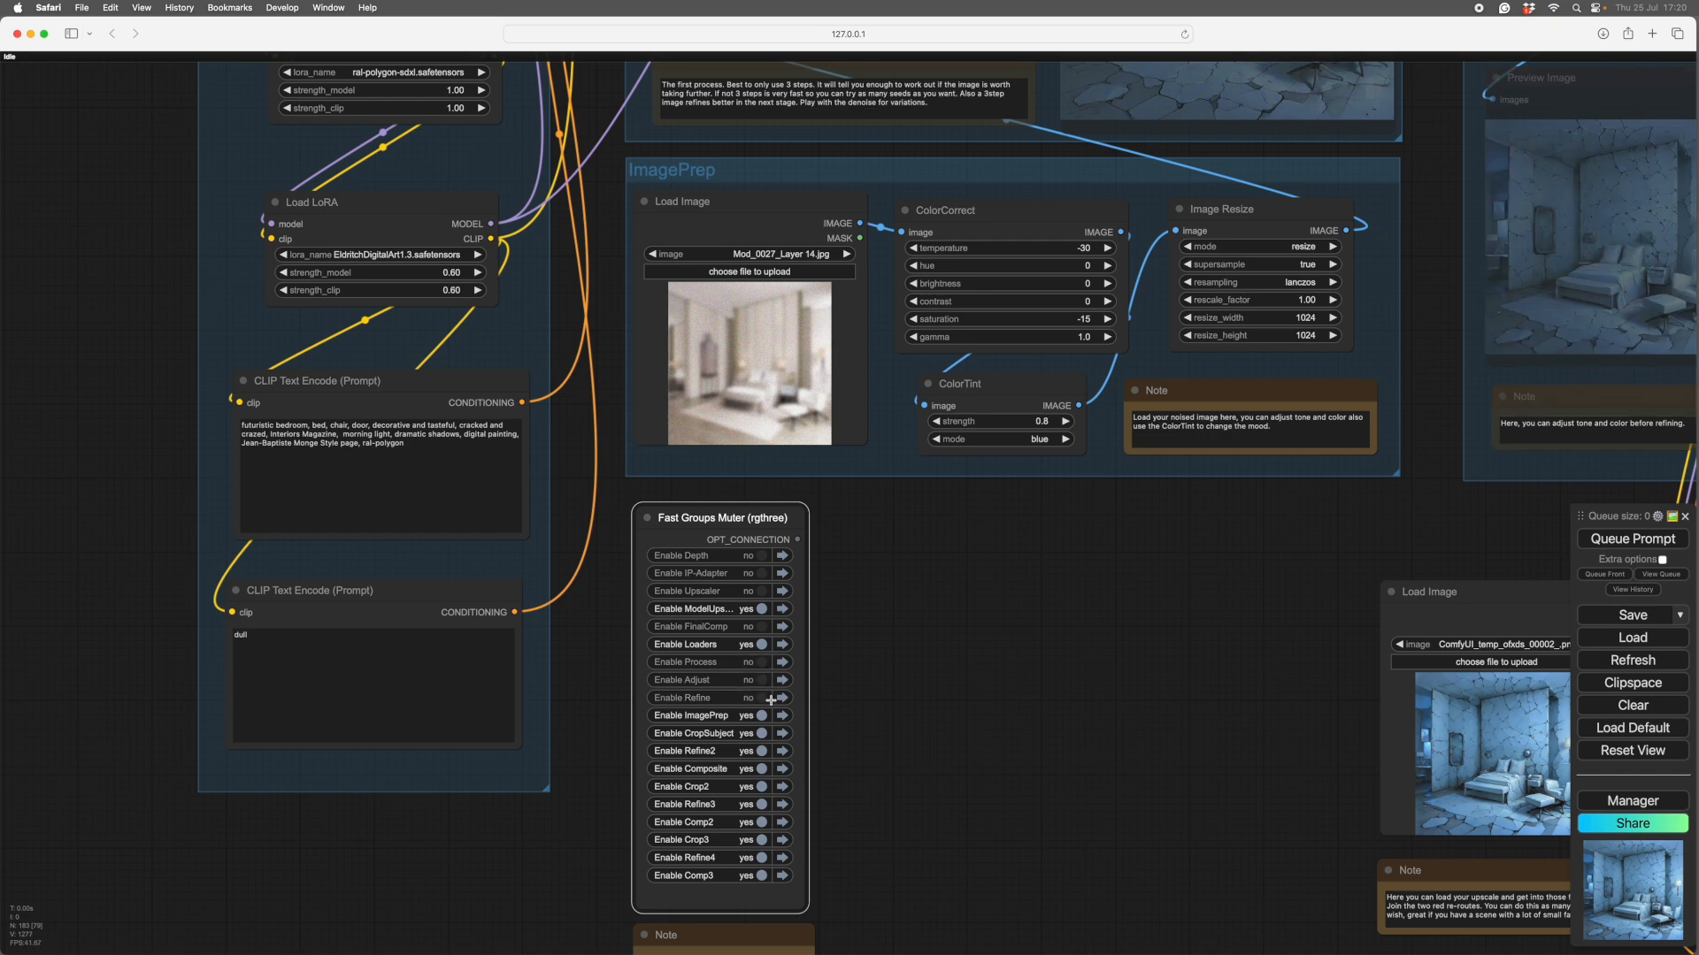
{"action": "left_click", "coordinate": [761, 716]}
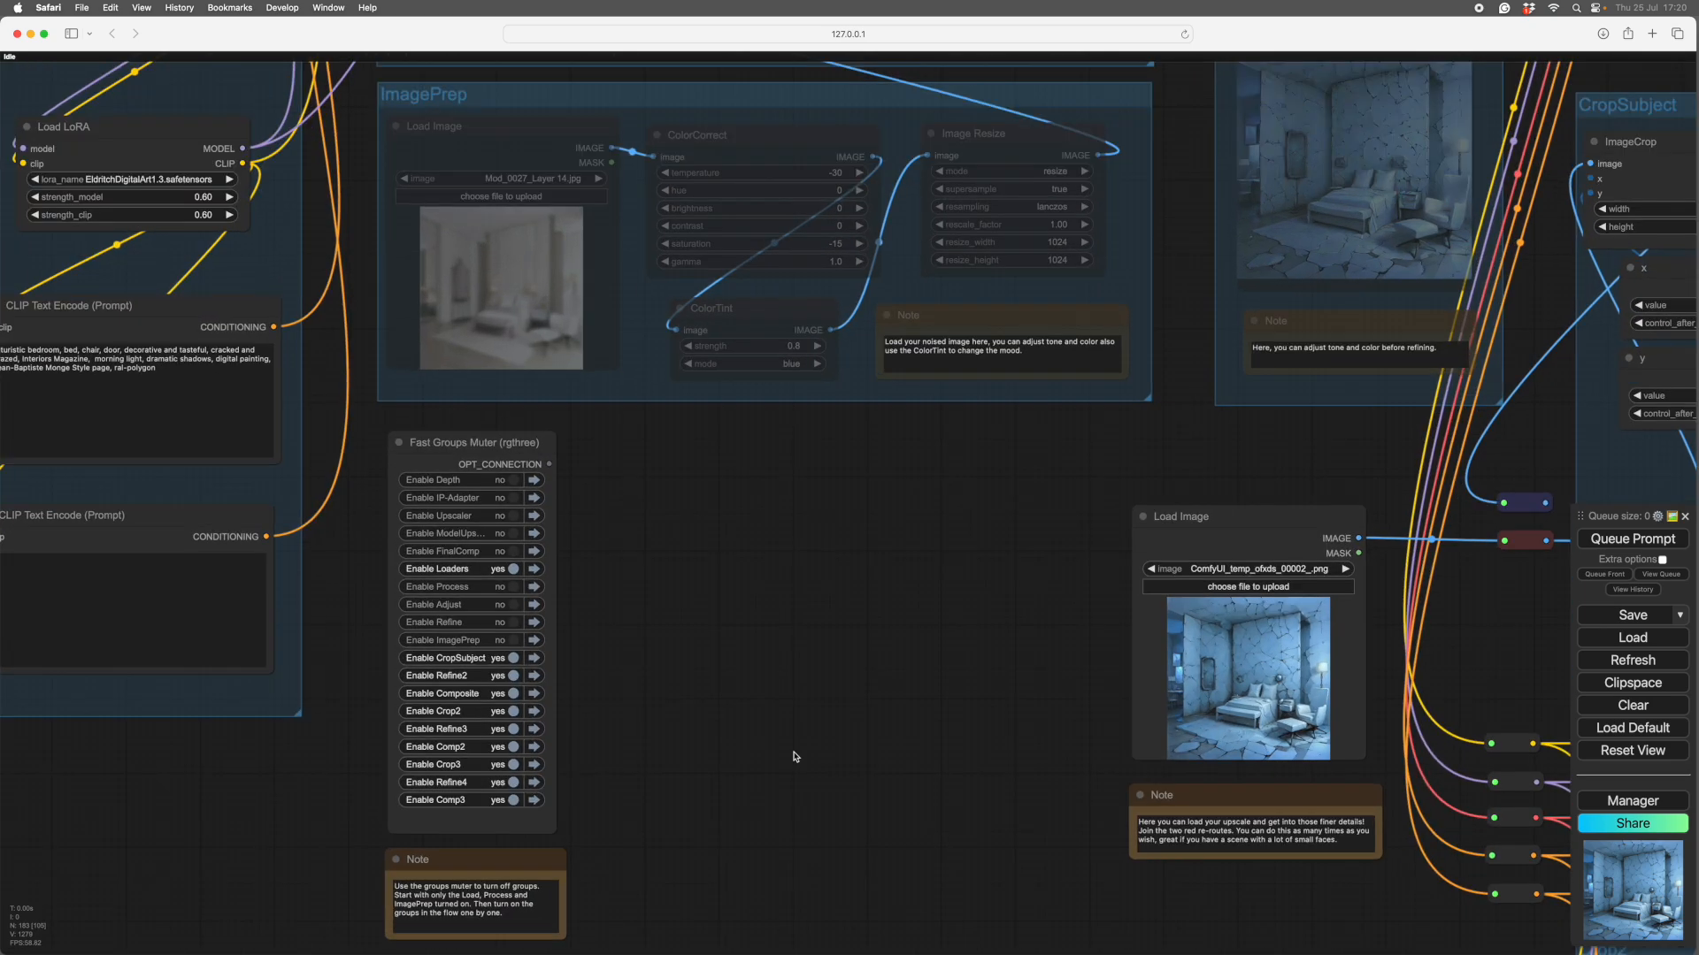
{"action": "scroll", "scroll_direction": "down", "scroll_amount": 3}
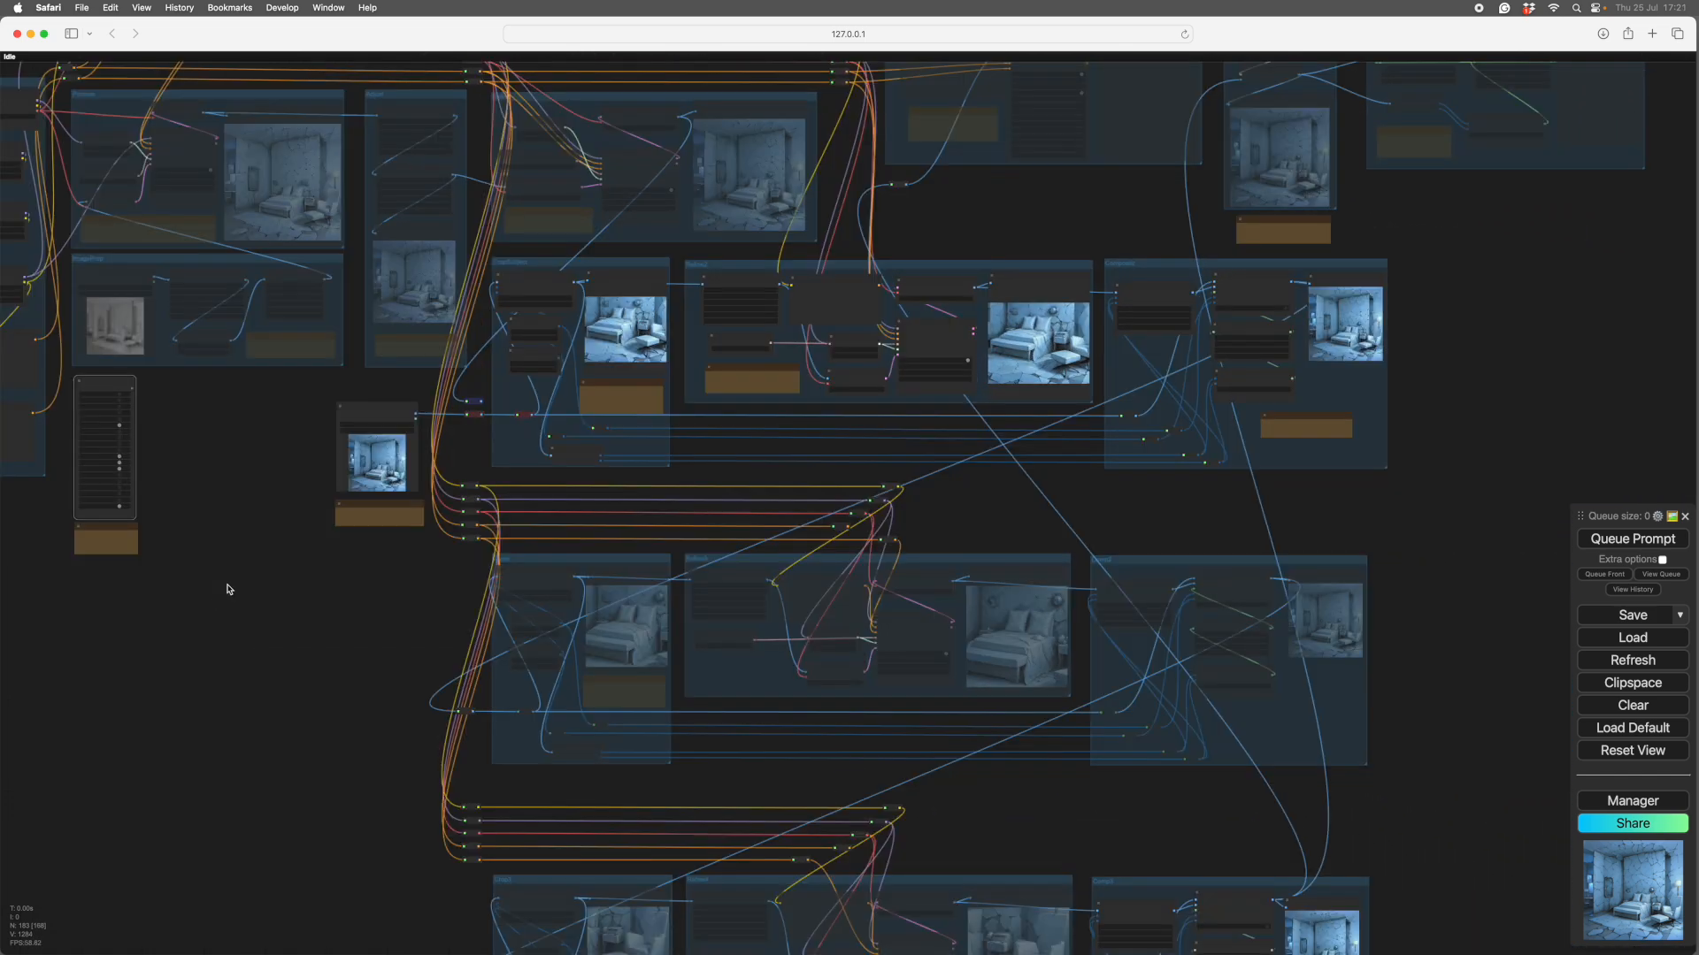
{"action": "mouse_move", "coordinate": [1407, 757]}
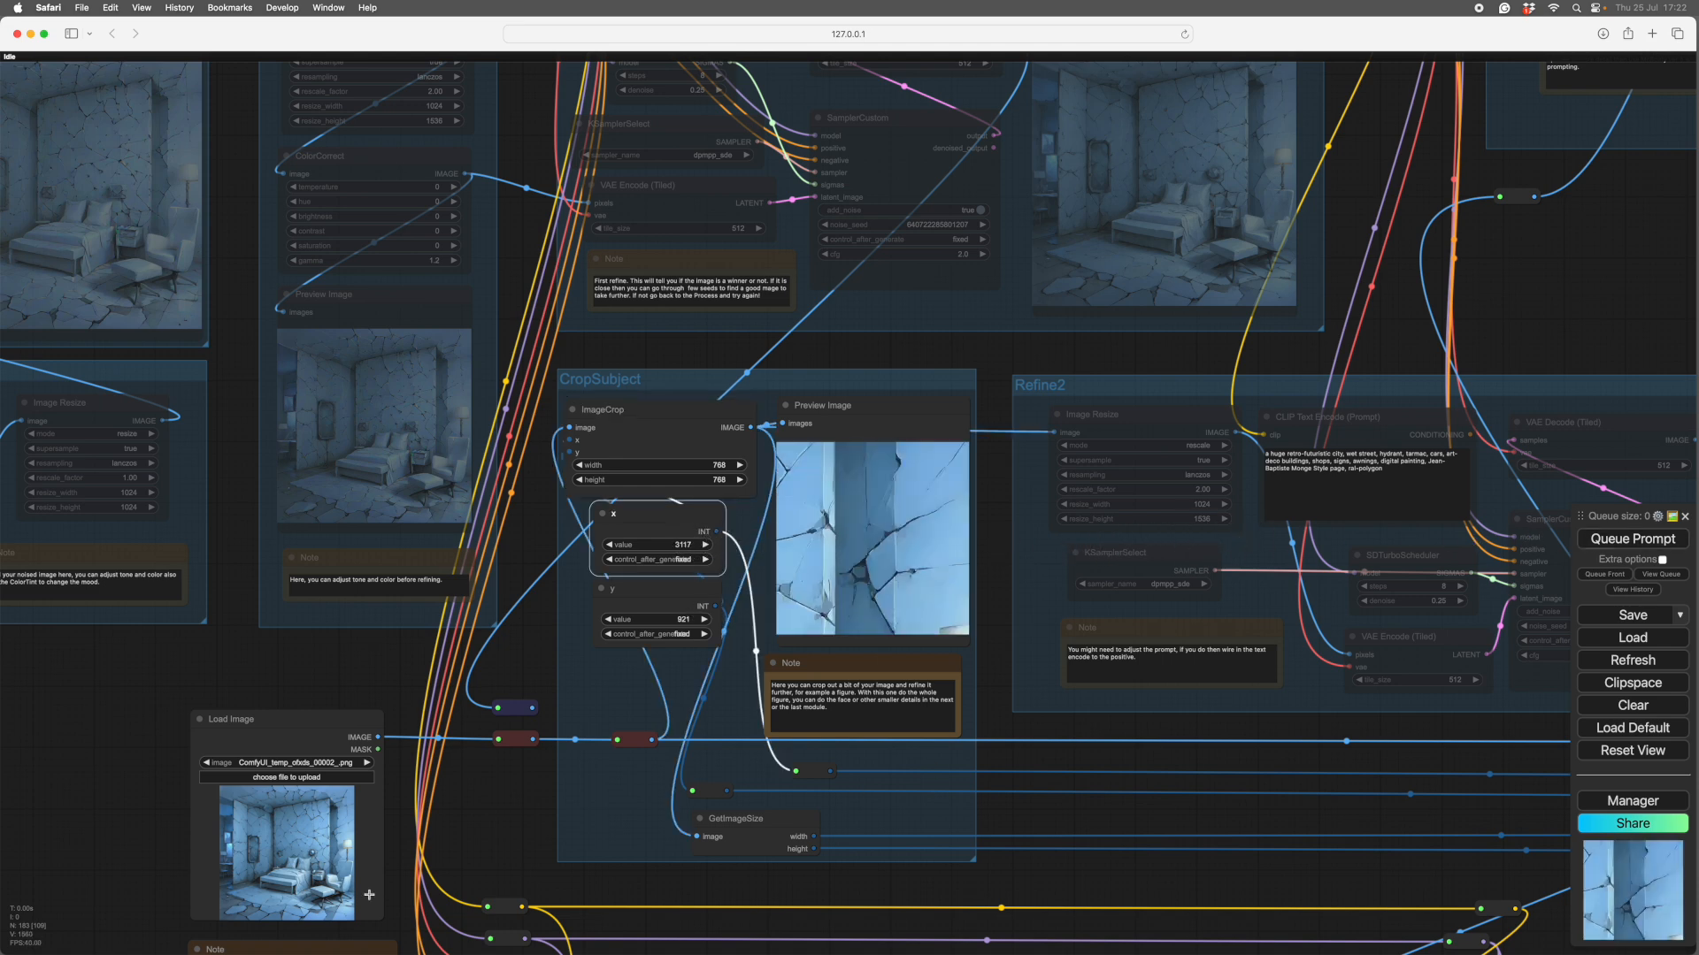
Review the CropSubject crop preview and feathered Composite output of the bedroom after the rerun
{"action": "left_click_drag", "start_coordinate": [672, 545], "coordinate": [664, 545]}
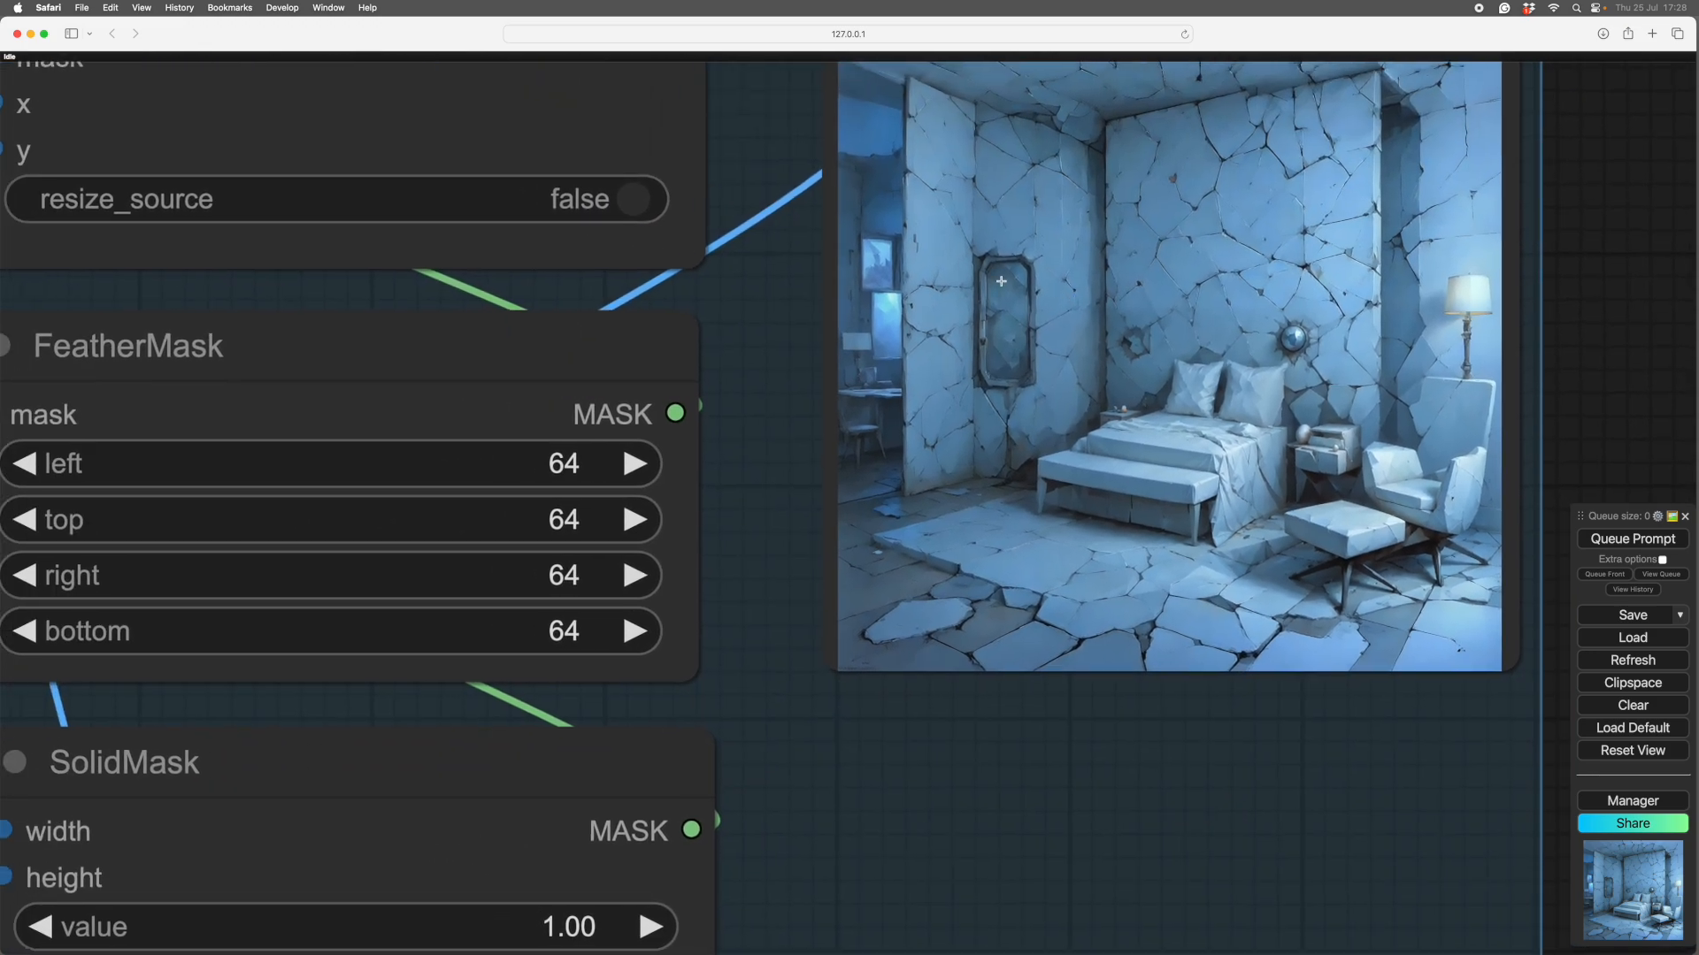
{"action": "mouse_move", "coordinate": [986, 740]}
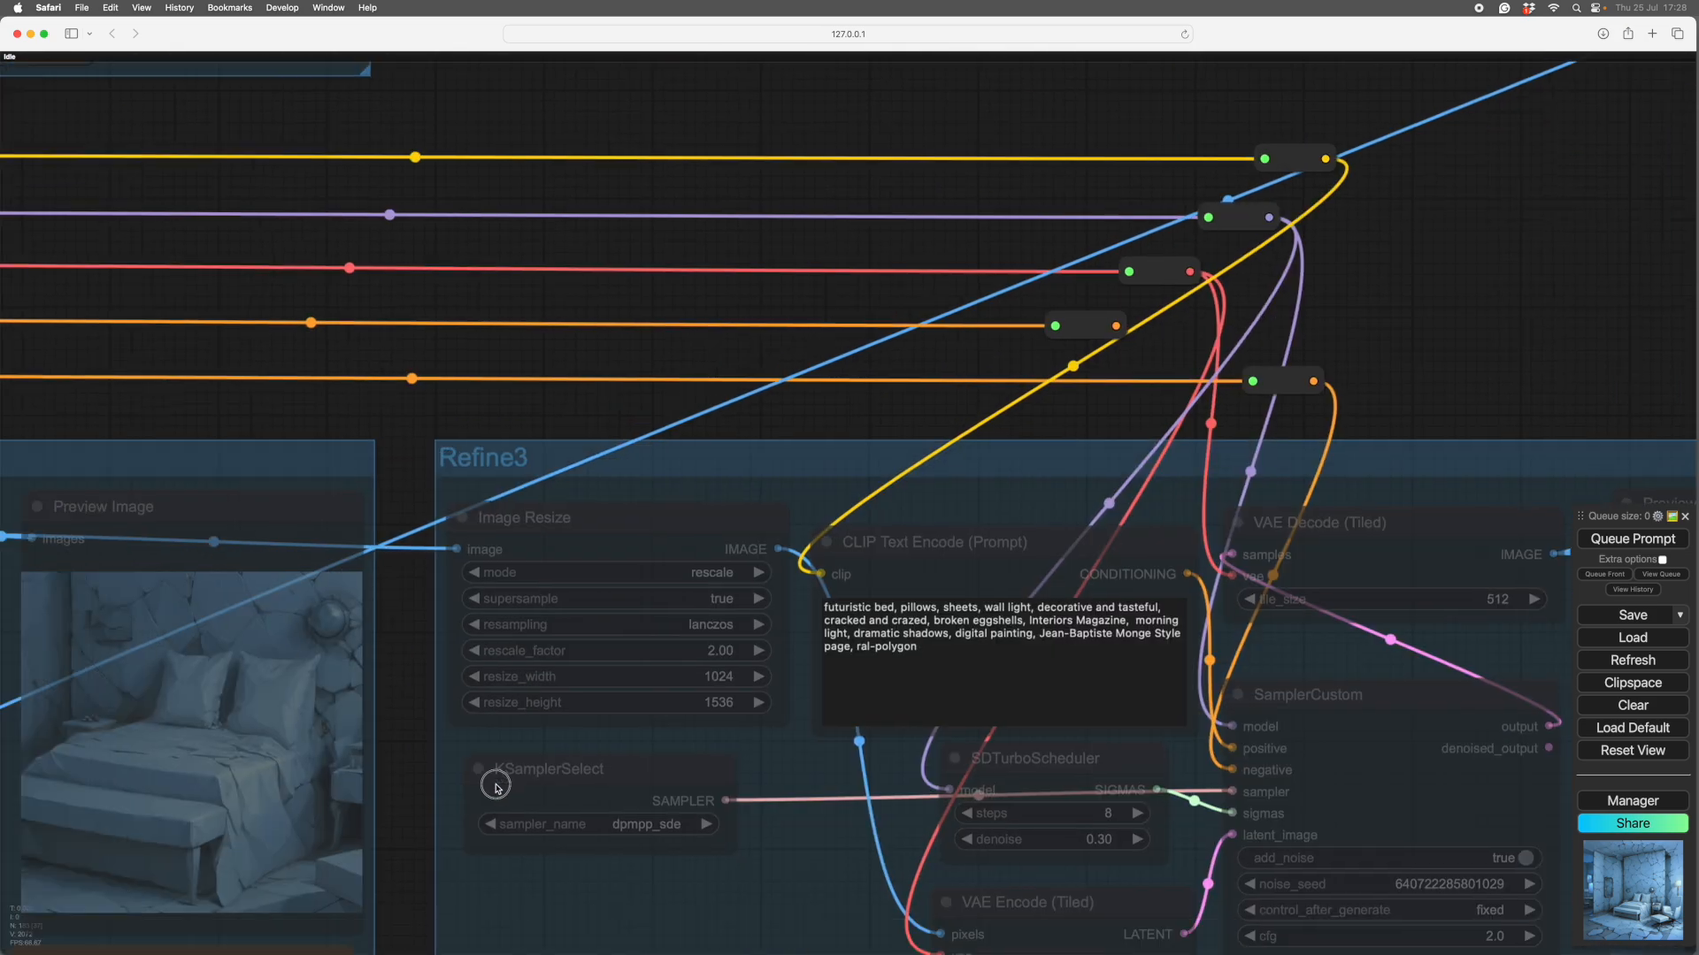
Retarget Crop2 to the wall mirror with y 1471 and height 1024 and queue the run
{"action": "left_click_drag", "start_coordinate": [493, 785], "coordinate": [72, 847]}
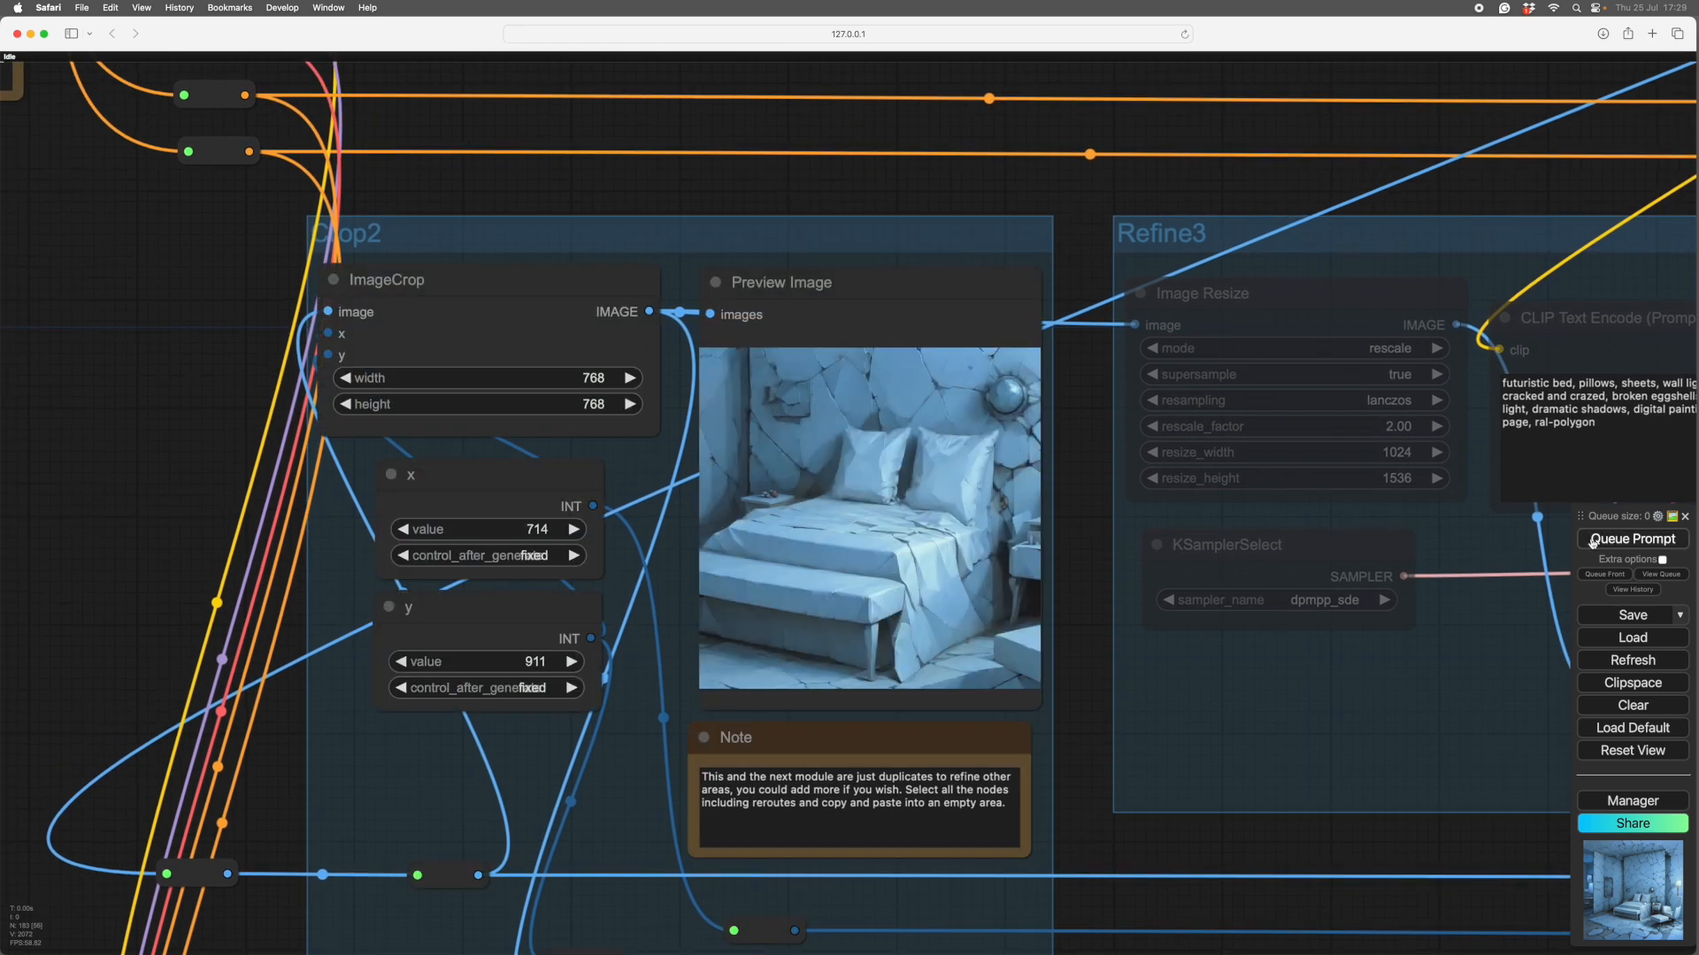
{"action": "left_click", "coordinate": [1629, 540]}
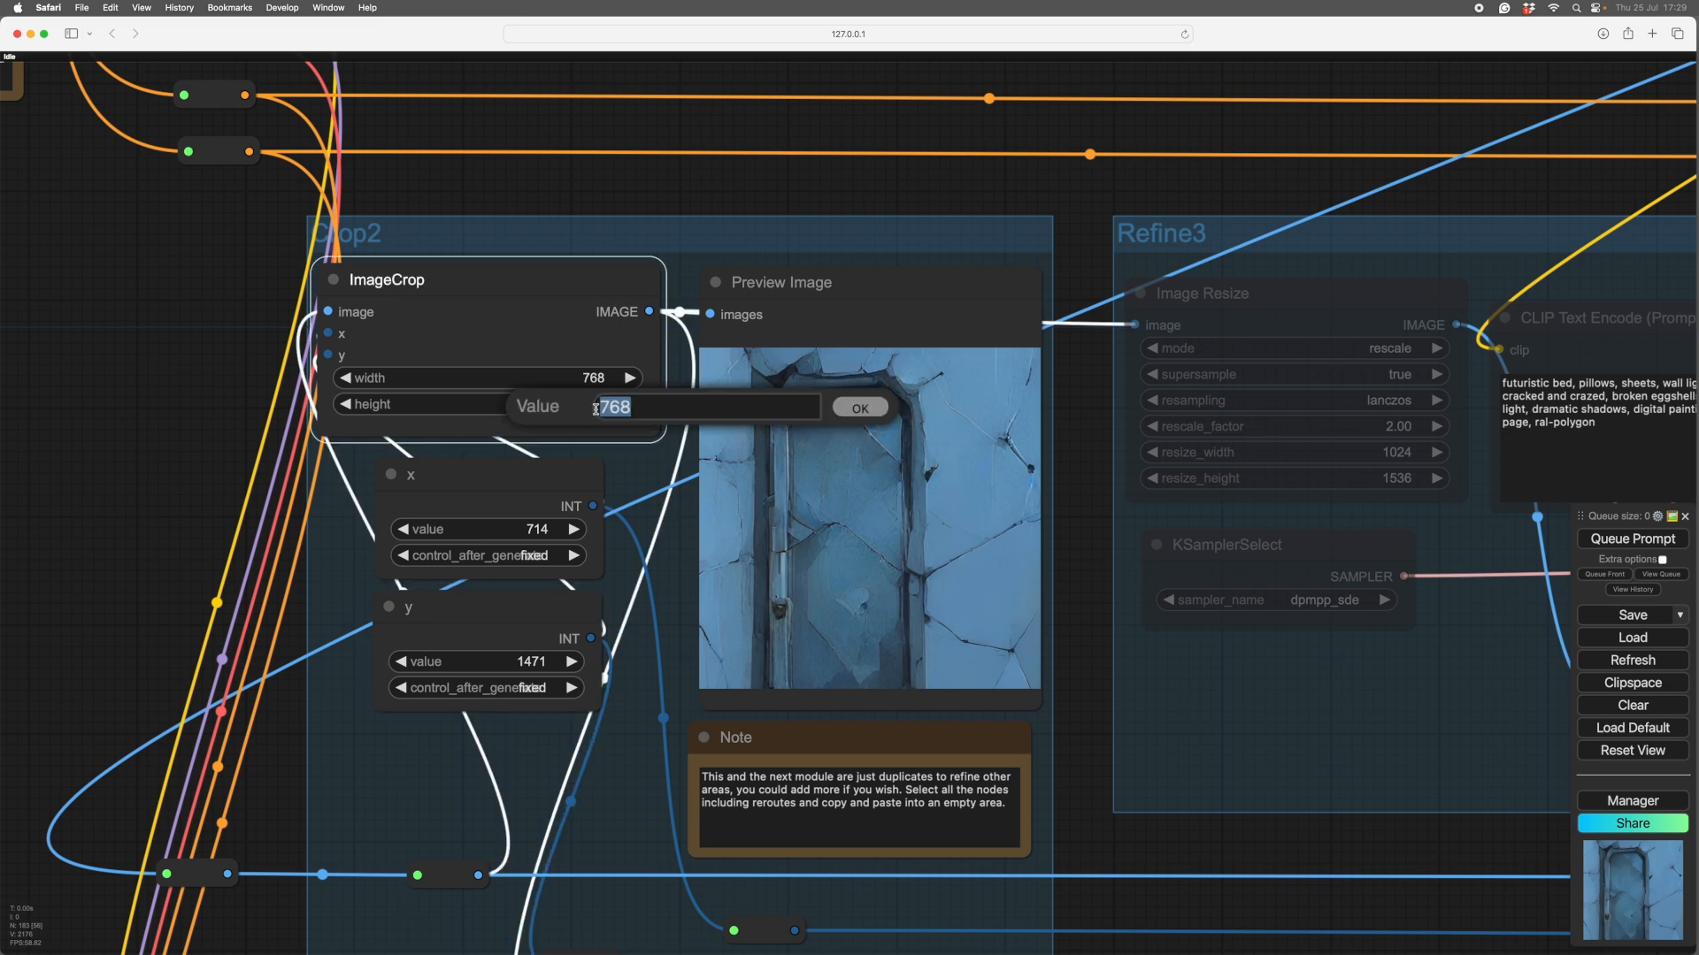
{"action": "left_click", "coordinate": [858, 408]}
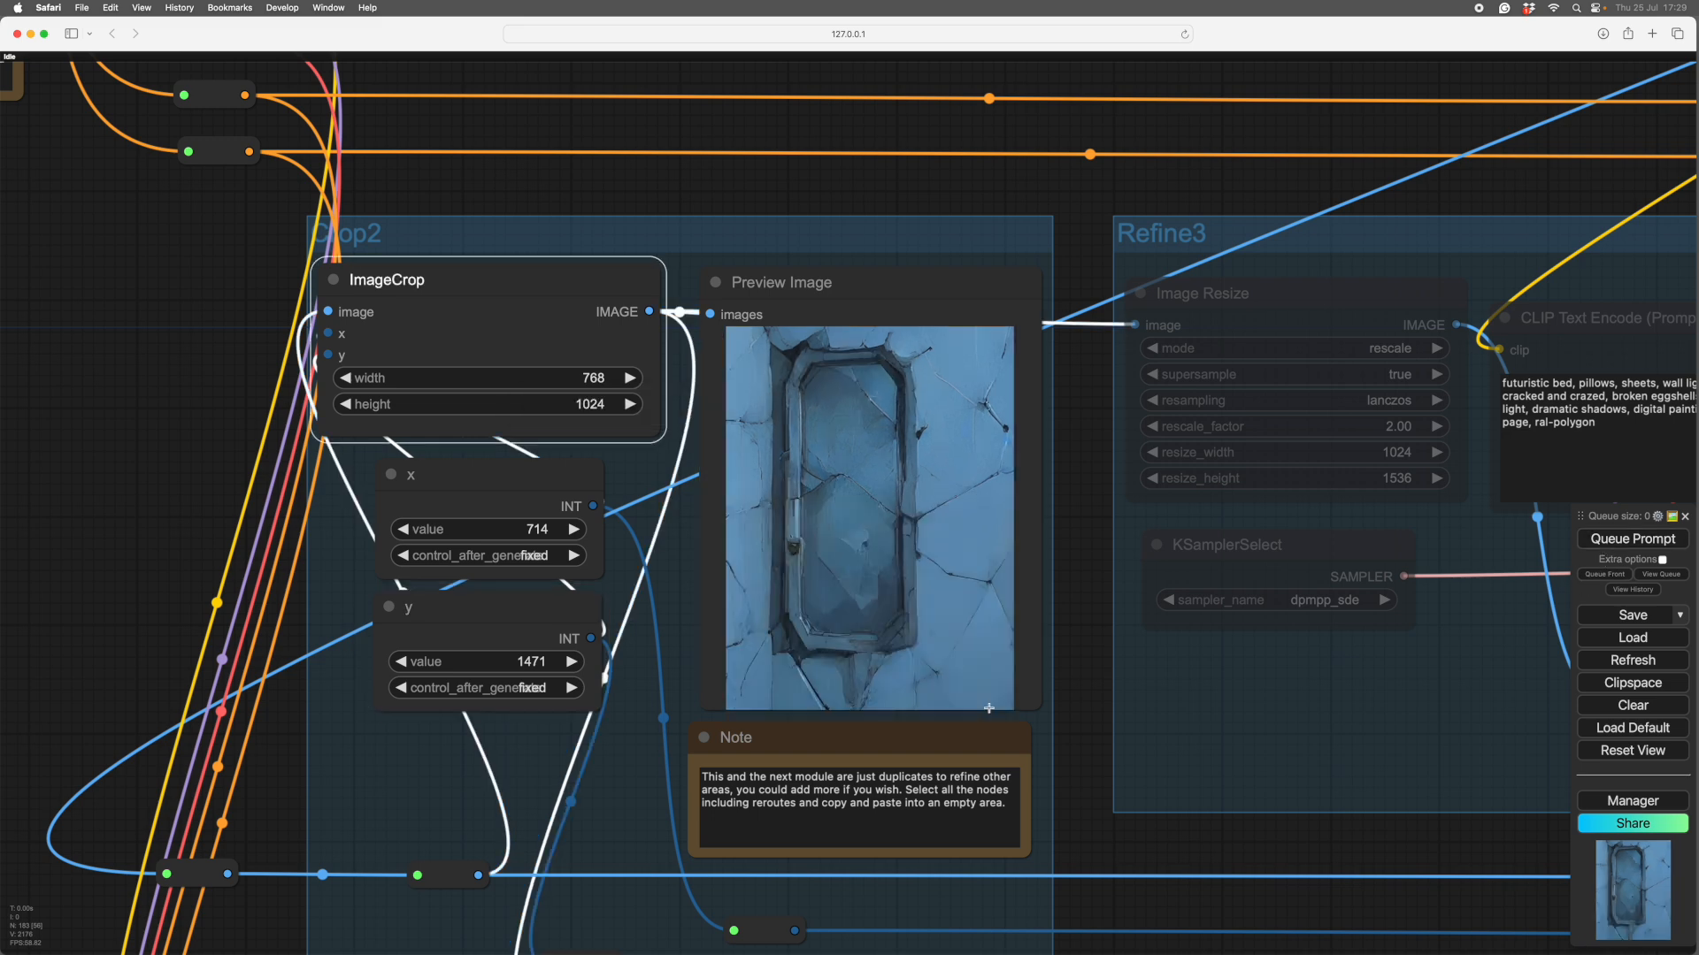
{"action": "mouse_move", "coordinate": [1149, 848]}
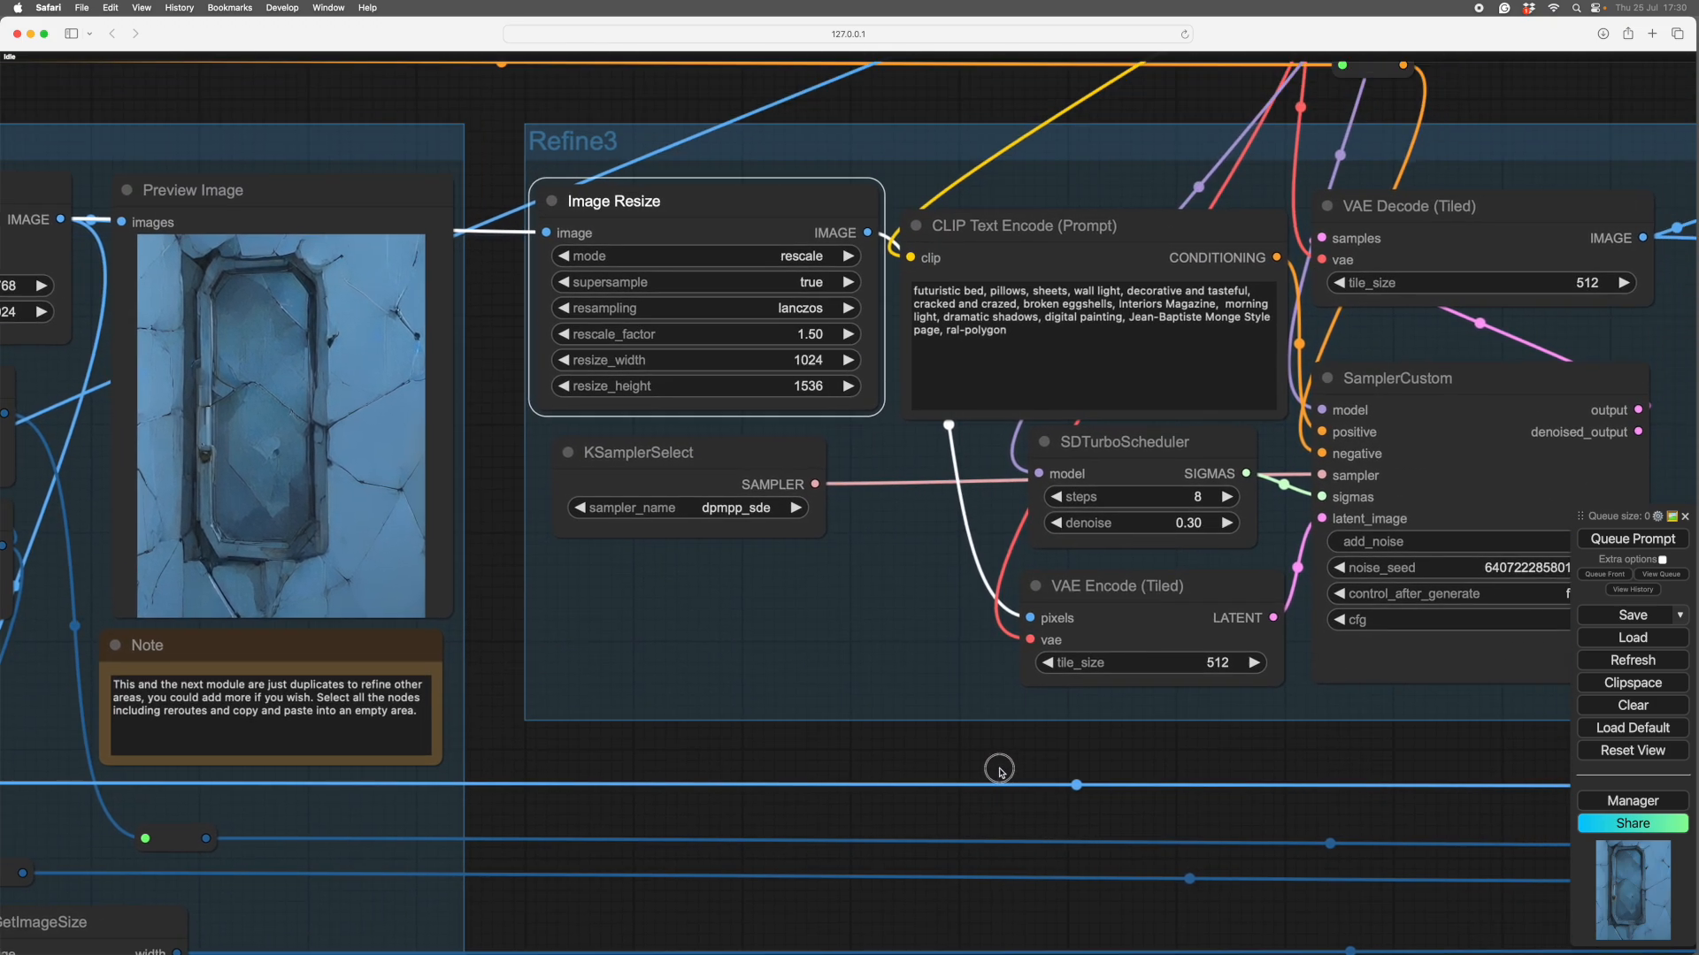
Reword the Refine3 CLIP prompt to 'futuristic mirror, frame, broken,' at 1.50 rescale
{"action": "left_click_drag", "start_coordinate": [998, 772], "coordinate": [747, 736]}
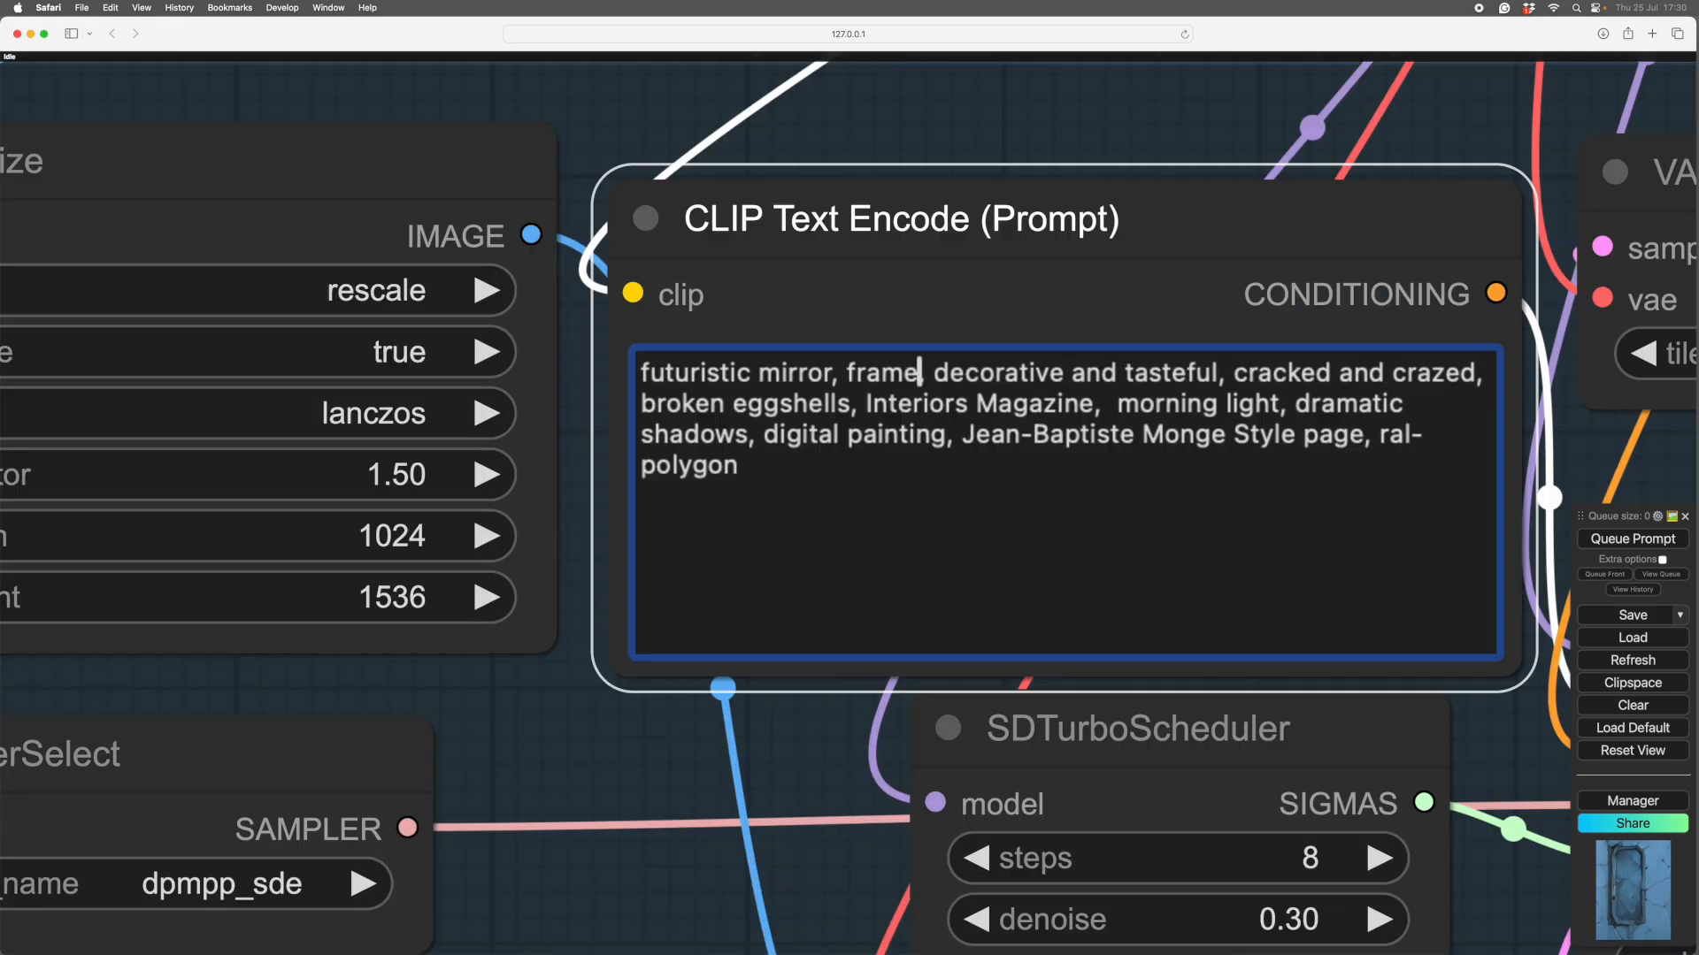
{"action": "type", "text": "broken,"}
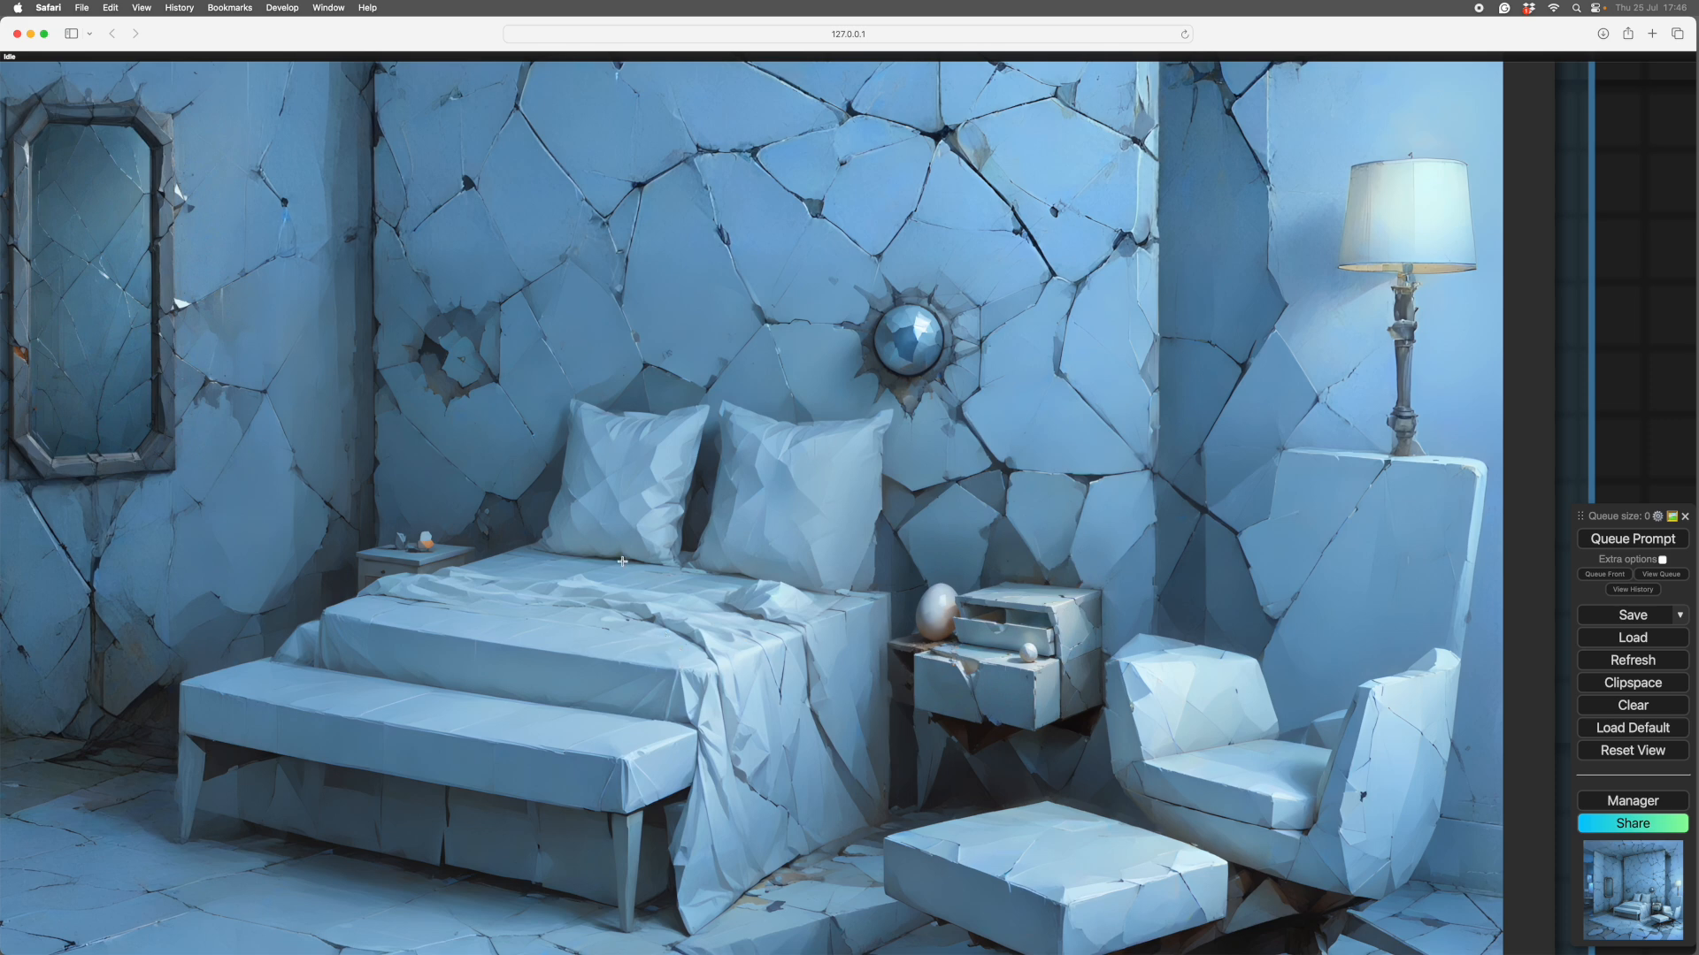
{"action": "mouse_move", "coordinate": [712, 584]}
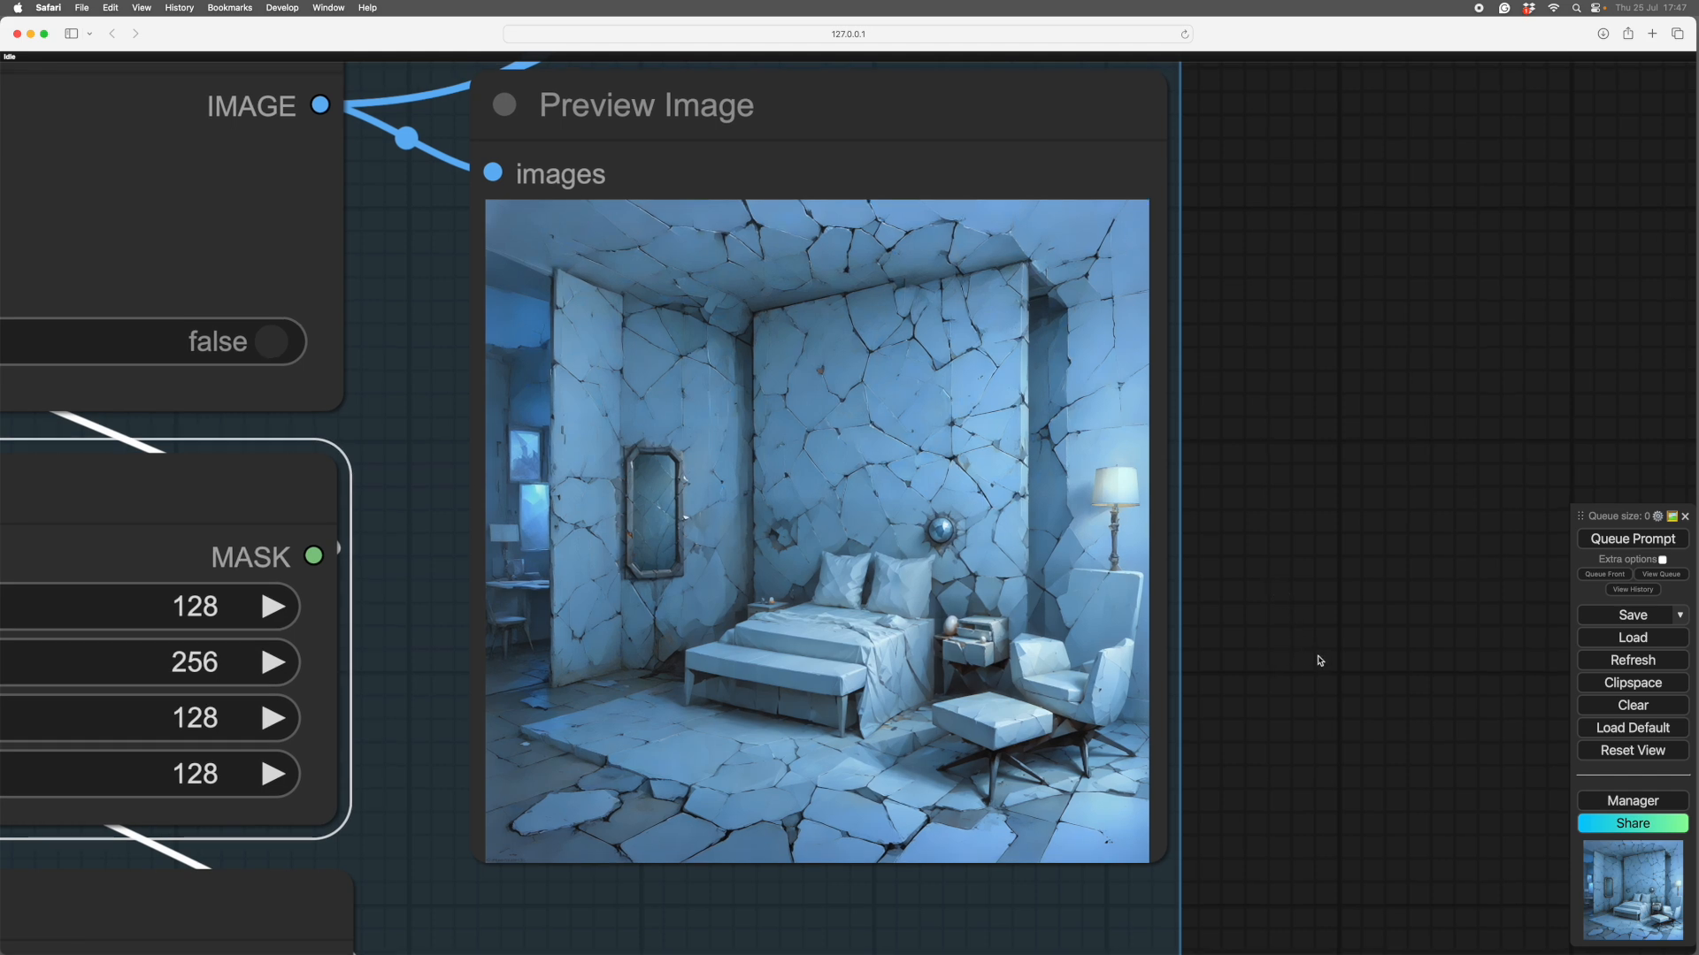
{"action": "mouse_move", "coordinate": [1306, 653]}
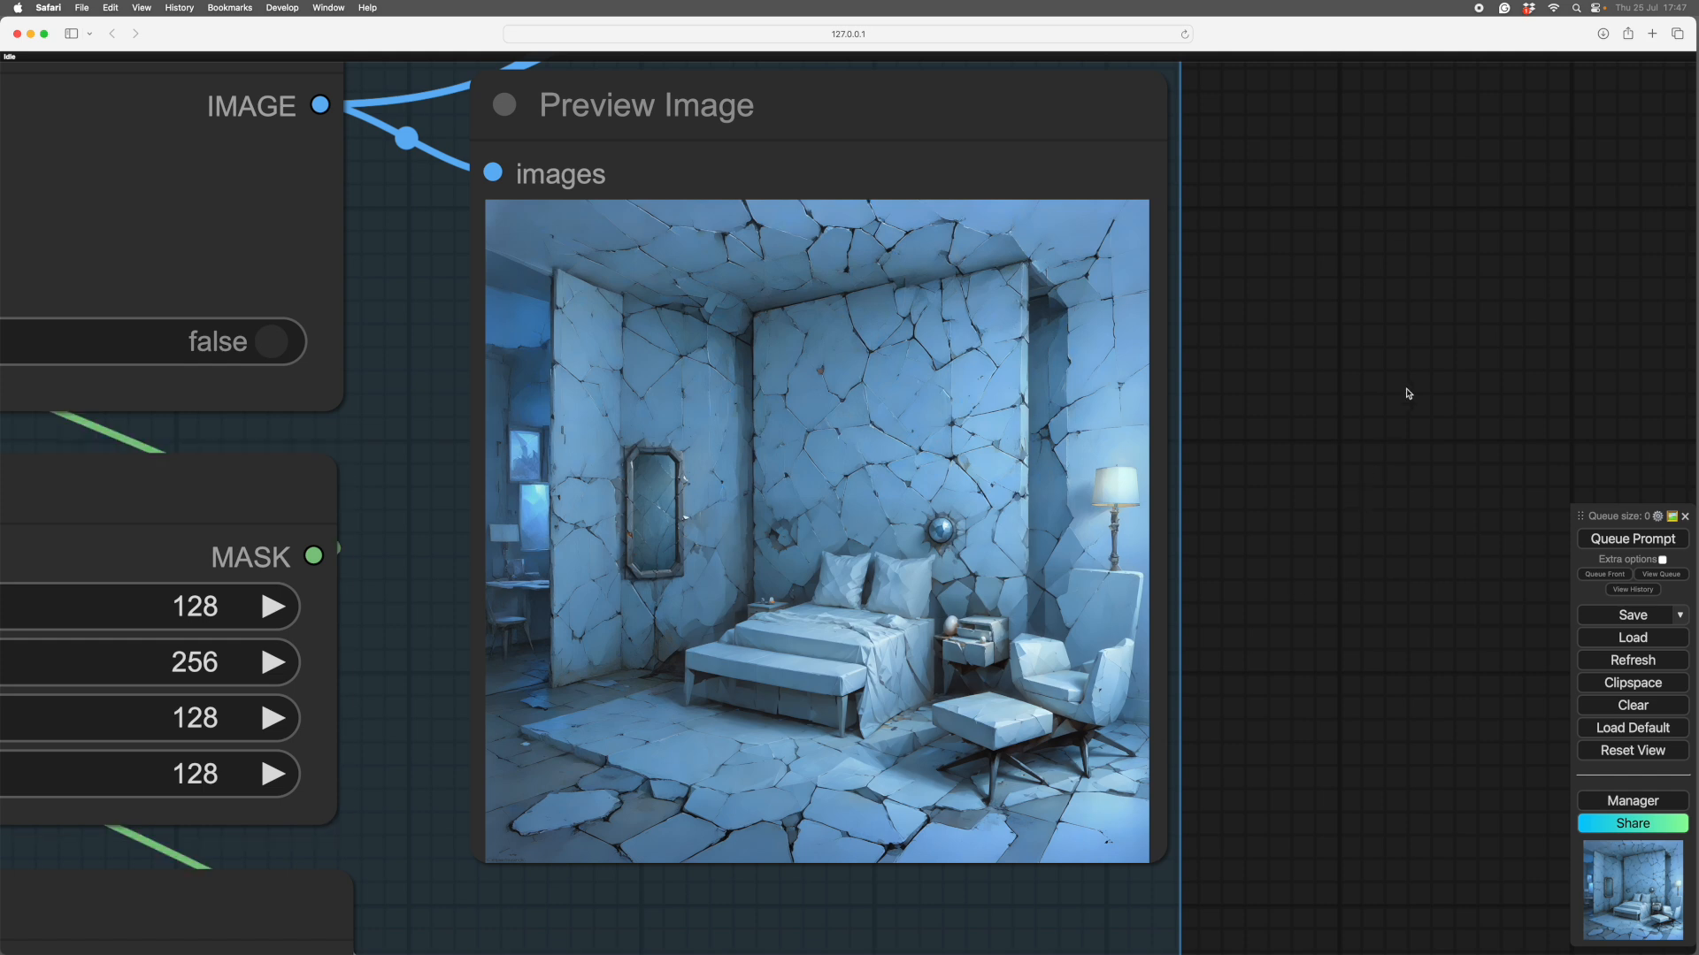
{"action": "mouse_move", "coordinate": [1480, 16]}
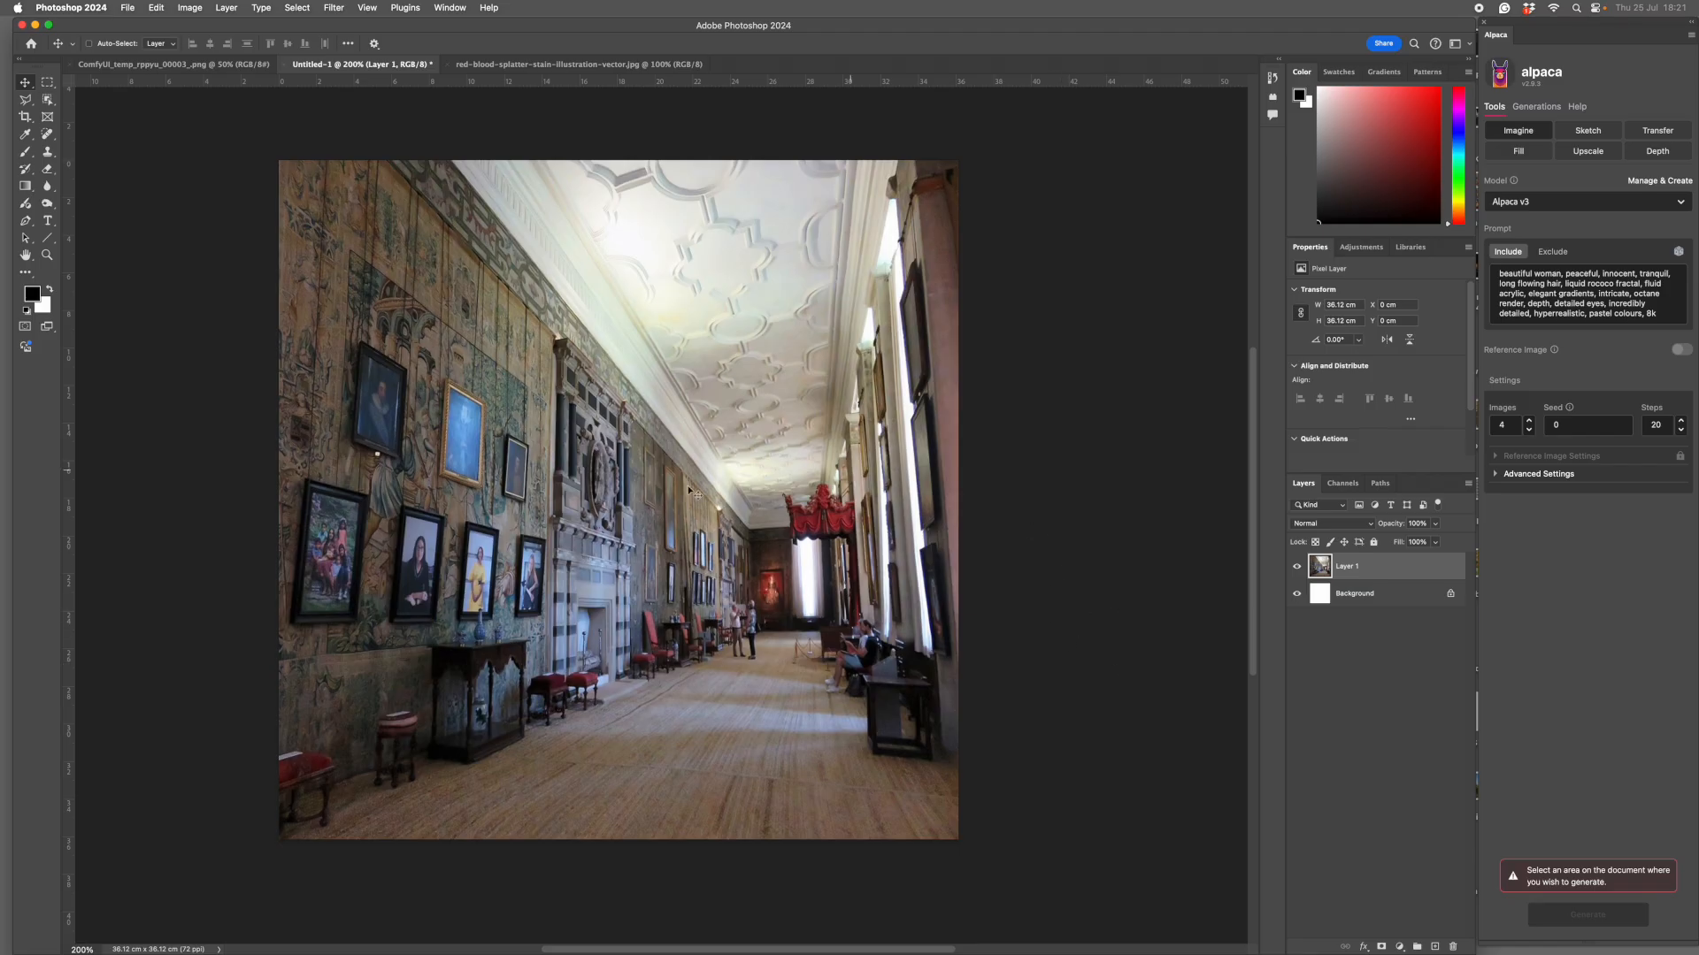
{"action": "mouse_move", "coordinate": [1051, 600]}
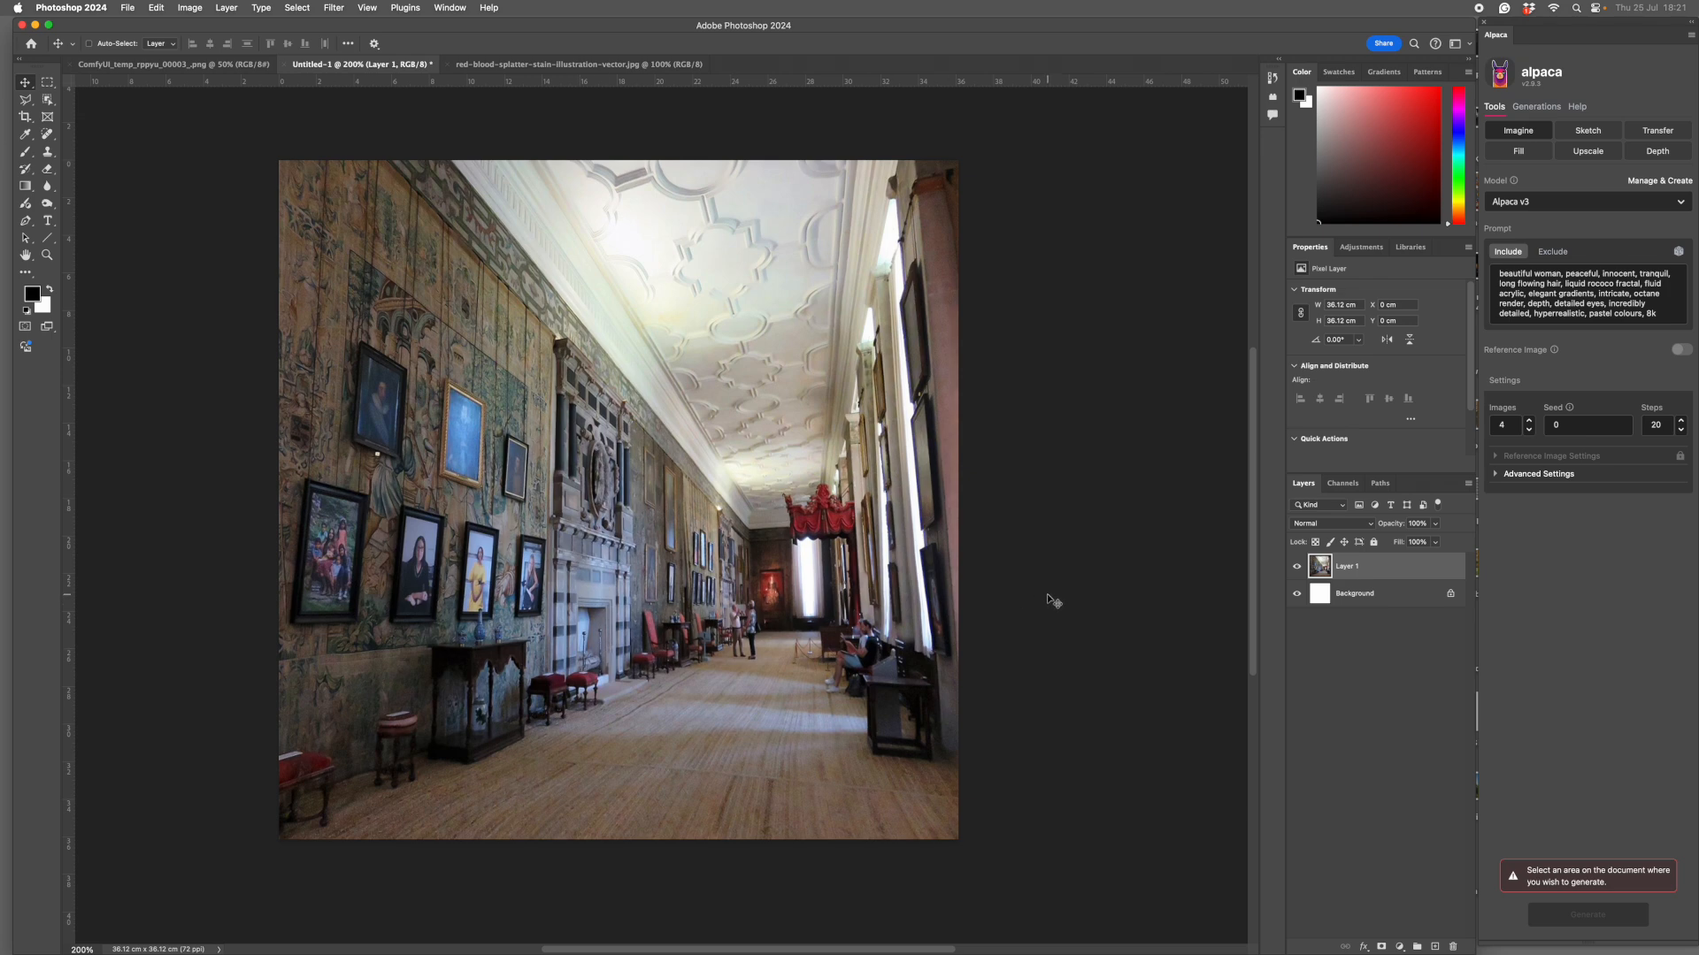
{"action": "mouse_move", "coordinate": [1166, 513]}
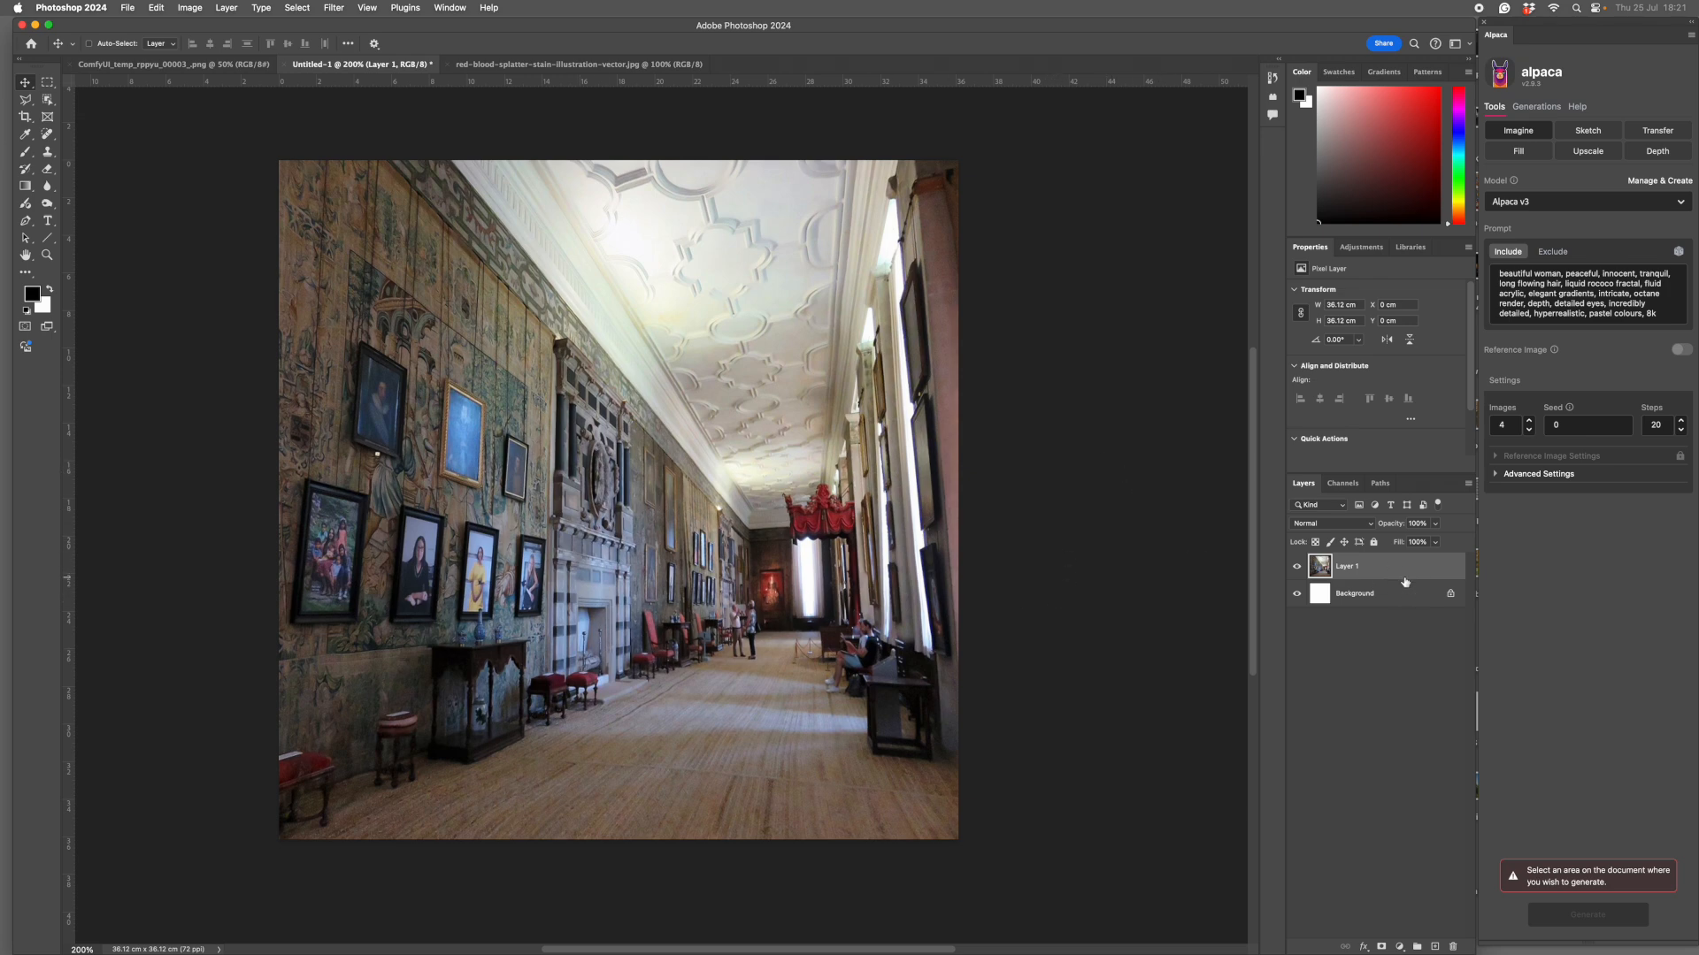
{"action": "mouse_move", "coordinate": [1403, 582]}
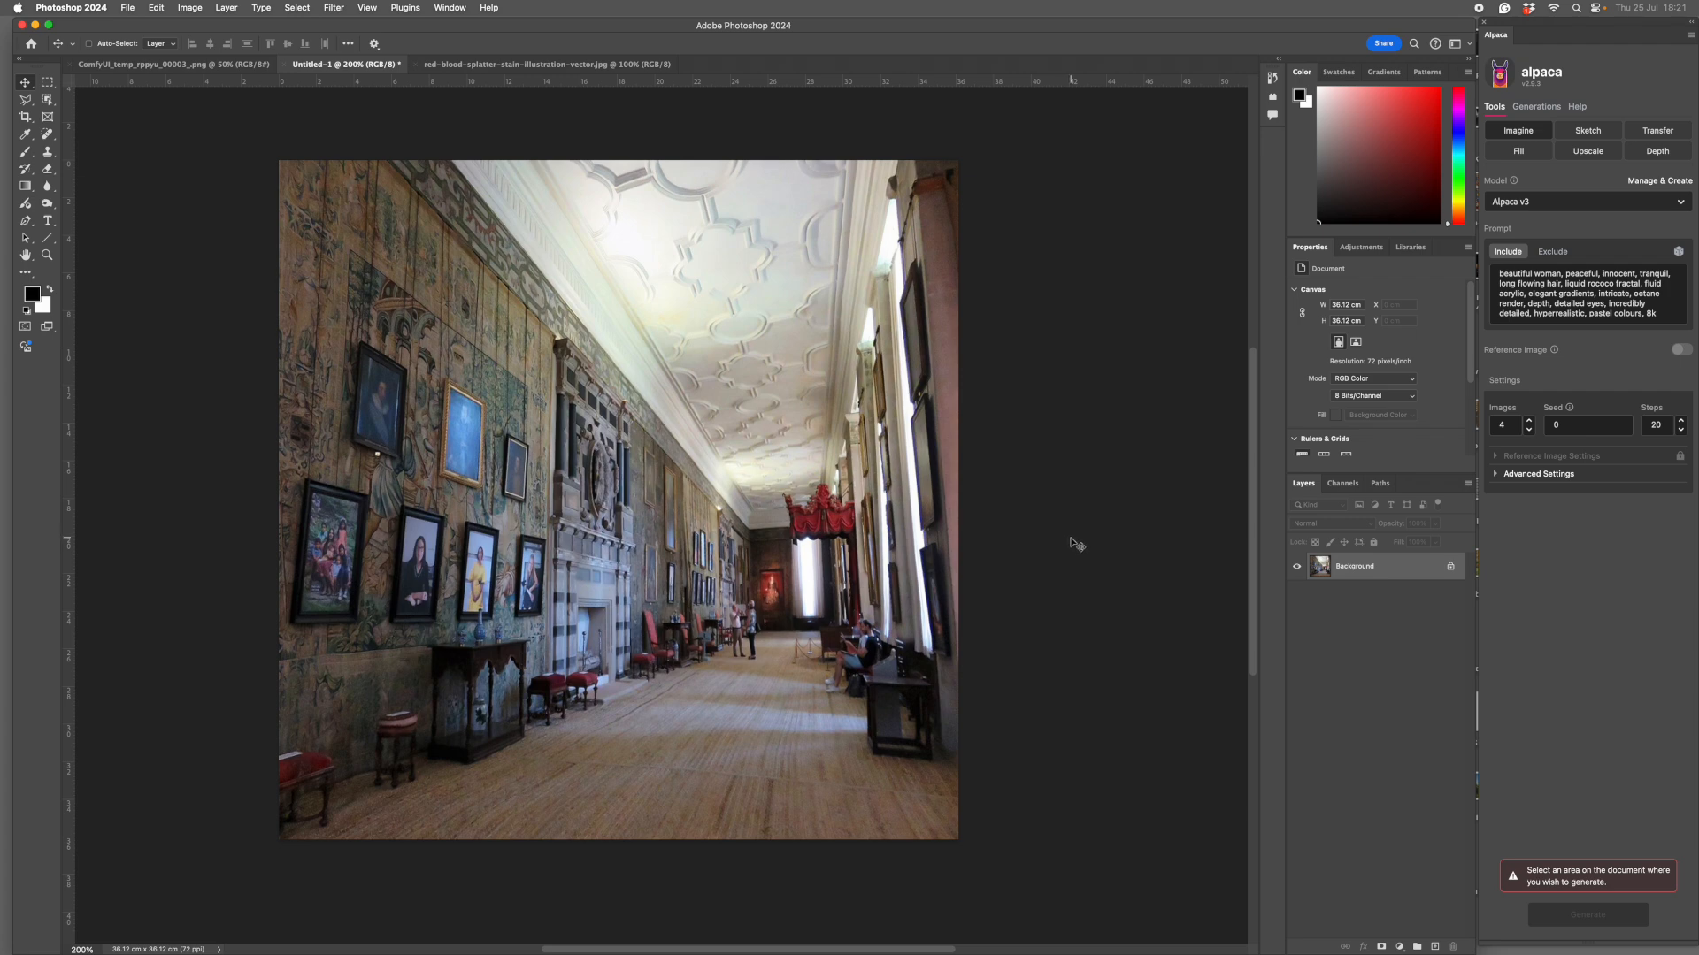
{"action": "mouse_move", "coordinate": [230, 170]}
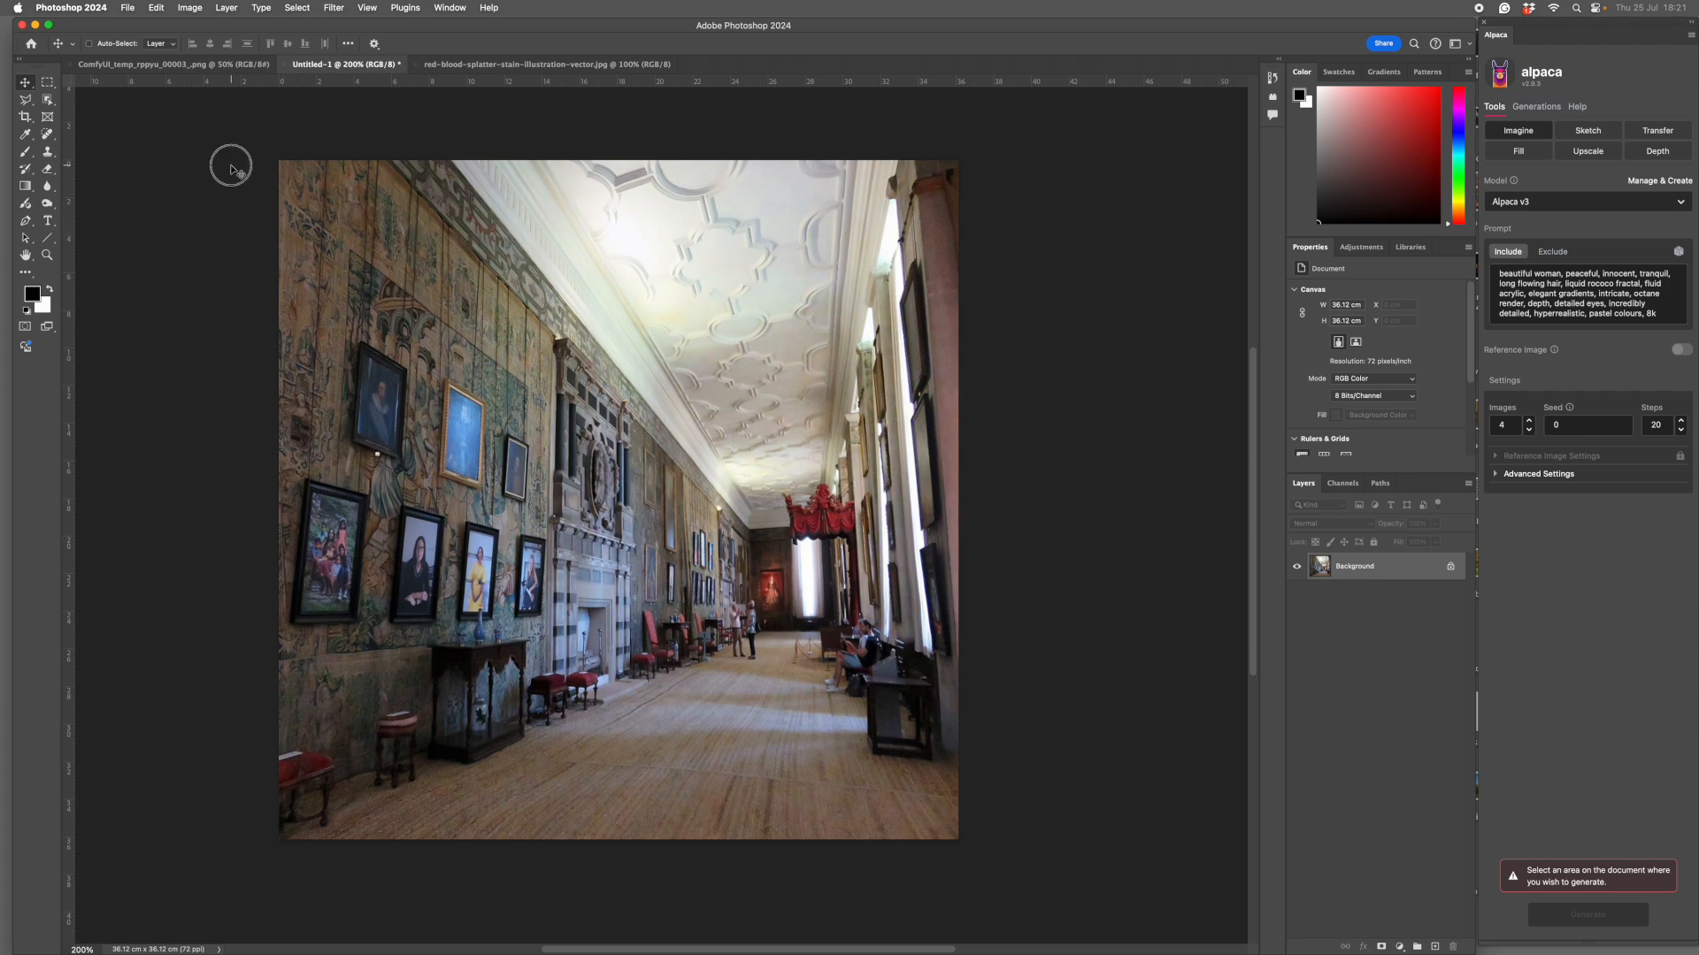
{"action": "mouse_move", "coordinate": [545, 384]}
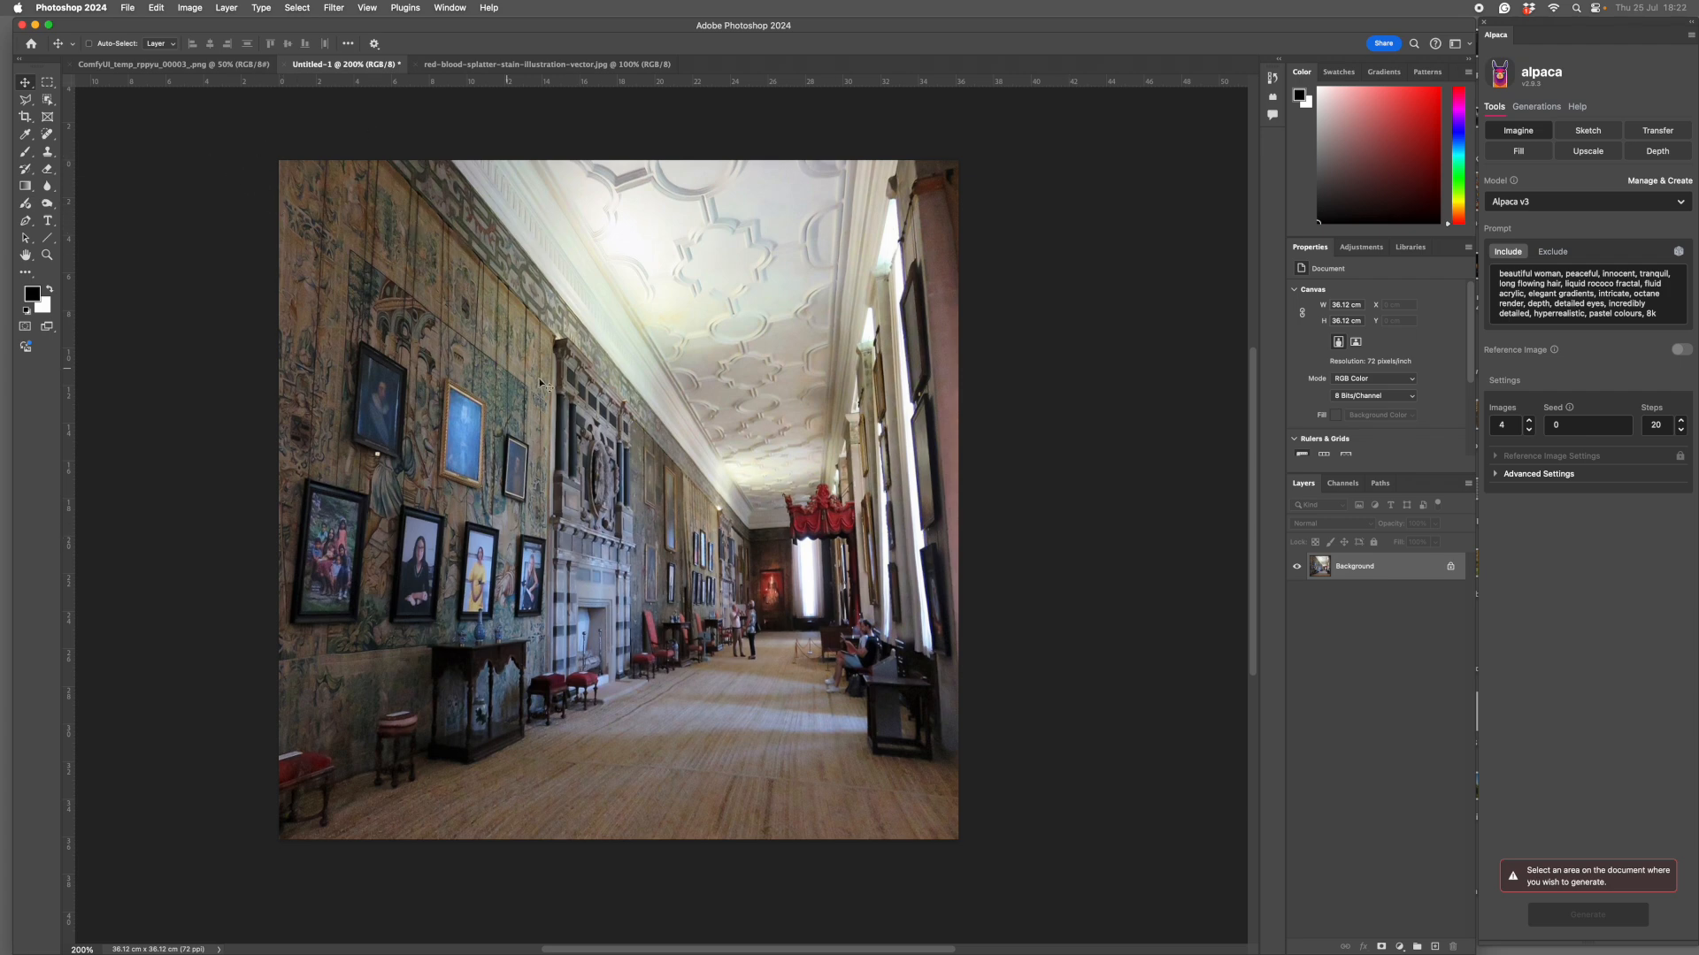
Apply a Gaussian Blur of about 13 px and Add Noise grain to the corridor photo
{"action": "left_click", "coordinate": [335, 7]}
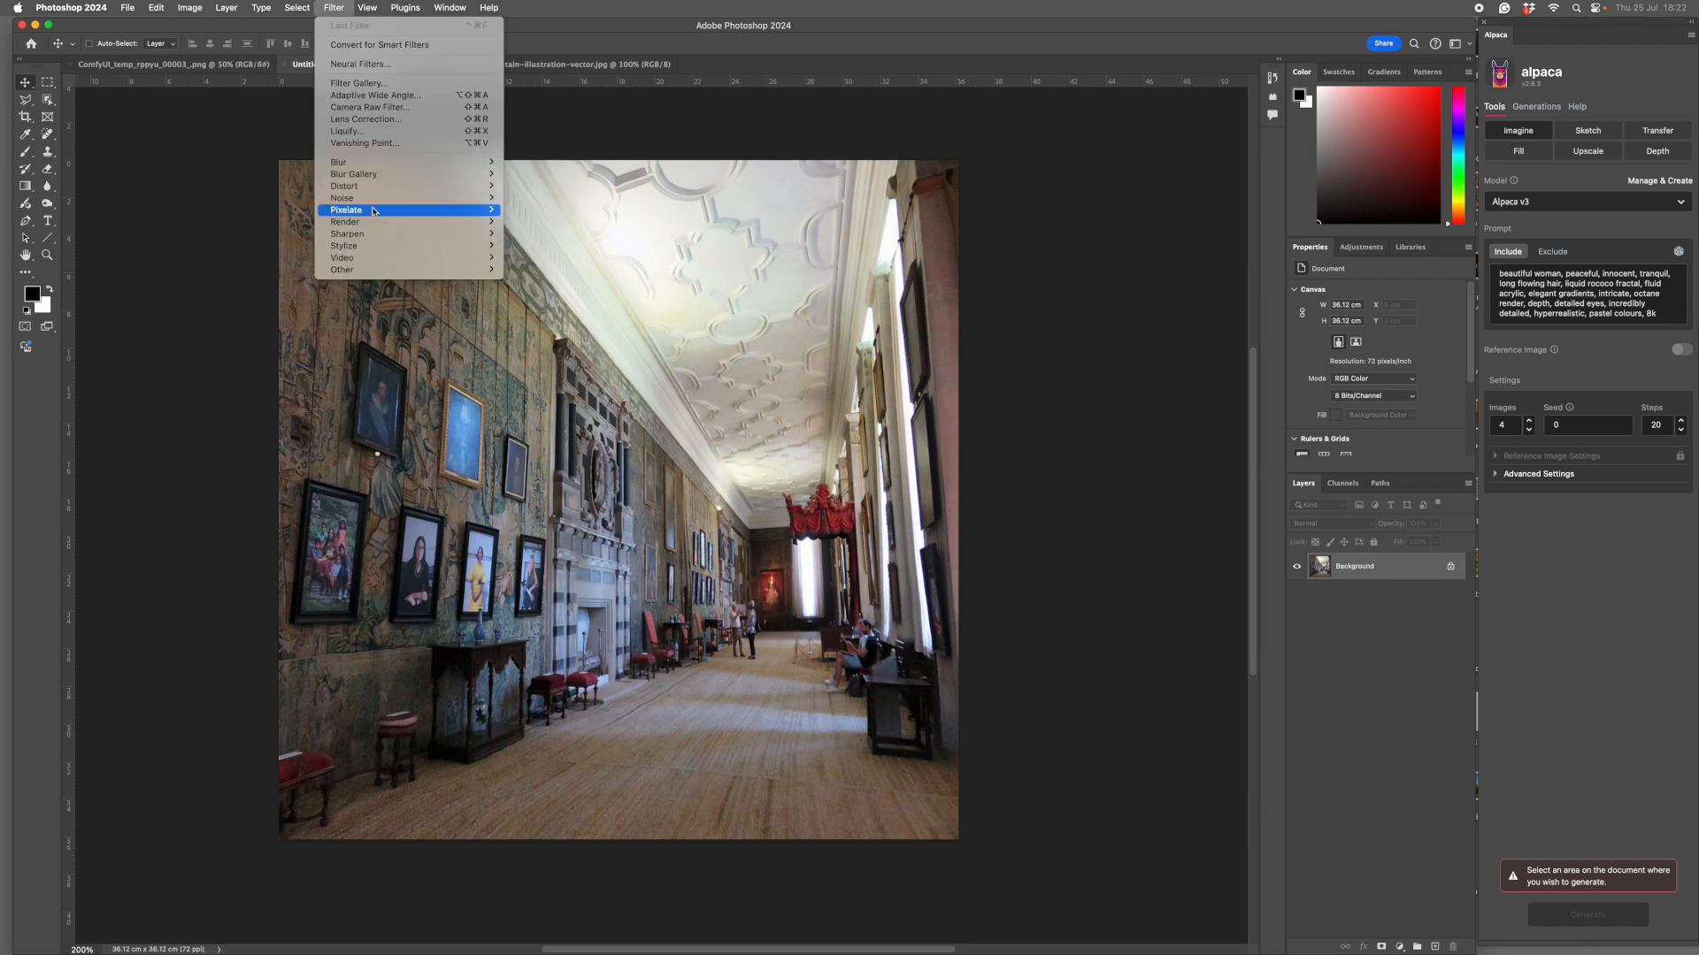
{"action": "mouse_move", "coordinate": [342, 198]}
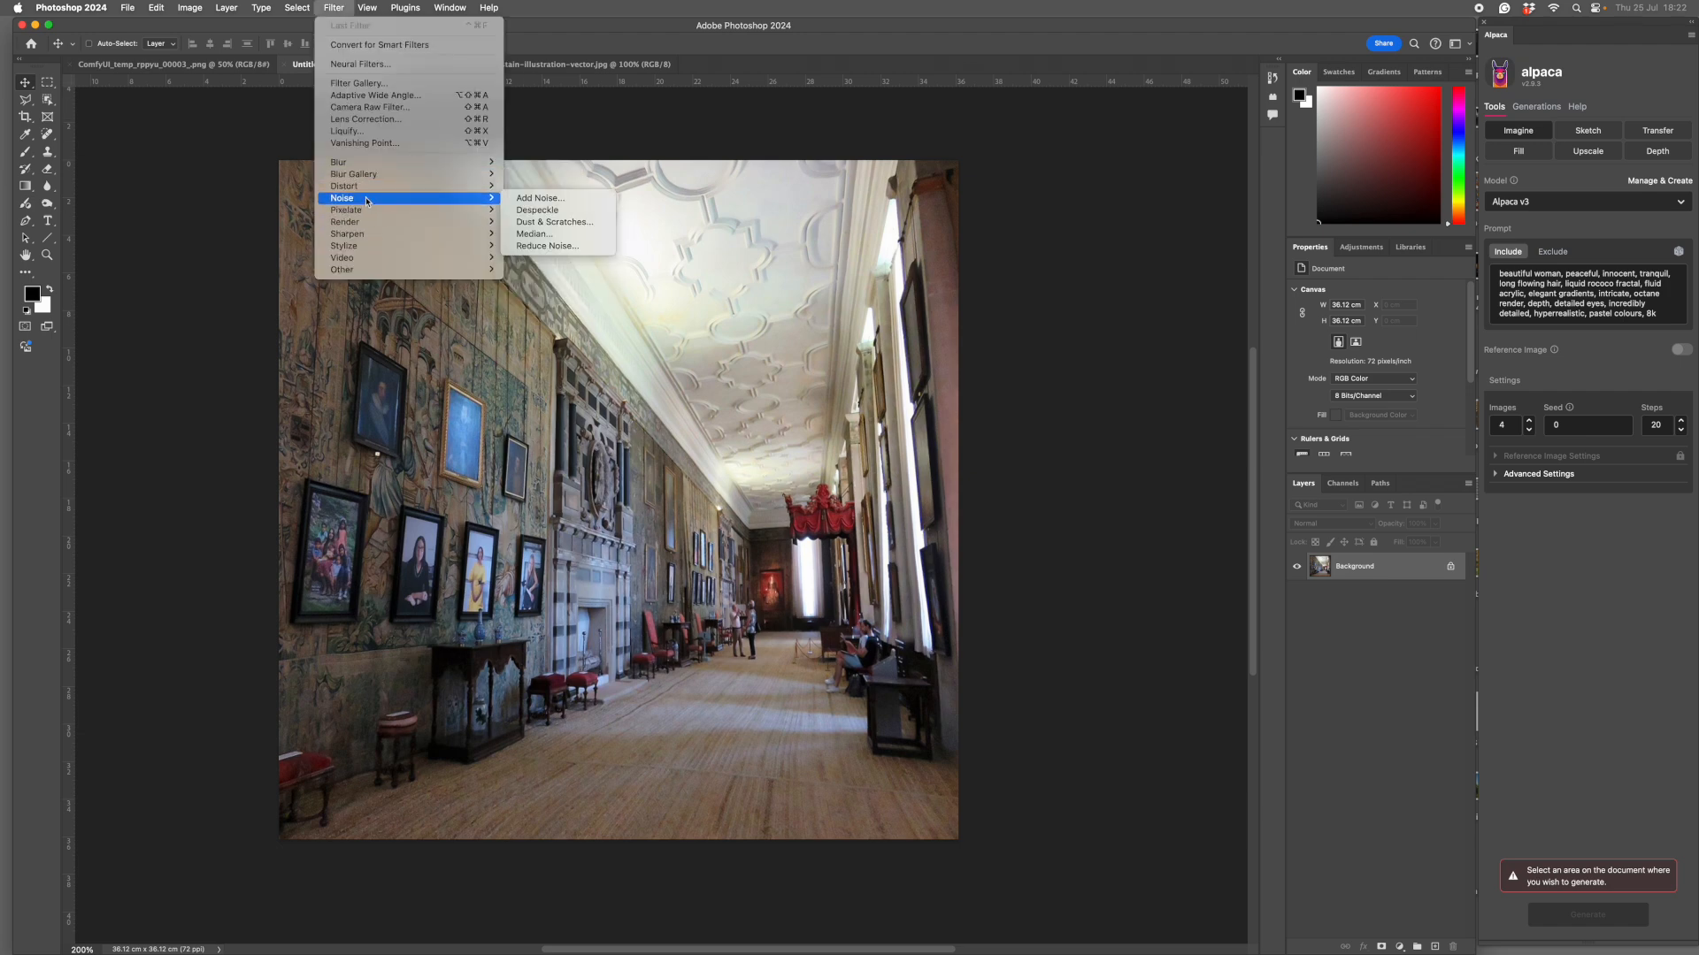
{"action": "mouse_move", "coordinate": [343, 185]}
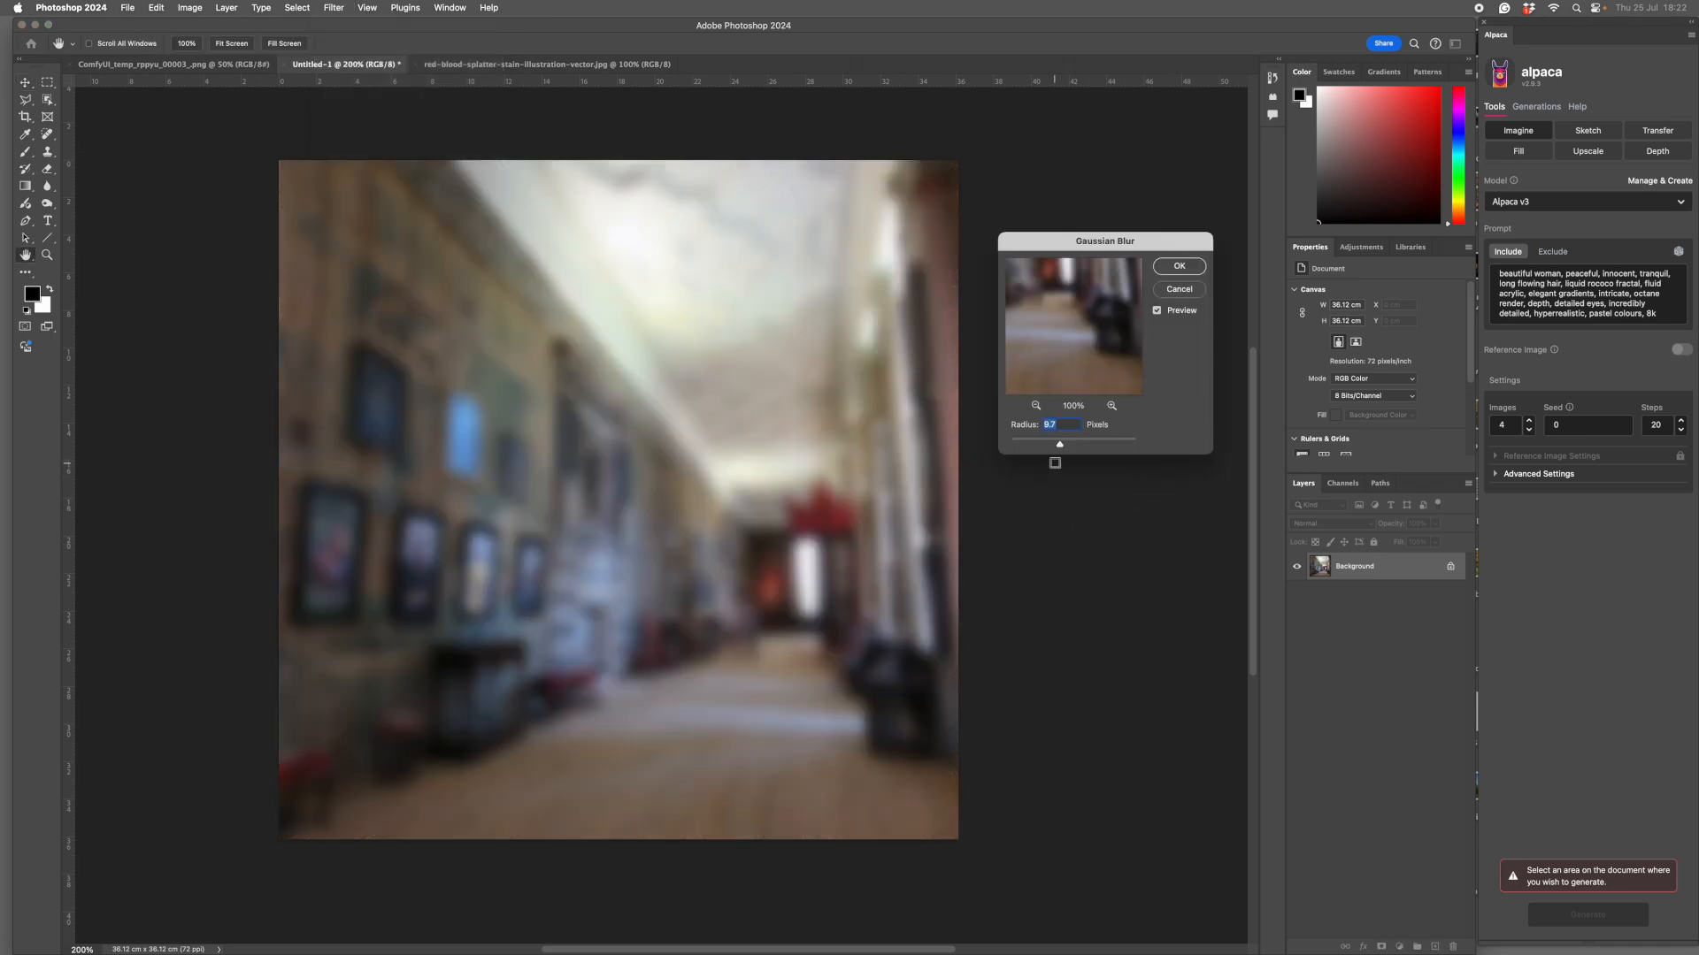
{"action": "left_click_drag", "start_coordinate": [1060, 446], "coordinate": [1064, 446]}
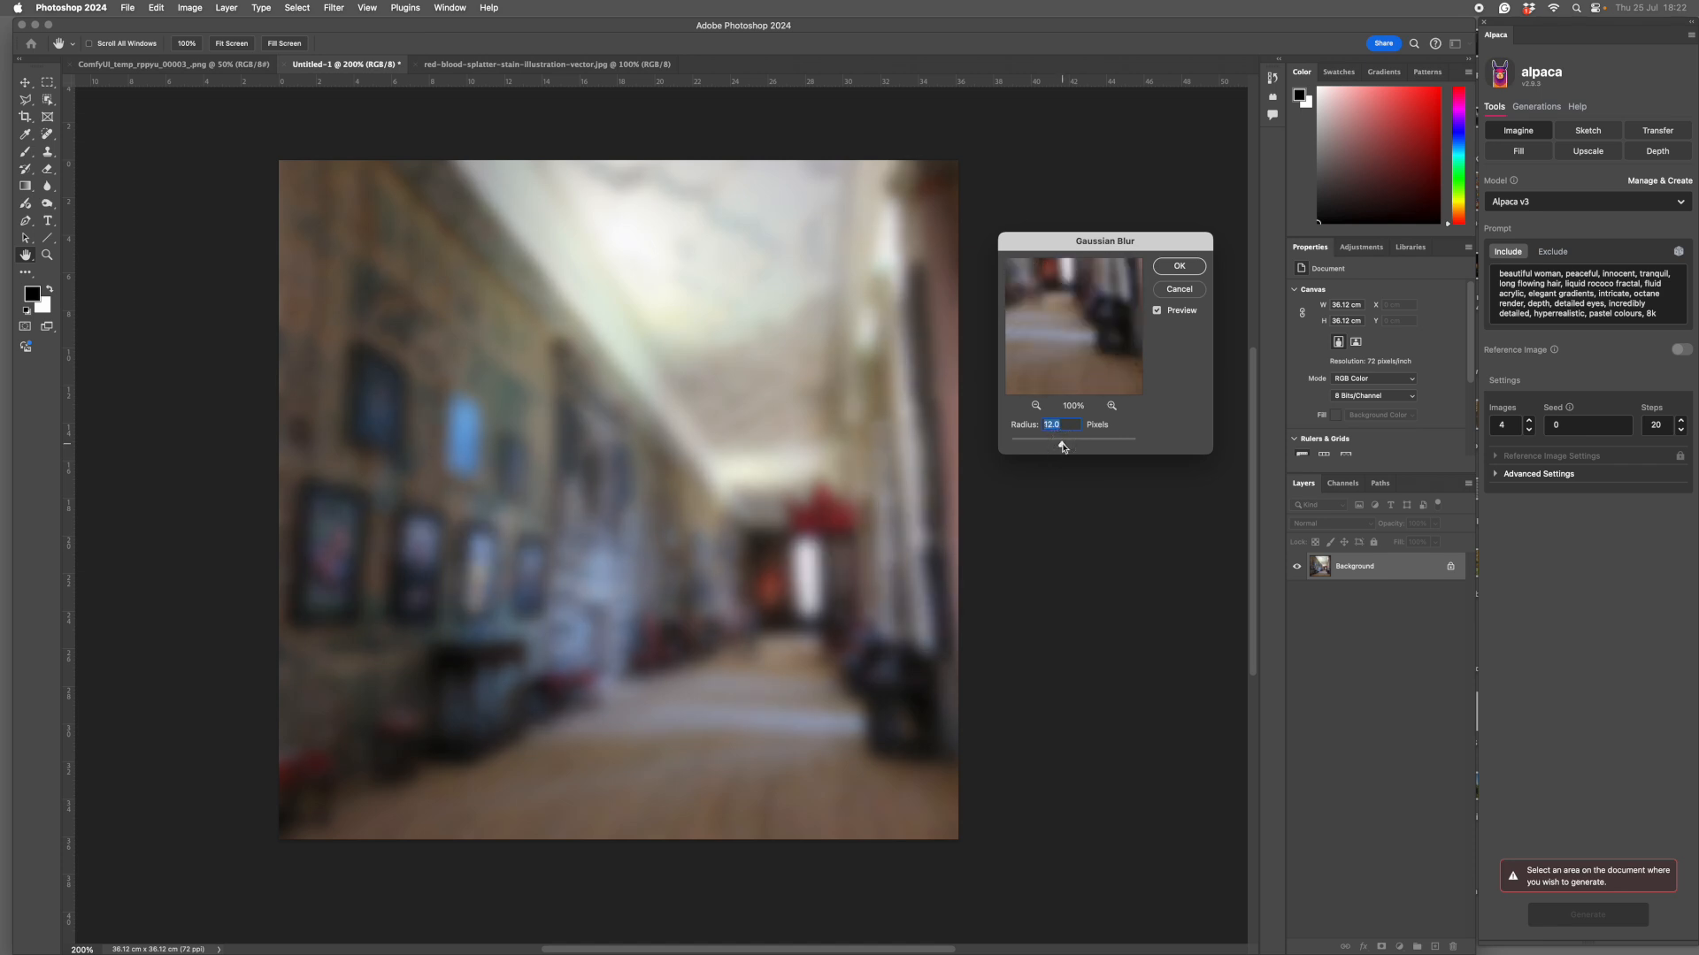
{"action": "left_click", "coordinate": [1179, 266]}
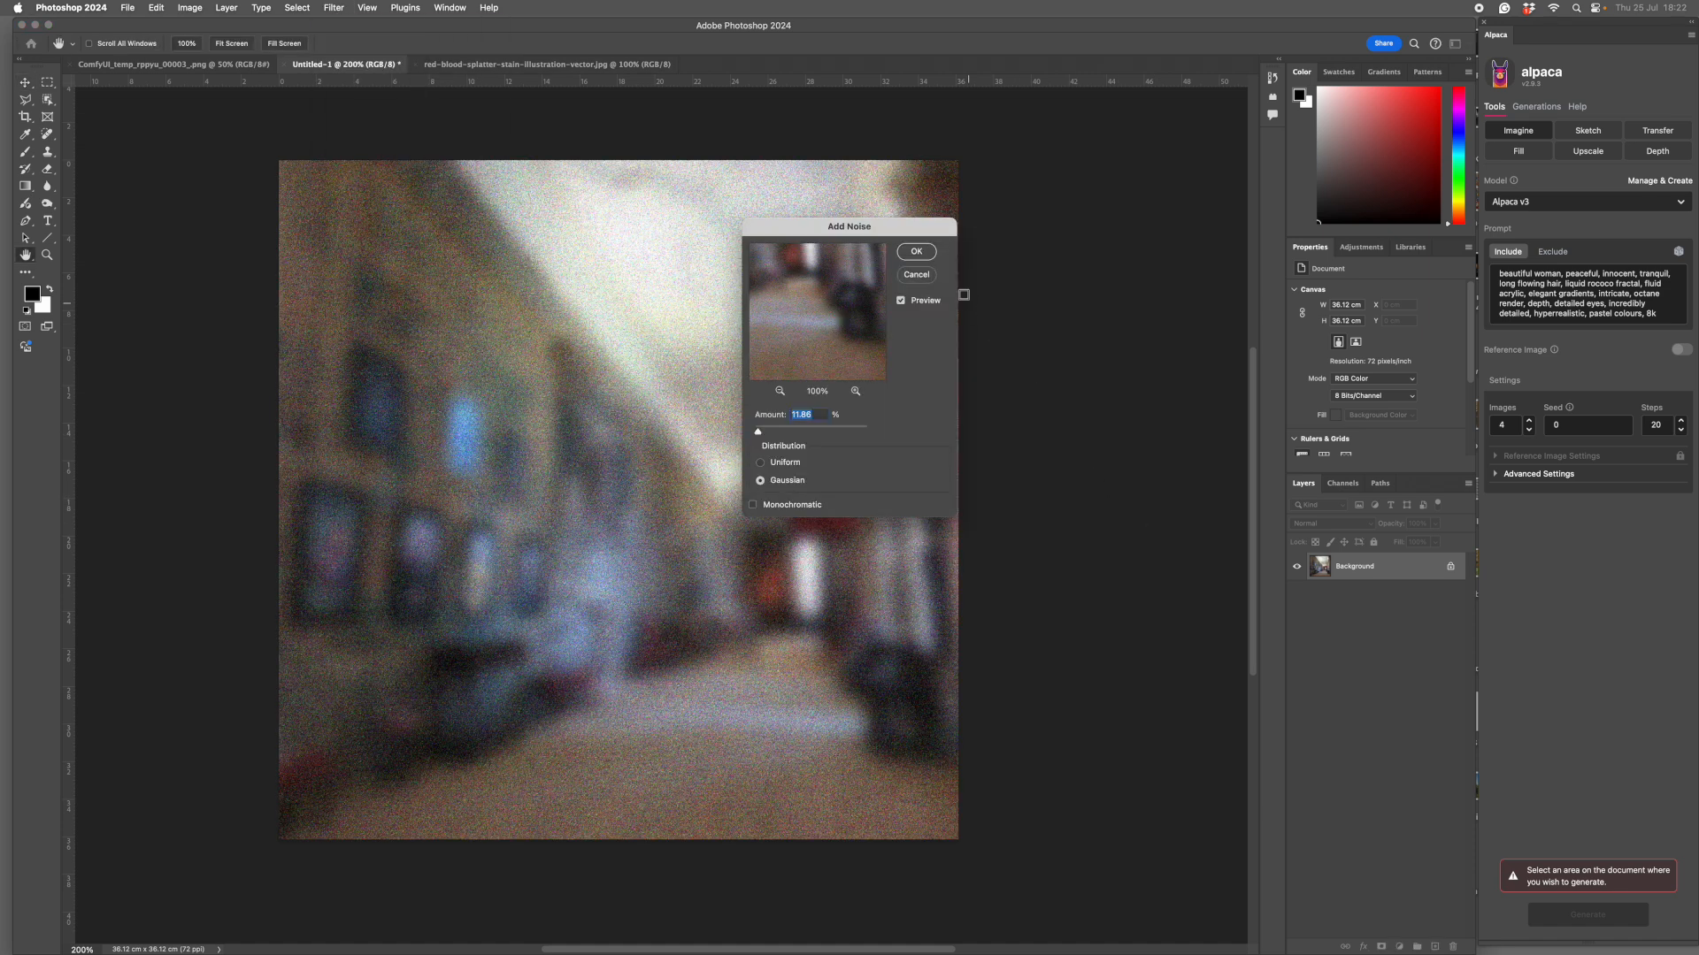
{"action": "left_click", "coordinate": [915, 251]}
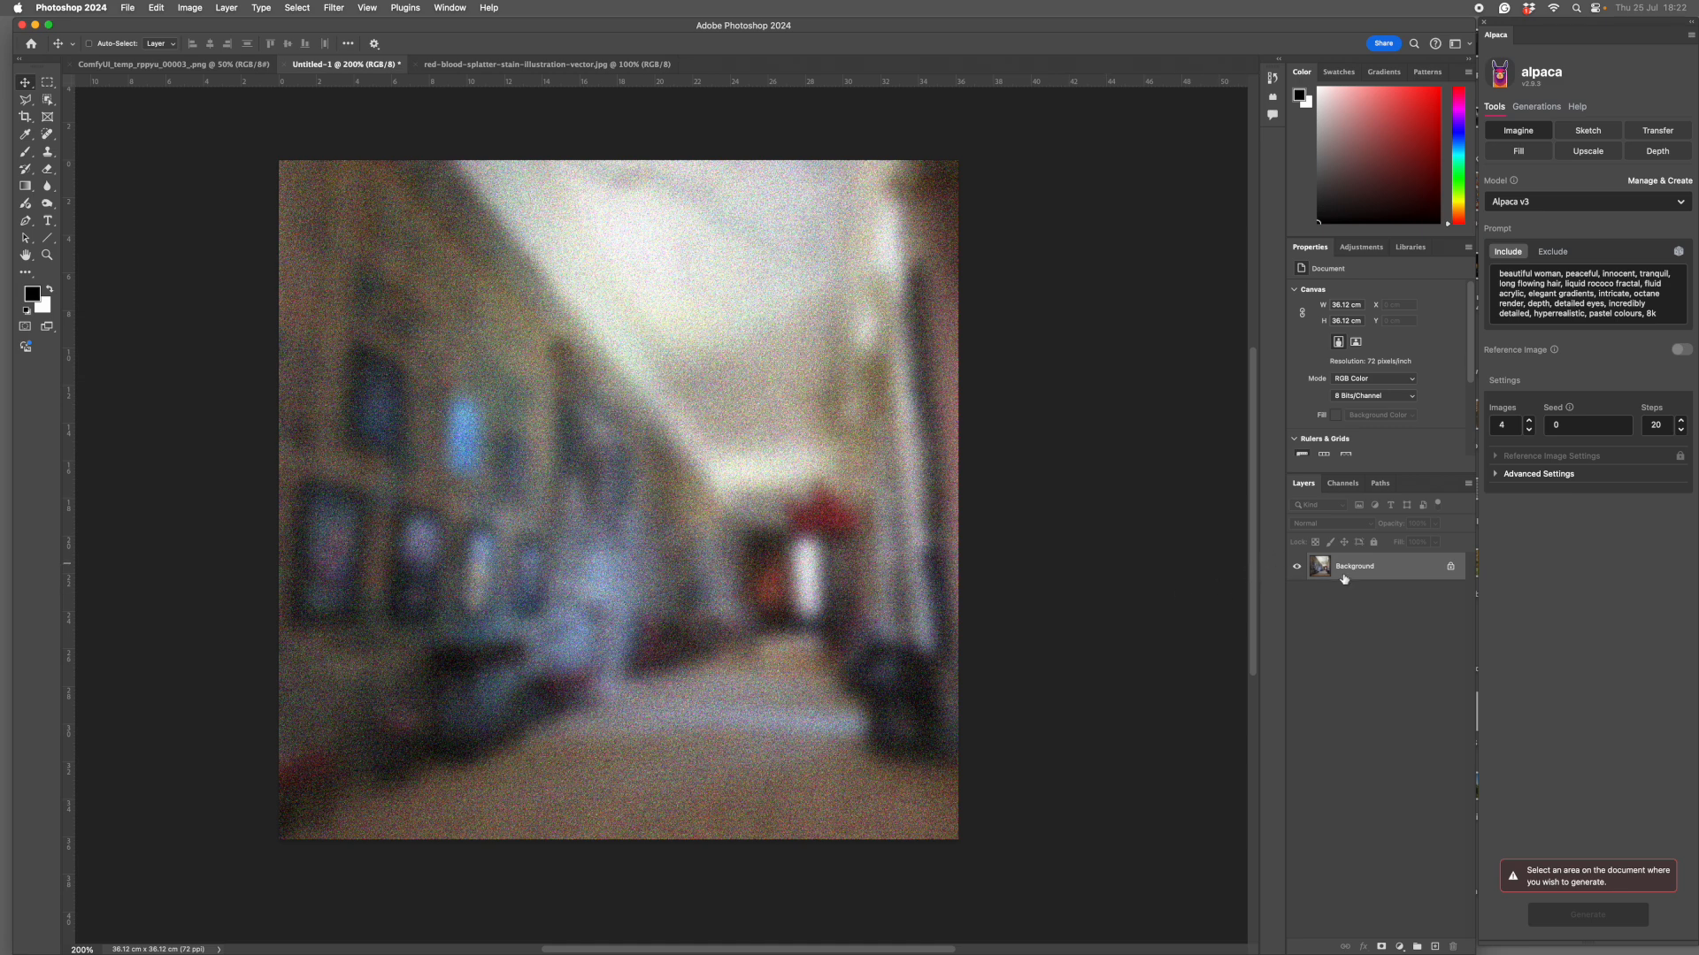
{"action": "mouse_move", "coordinate": [954, 520]}
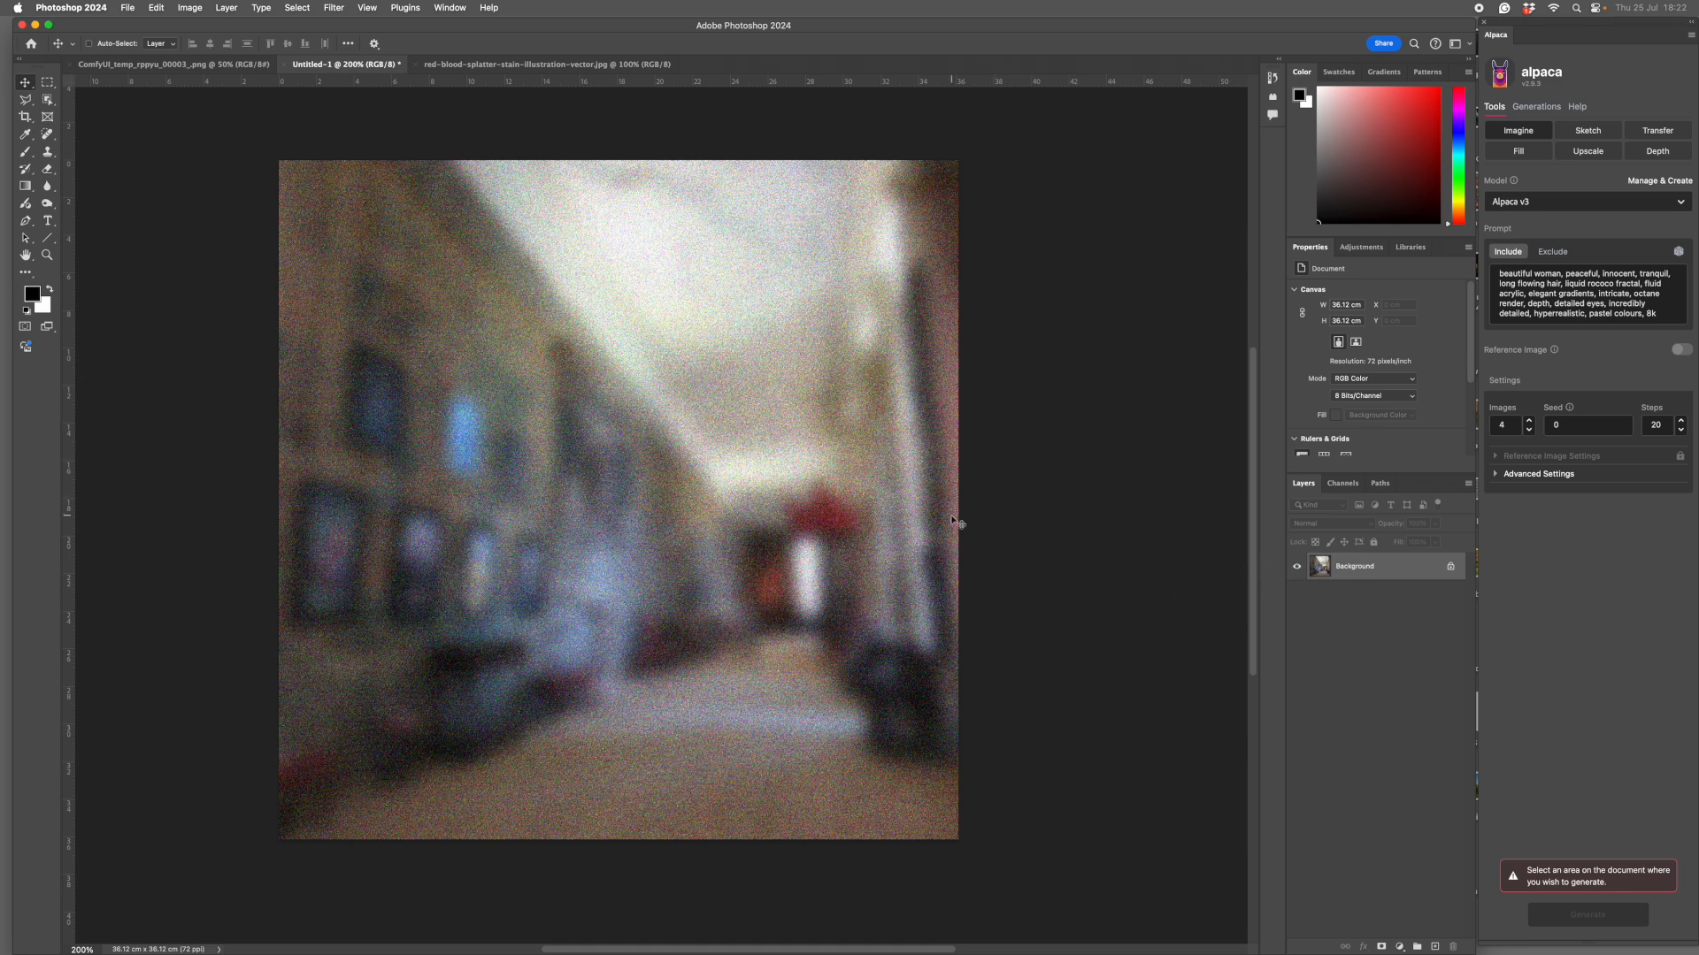
{"action": "mouse_move", "coordinate": [953, 387]}
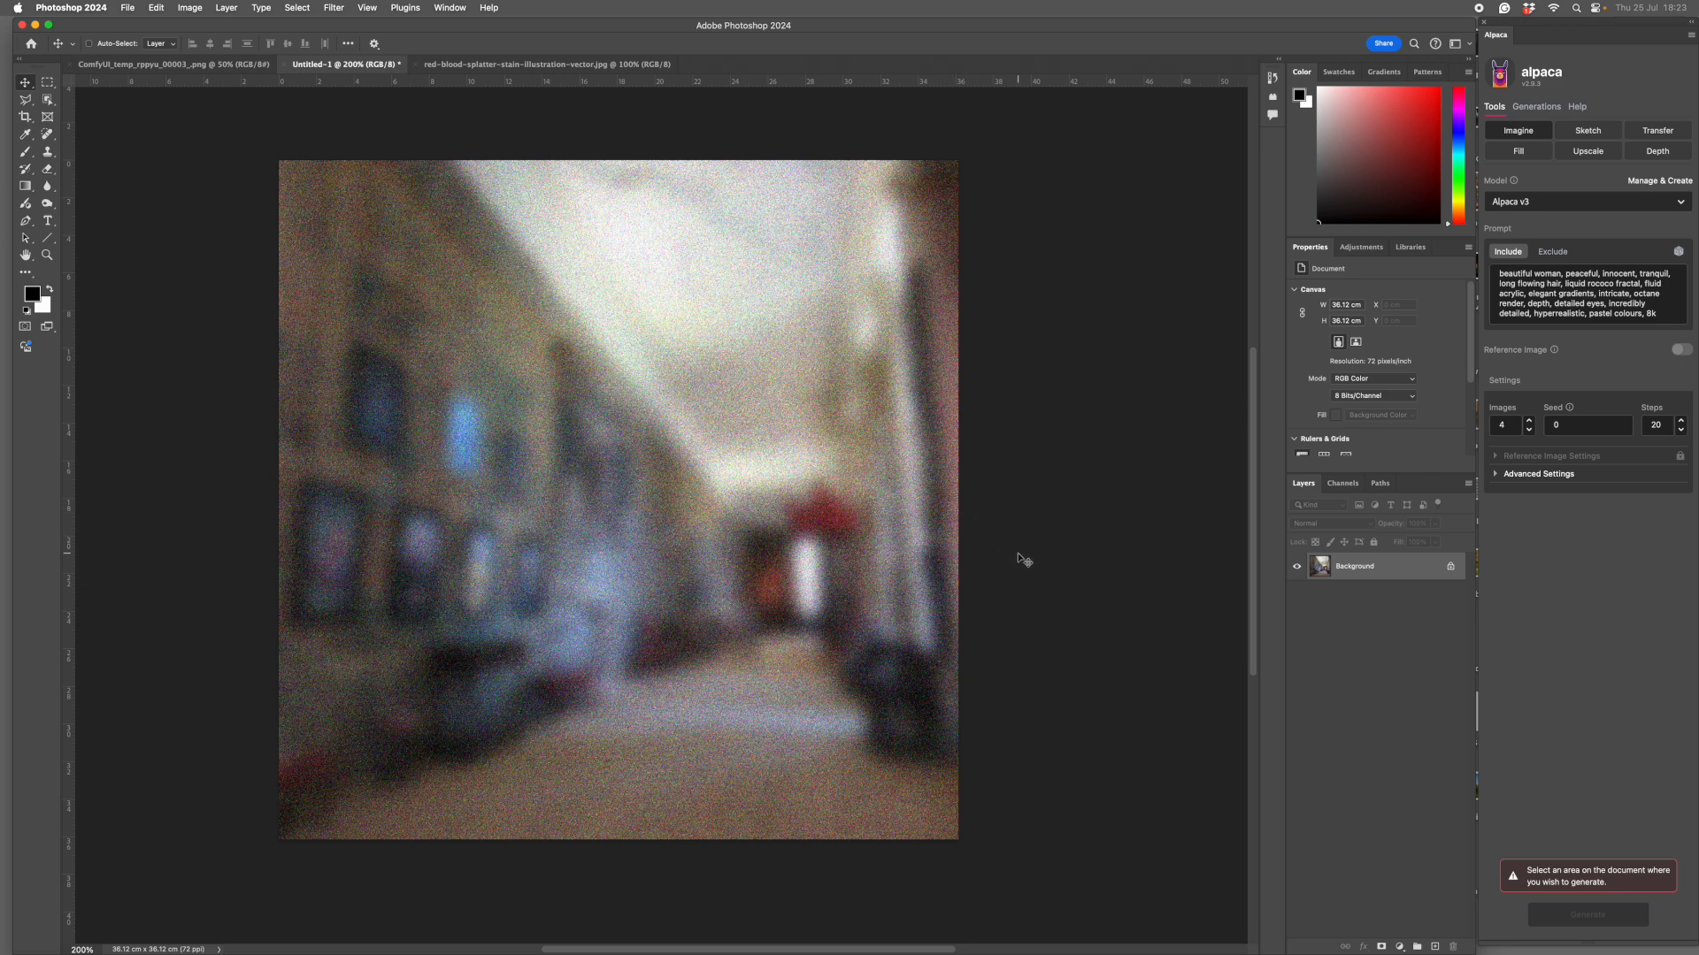
{"action": "mouse_move", "coordinate": [1035, 560]}
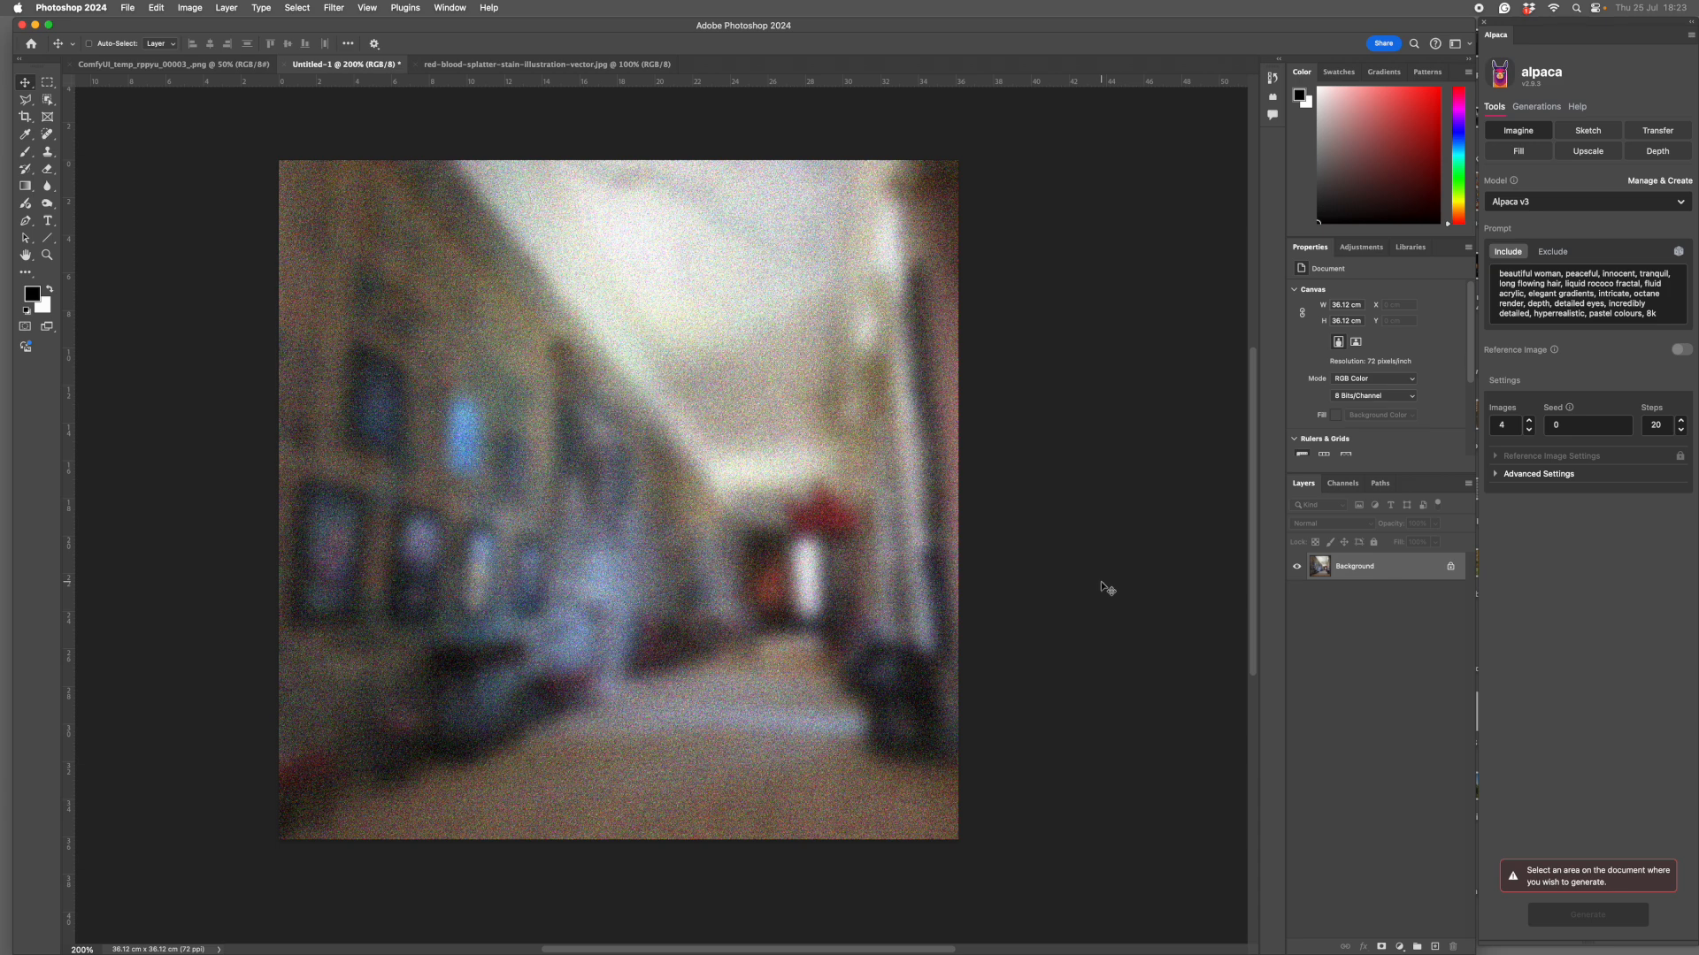
{"action": "mouse_move", "coordinate": [963, 531]}
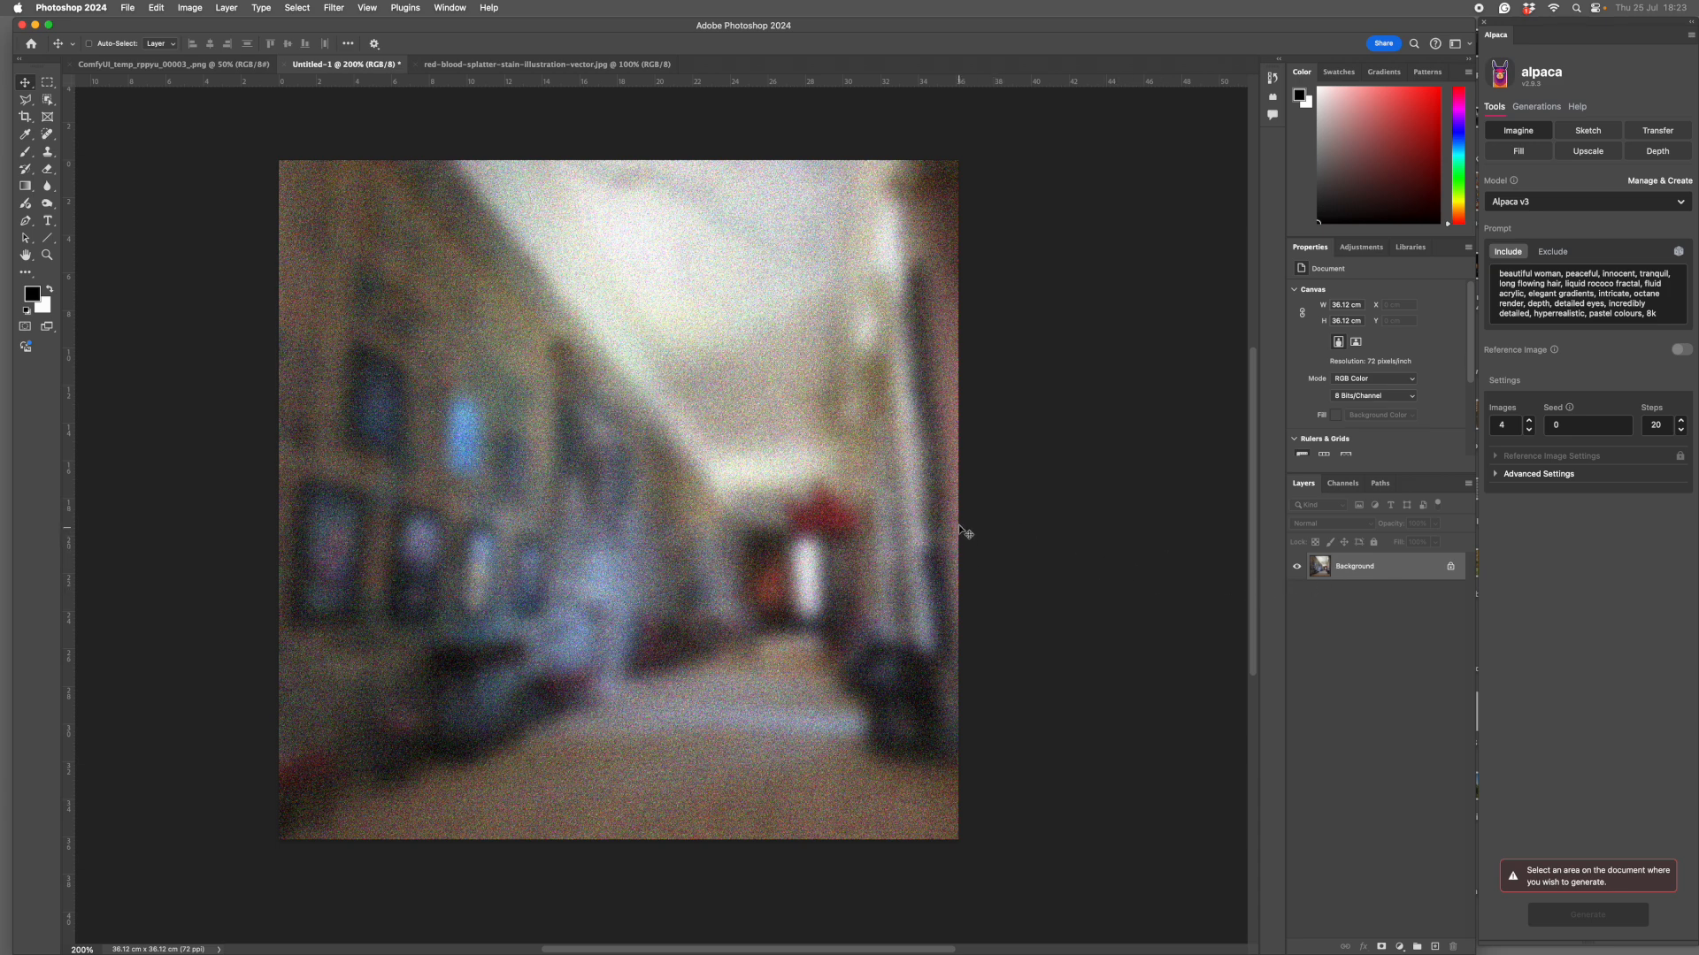
{"action": "mouse_move", "coordinate": [1108, 667]}
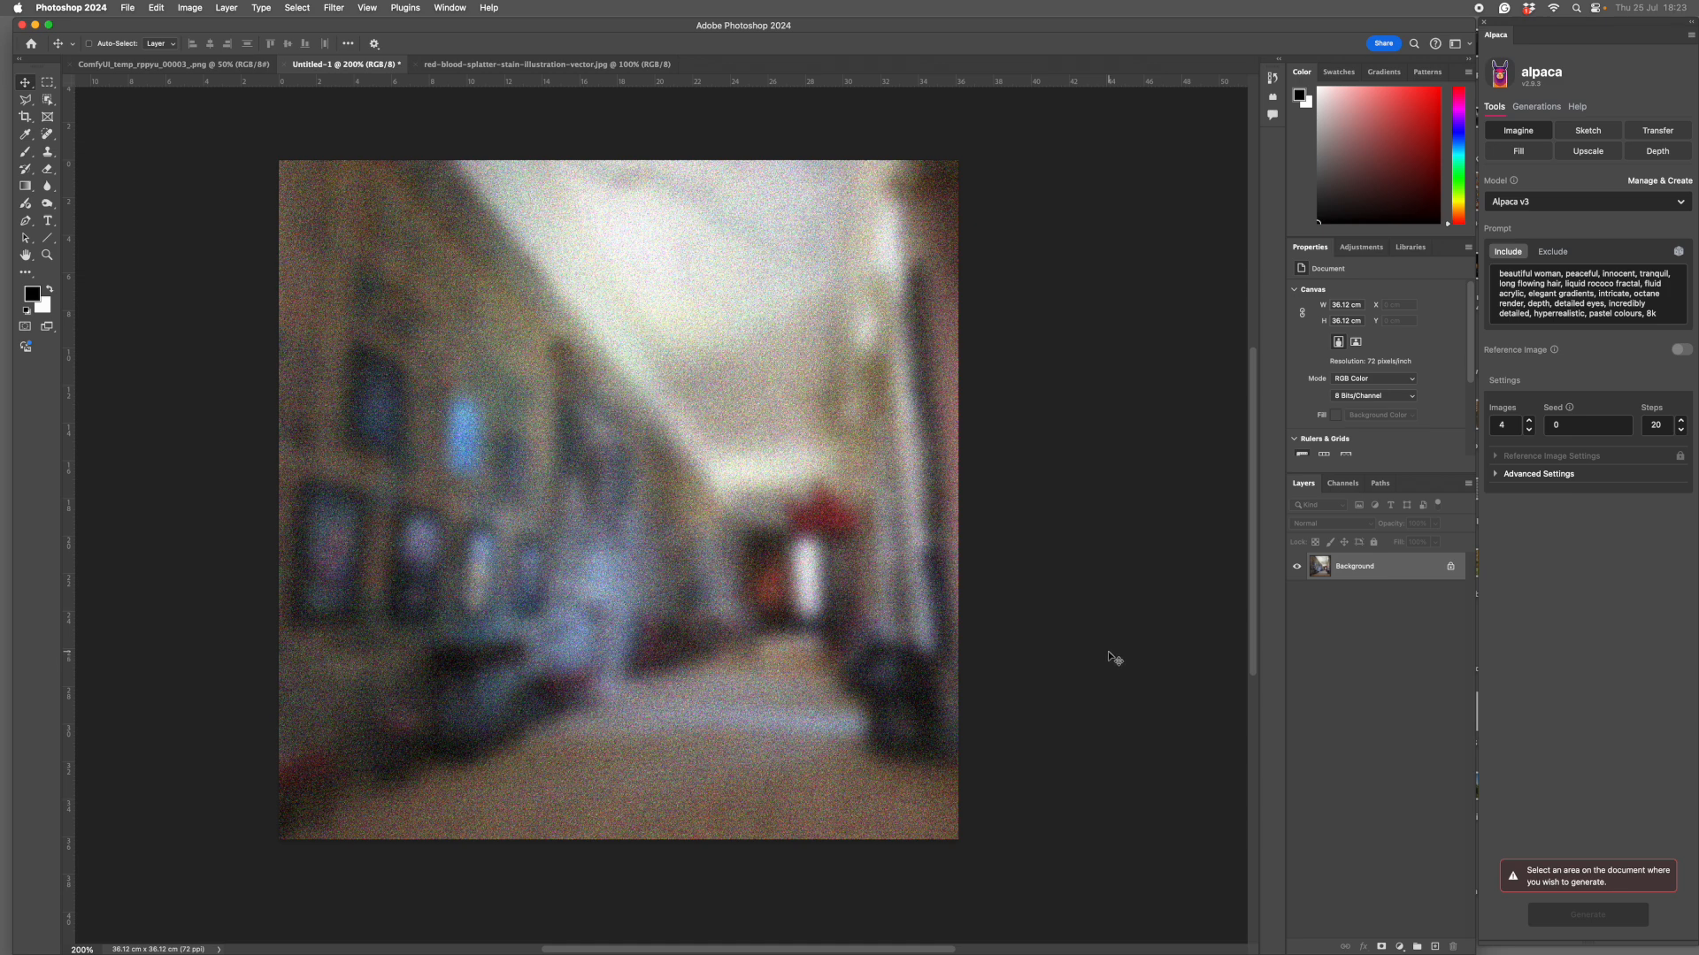
{"action": "mouse_move", "coordinate": [326, 121]}
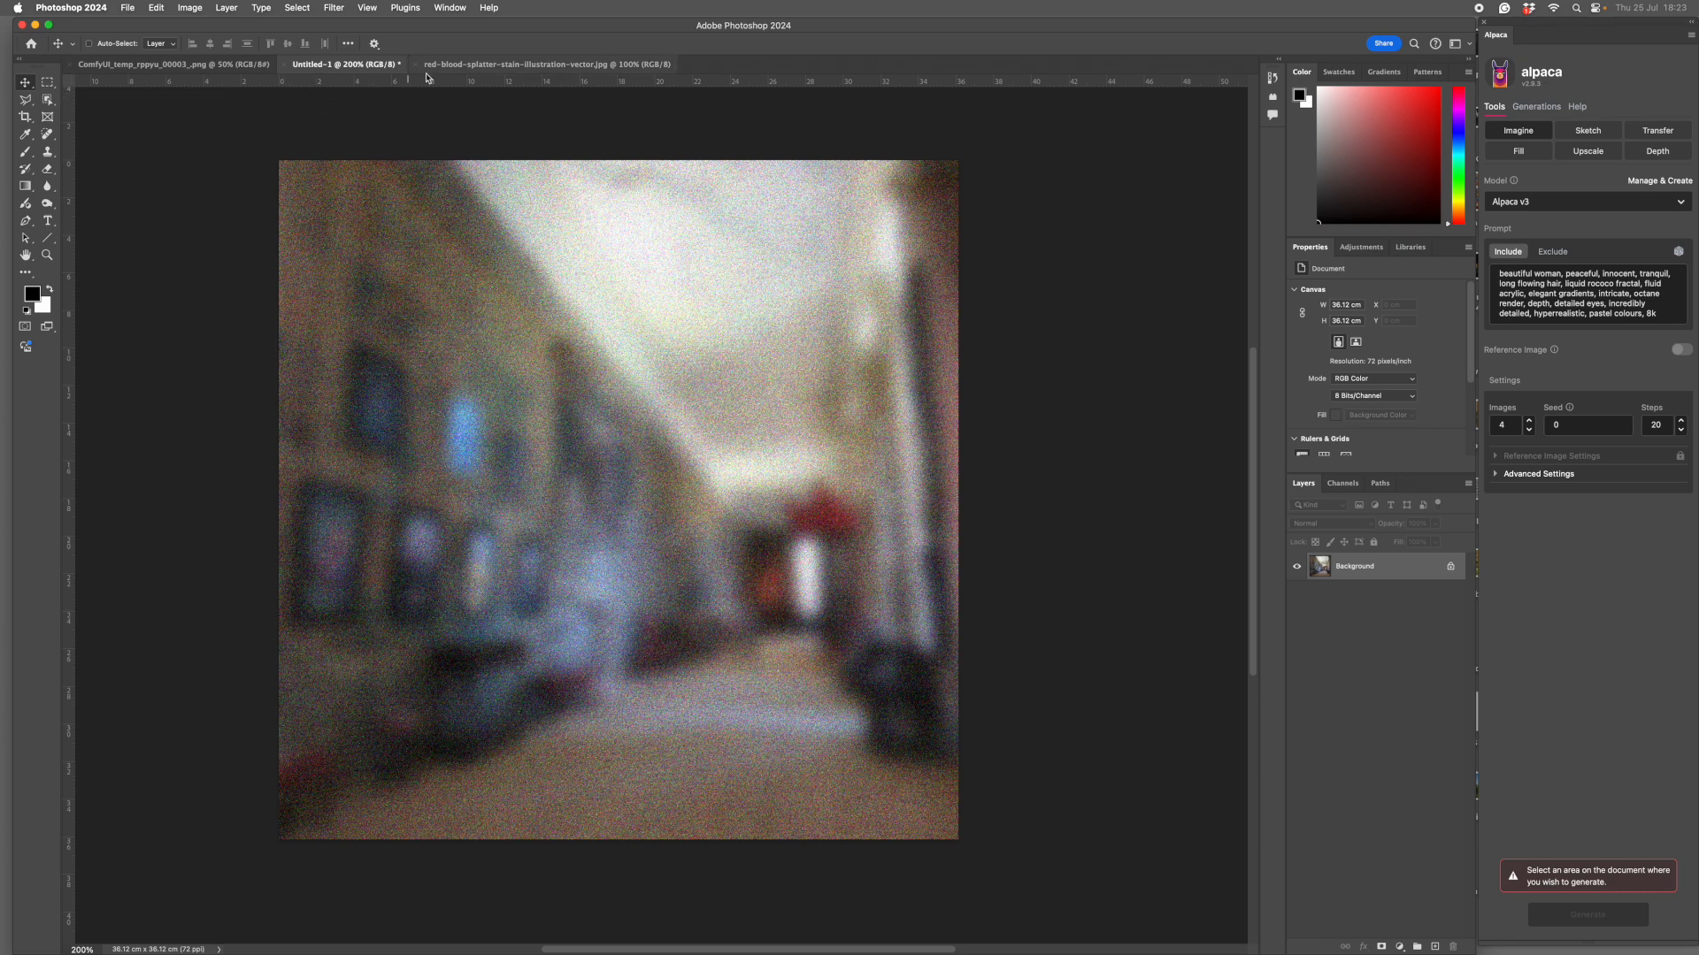
Switch to the cracked blue bedroom document and place the red blood splatter on the bed sheets
{"action": "left_click", "coordinate": [549, 64]}
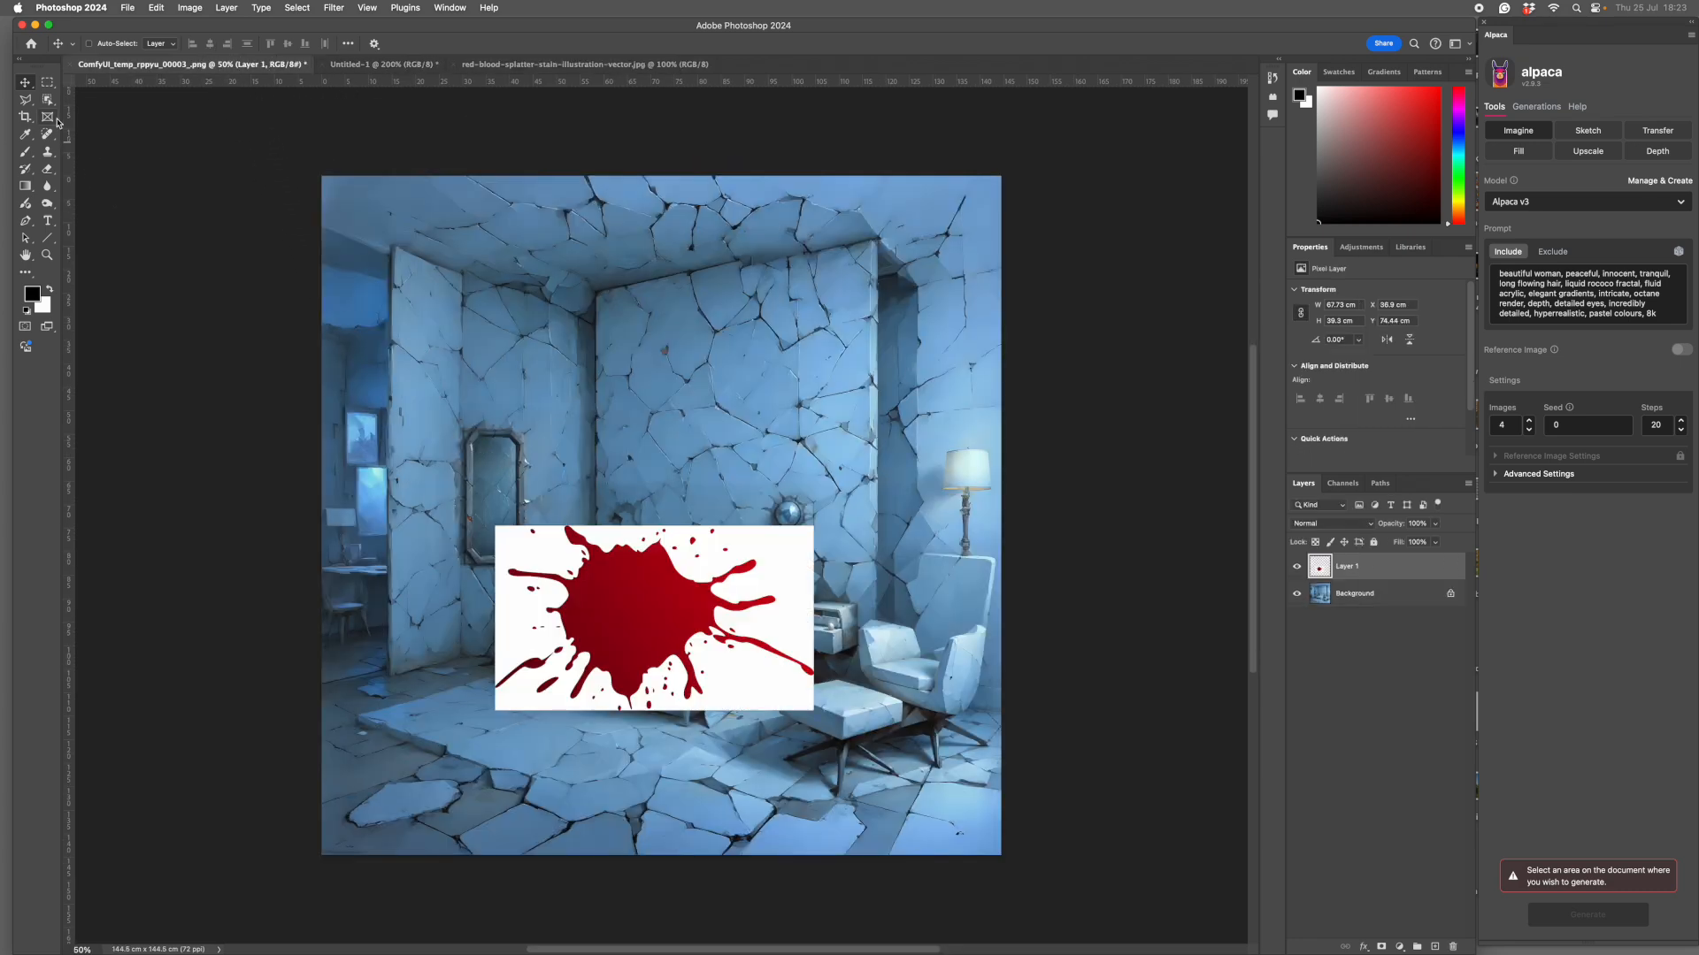
{"action": "left_click", "coordinate": [48, 99]}
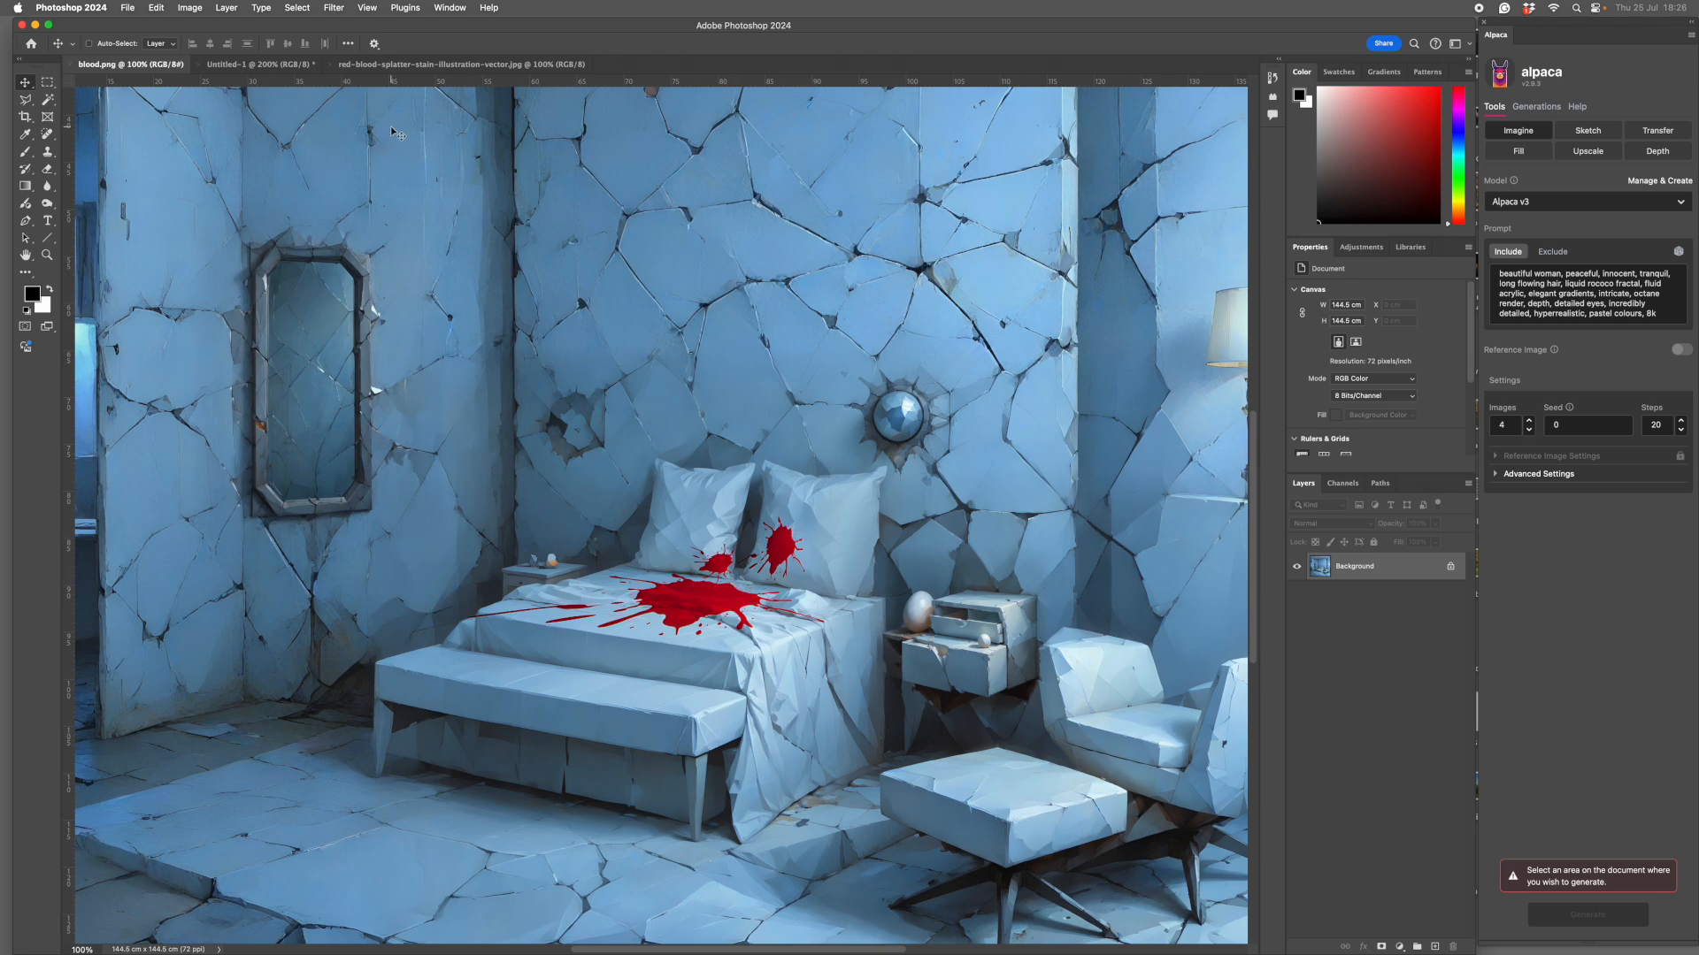
{"action": "mouse_move", "coordinate": [414, 149]}
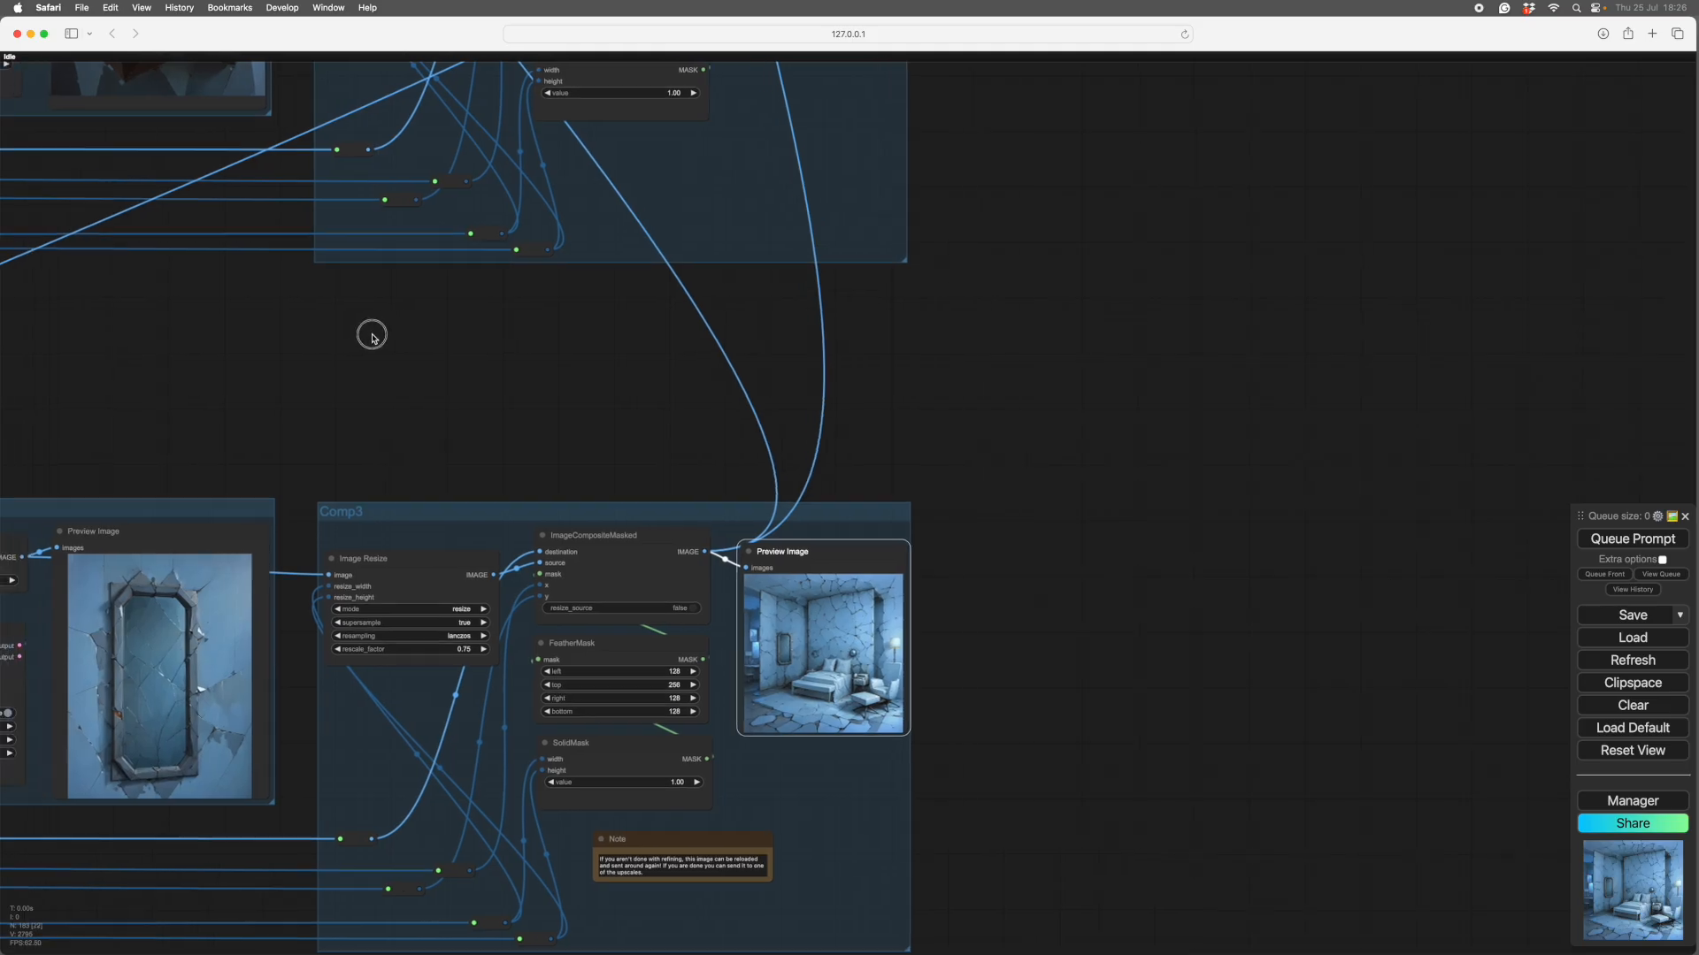
Add 'blood splashed sheets' to the Refine2 prompt, queue it and view the composited bloodied bedroom
{"action": "scroll", "scroll_direction": "down", "scroll_amount": 3}
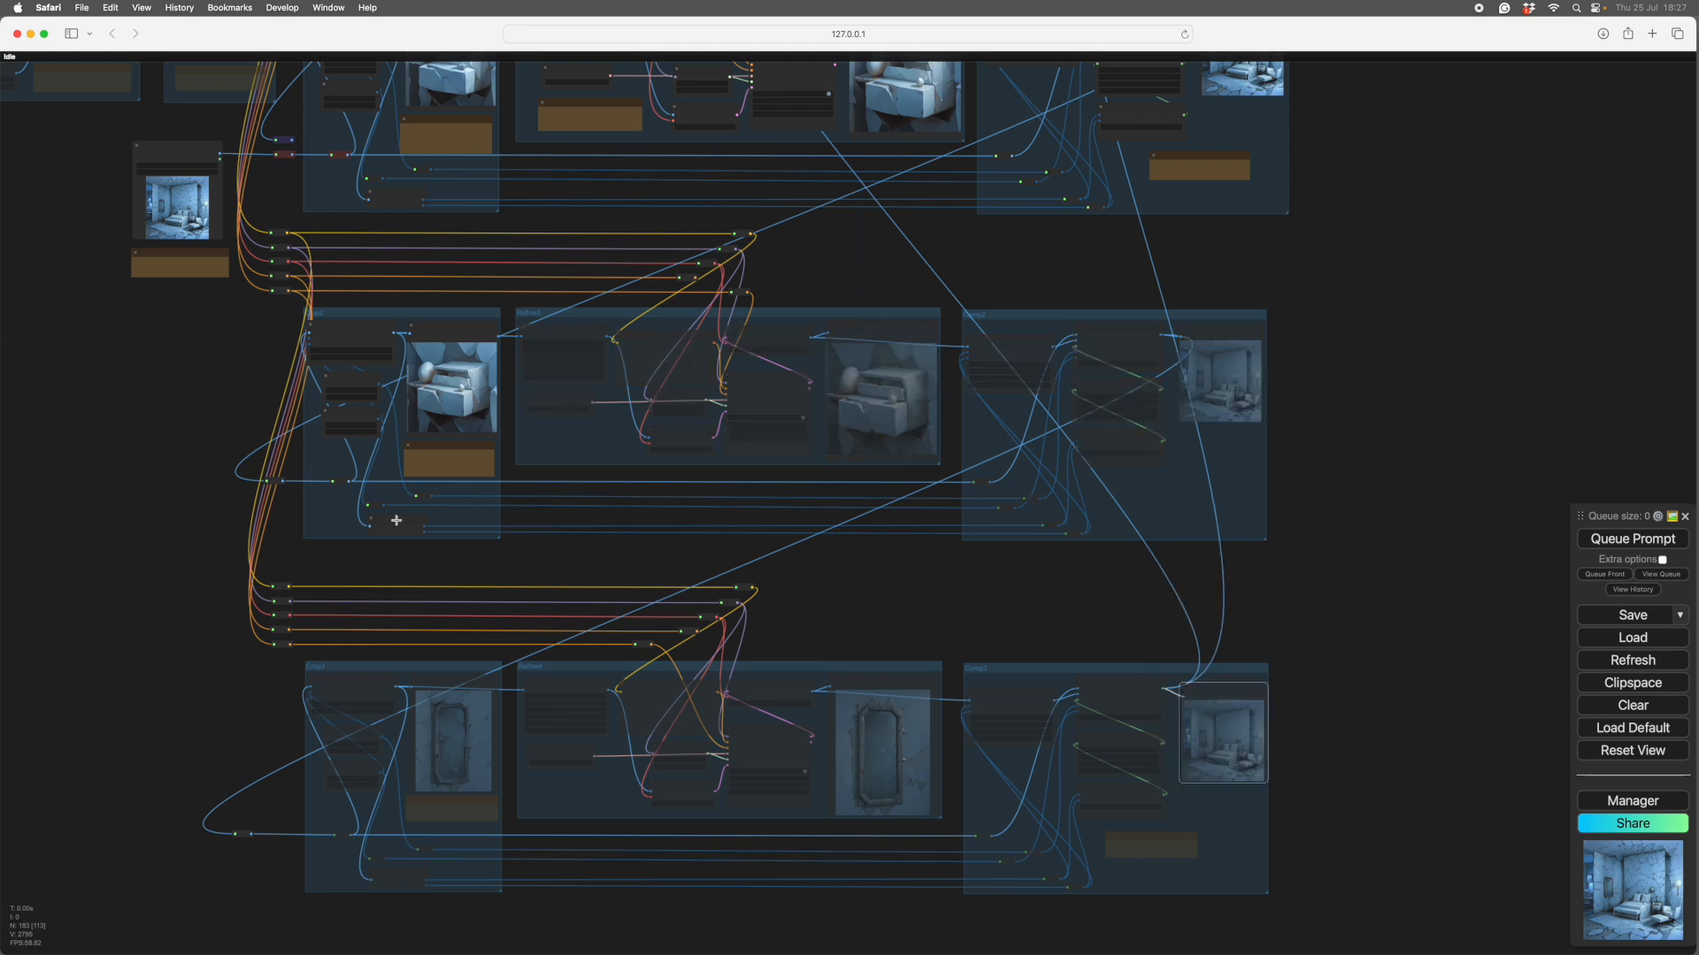
{"action": "right_click", "coordinate": [394, 508]}
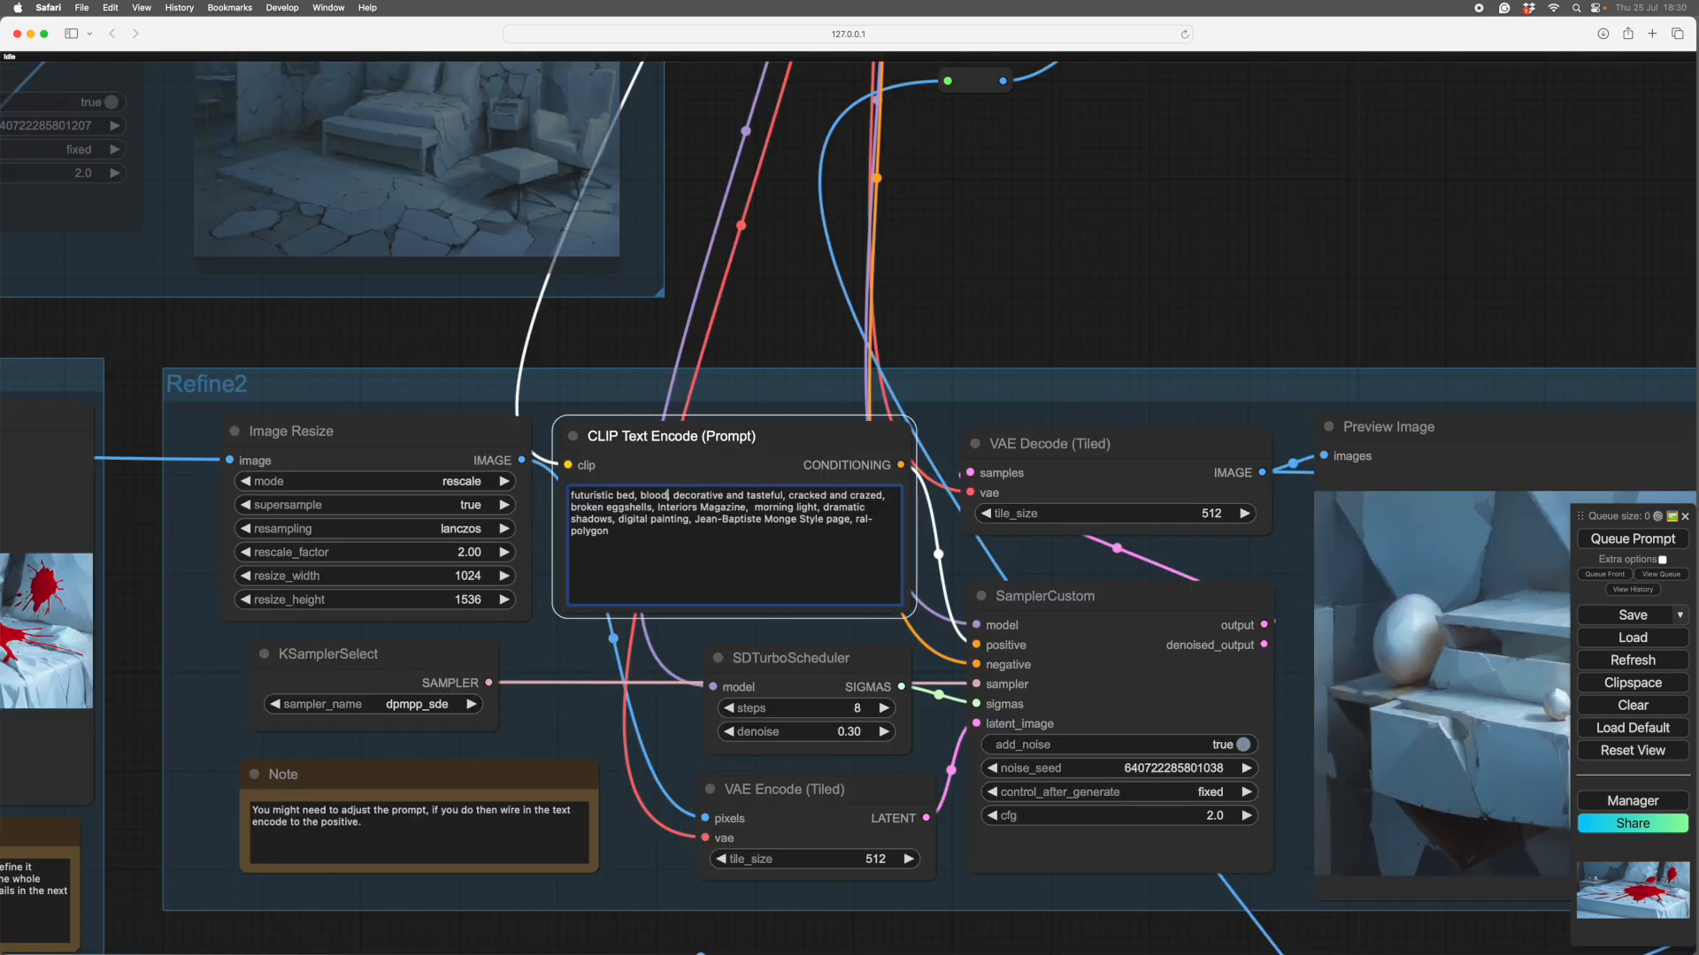
{"action": "type", "text": "splashed sheets, decorative and tasteful,"}
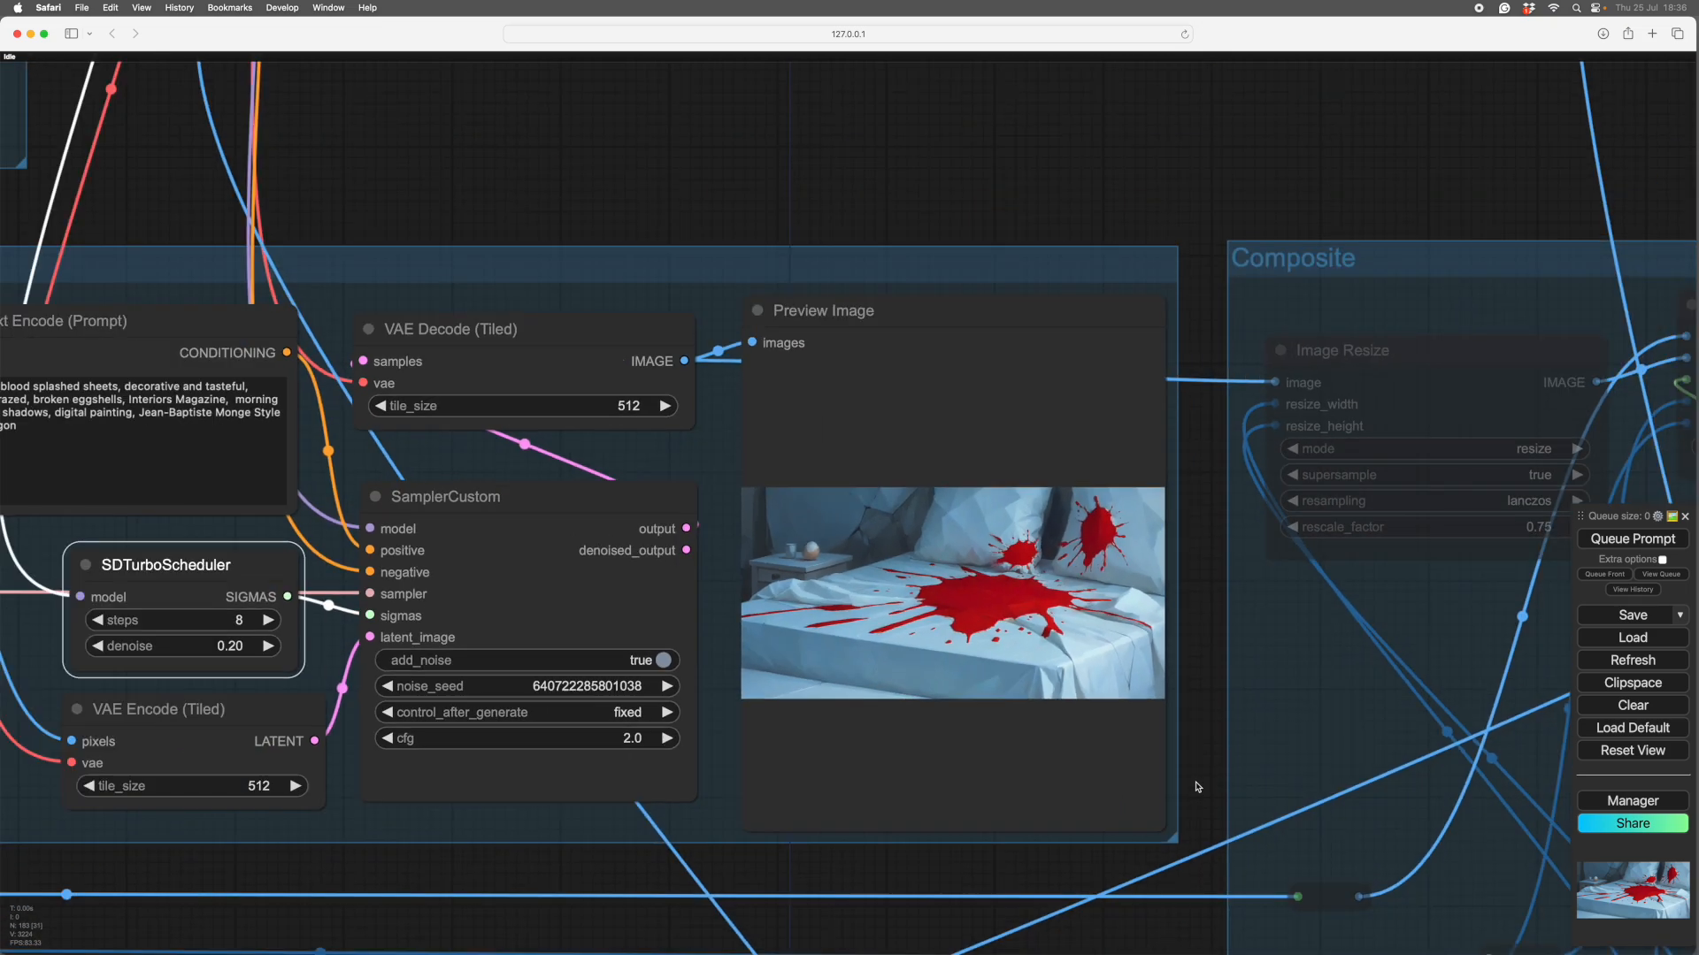
{"action": "left_click_drag", "start_coordinate": [1198, 788], "coordinate": [1046, 814]}
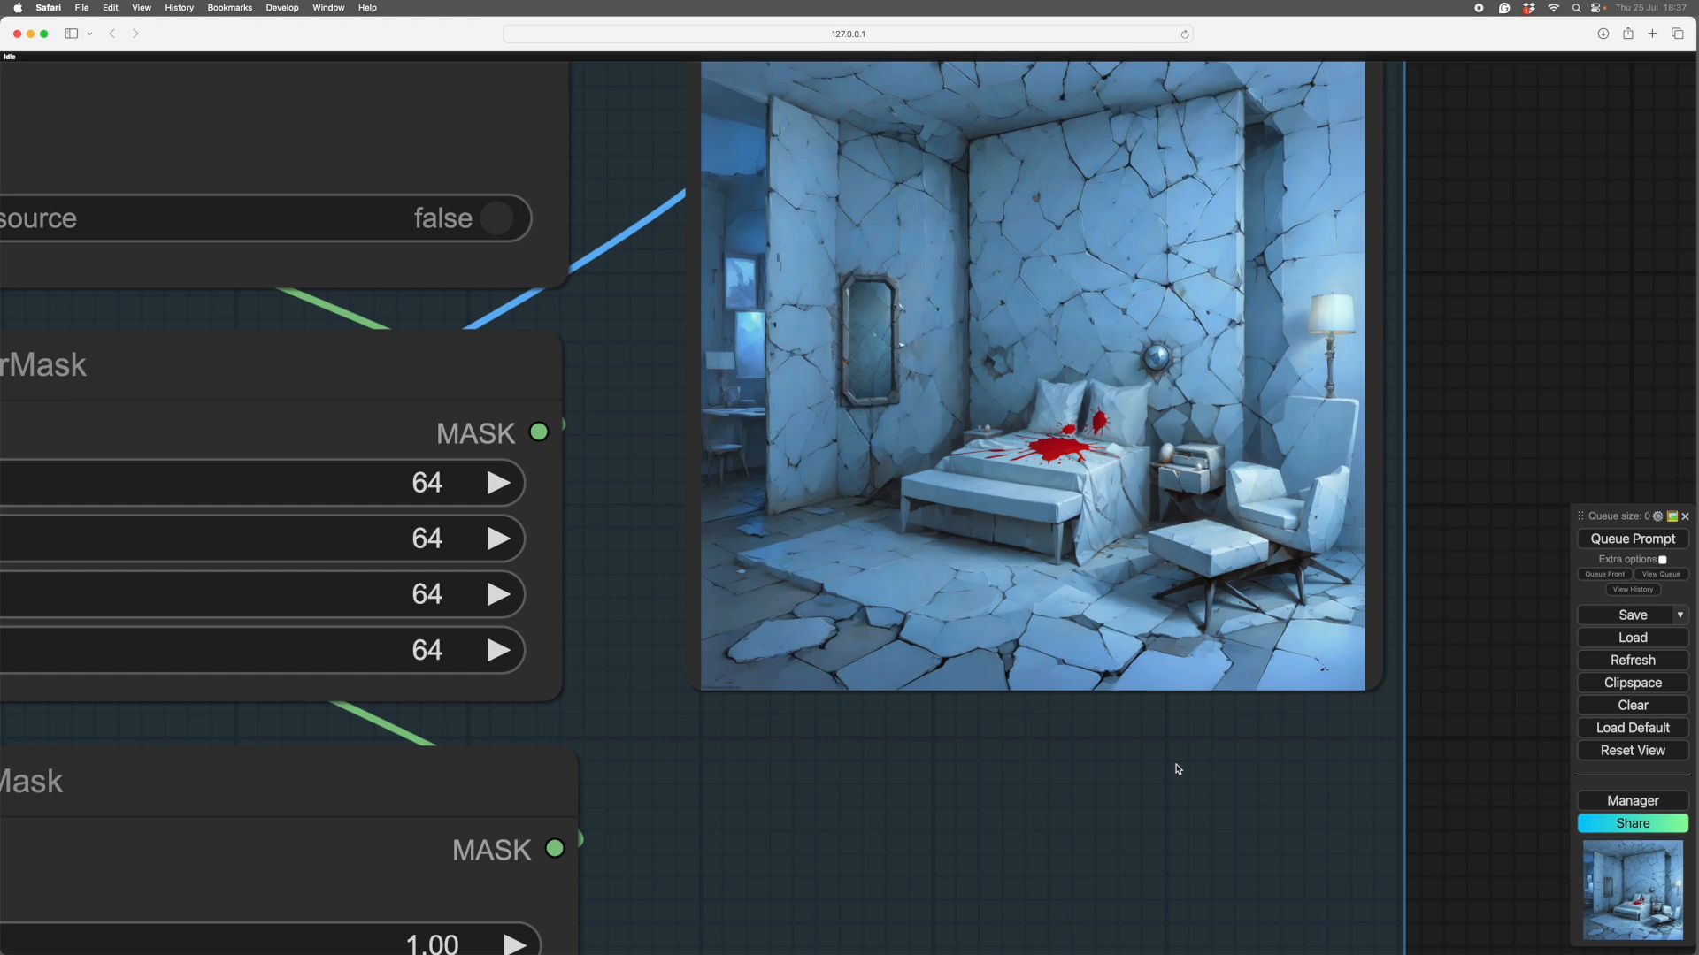
{"action": "mouse_move", "coordinate": [966, 800]}
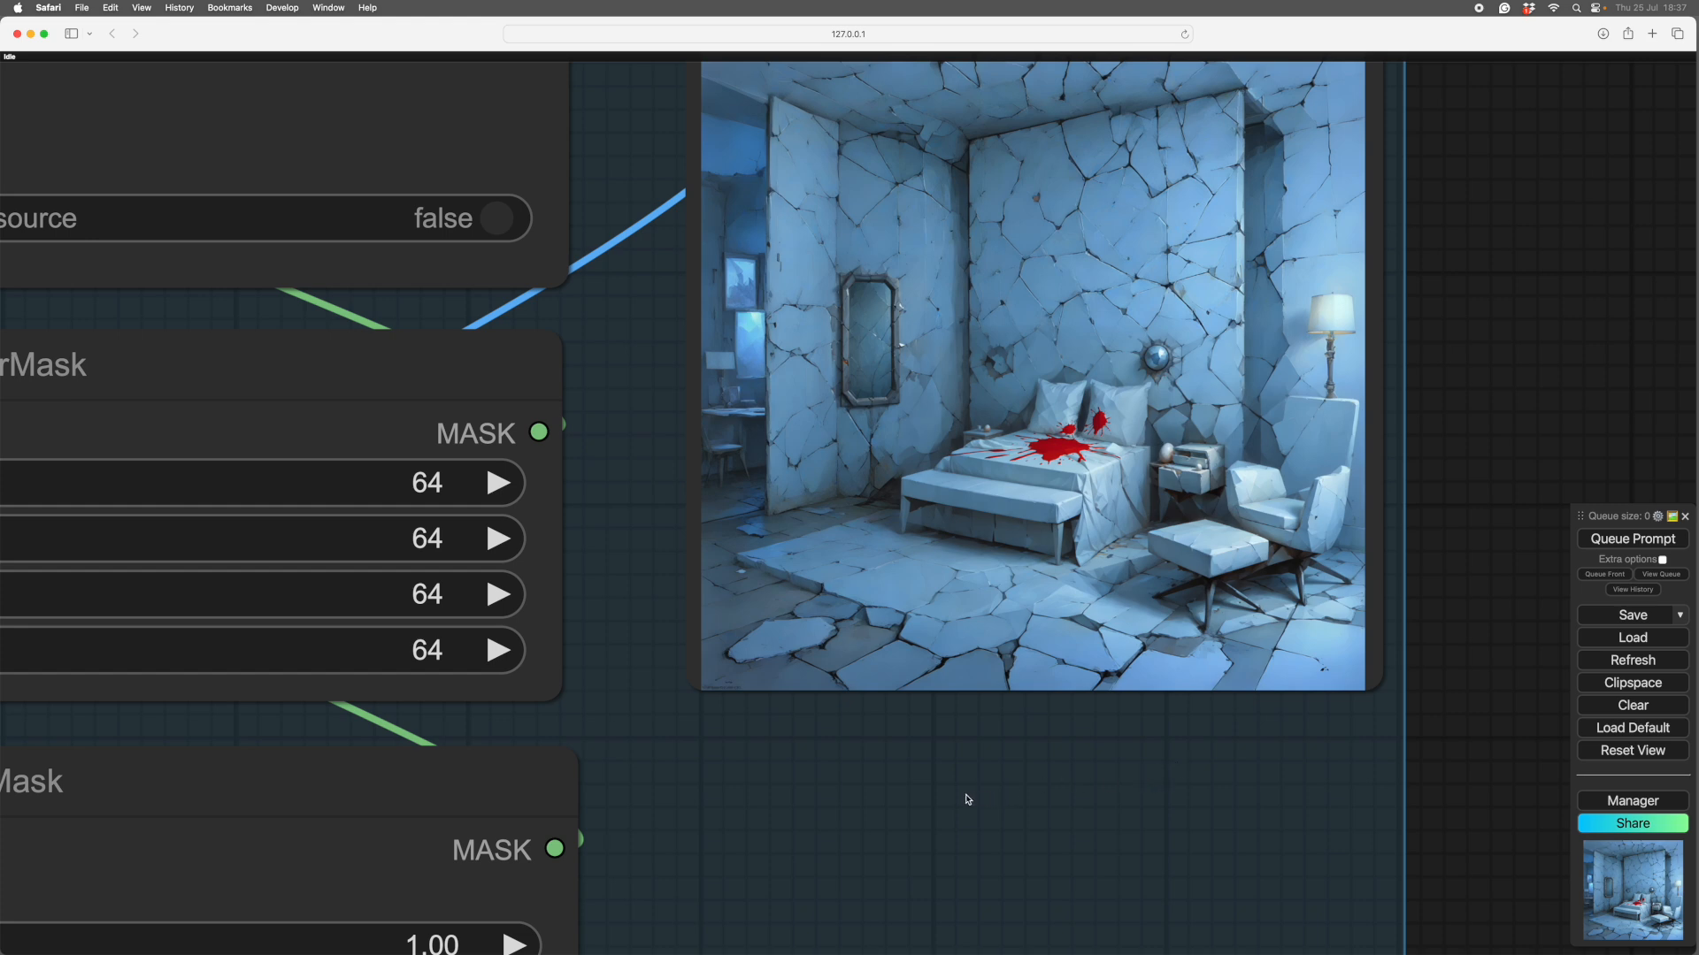